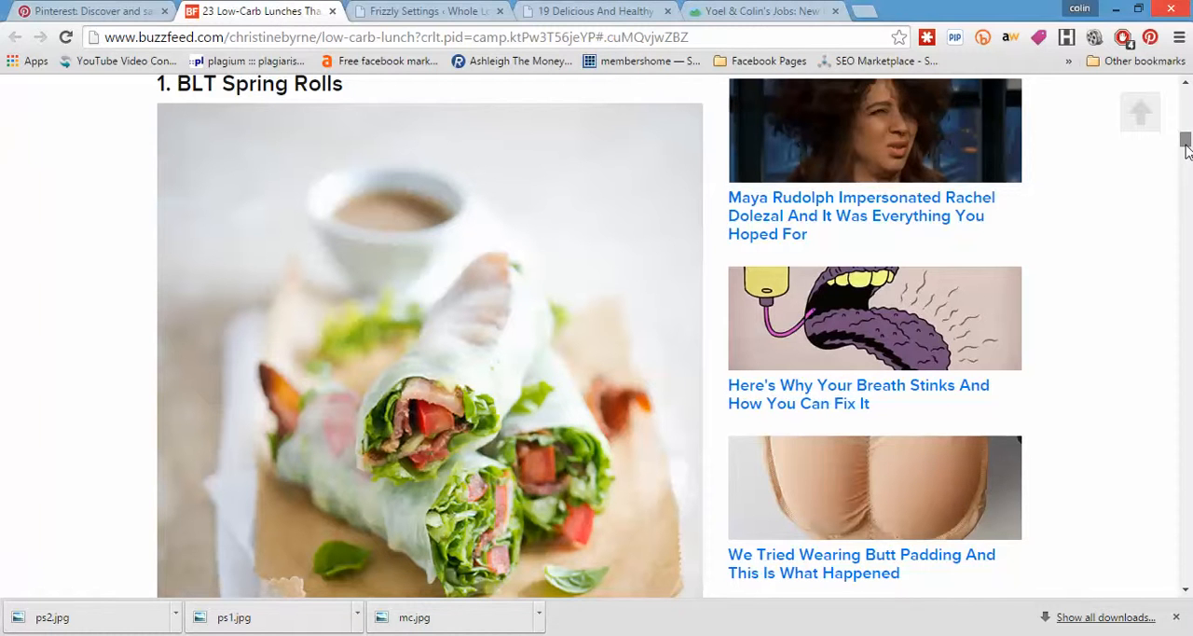
Scroll through the BuzzFeed low-carb lunches article and switch to the WordPress admin tab
scroll("up", 3)
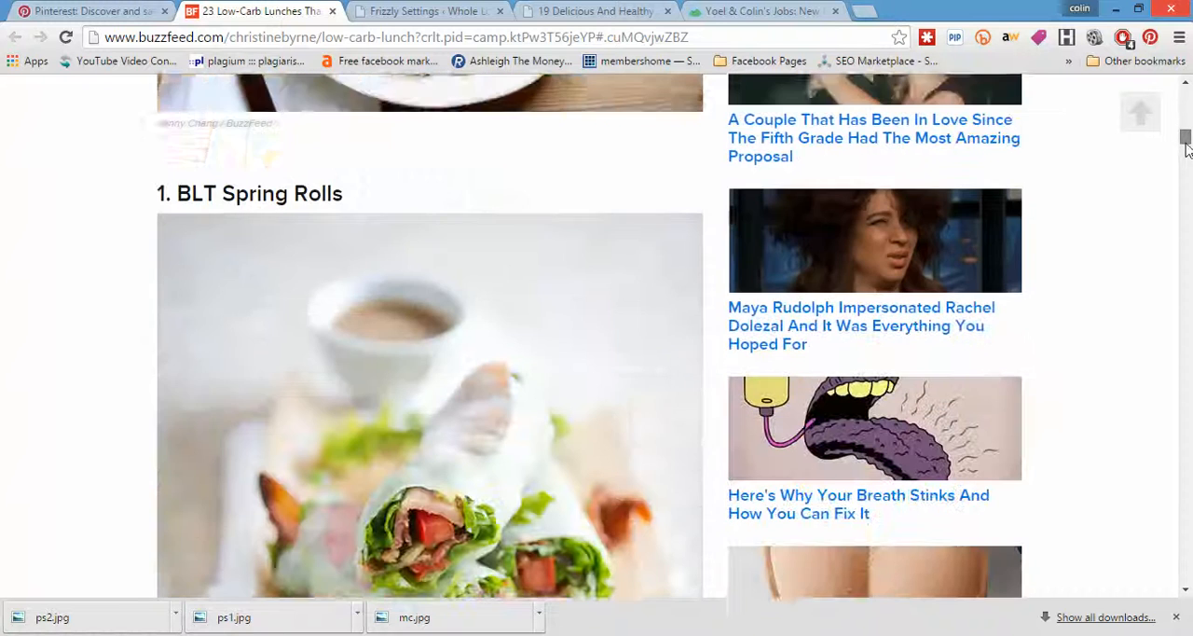
scroll("down", 3)
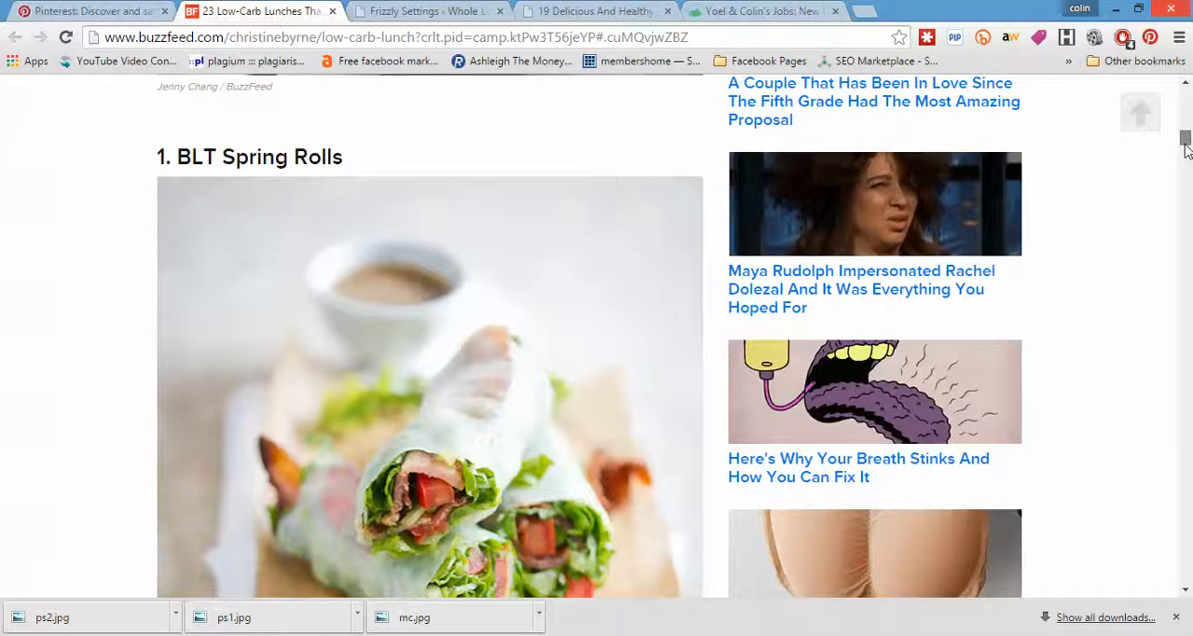
scroll("down", 3)
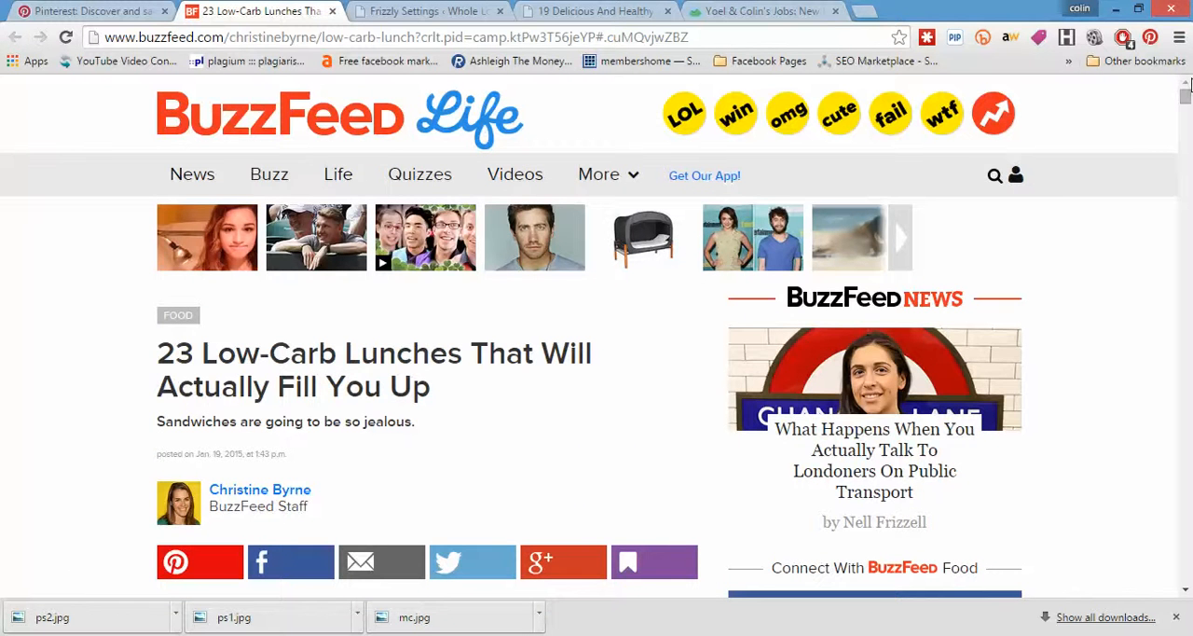
mouse_move(597, 11)
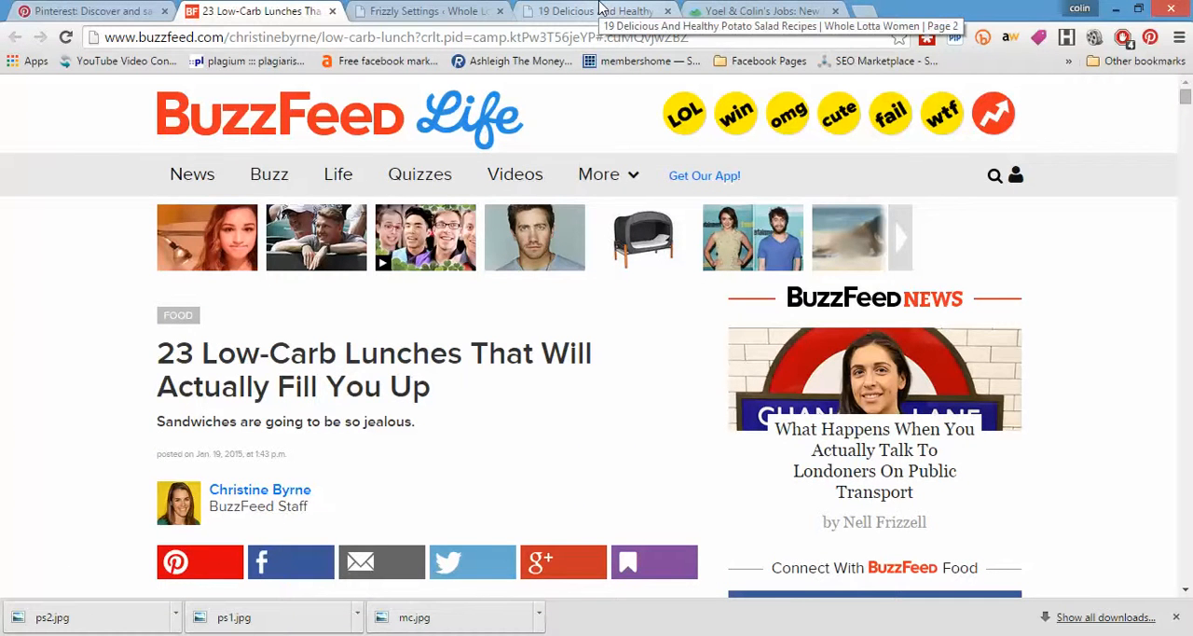
left_click(596, 11)
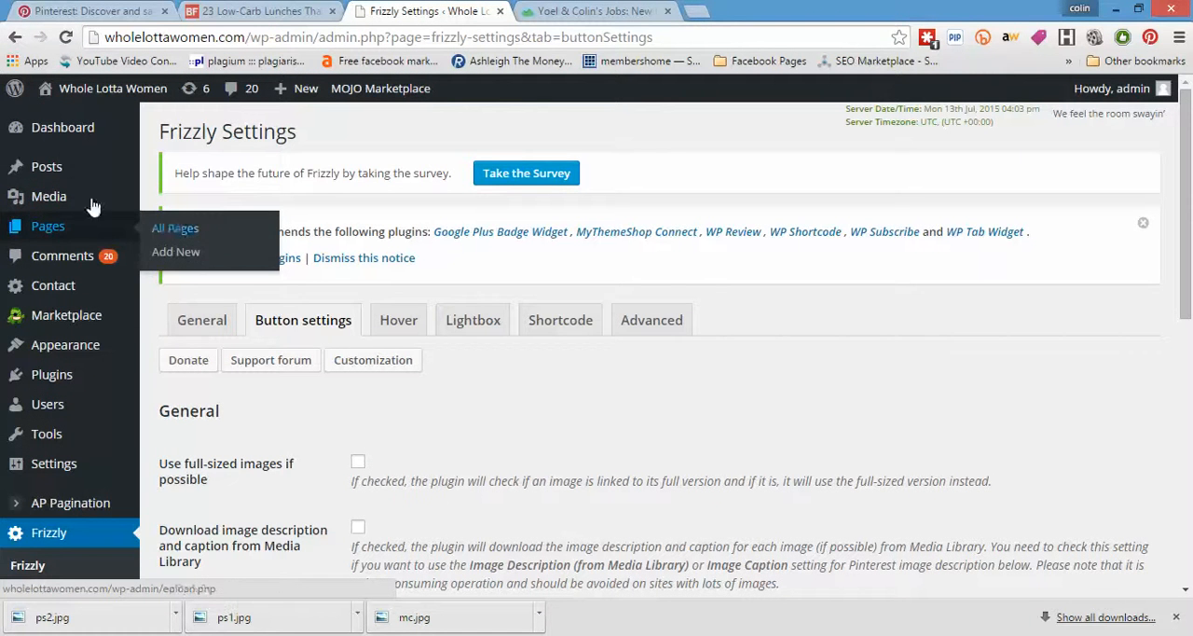
mouse_move(47, 166)
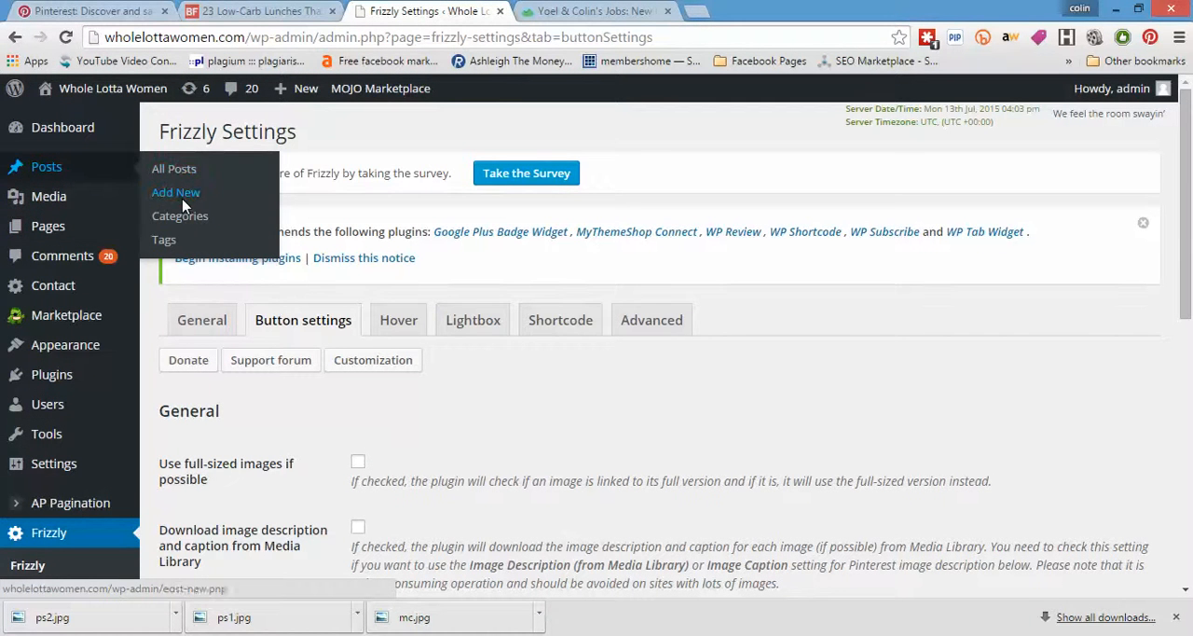
Start a new post via Posts > Add New, then return to the BuzzFeed article for its headline
left_click(175, 193)
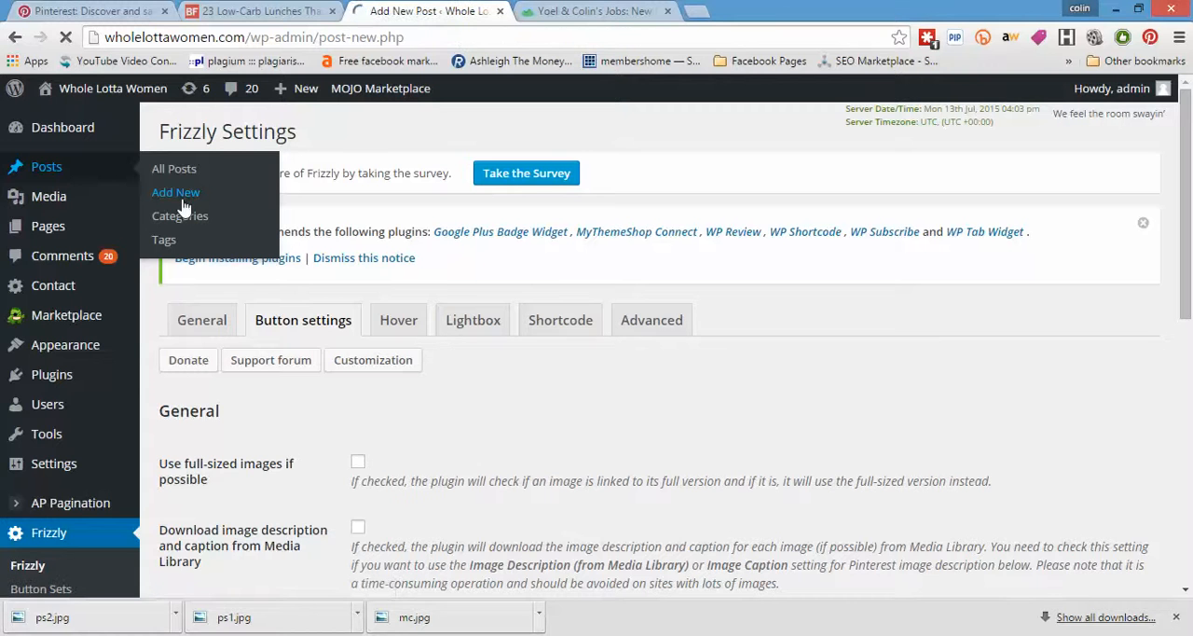
left_click(261, 11)
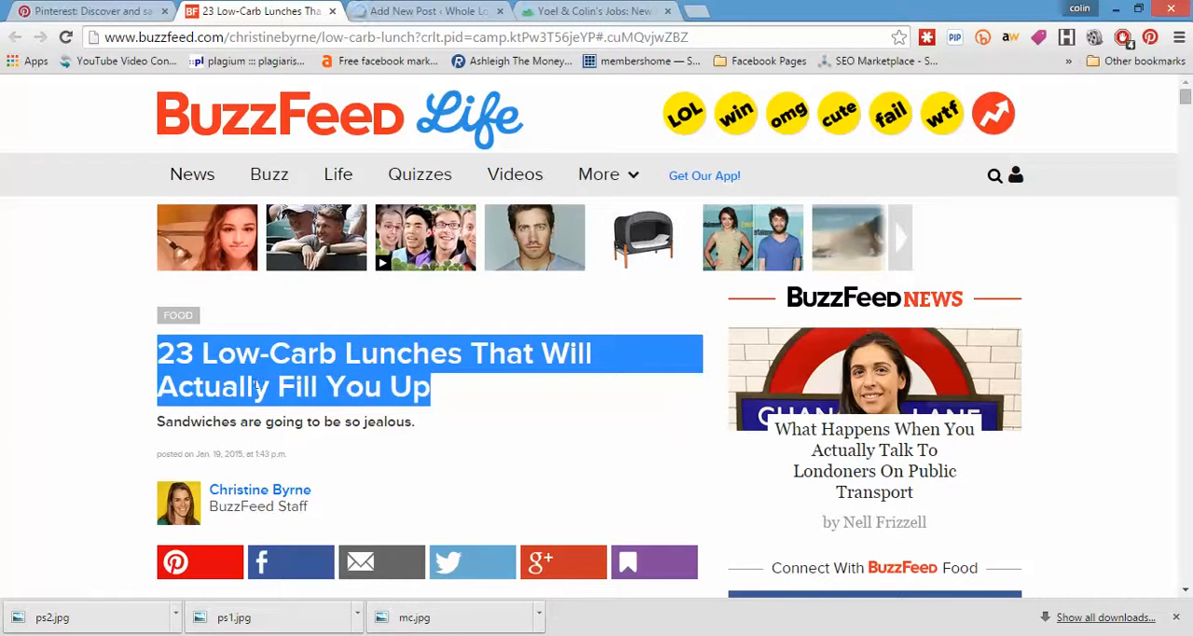
Paste the headline and rewrite its ending so the title reads '23 Low-Carb Lunches That Will Not Leave you Feeling Hungry'
left_click(429, 11)
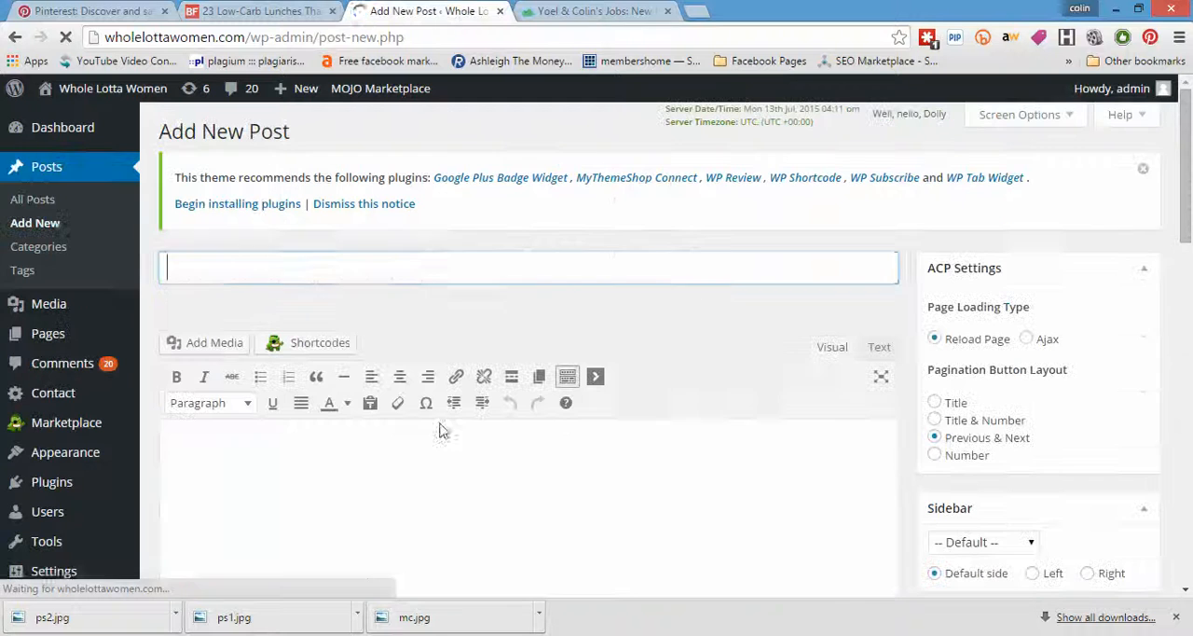
type("23 Low-Carb Lunches That Will Actually Fill You Up")
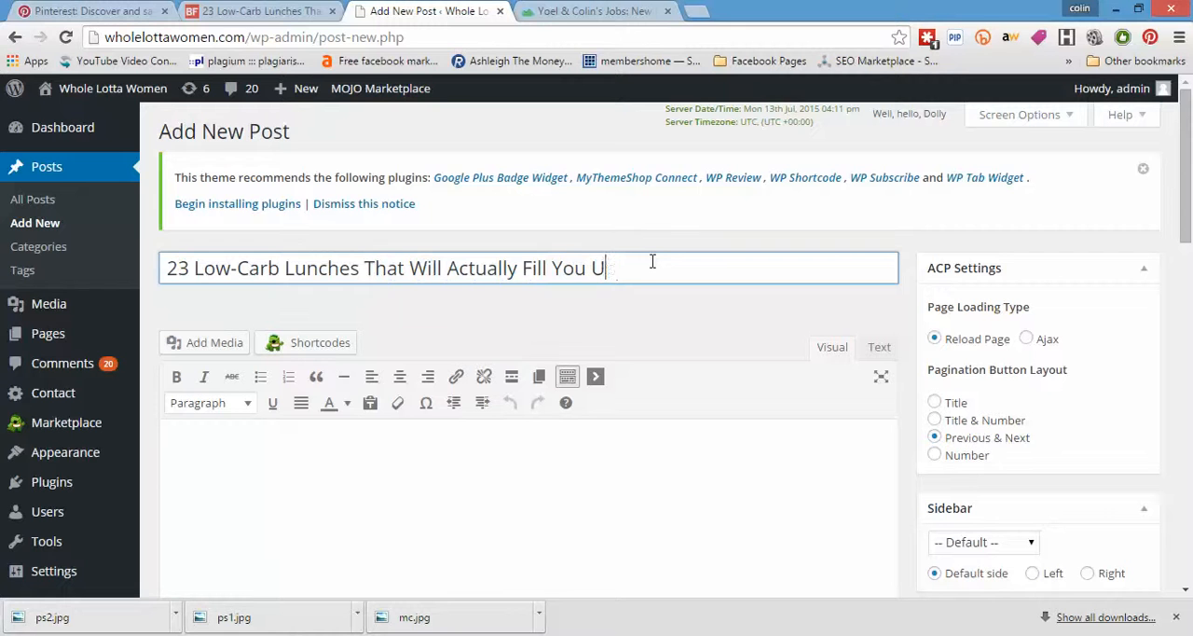
key("Backspace")
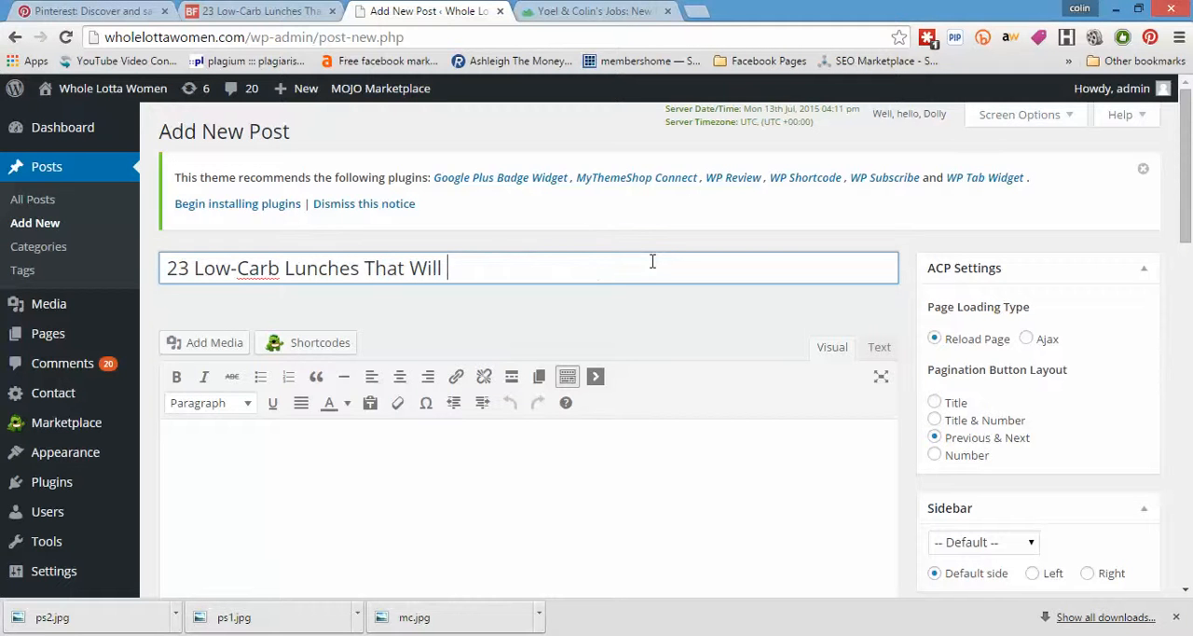
type("Not Leav")
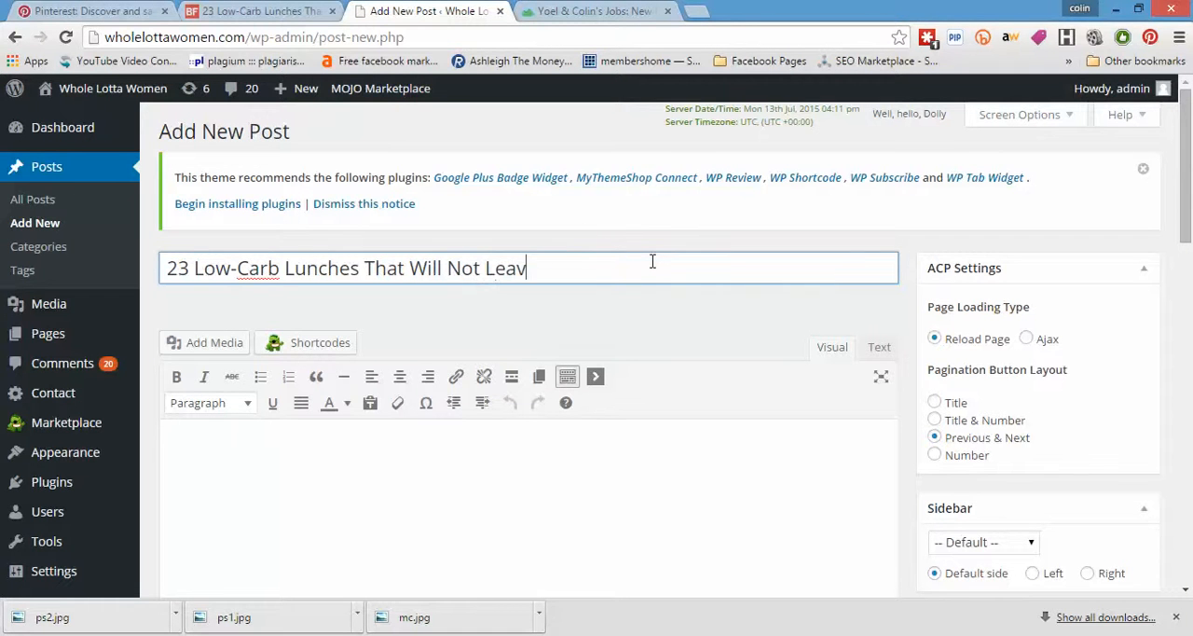
type("e you Fee")
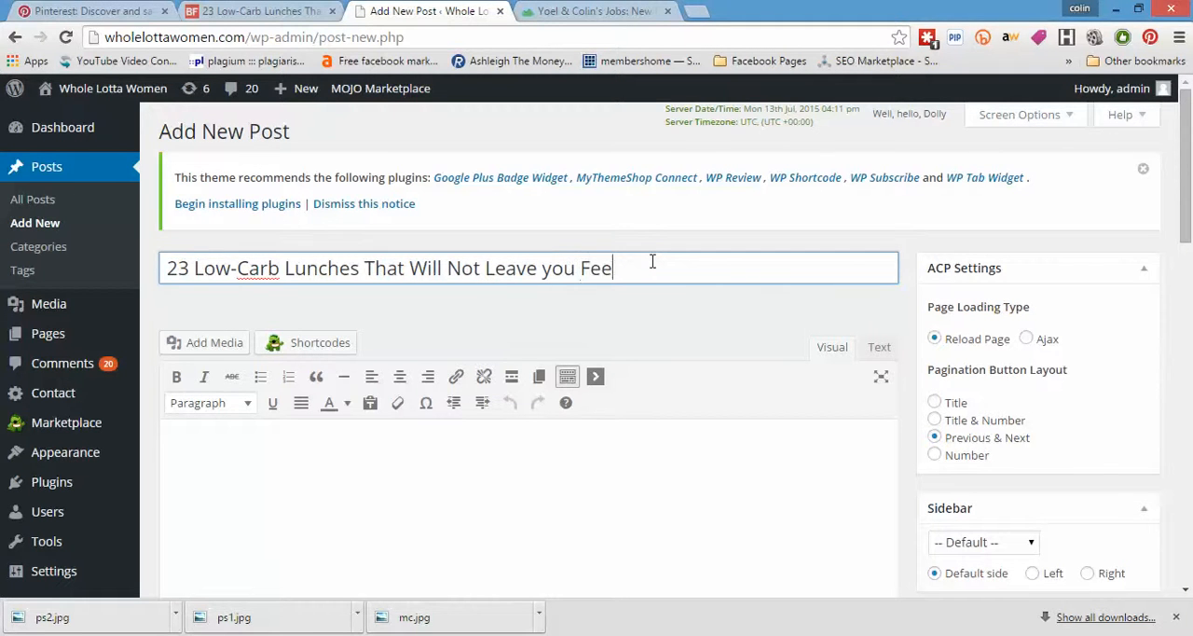
type("ling Hungry")
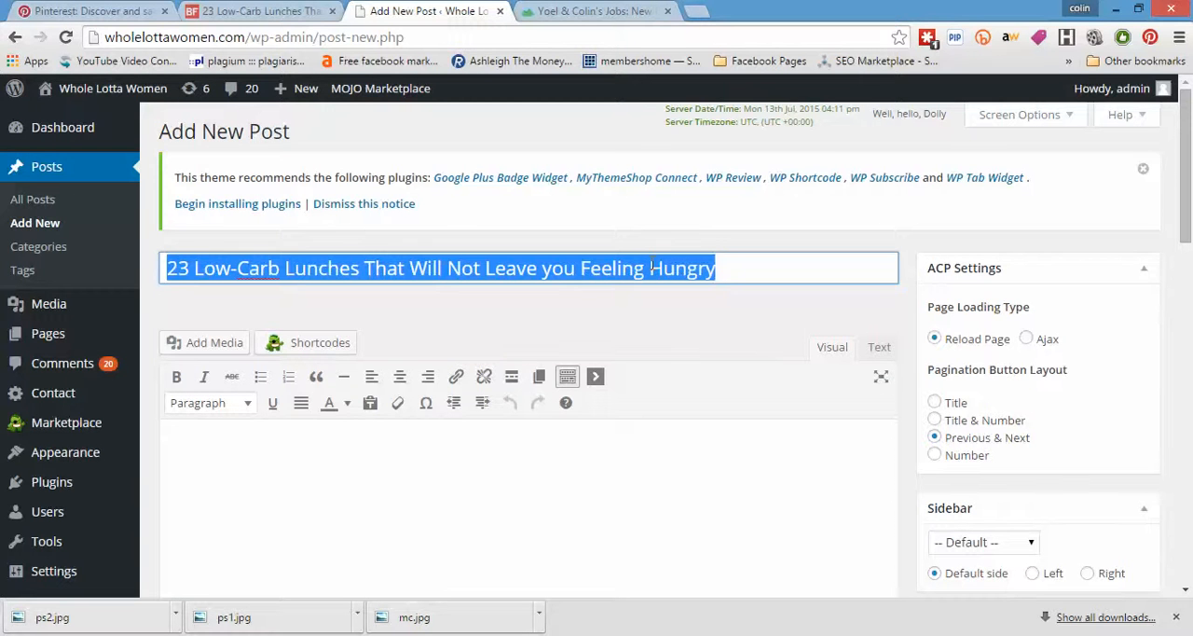
scroll("down", 3)
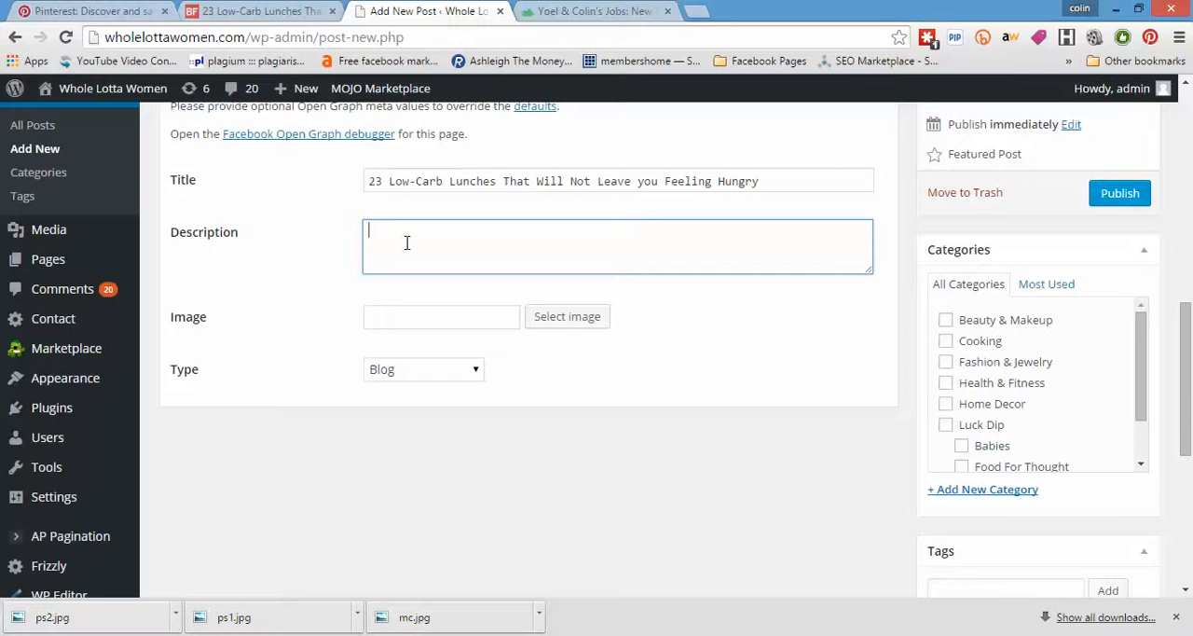
Enter the Open Graph description 'Lunch is up...Tuck in!' and set the type to Website
type("L")
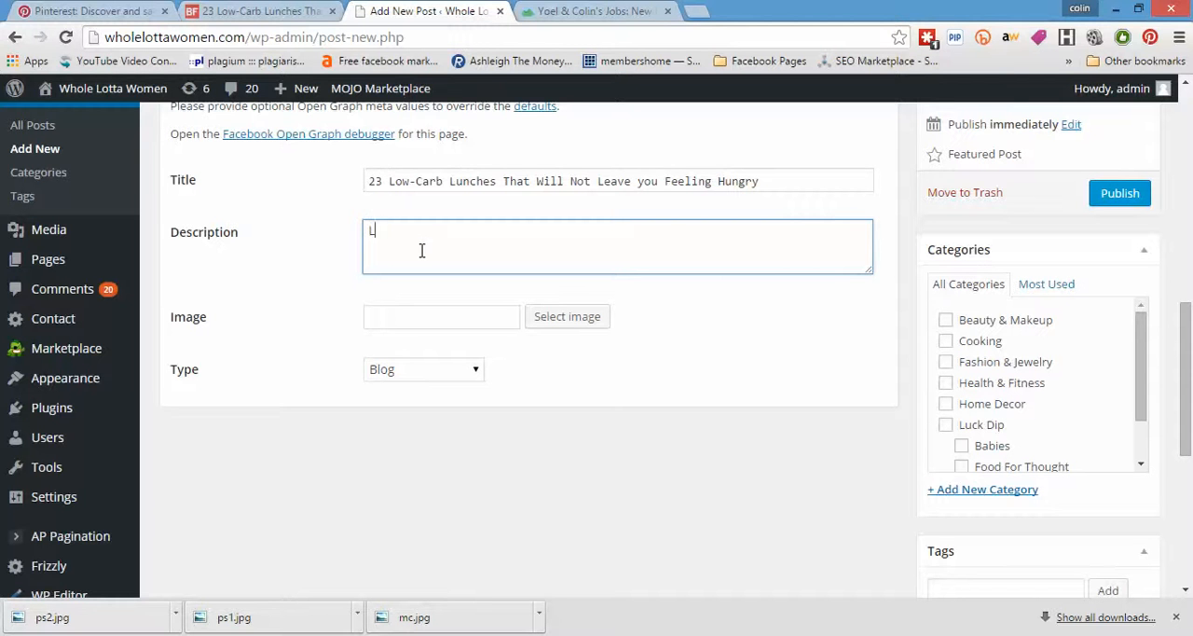
type("unch is up...Tuck in")
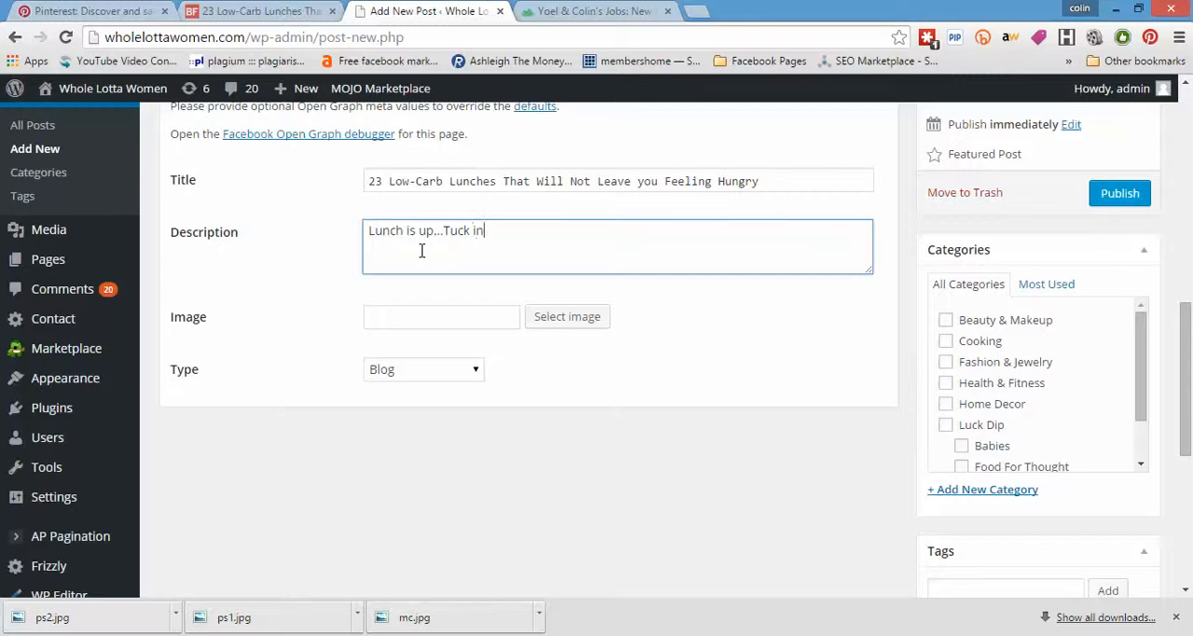
type("!")
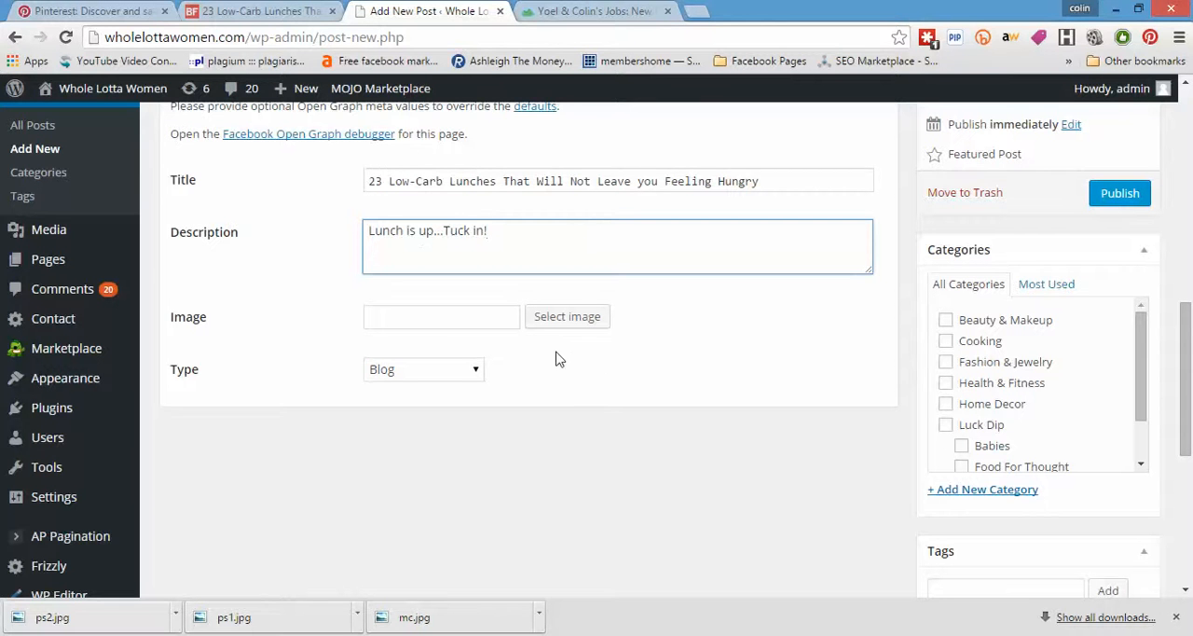
left_click(423, 369)
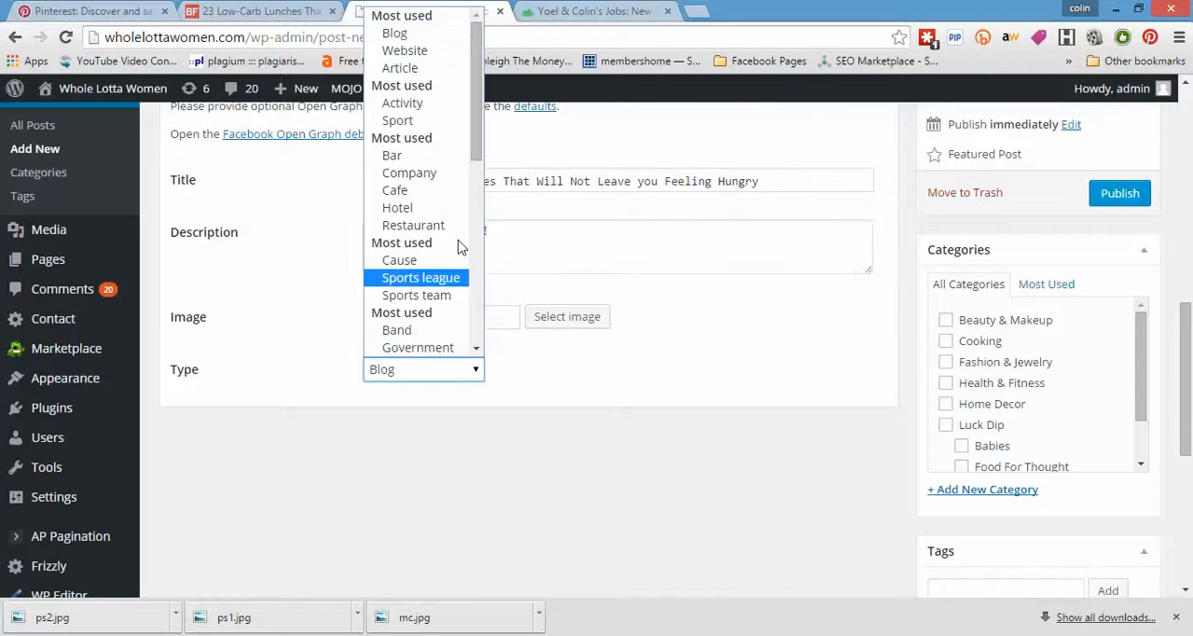
left_click(404, 48)
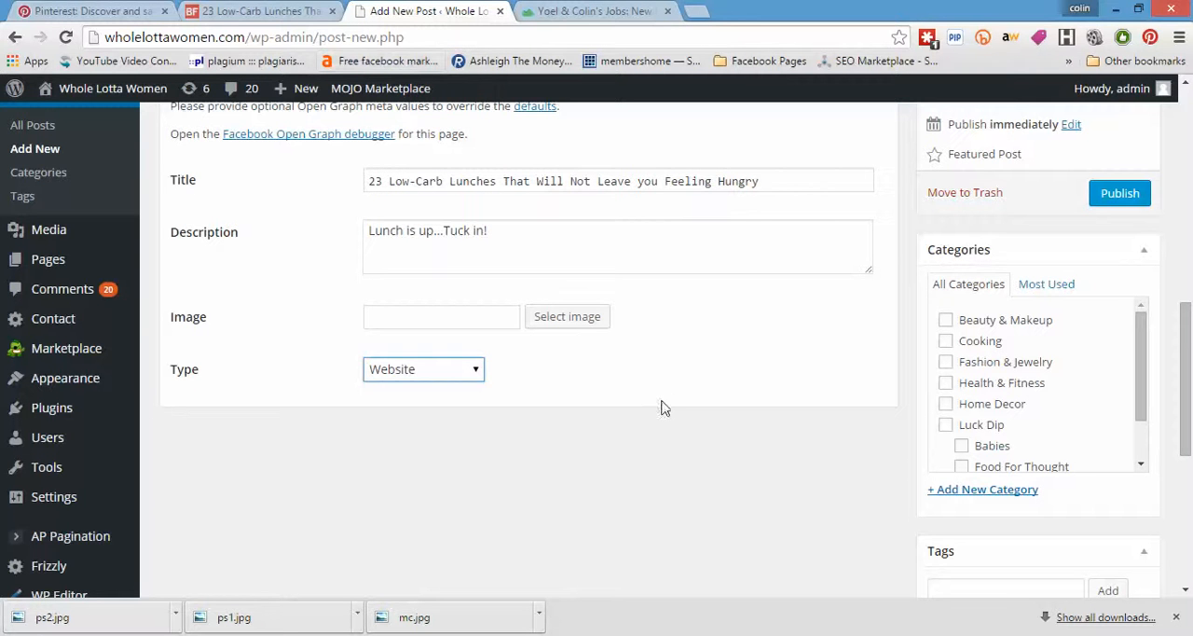
scroll("down", 3)
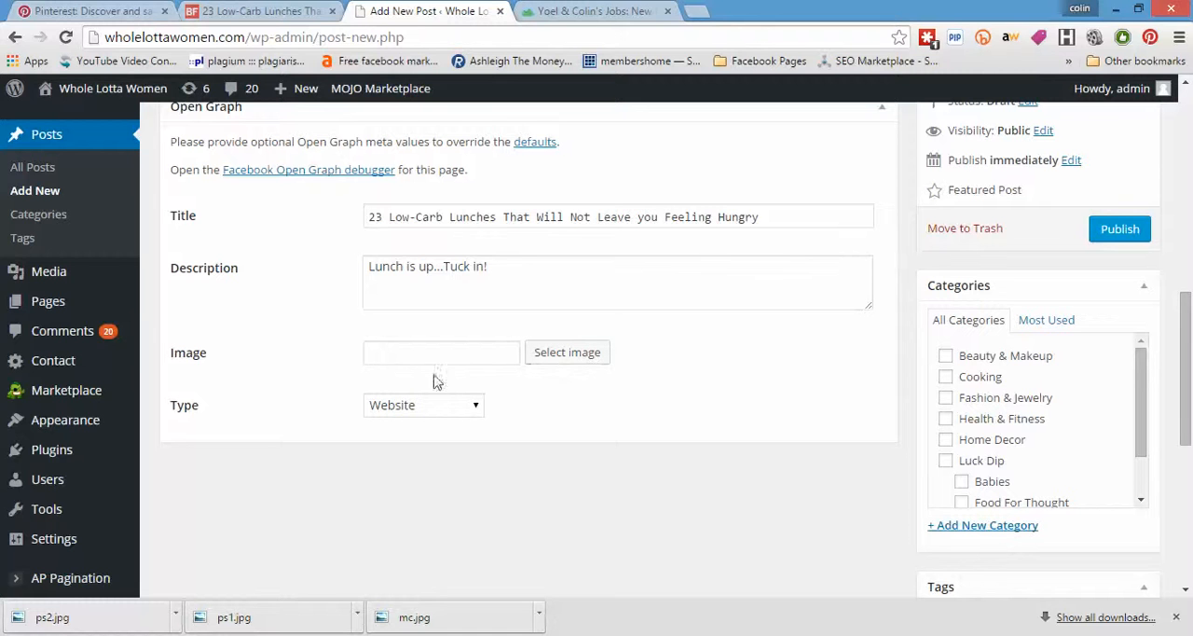
mouse_move(325, 398)
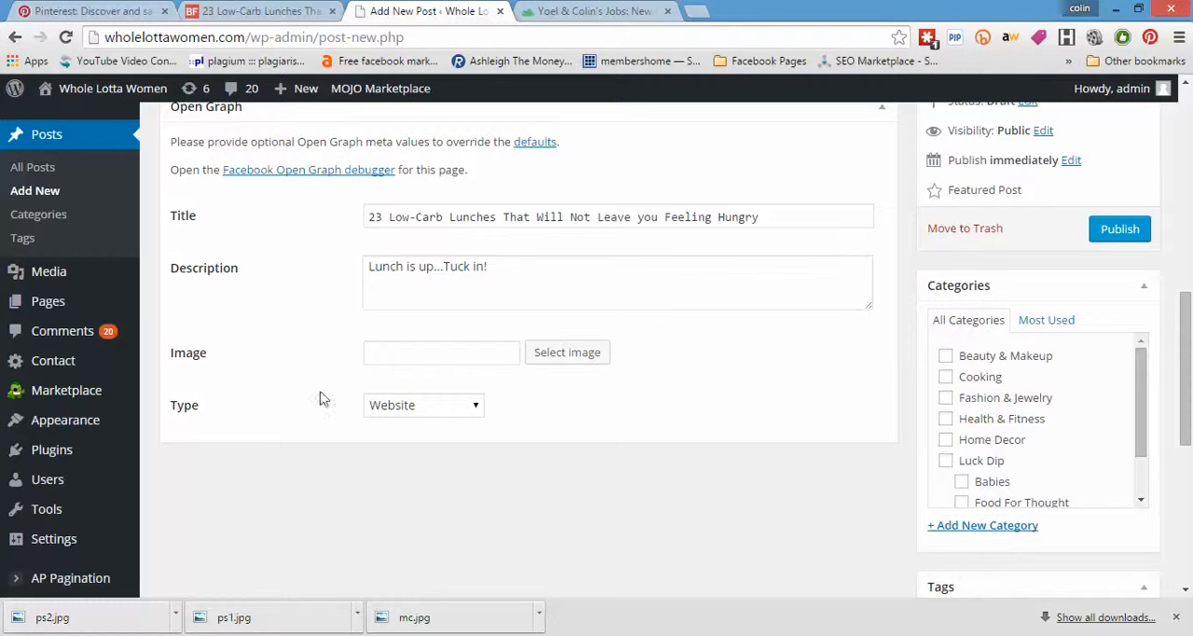
mouse_move(273, 239)
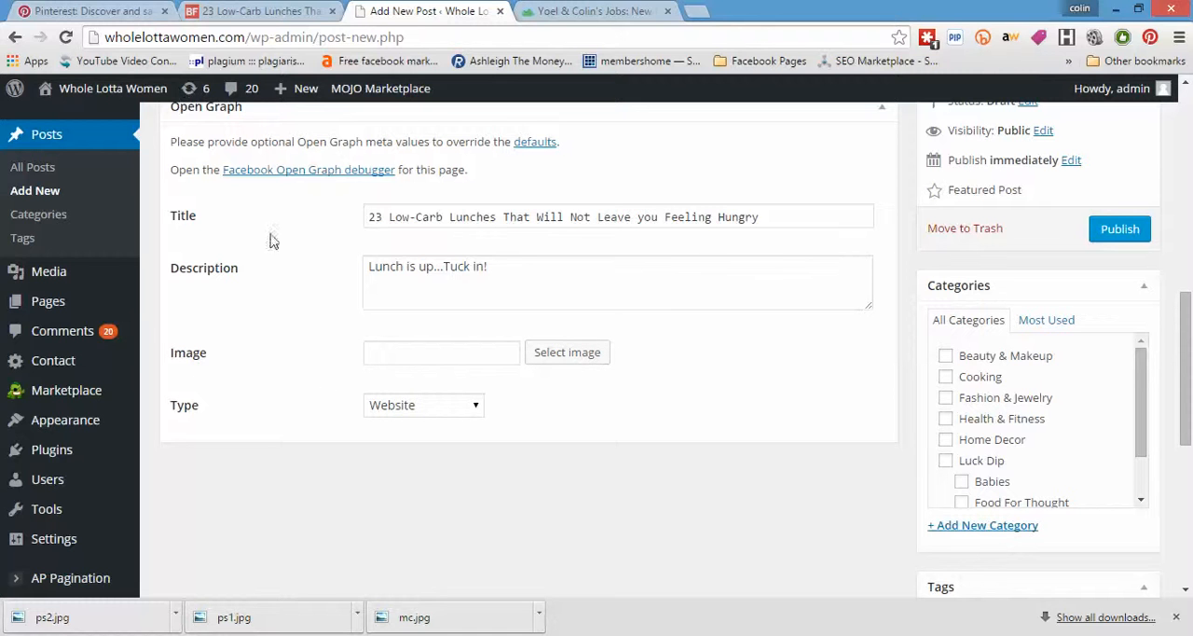
scroll("down", 3)
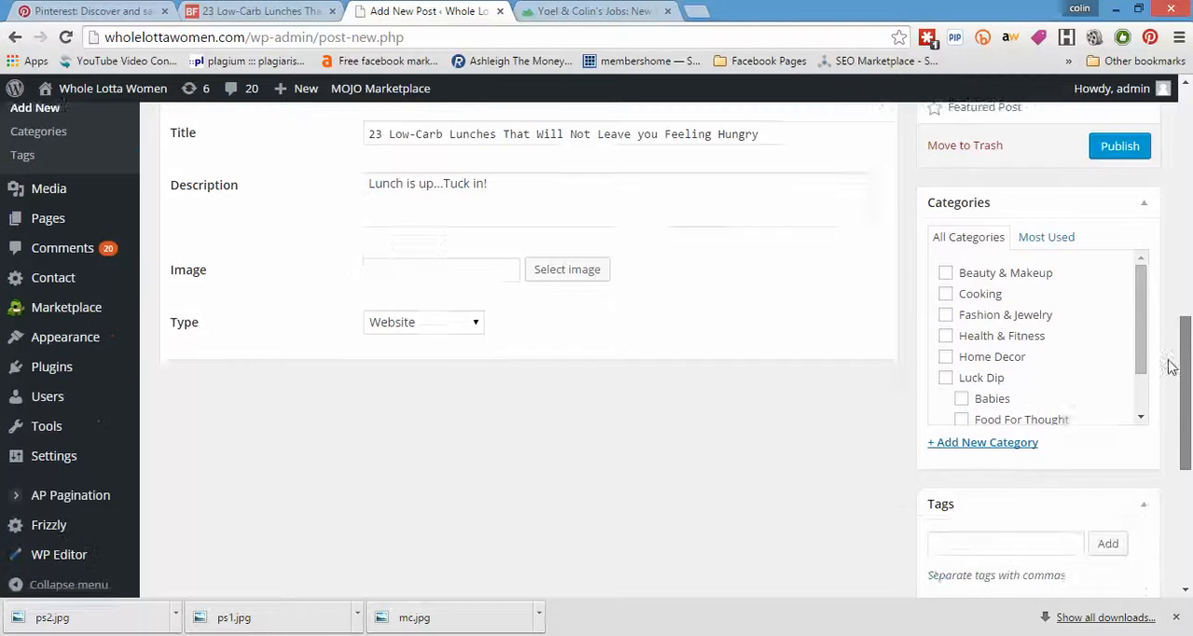
scroll("down", 3)
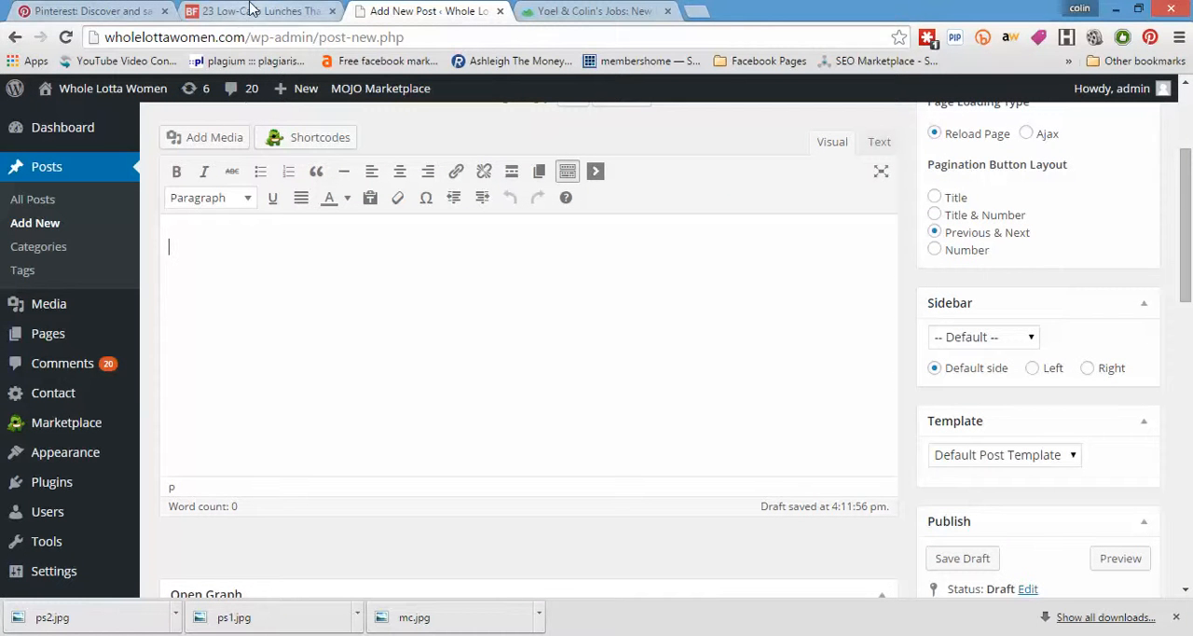
Copy the '1. BLT Spring Rolls' heading from BuzzFeed and paste it into the post editor
left_click(261, 11)
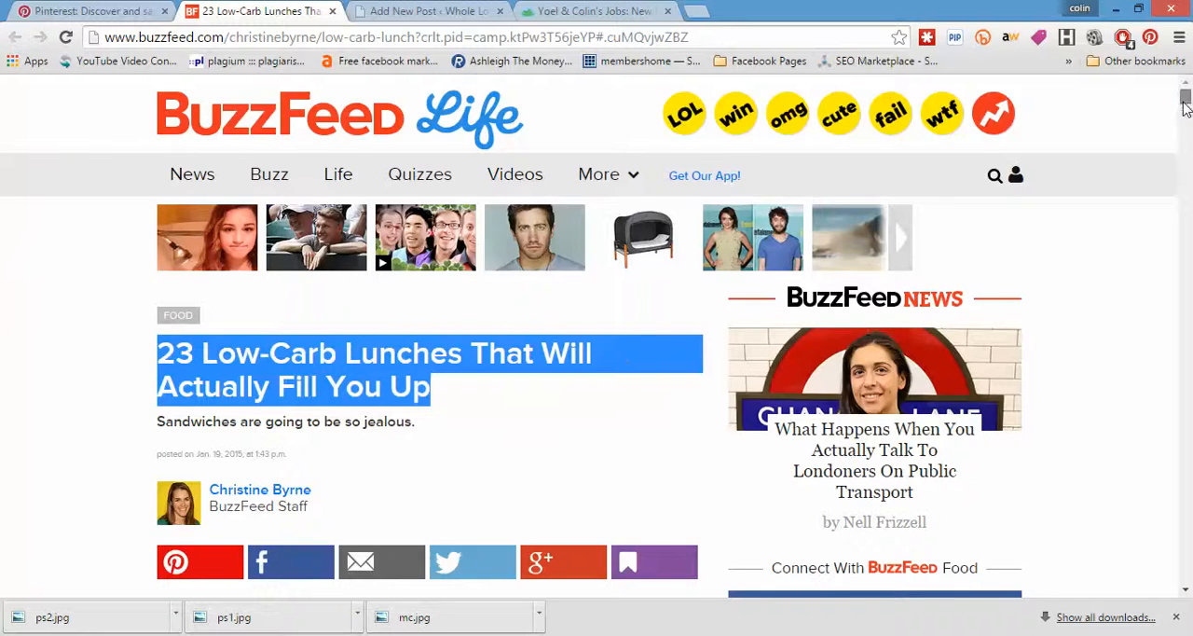
scroll("down", 3)
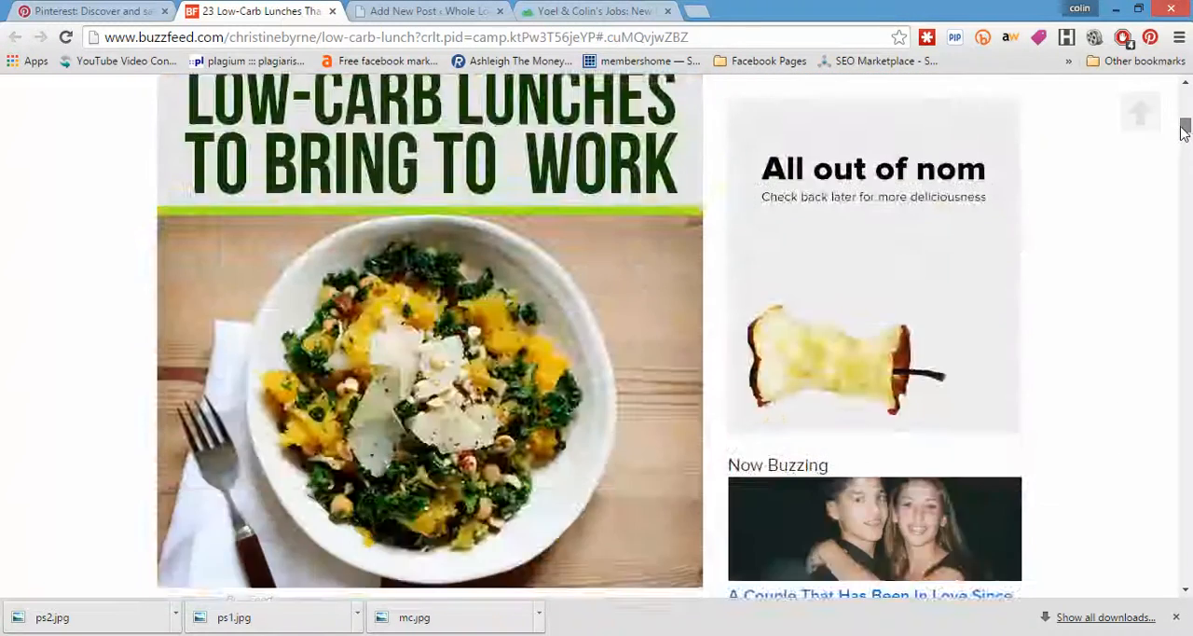
scroll("down", 3)
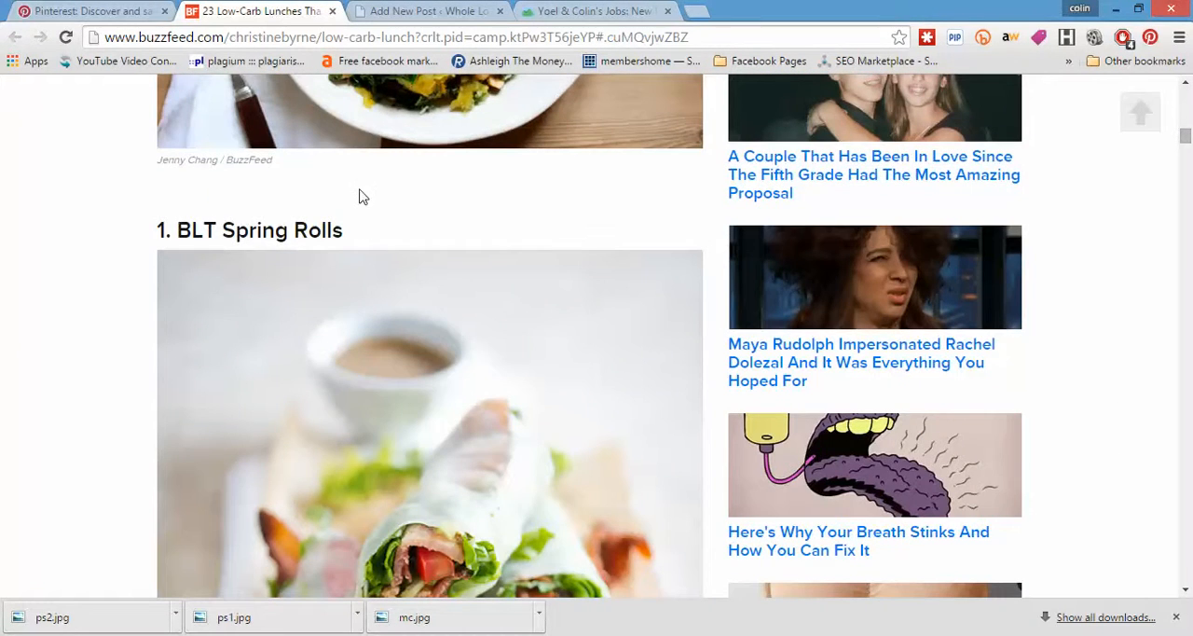
triple_click(250, 231)
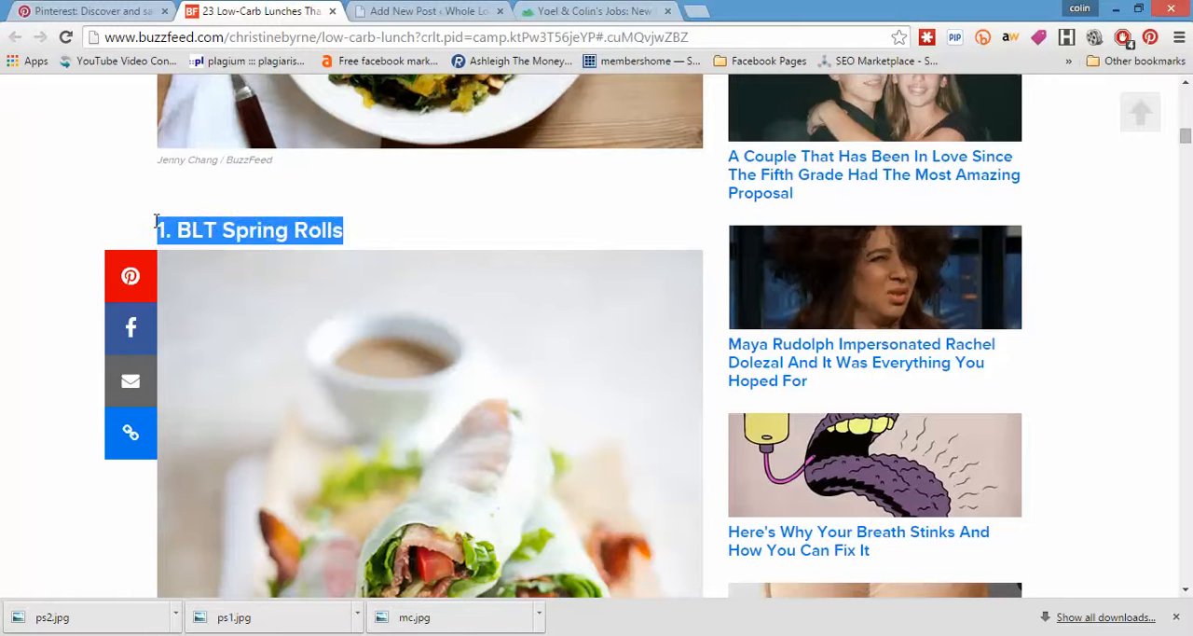
left_click(429, 12)
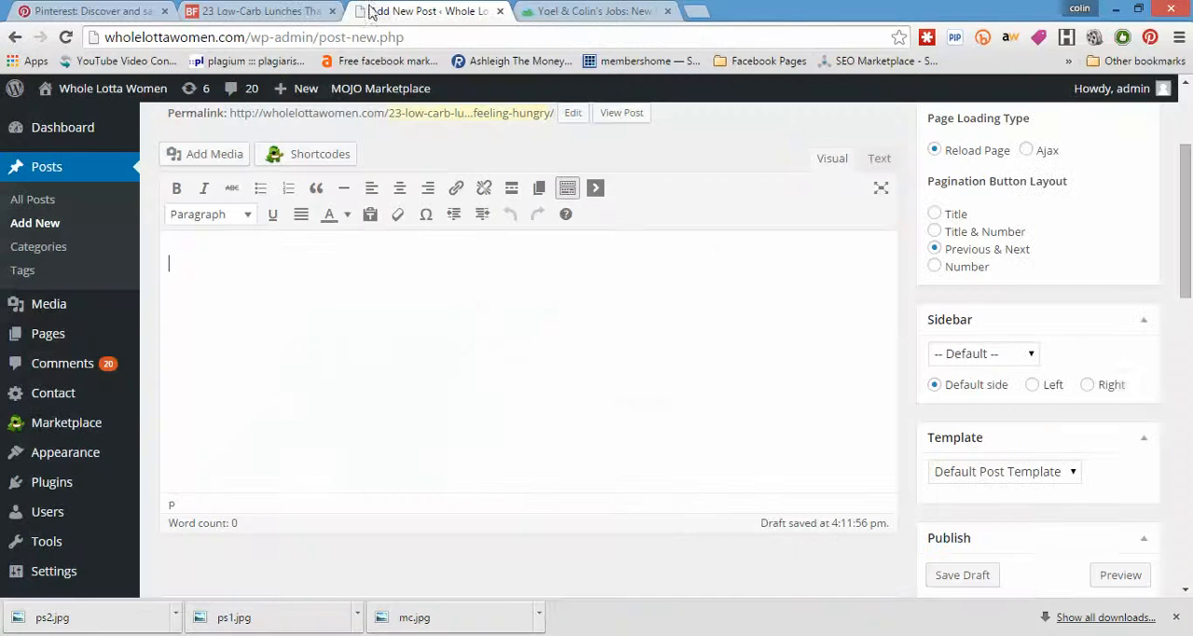
type("1. BLT Spring Rolls")
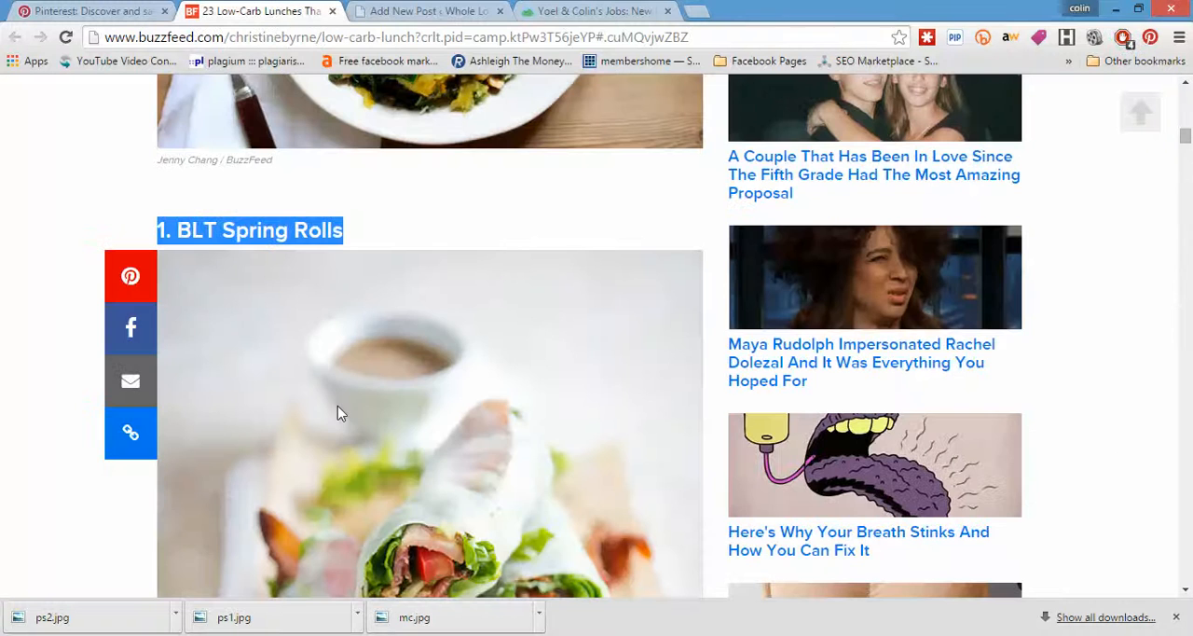
mouse_move(373, 421)
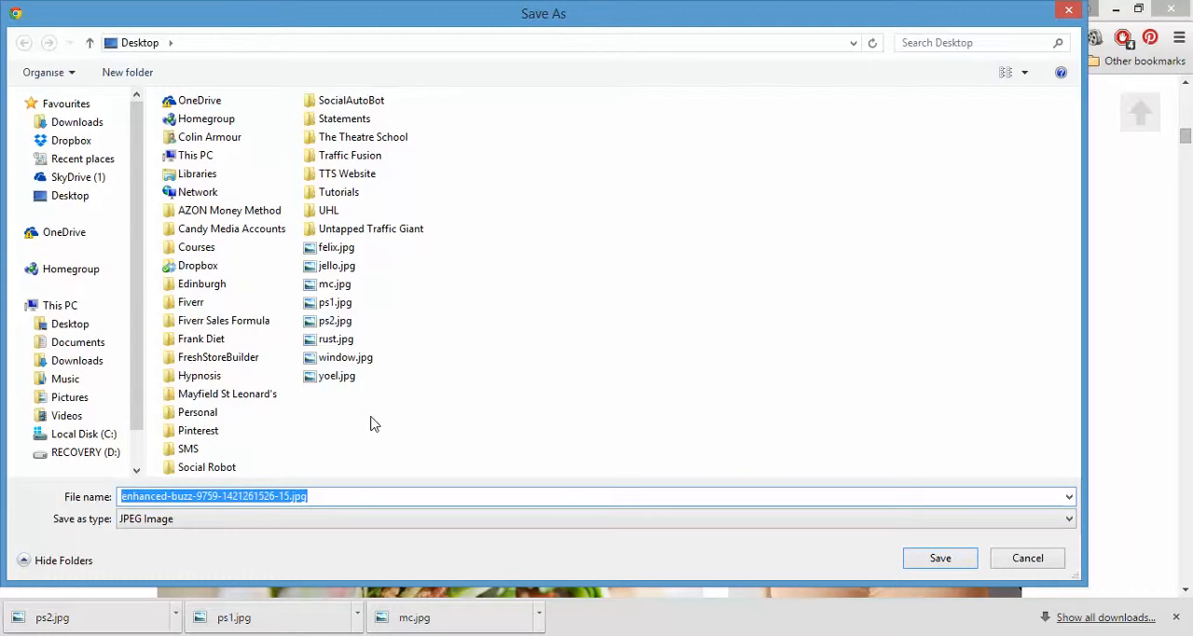
Save the spring rolls photo to the Desktop as 'BLT Spring Rolls'
type("BLT Spring roo")
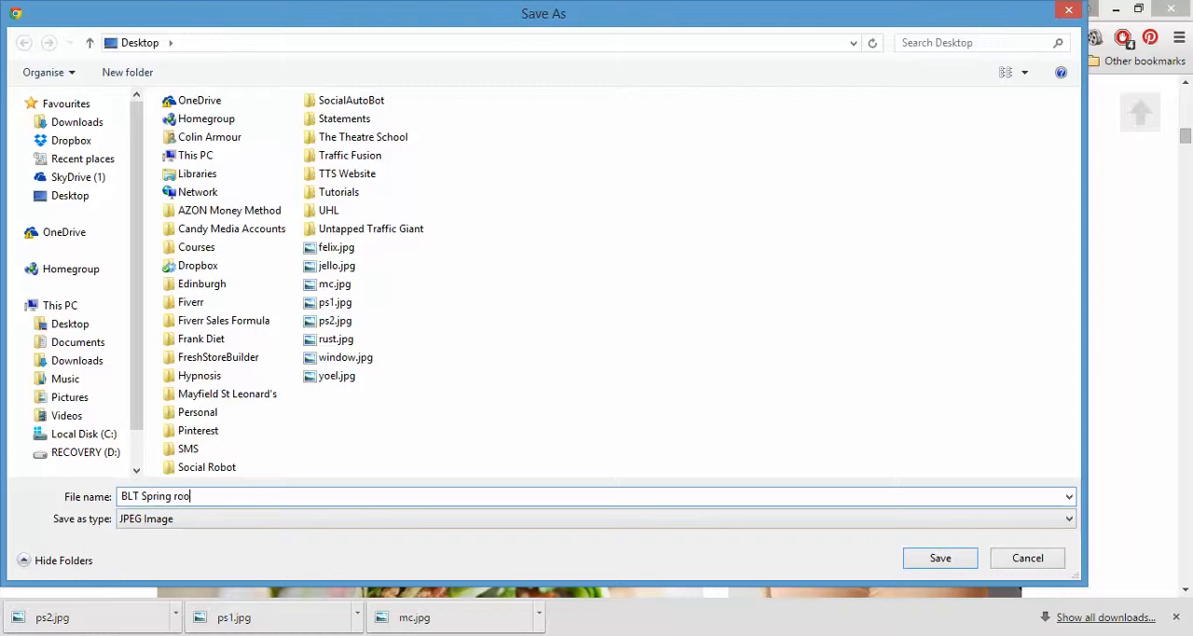
key("Backspace")
type("Rolls")
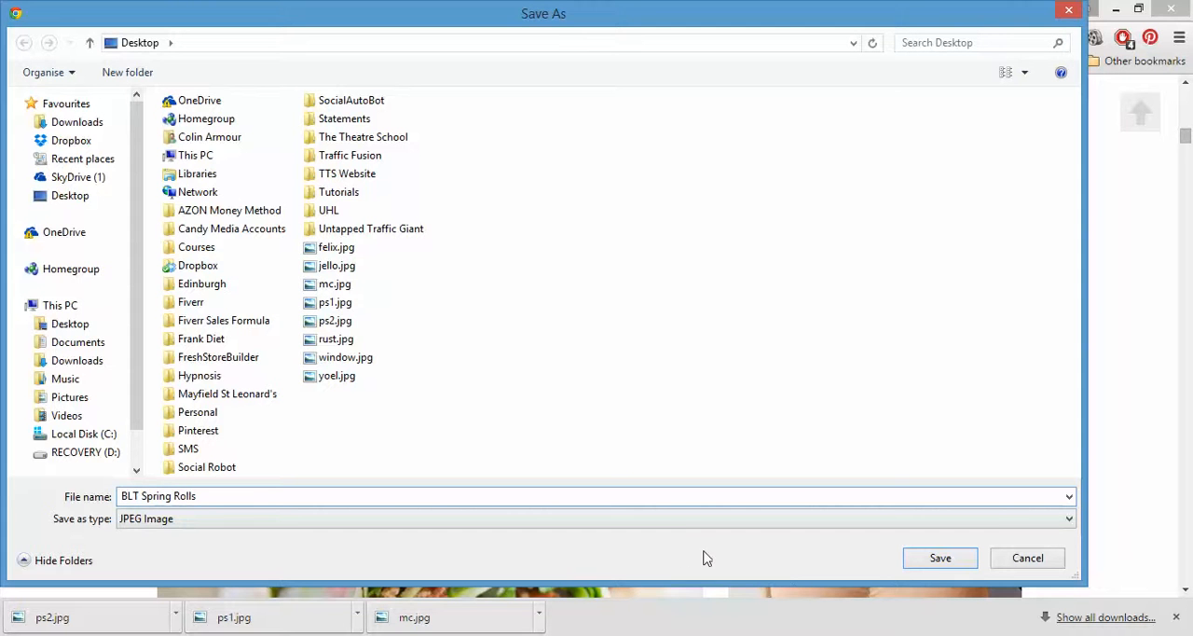
mouse_move(940, 557)
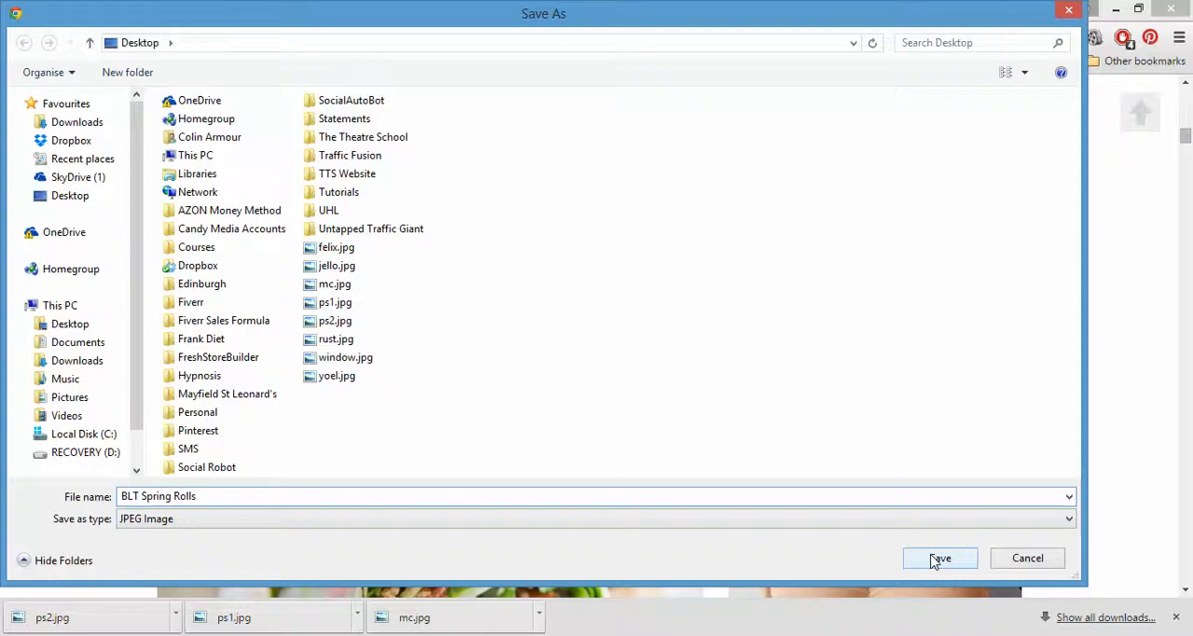
left_click(939, 558)
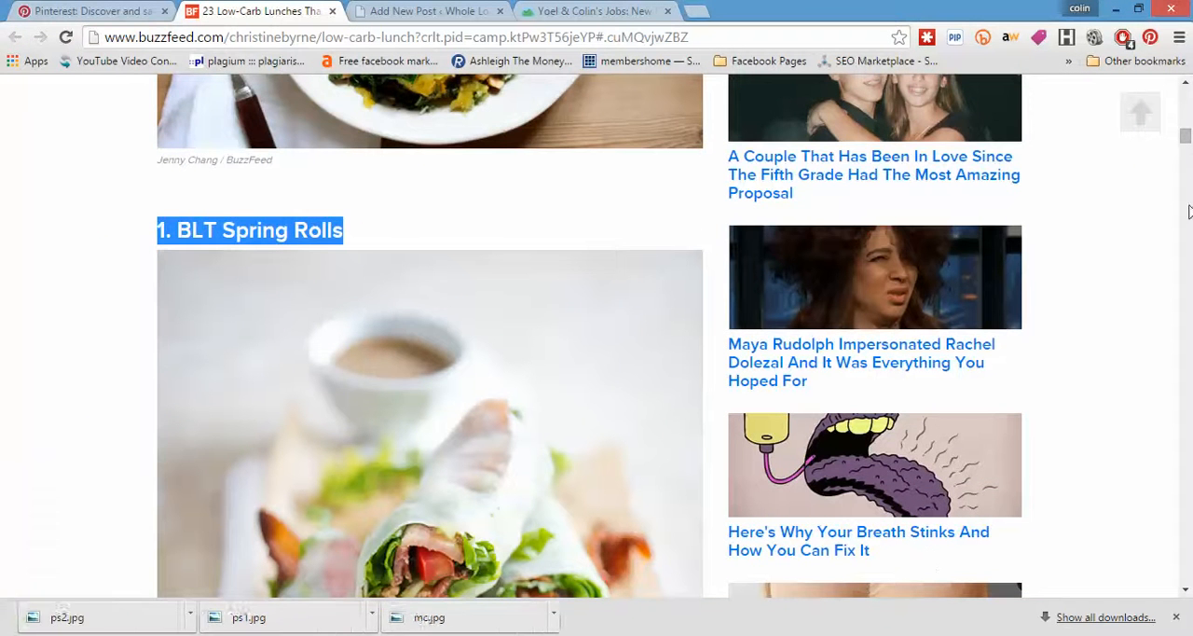
Upload BLT Spring Rolls.jpg to the post through Add Media > Upload Files
scroll("down", 3)
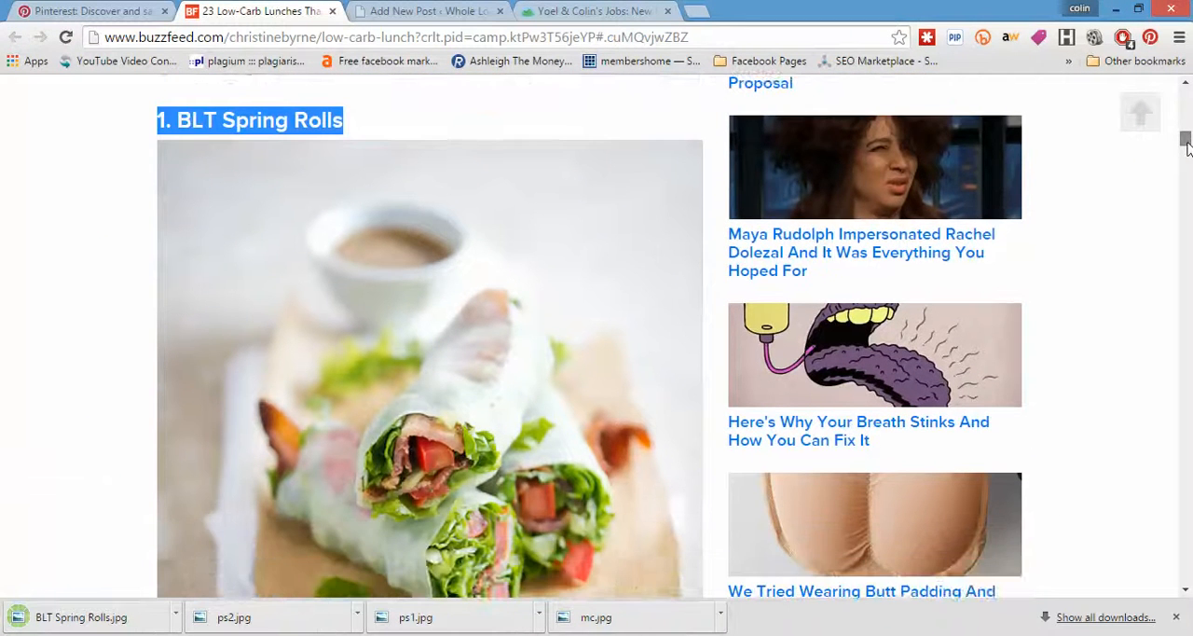
scroll("down", 3)
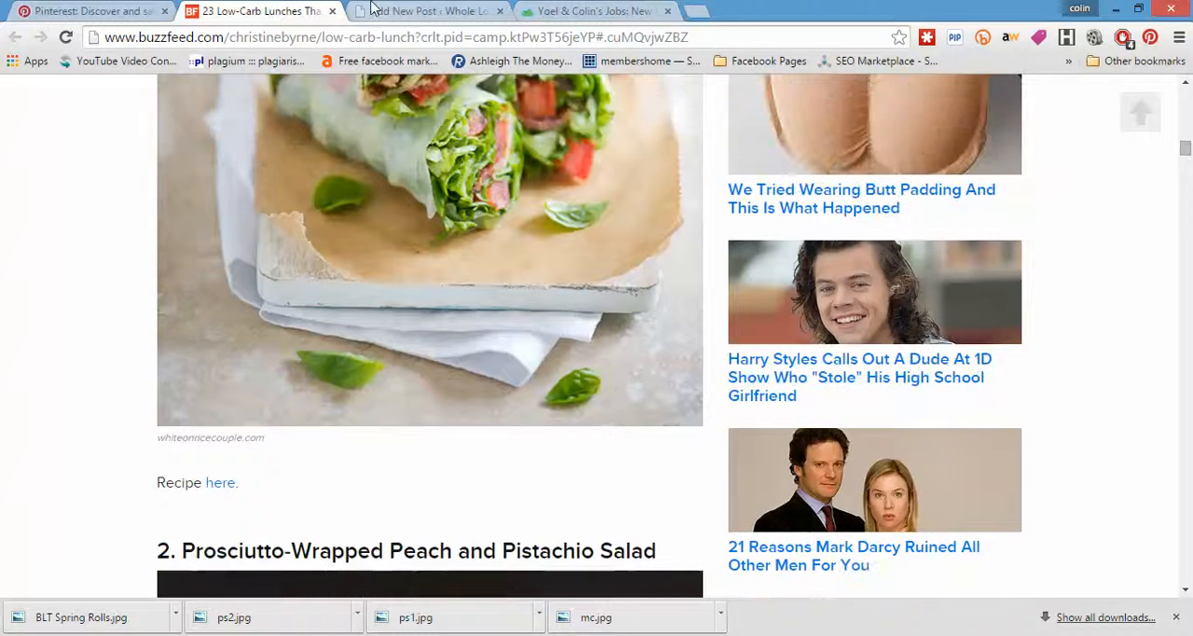
left_click(428, 12)
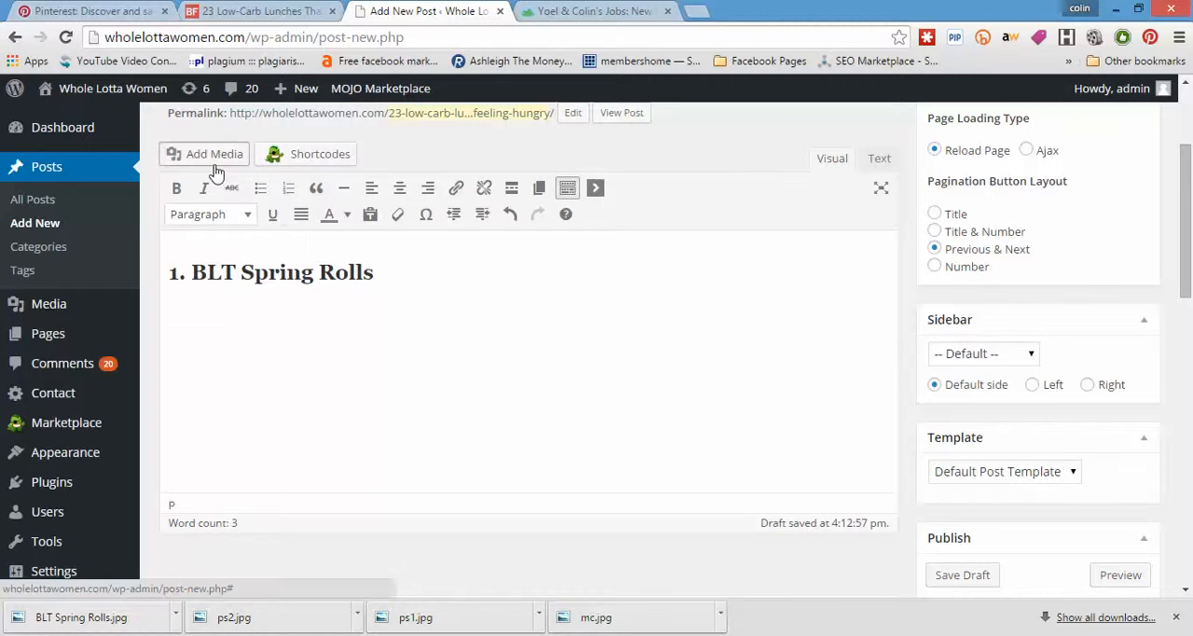
left_click(213, 153)
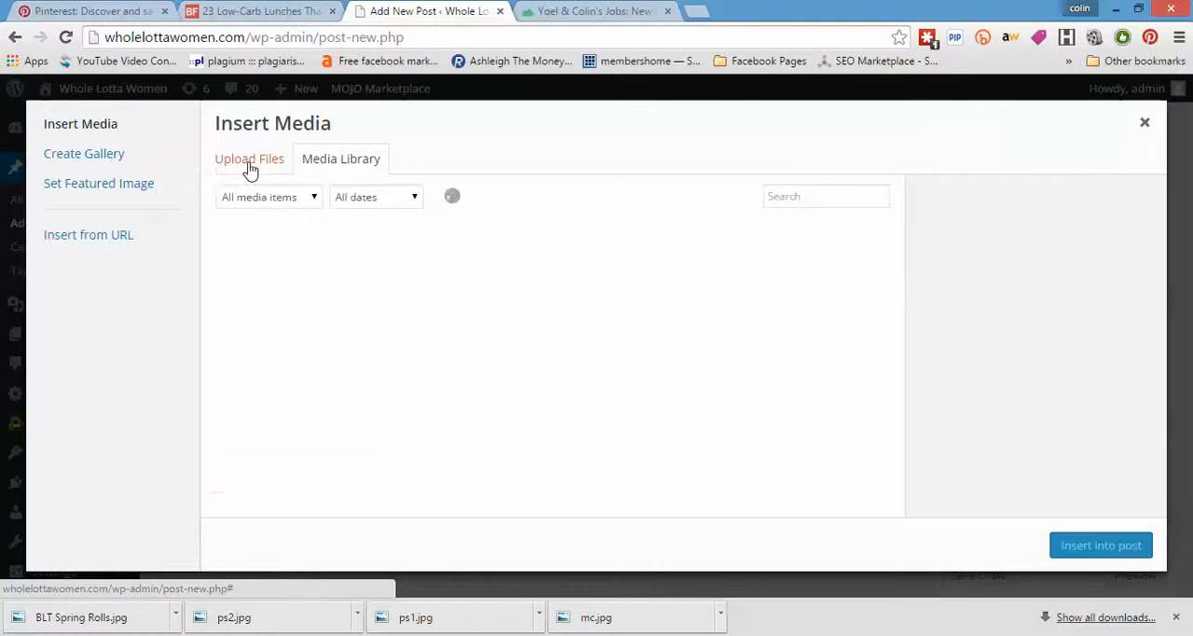
left_click(249, 159)
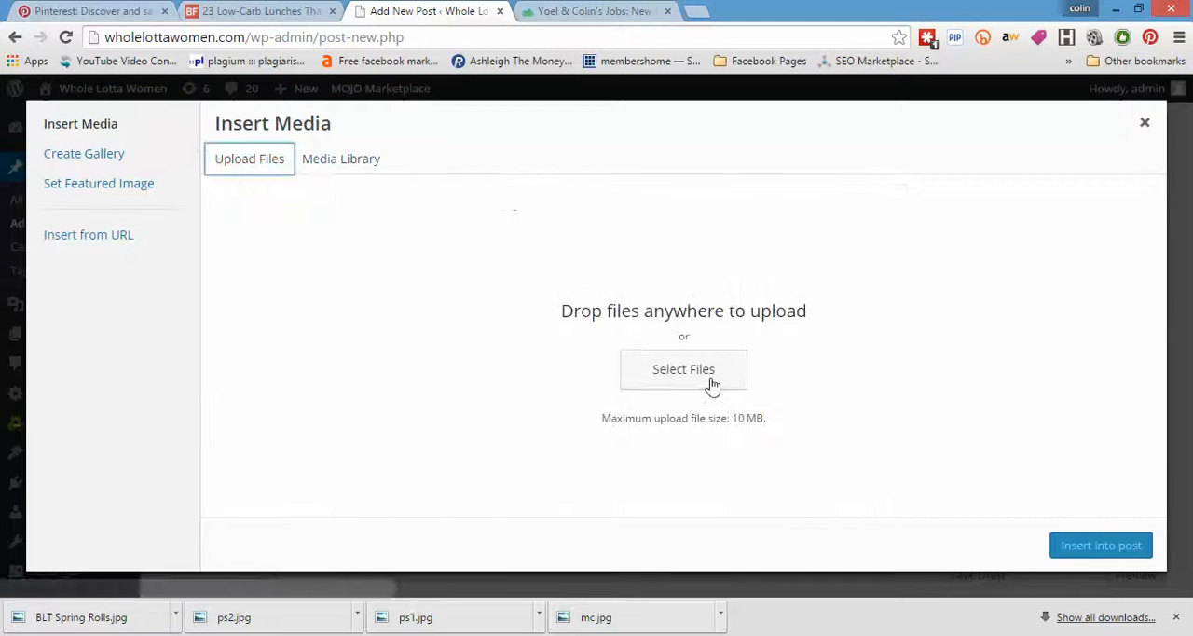
left_click(683, 369)
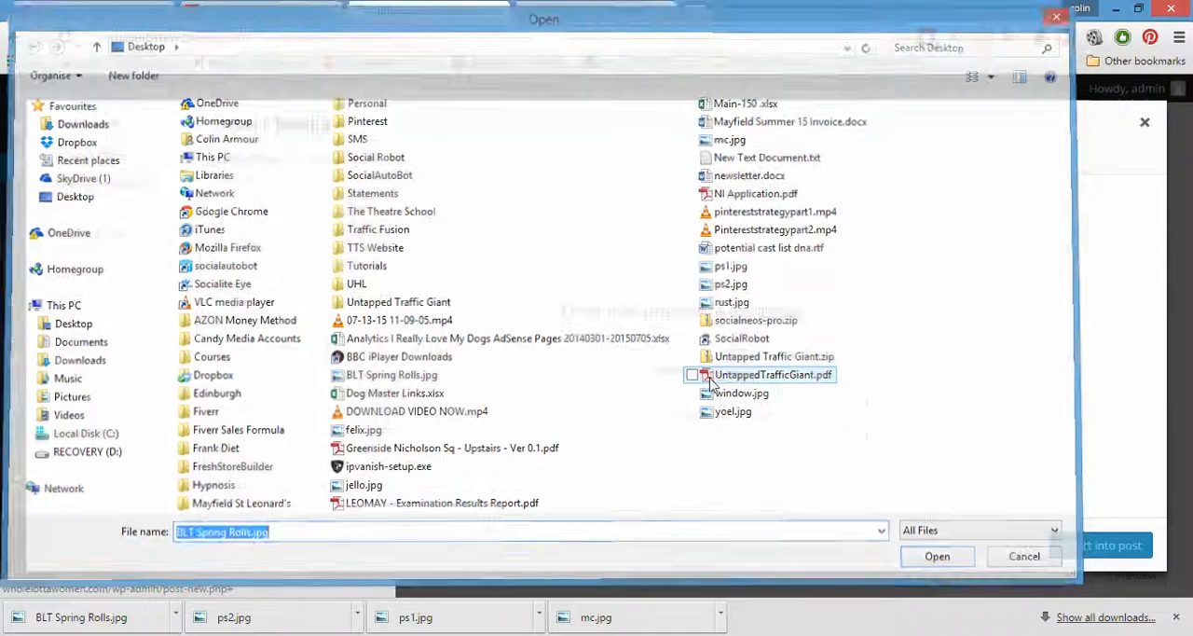
left_click(936, 556)
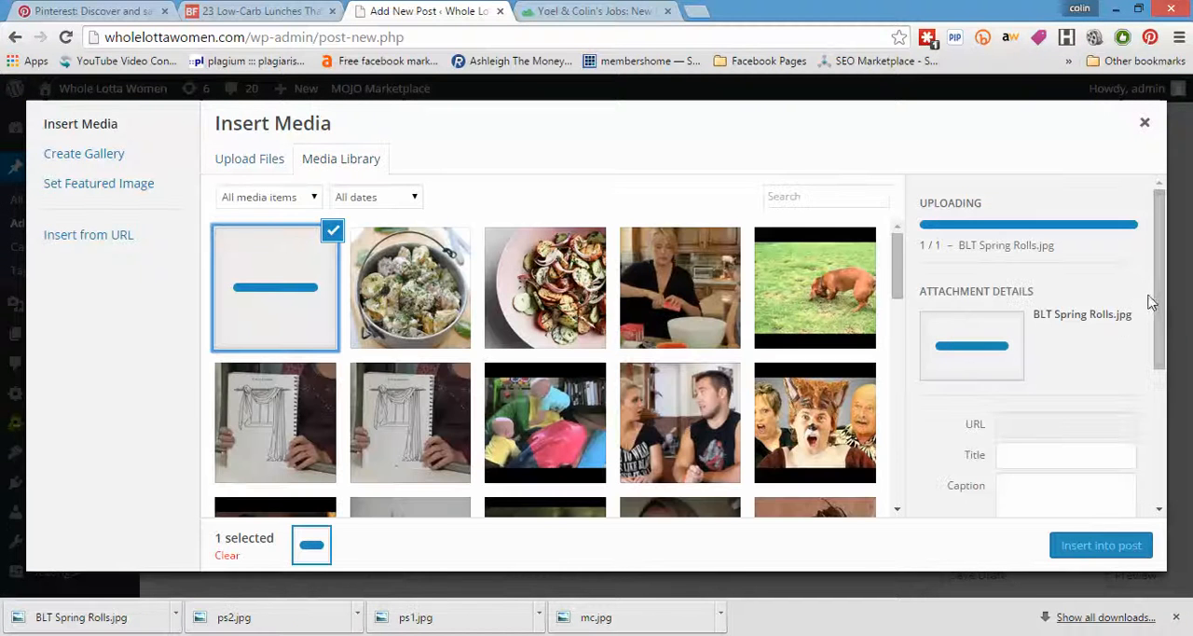
Insert the uploaded photo into the post beneath the '1. BLT Spring Rolls' heading
scroll("down", 3)
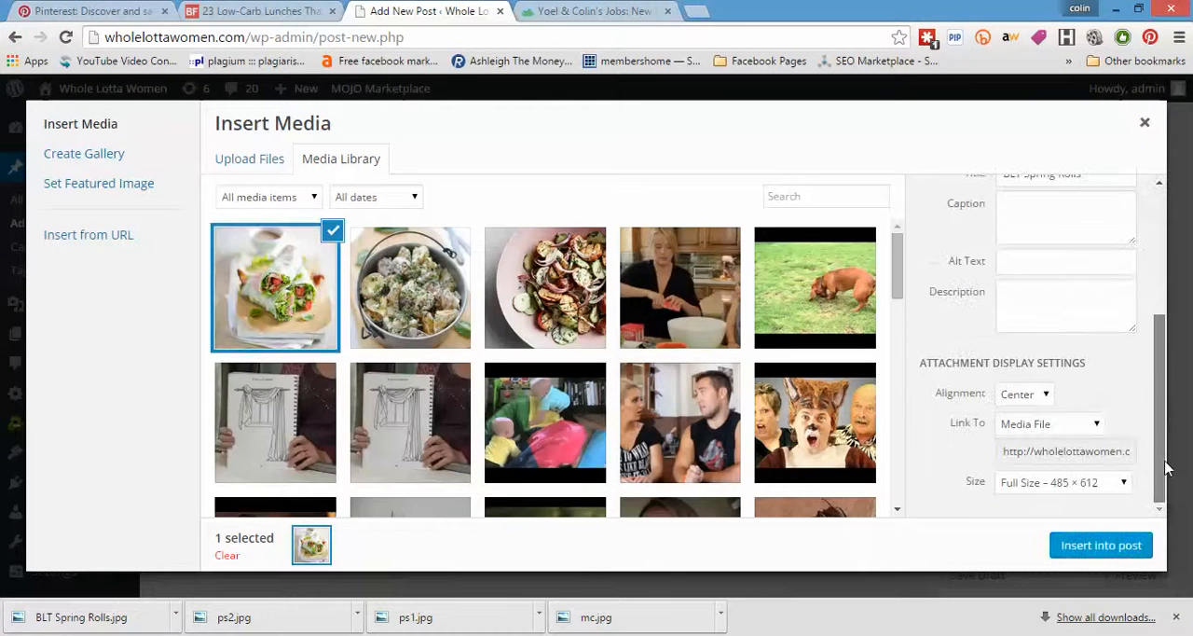
left_click(1100, 544)
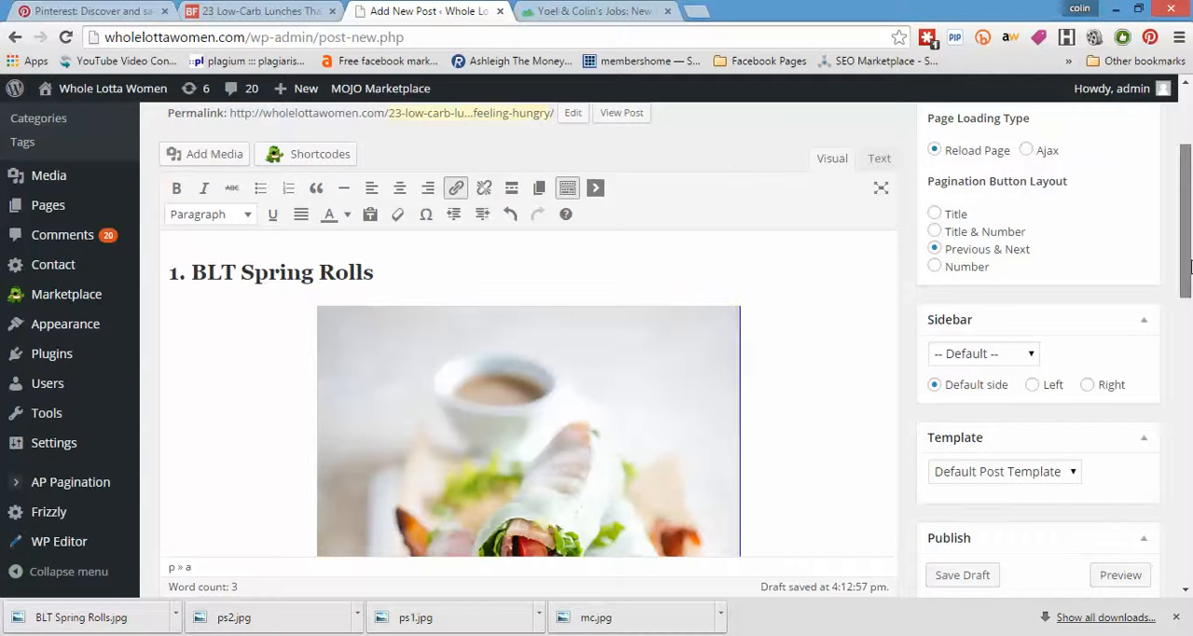
scroll("down", 3)
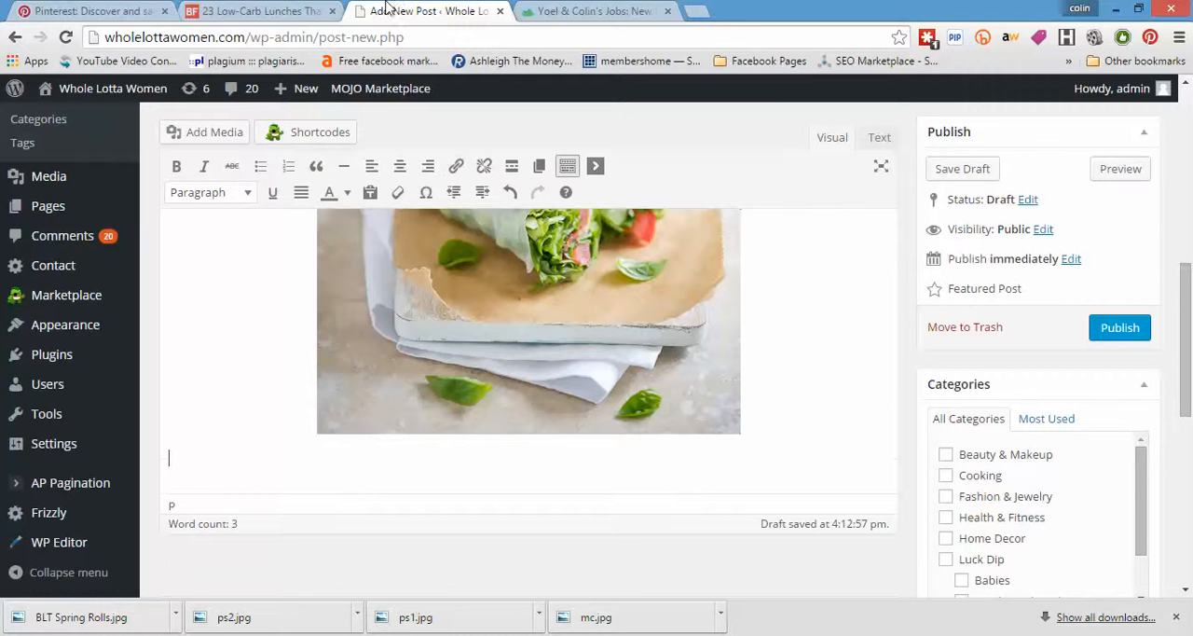
Check the Basecamp job notes, then add the whiteonricecouple.com credit line under the photo
left_click(261, 11)
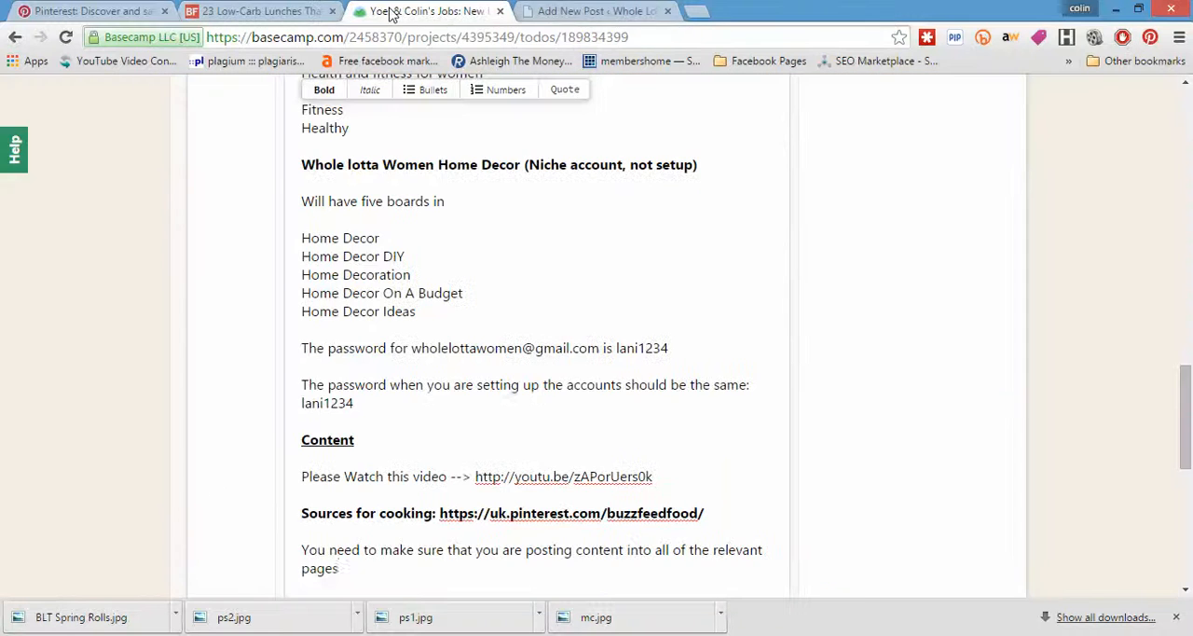
left_click(596, 11)
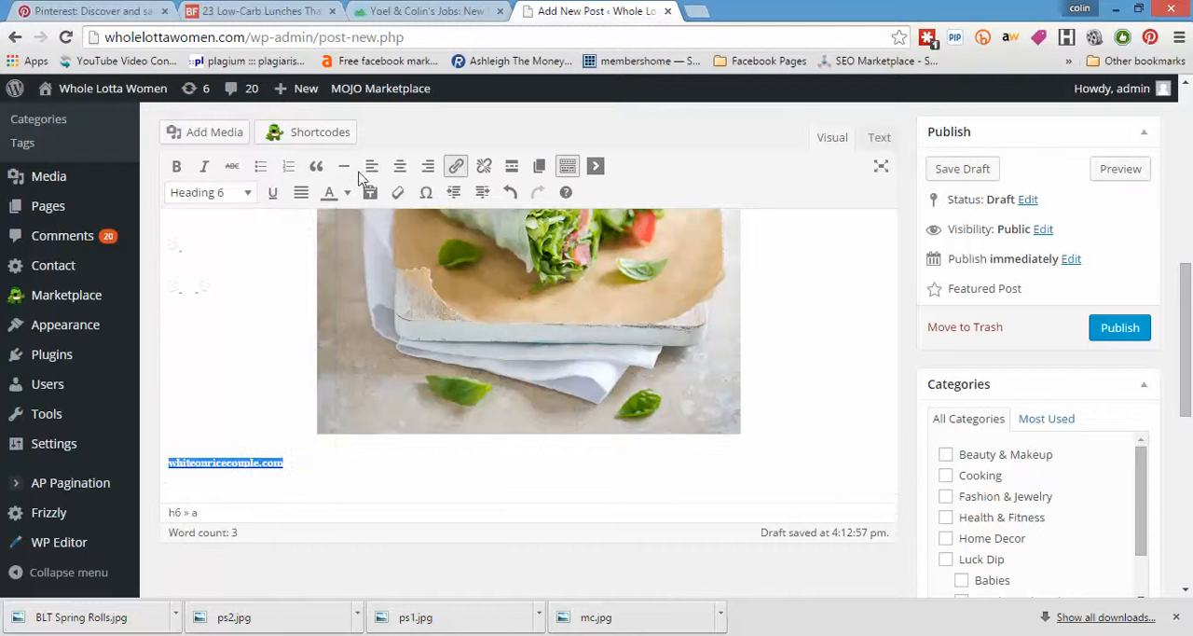
left_click(345, 194)
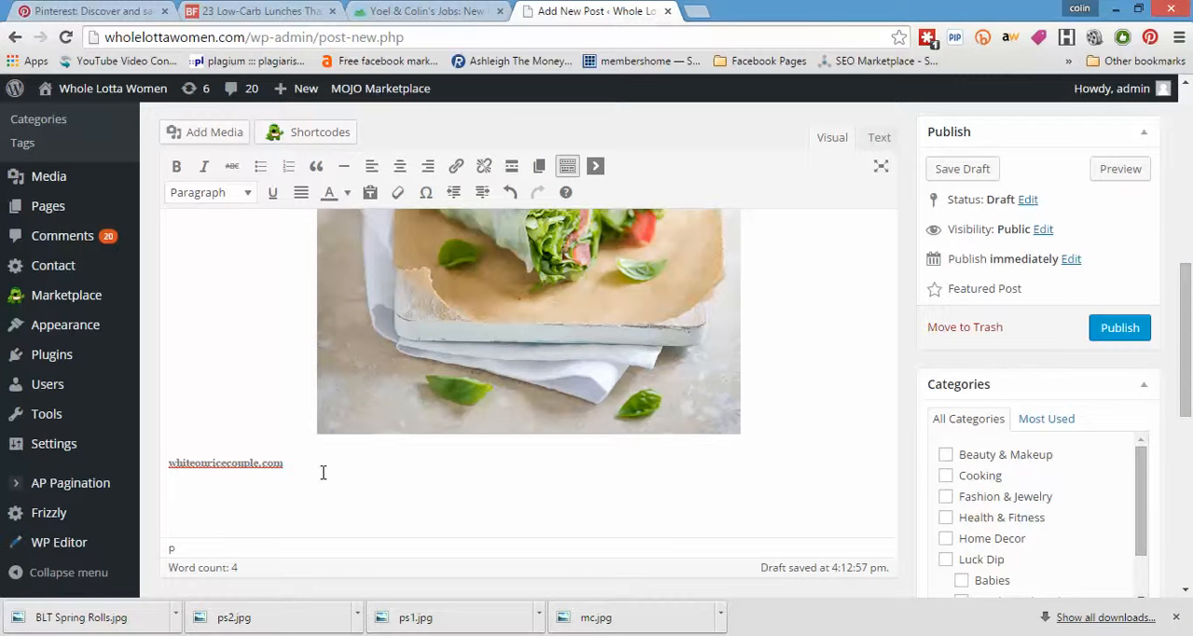
Write 'These Low-Carb BLT Spring rolls are addictive...trust us! Grab the recipe here!' below the credit
type("Thes")
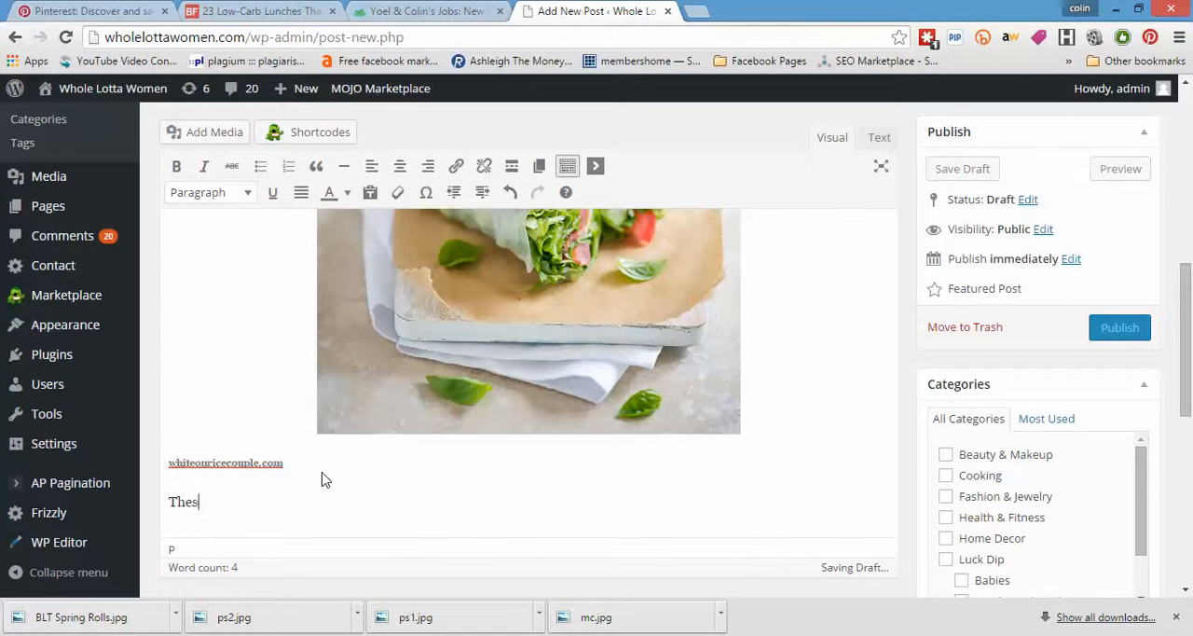
type("e")
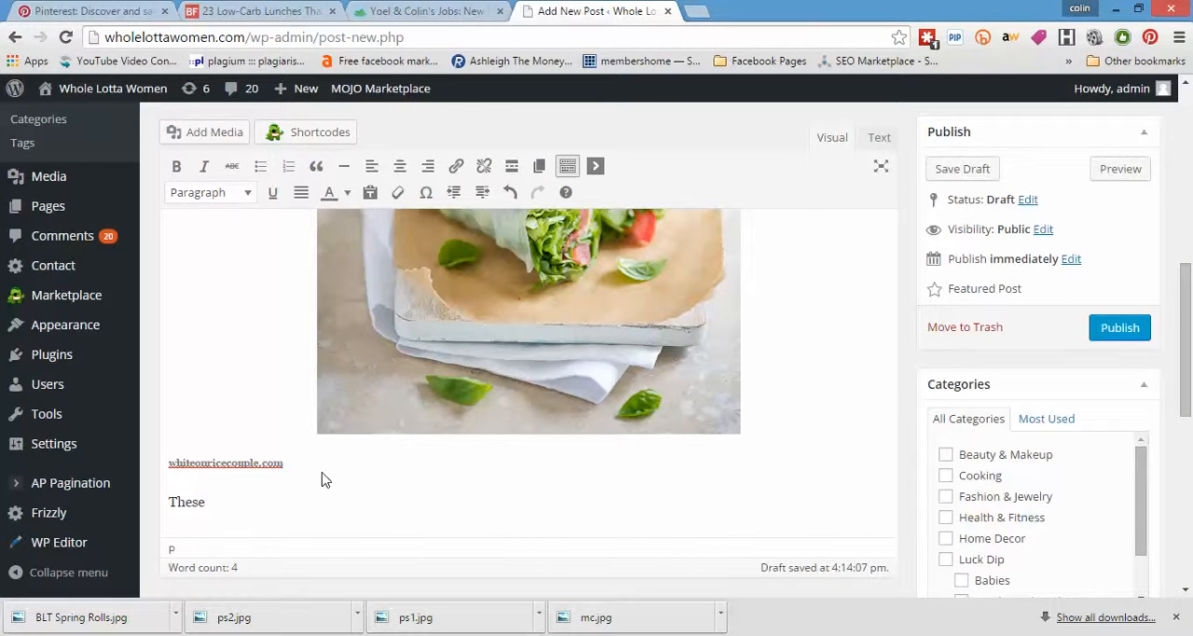
type("Liow")
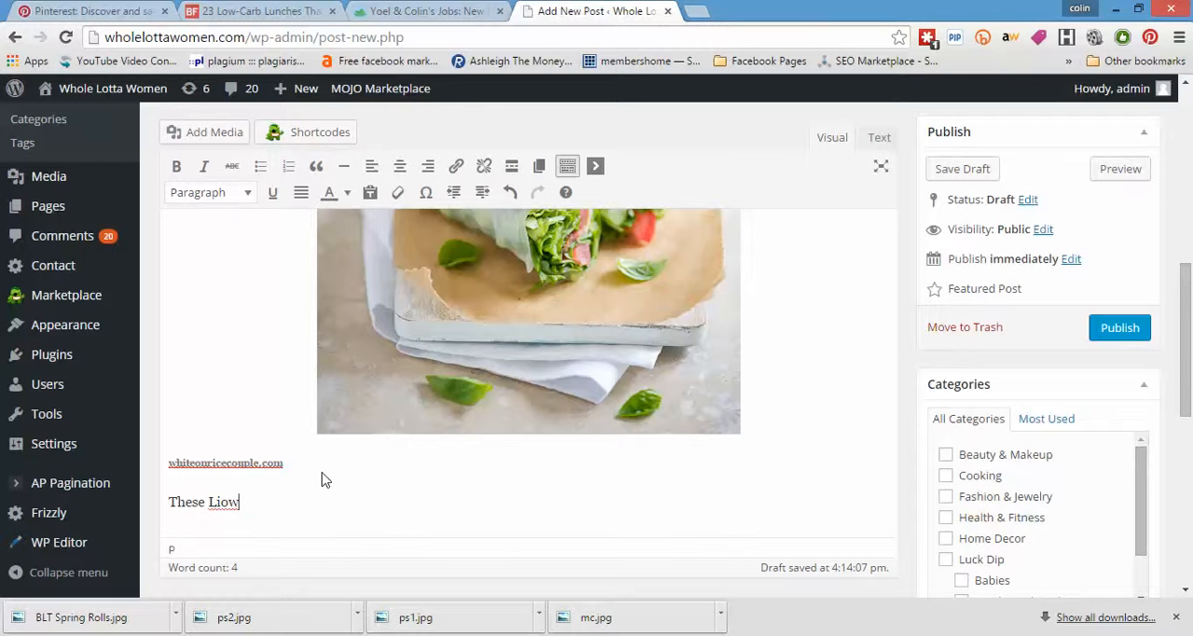
type("Low-")
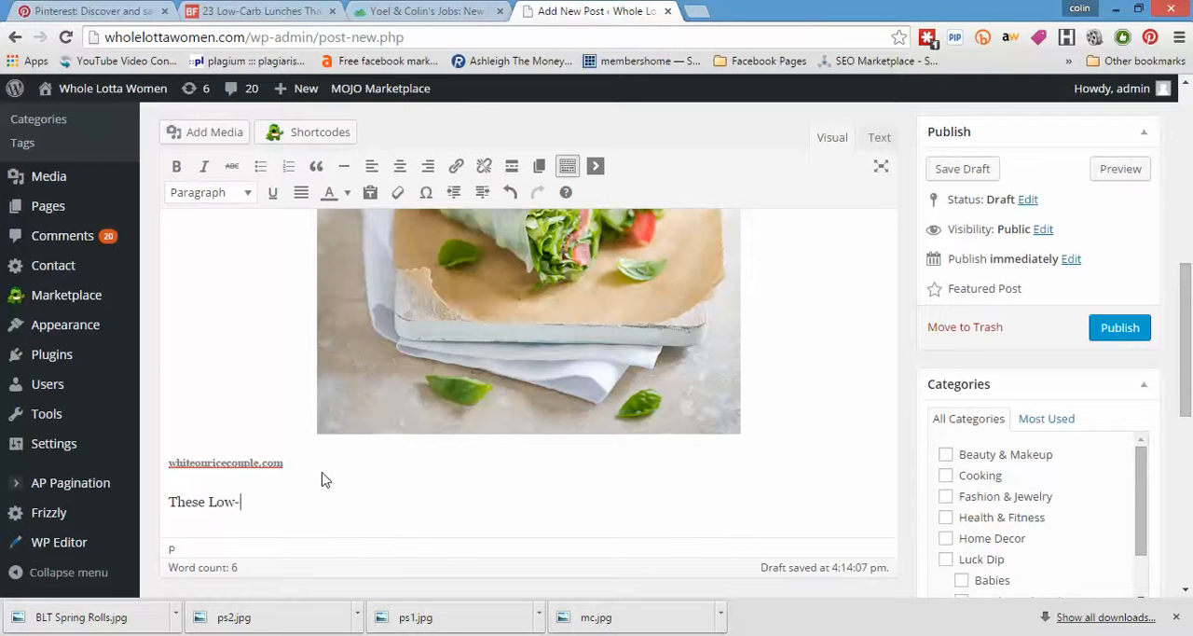
type("Carb")
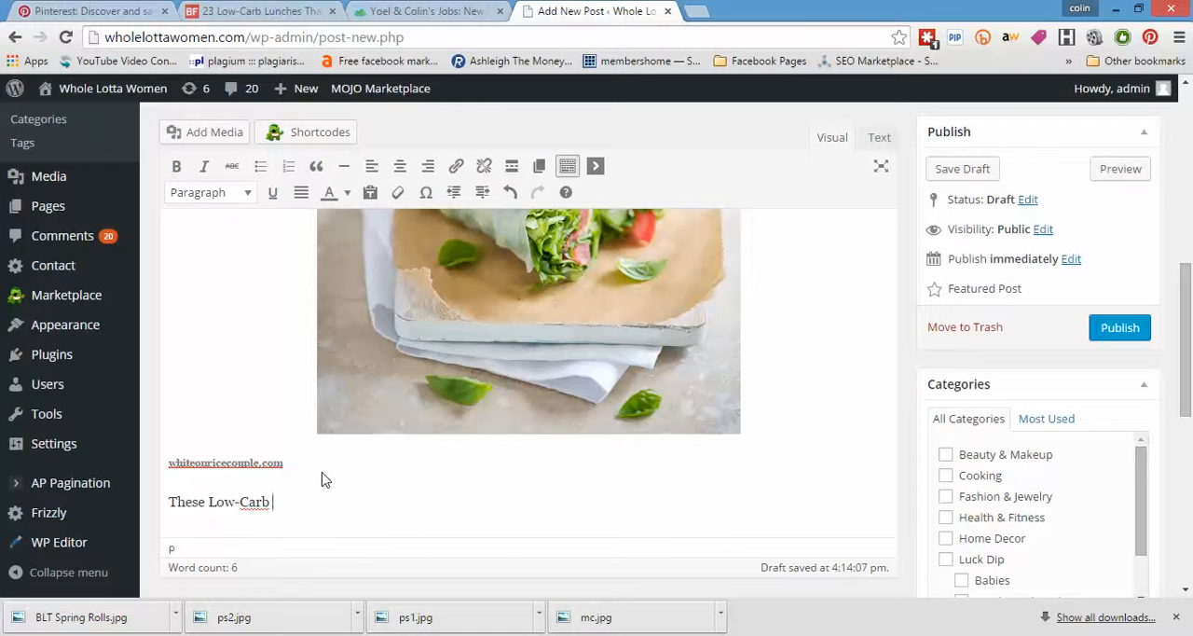
type("BLT")
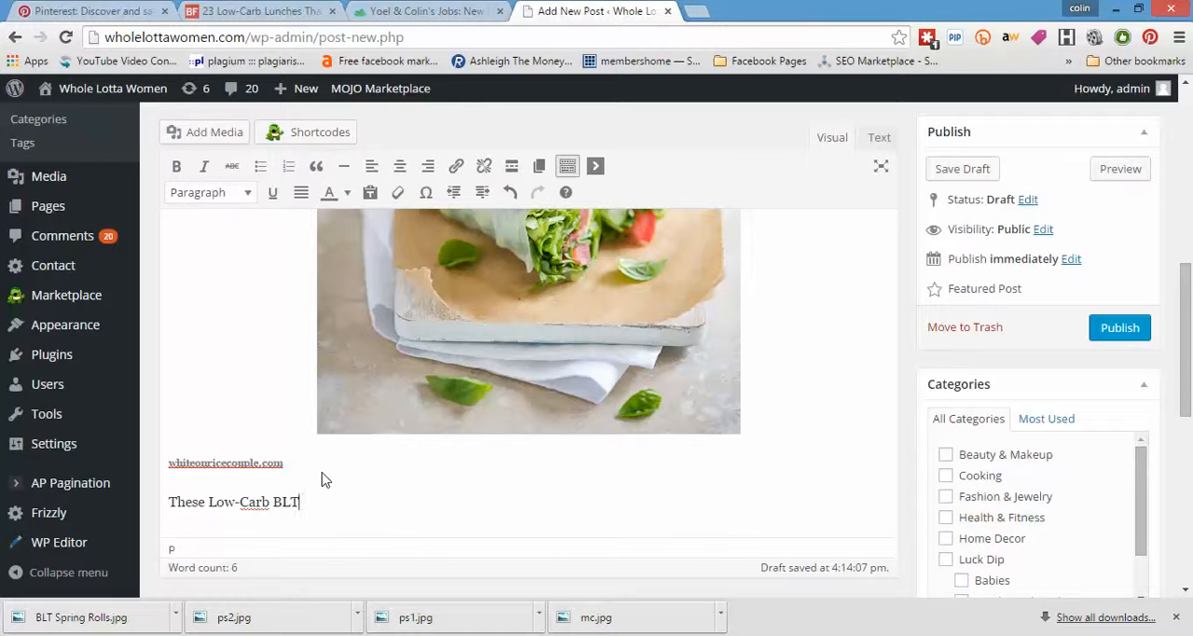
type("Spring rolls are")
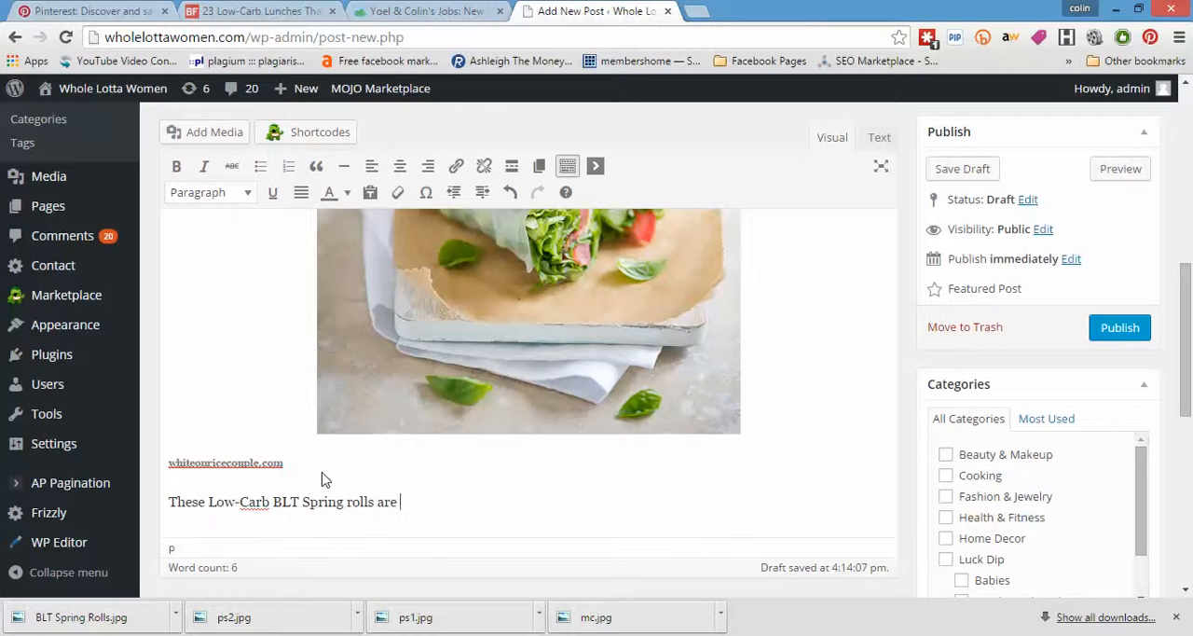
type("addictive..")
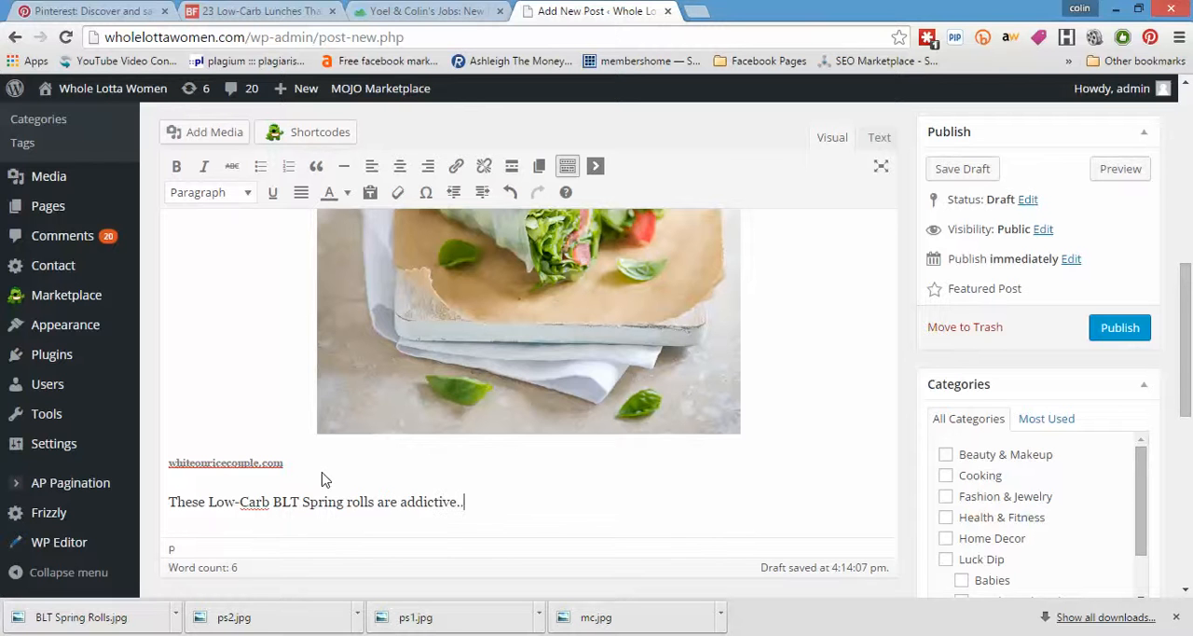
type(".trust us")
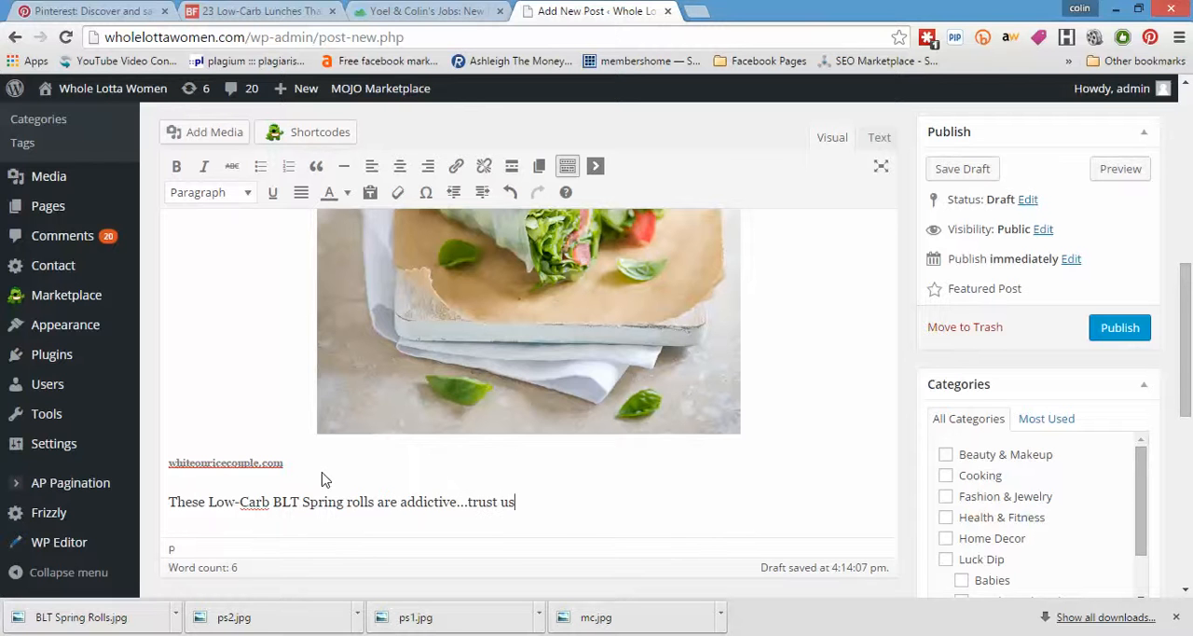
type("! G")
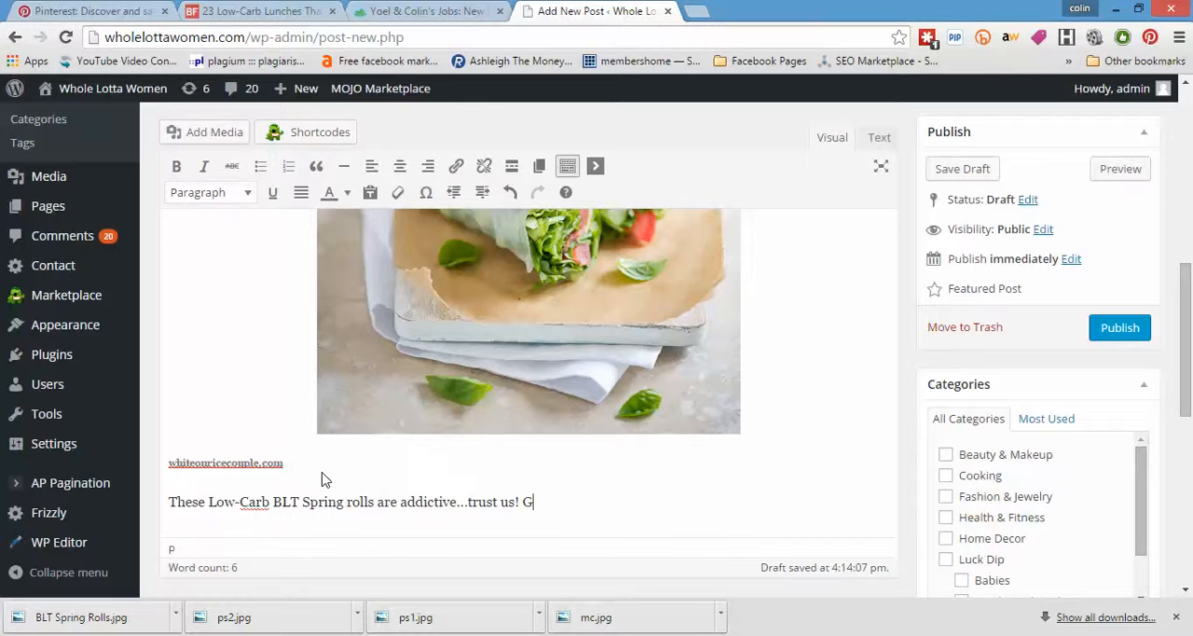
type("rab the re")
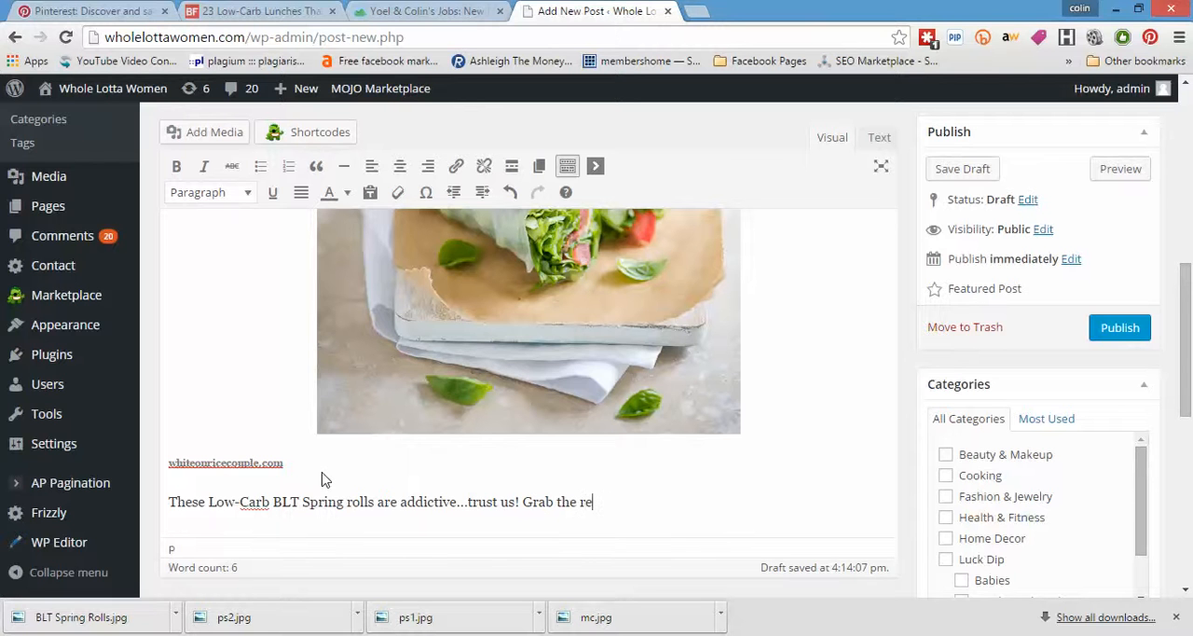
type("cipe here!")
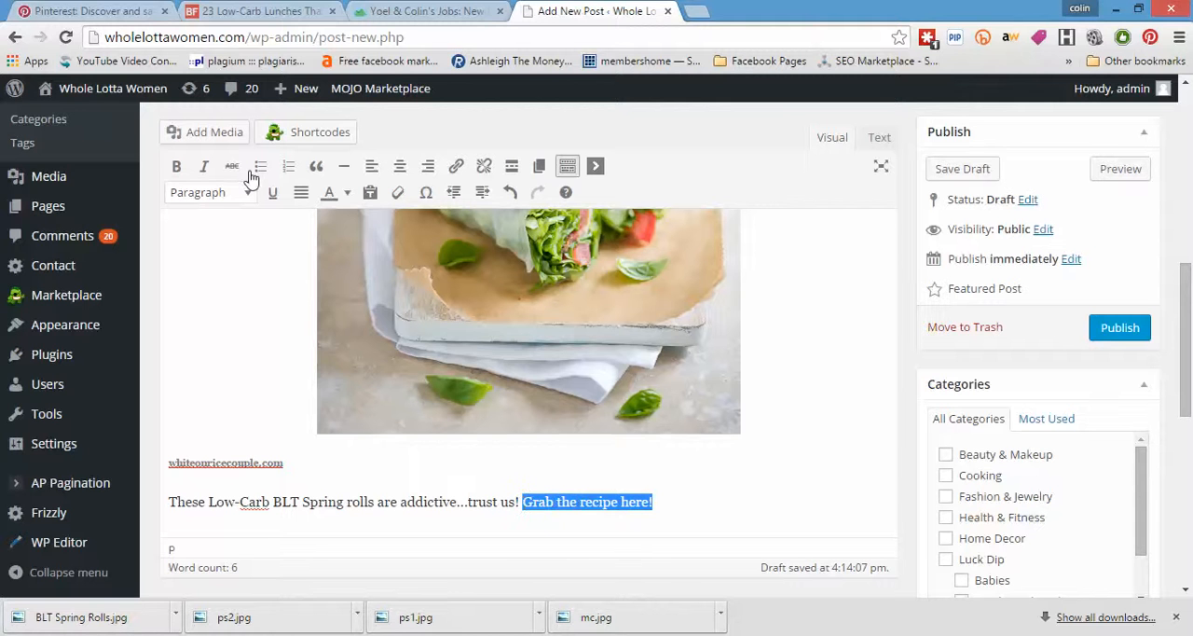
Link 'Grab the recipe here!' to the BuzzFeed article URL via Insert/edit link
left_click(261, 11)
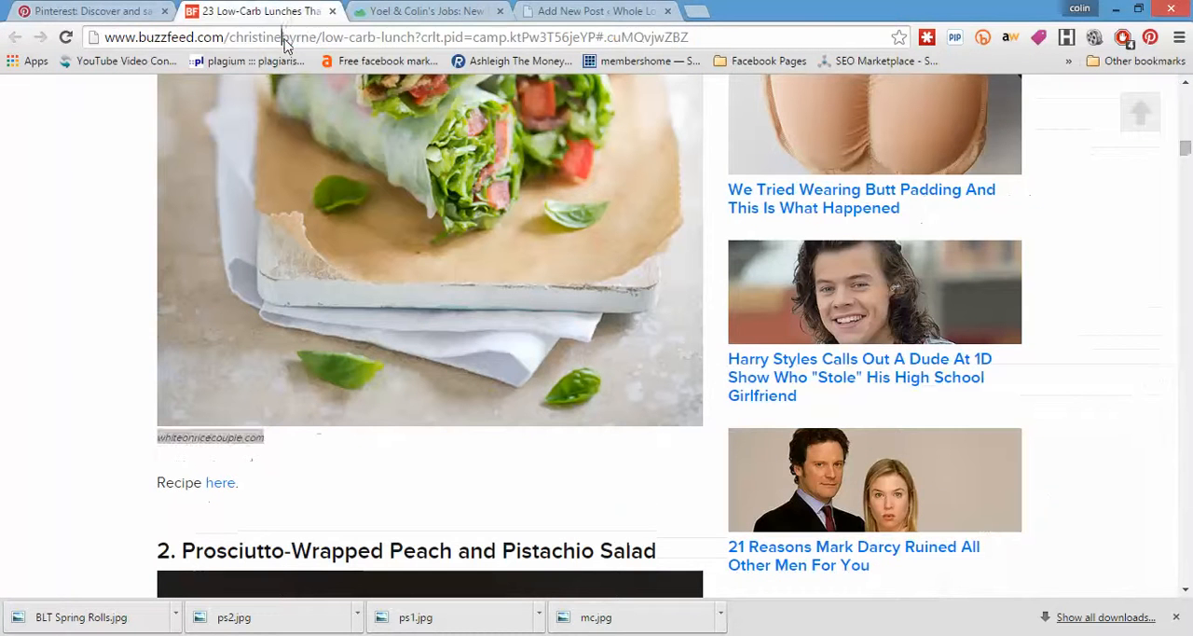
left_click(596, 11)
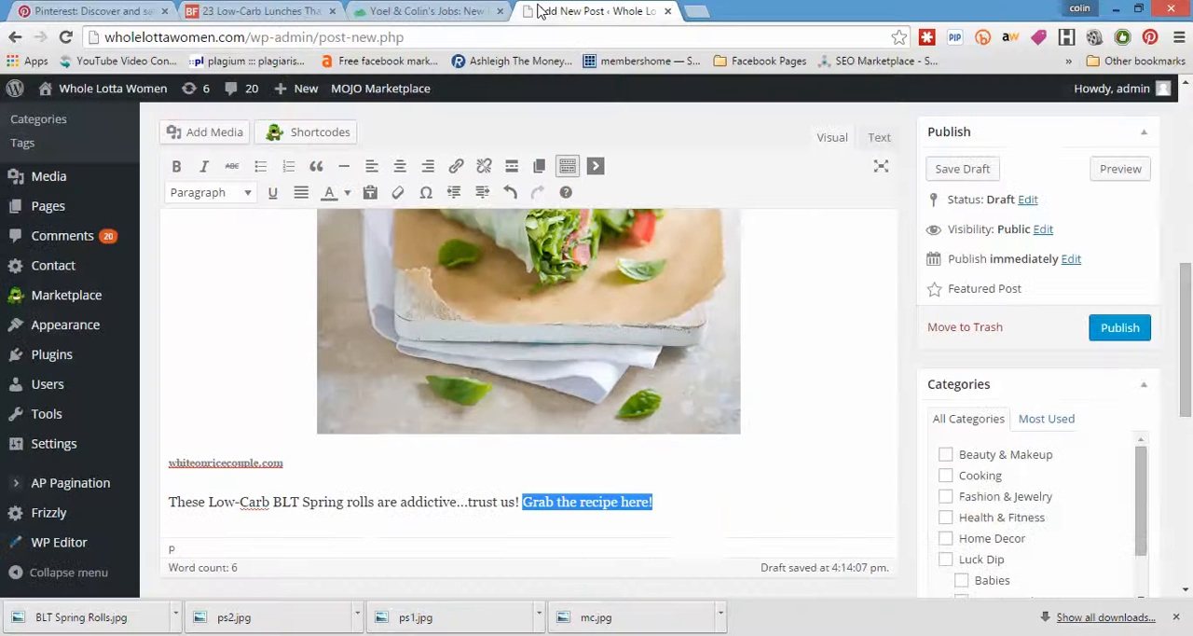
mouse_move(455, 165)
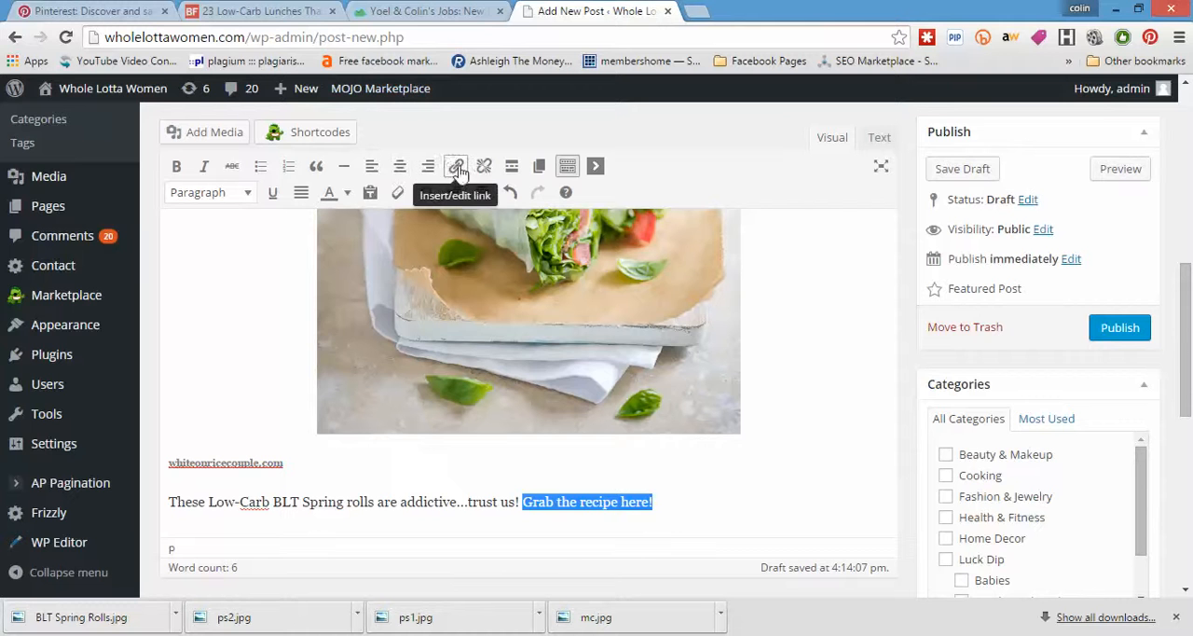
left_click(456, 166)
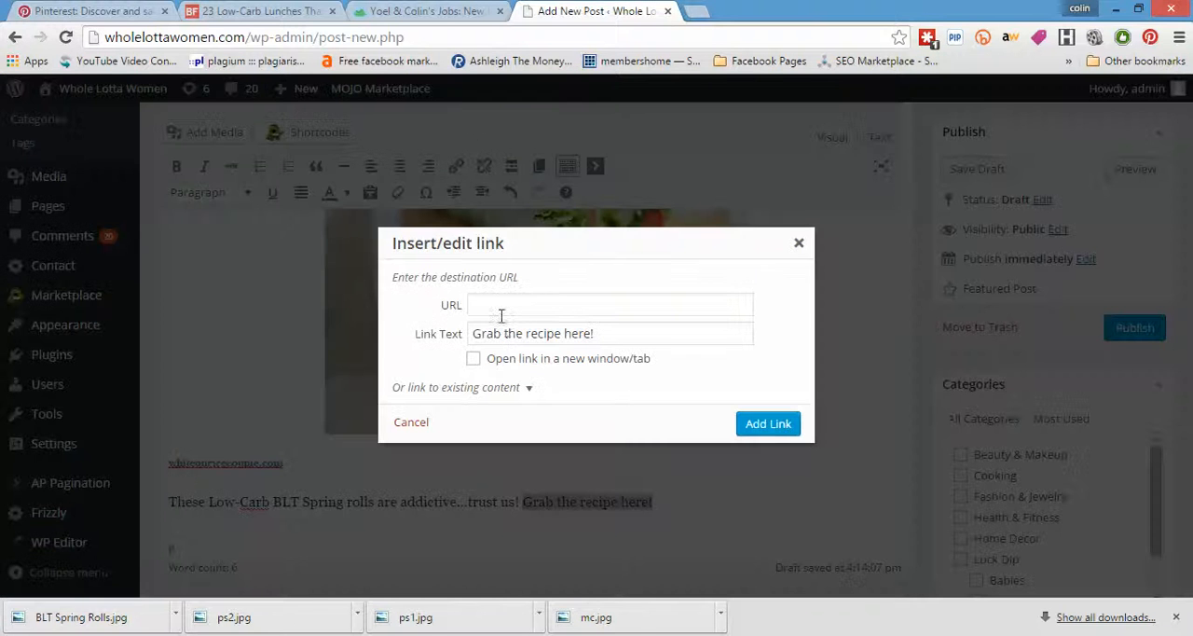
type("unch?crlt.pid=camp.ktPw3T56jeYP#.cuMQvjwZBZ")
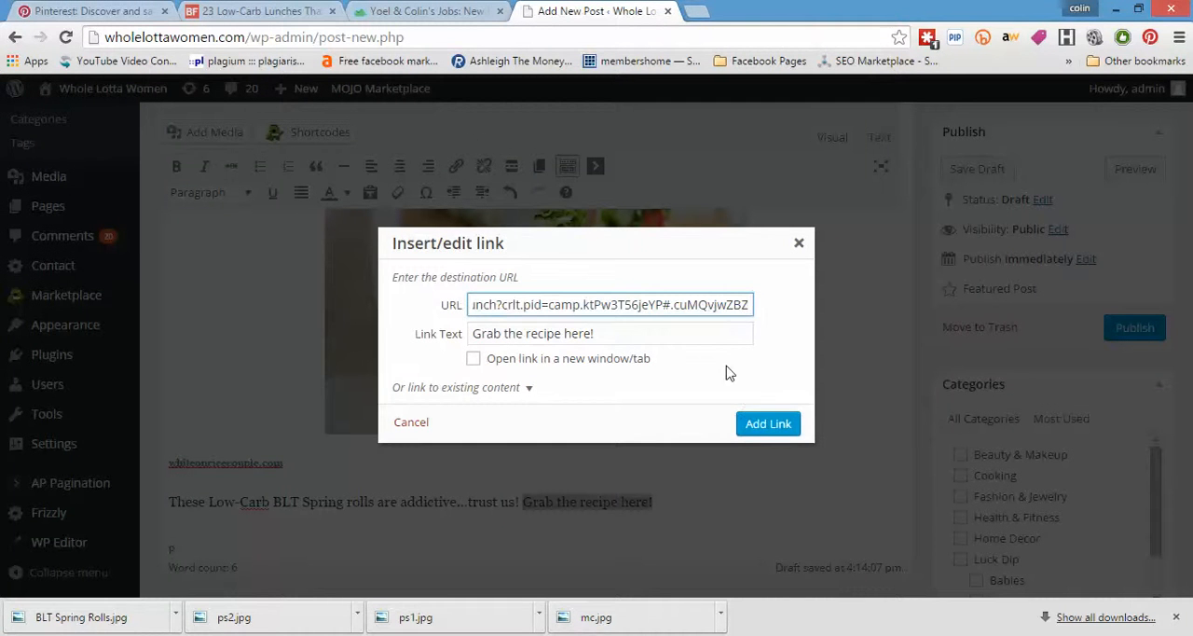
left_click(768, 423)
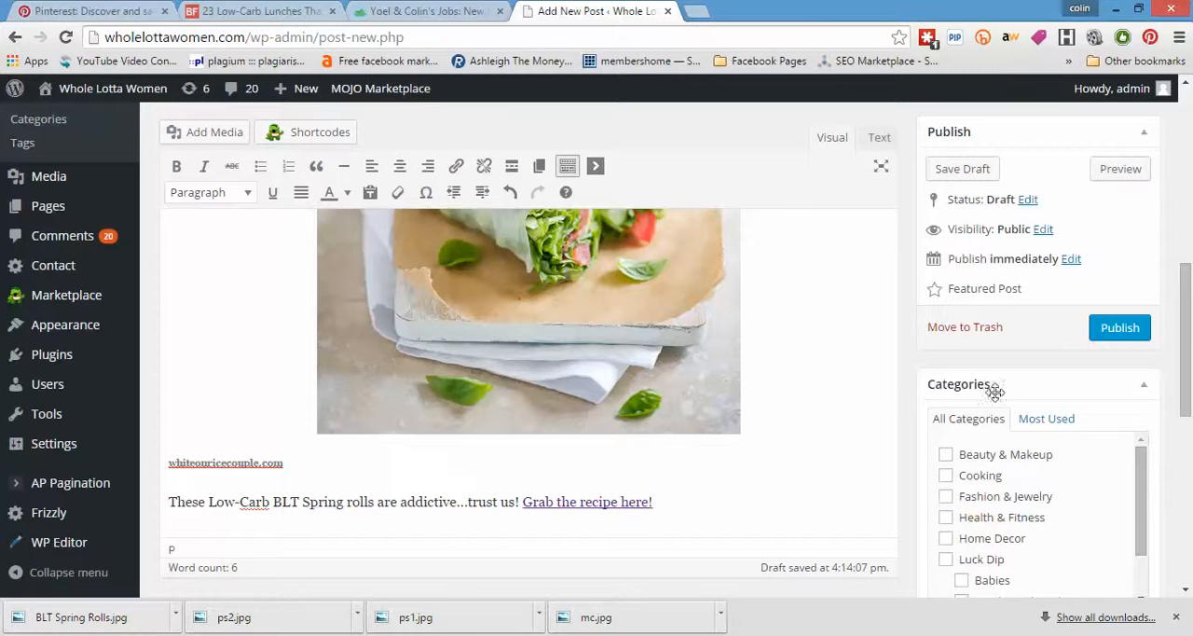
scroll("down", 3)
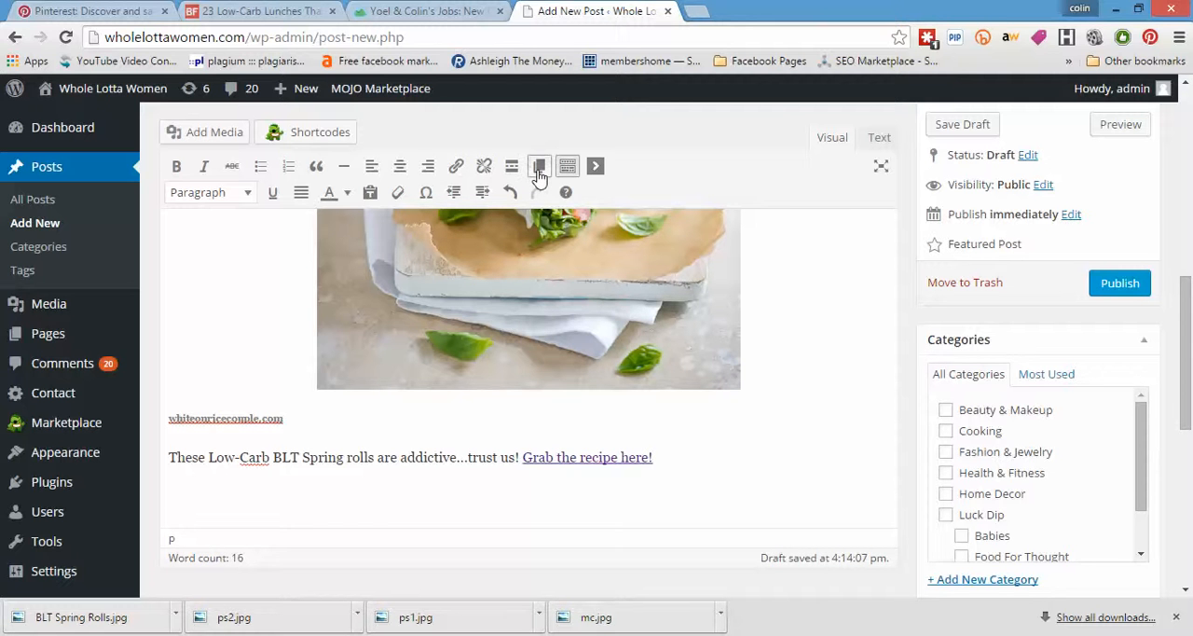
Copy "2. Prosciutto-Wrapped Peach and Pistachio Salad" from BuzzFeed and paste it as a heading after a page break
left_click(539, 166)
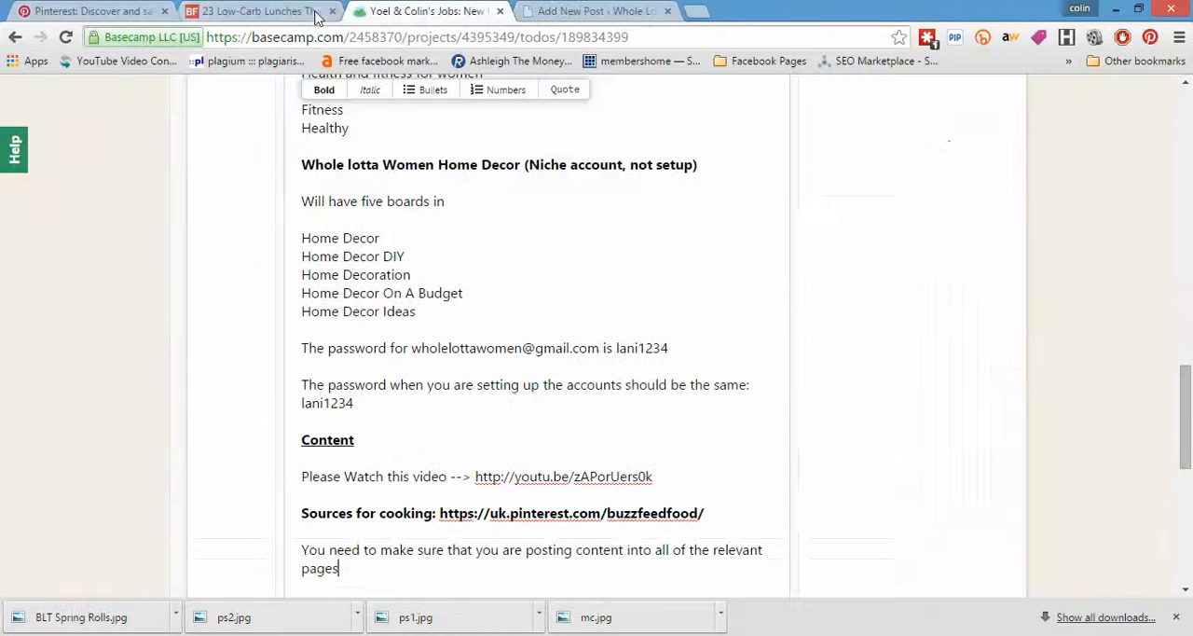
left_click(252, 11)
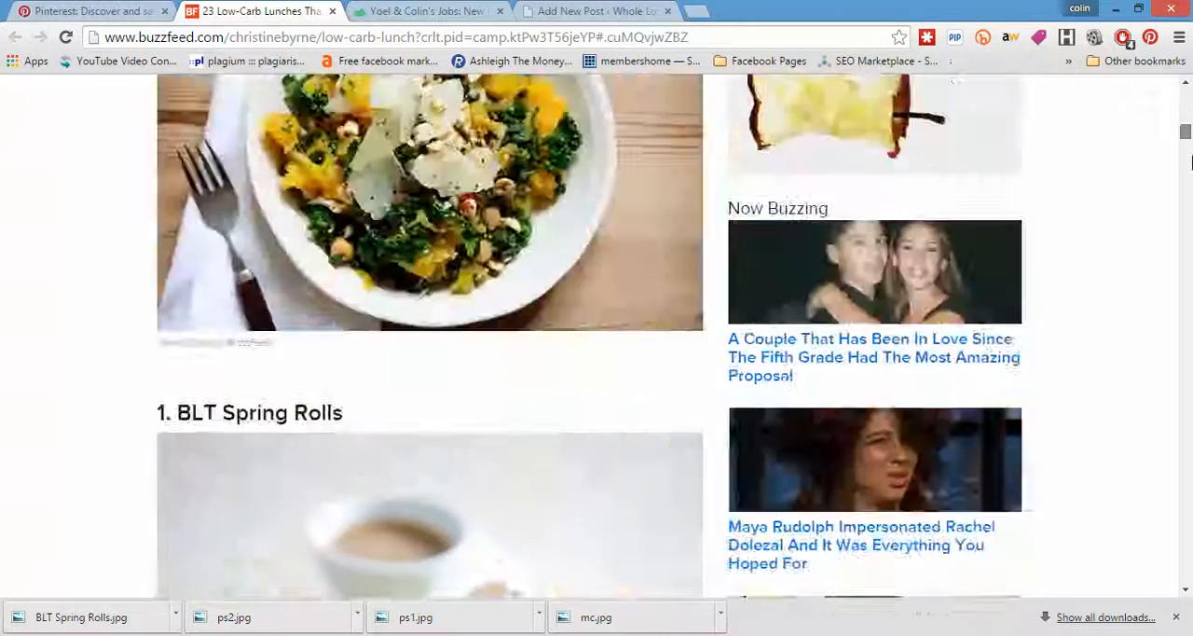
scroll("down", 3)
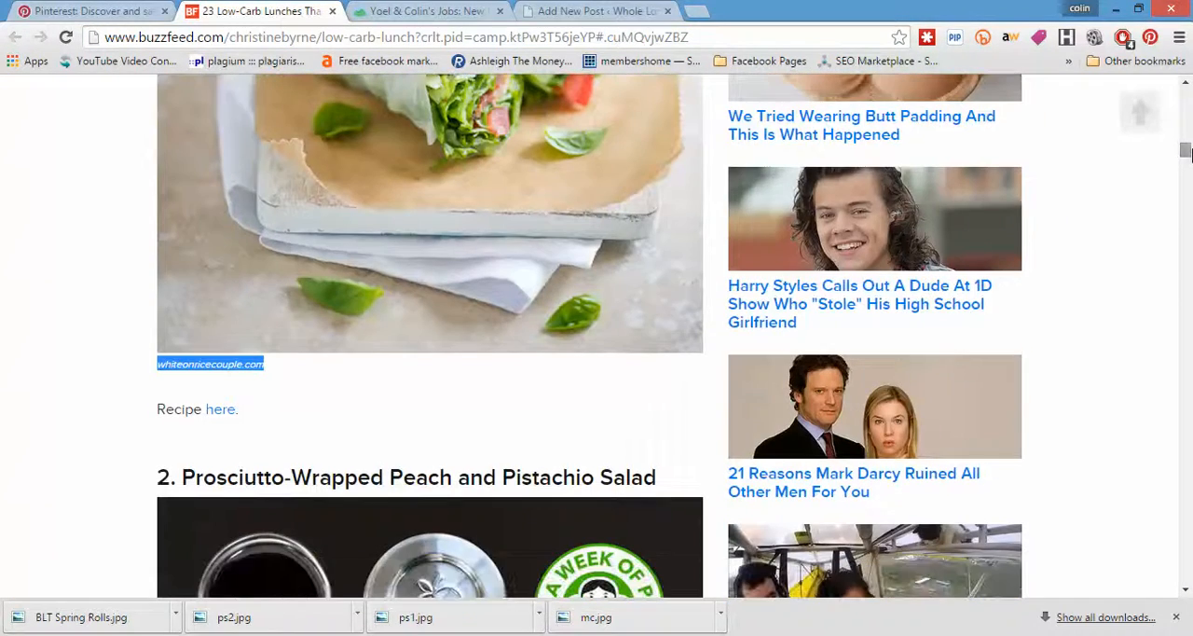
left_click_drag(246, 478, 656, 477)
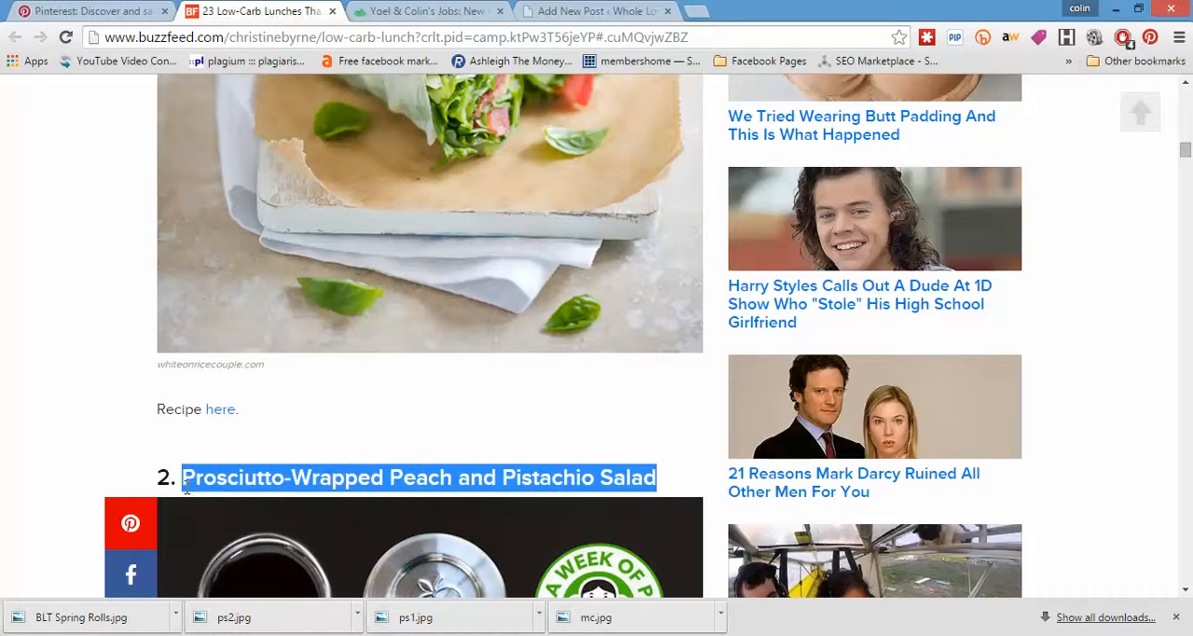
mouse_move(612, 466)
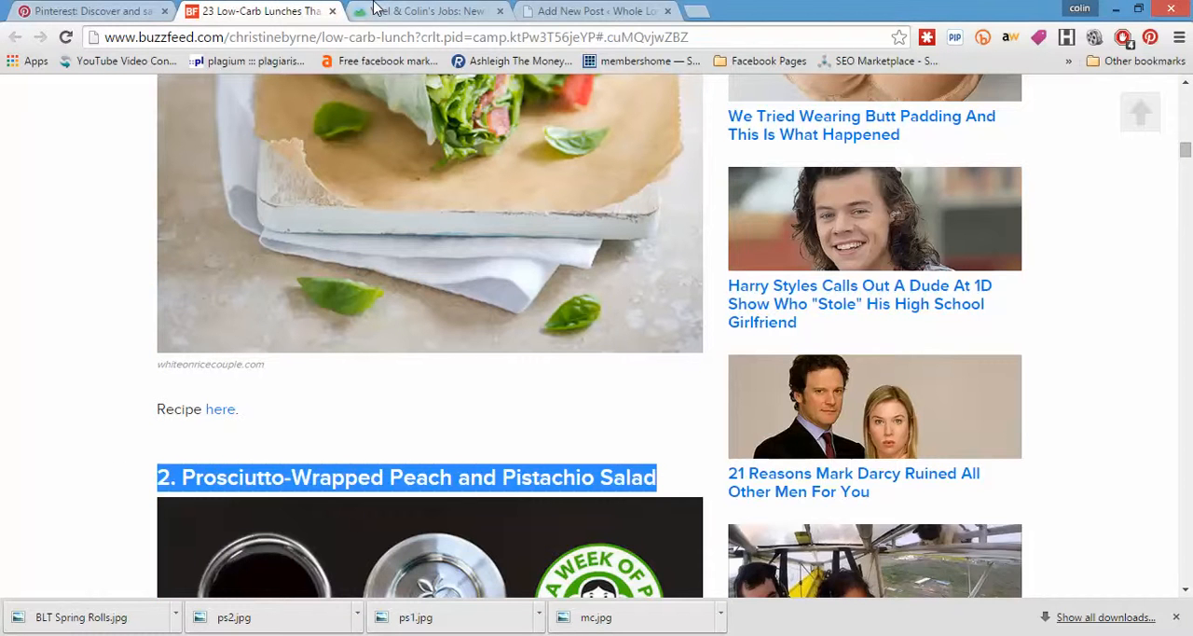
left_click(425, 11)
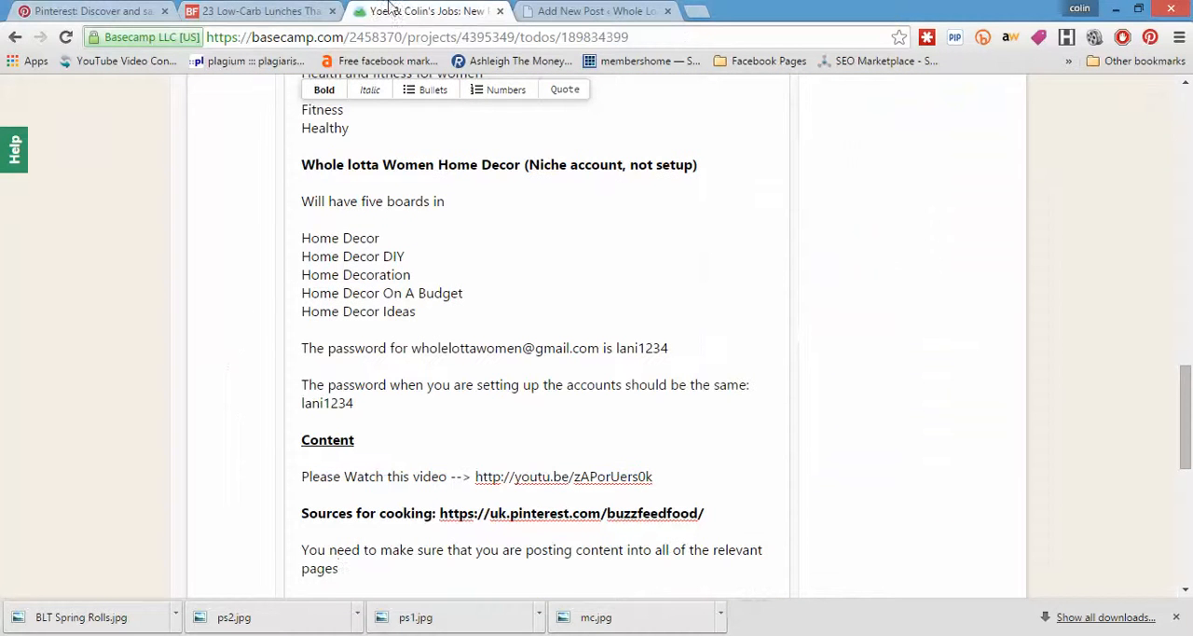
left_click(597, 11)
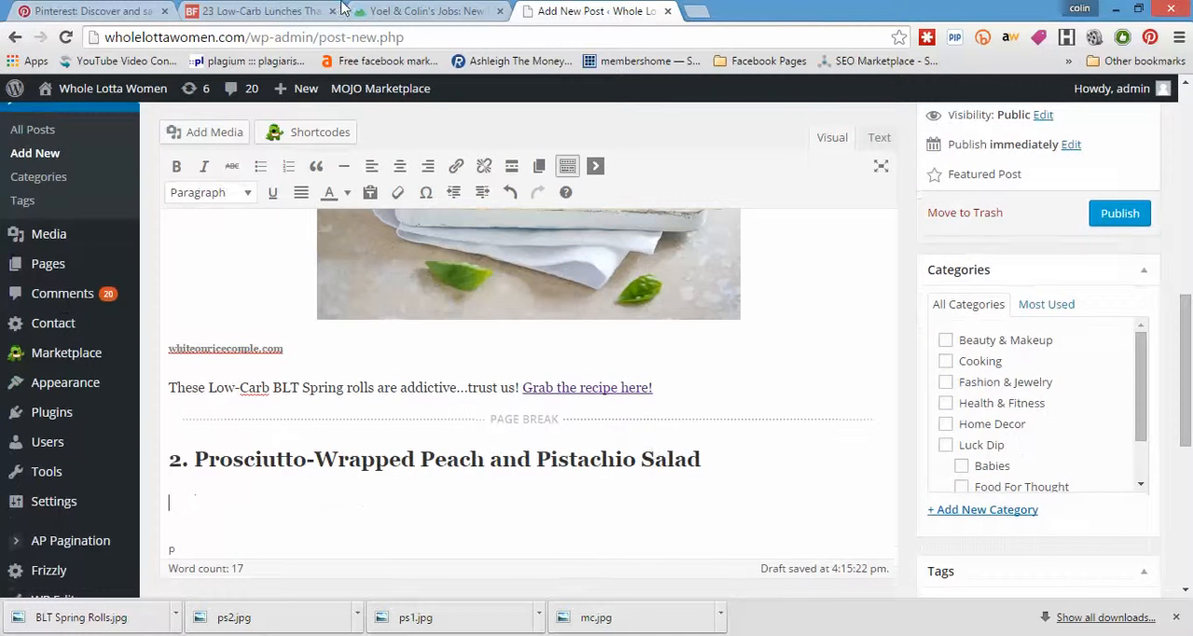
Save the BuzzFeed salad photo as "2.Prosciutto-Wrapped Peach and Pistachio Salad" to the desktop
left_click(261, 11)
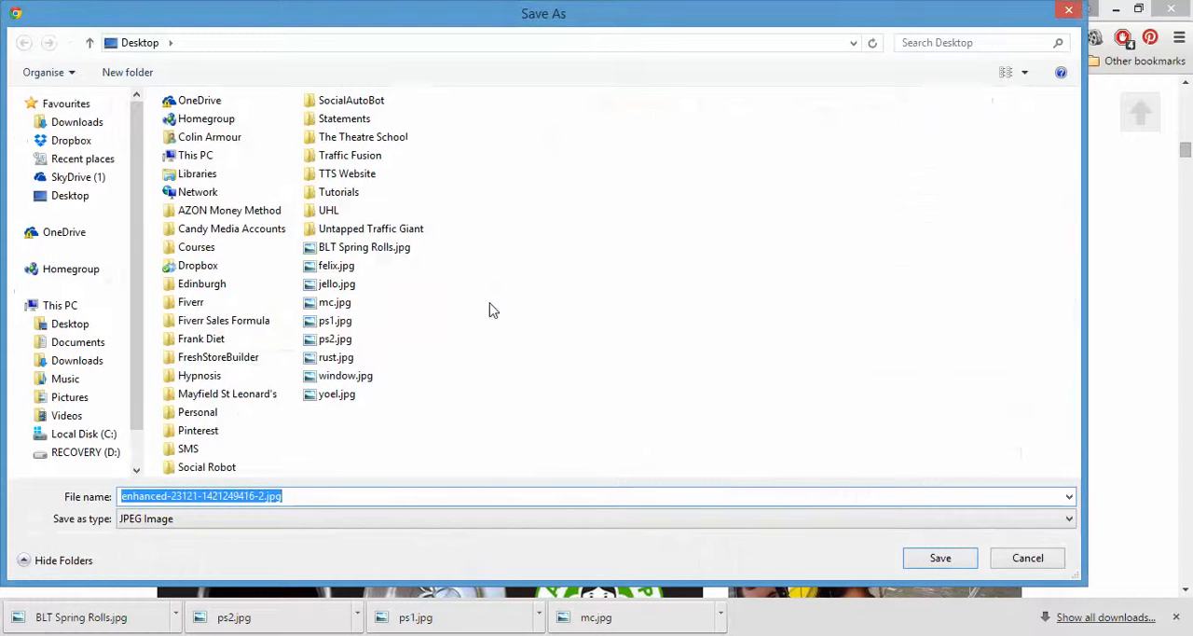
type("2.Prosciutto-Wrapped Peach and Pistachio Salad")
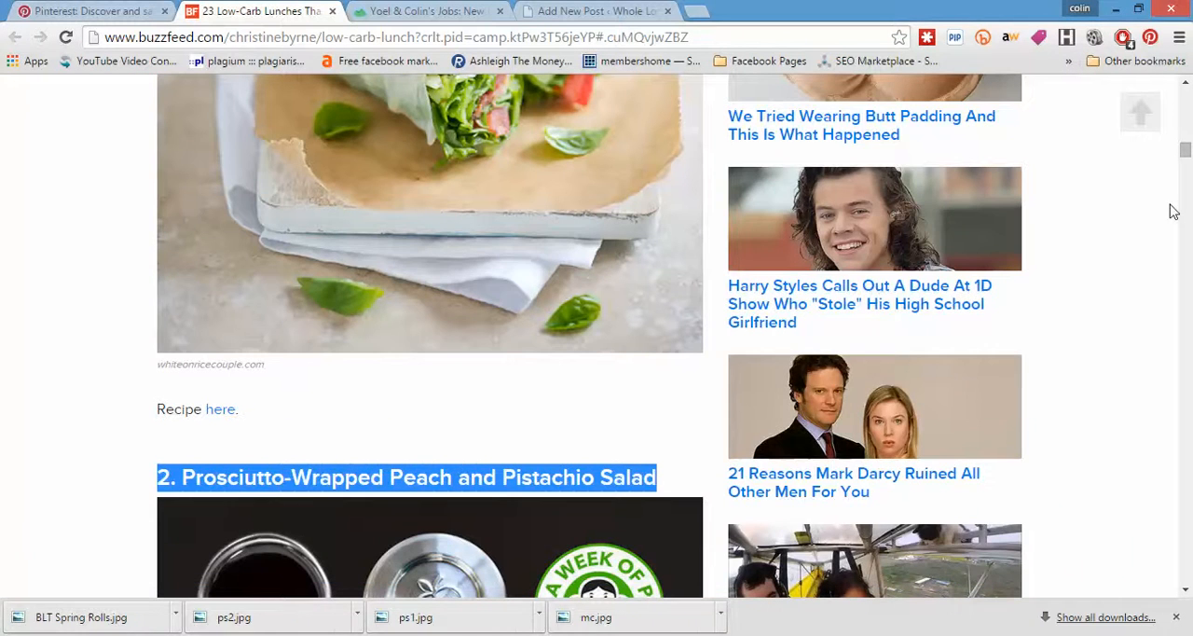
scroll("down", 3)
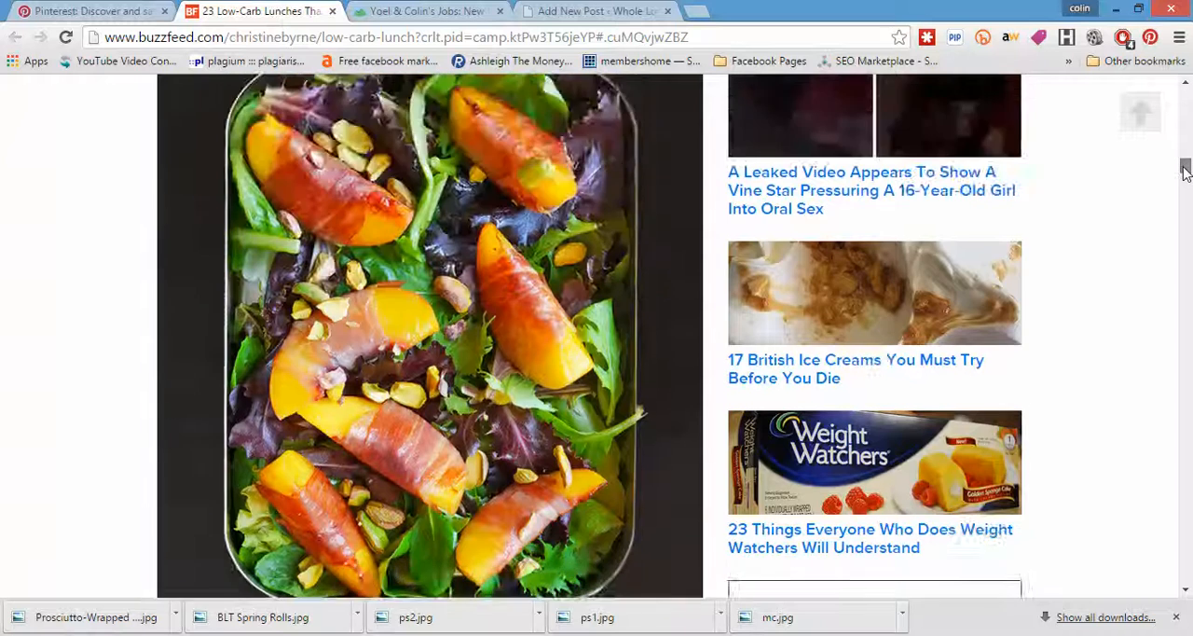
scroll("down", 3)
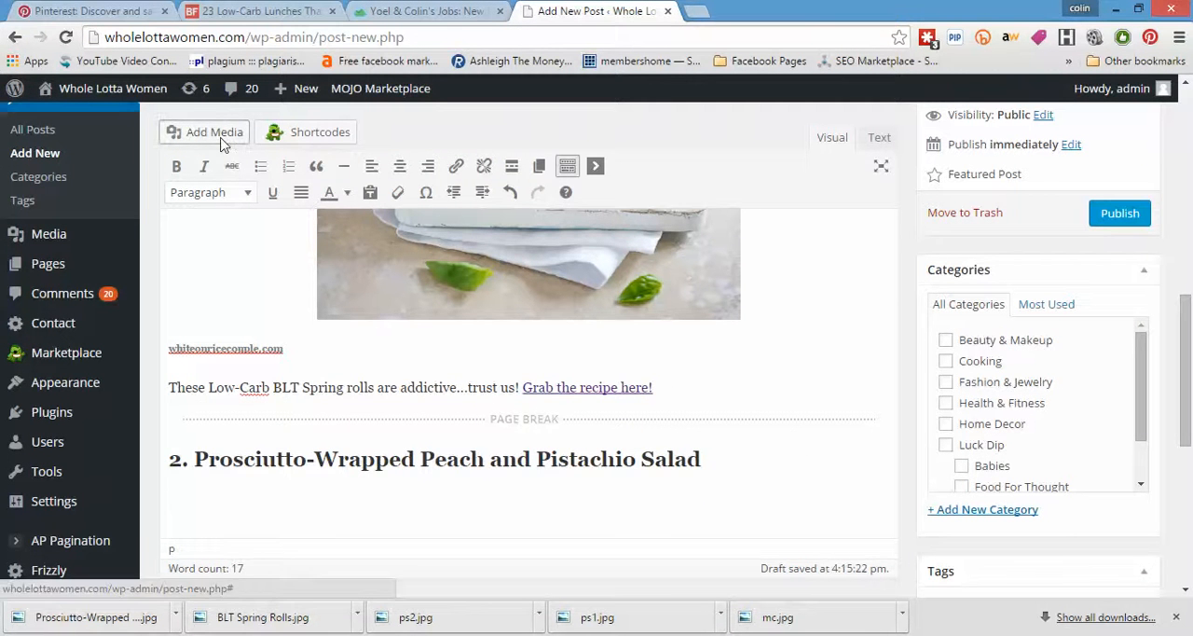
Upload the Prosciutto-Wrapped Peach and Pistachio Salad image and insert it into the post
left_click(213, 130)
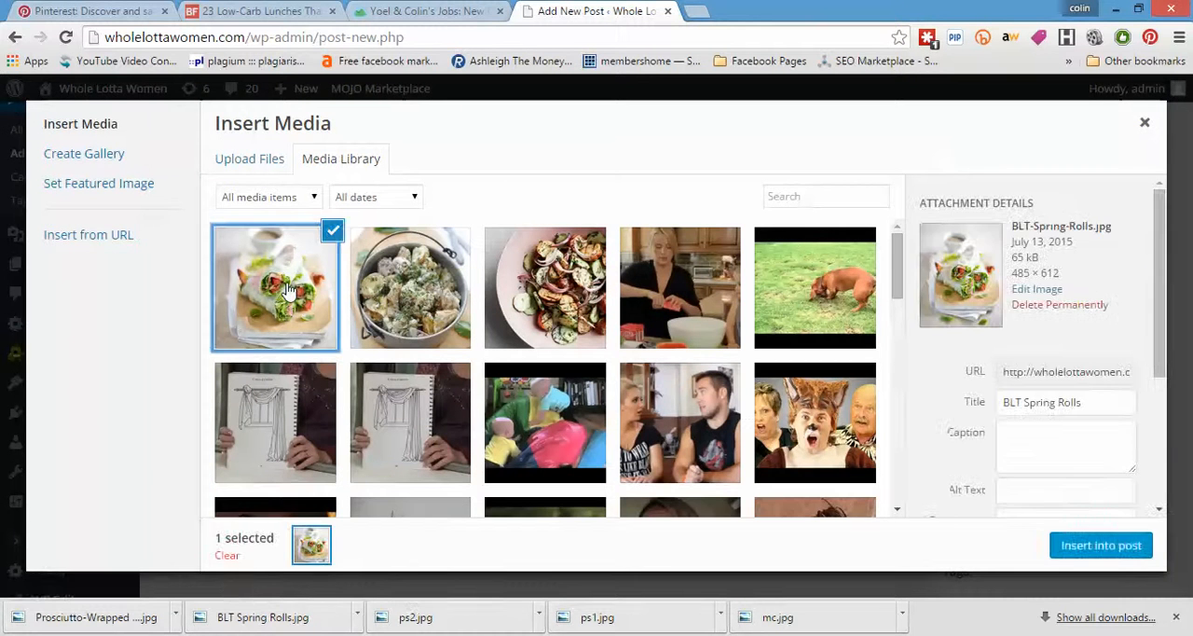
left_click(250, 158)
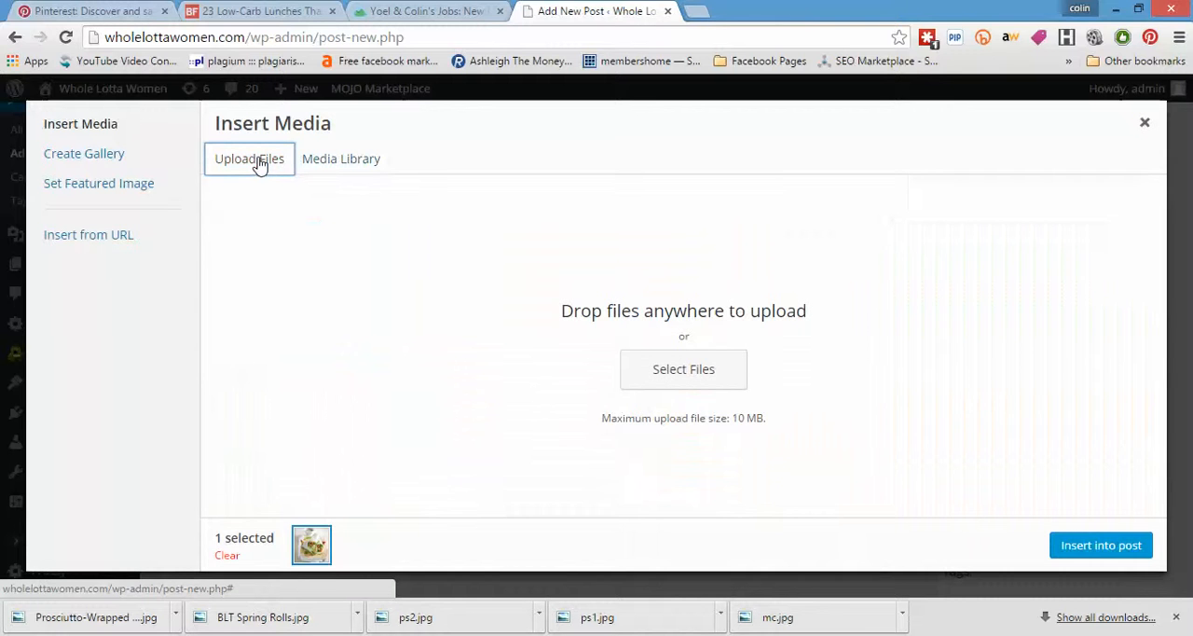
left_click(682, 370)
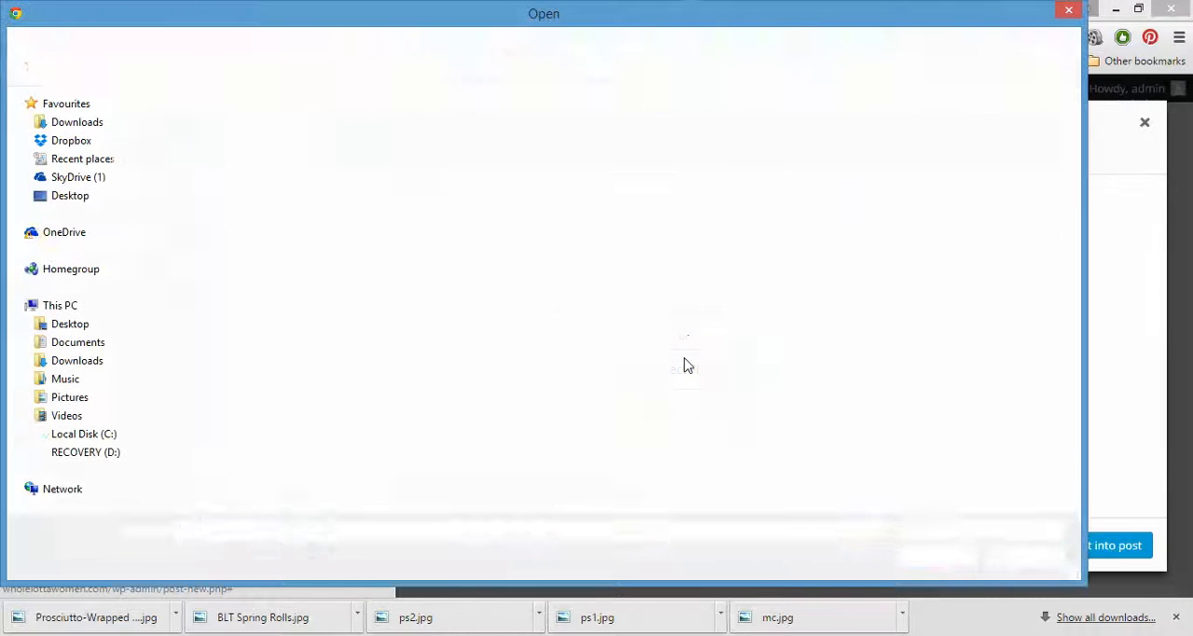
type("pro")
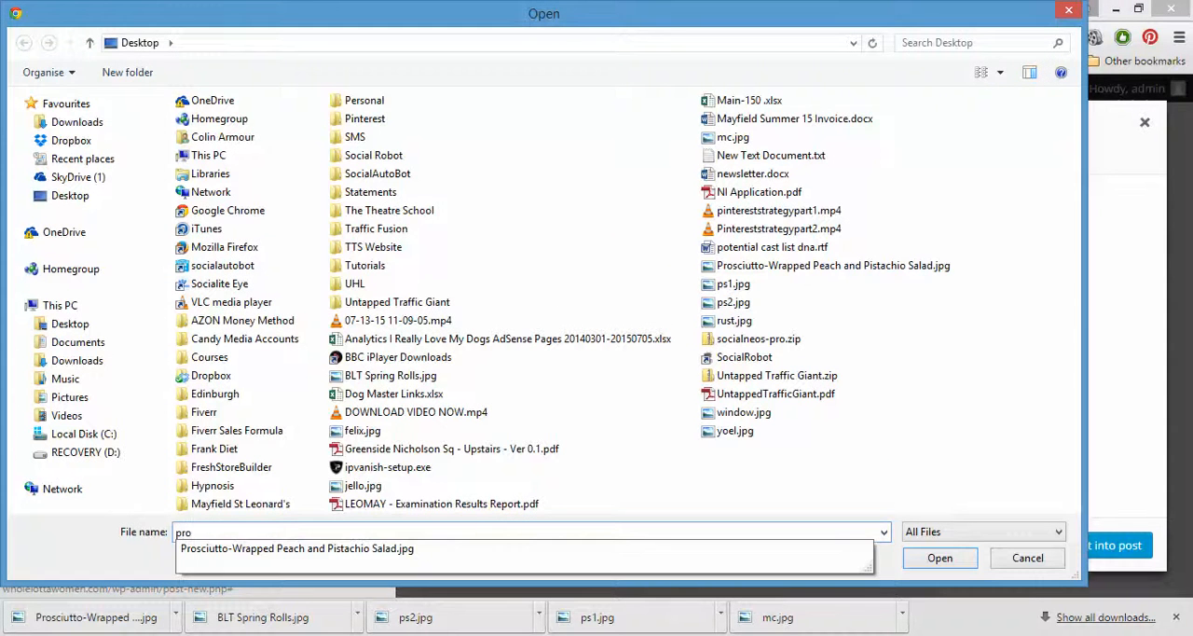
left_click(940, 557)
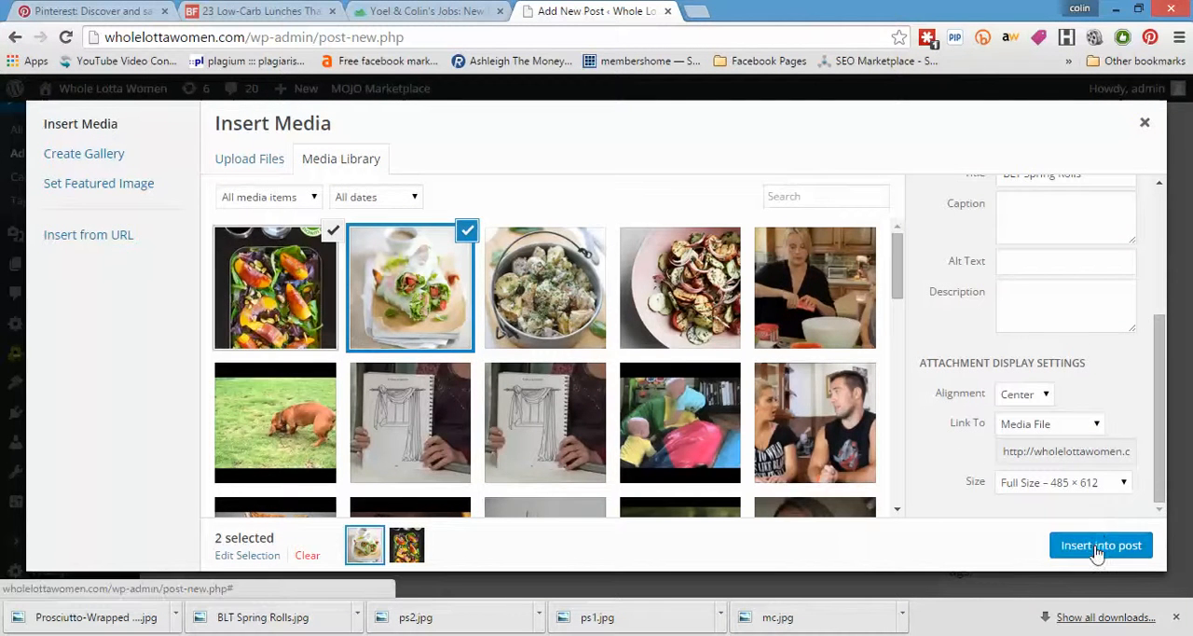
left_click(1100, 545)
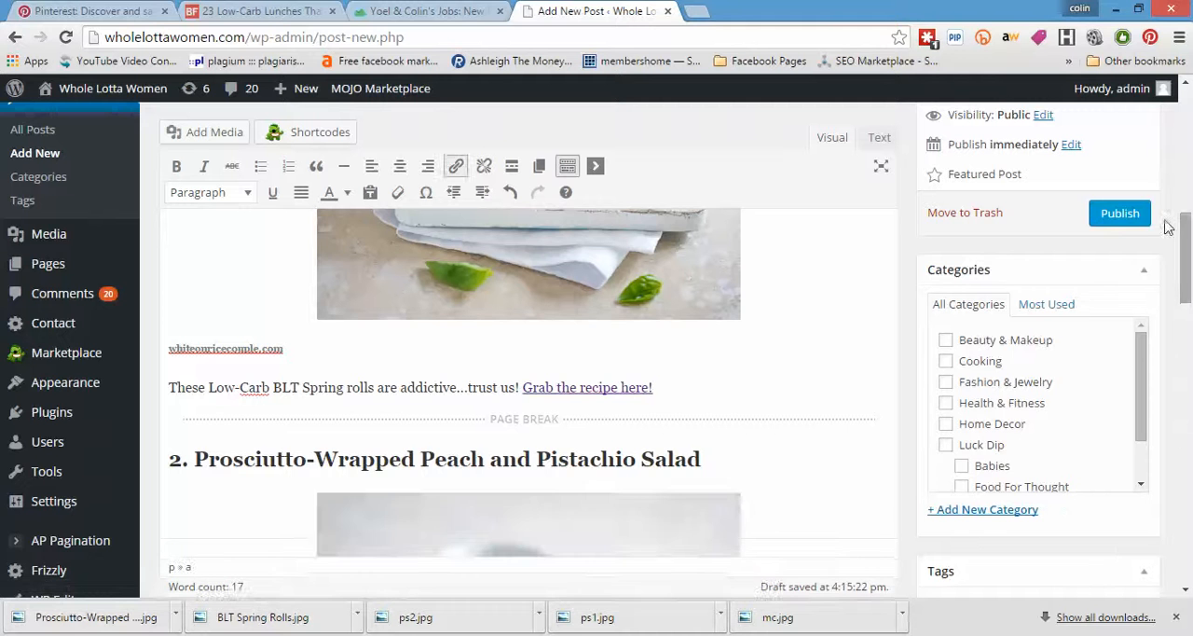
Check the inserted salad photo beneath the second heading in the editor
scroll("down", 3)
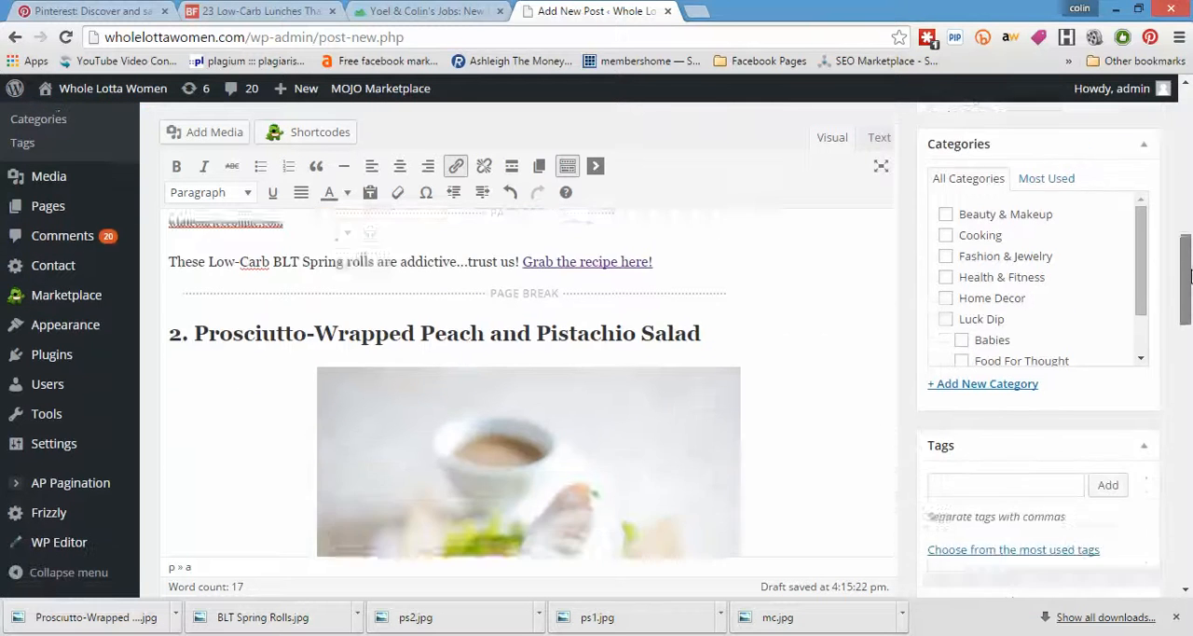
scroll("down", 3)
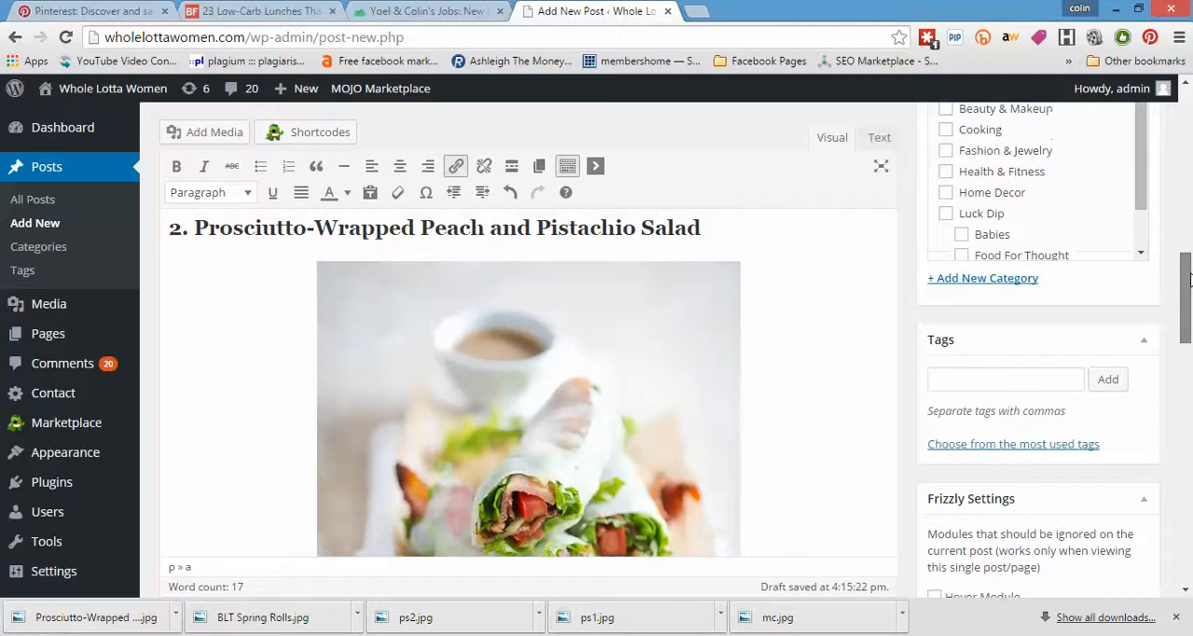
left_click(528, 406)
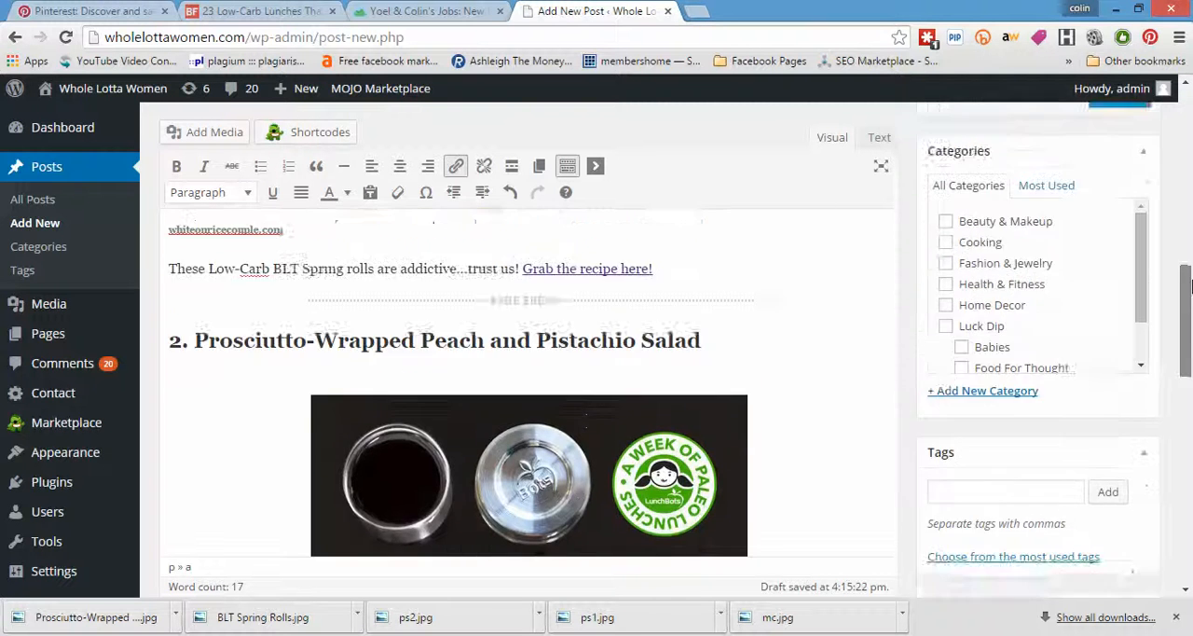
scroll("down", 3)
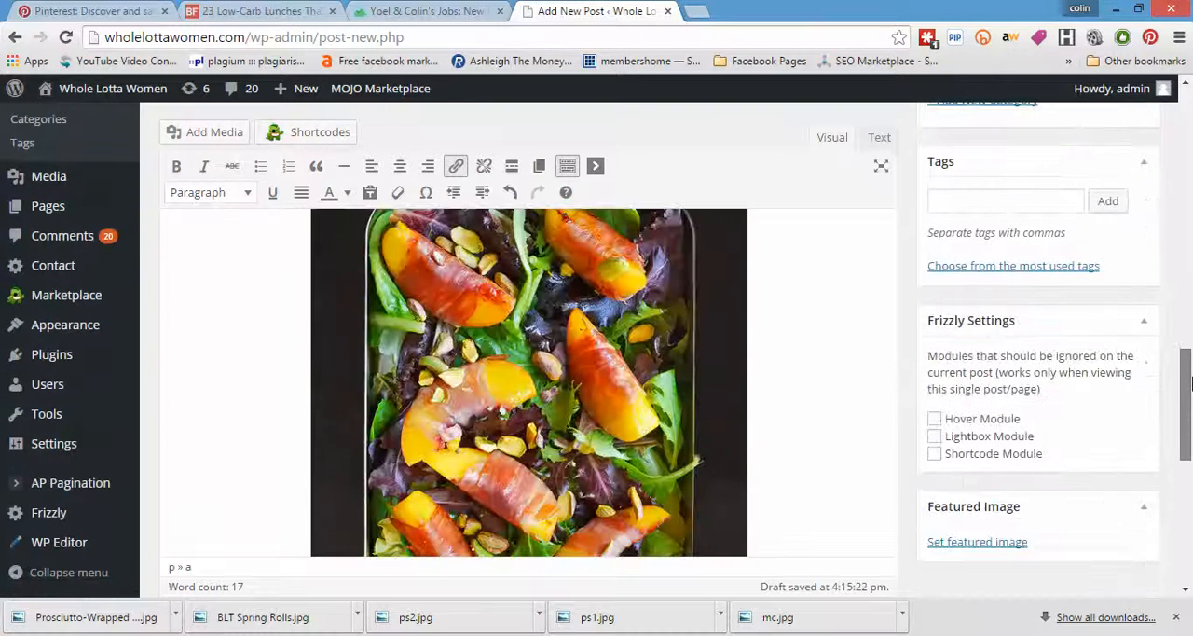
Paste the nomnompaleo.com credit under the image as an italic Heading 6 caption
left_click(261, 11)
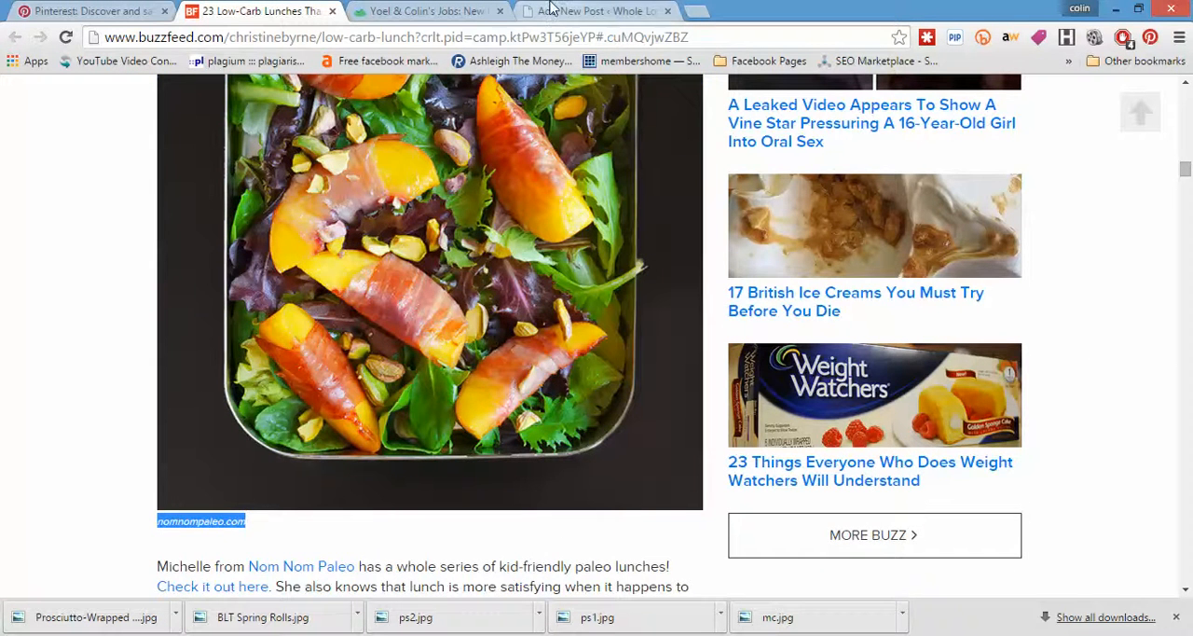
left_click(597, 12)
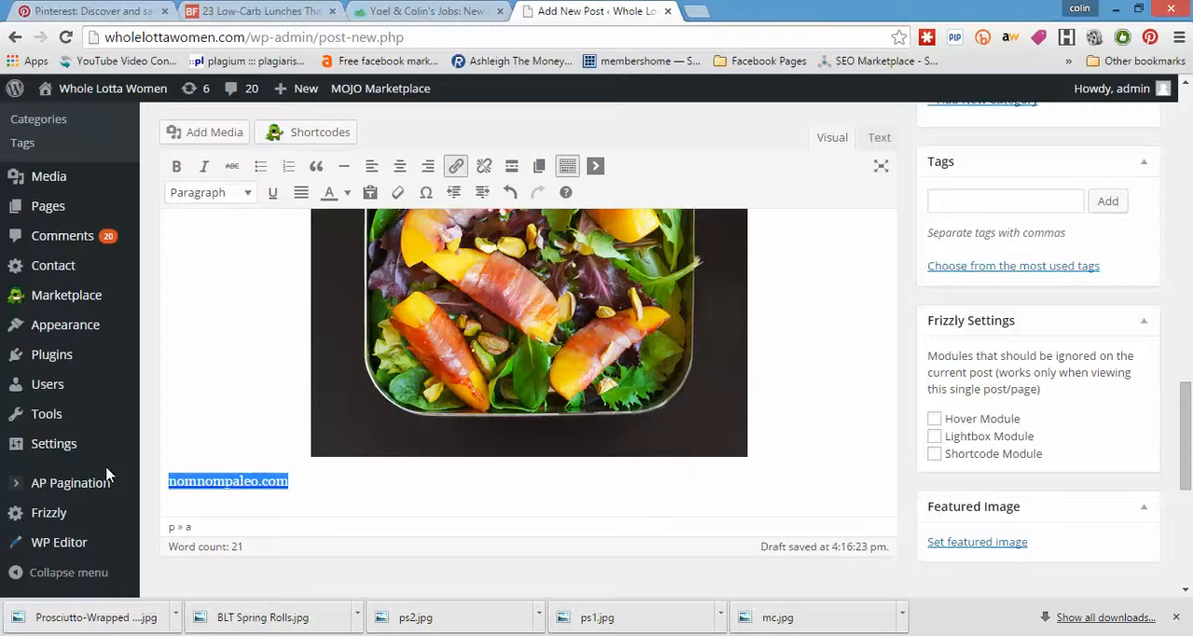
left_click(203, 166)
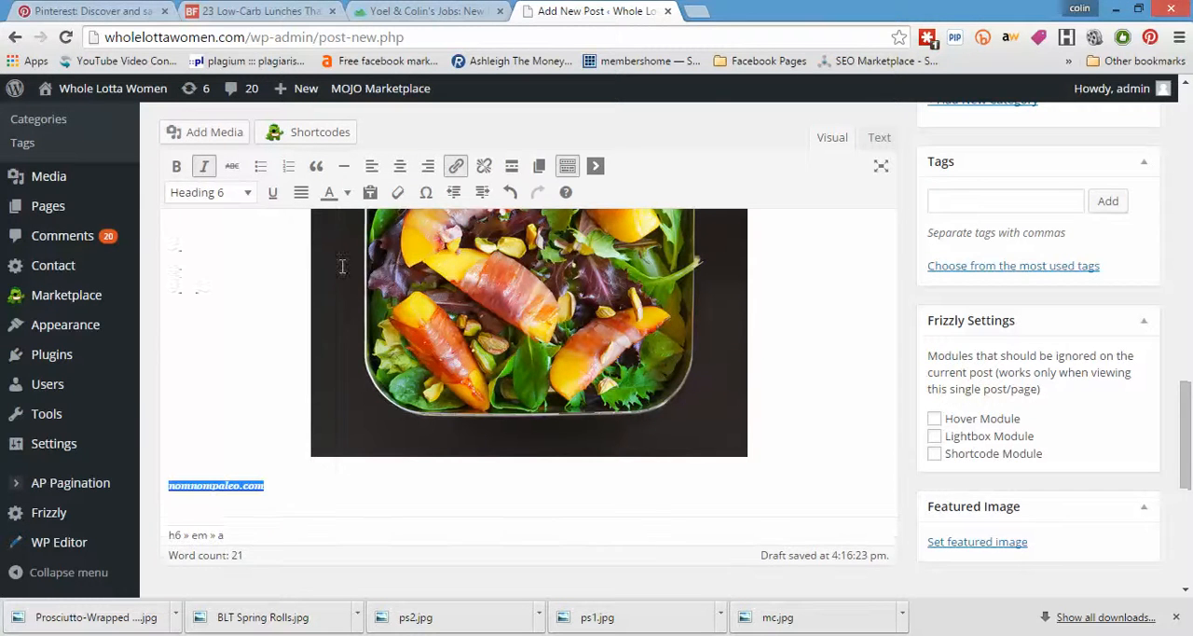
left_click(328, 194)
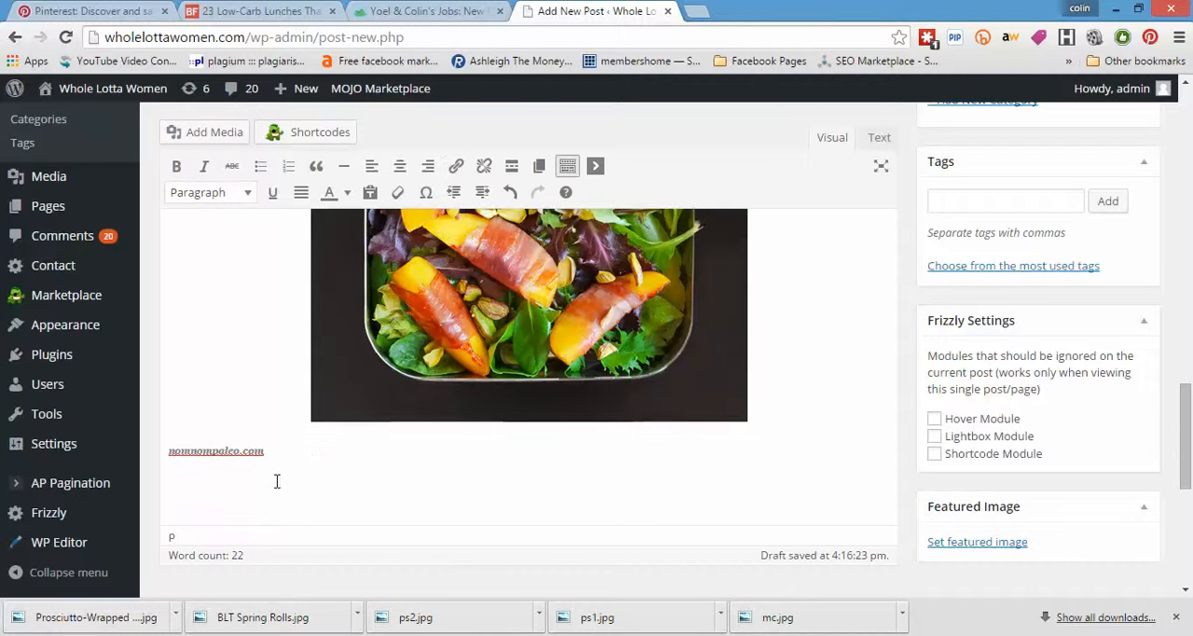
Write the paragraph praising the Nom Nom Paleo recipe, ending "Click here to grab the recipe"
type("We love")
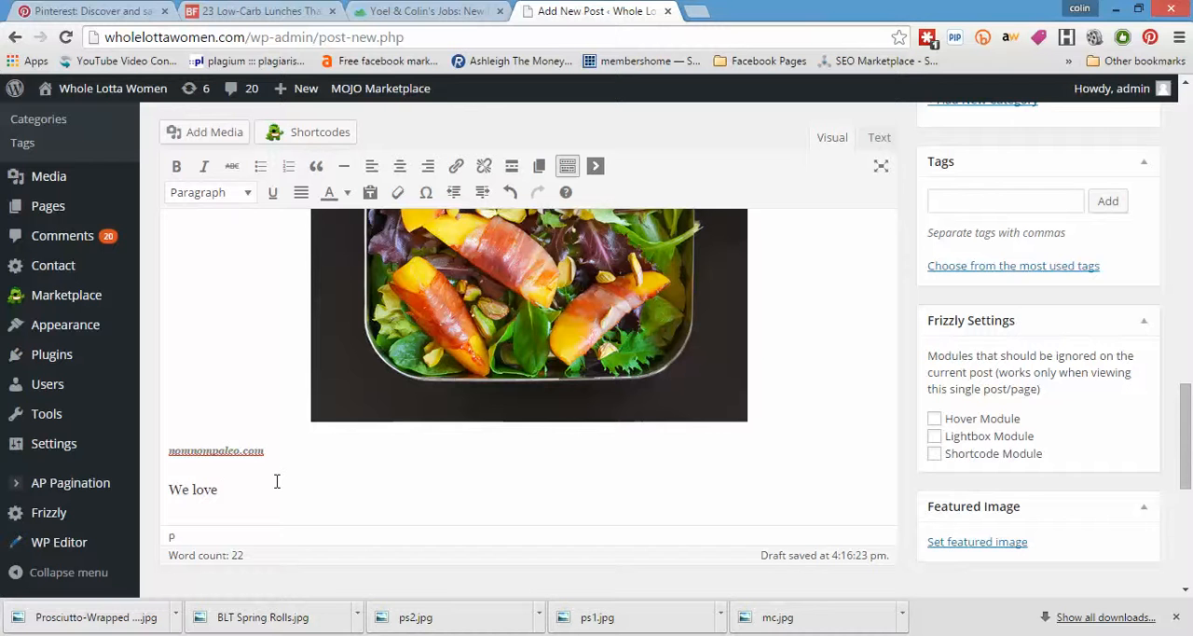
type("Nom Nom Paleo")
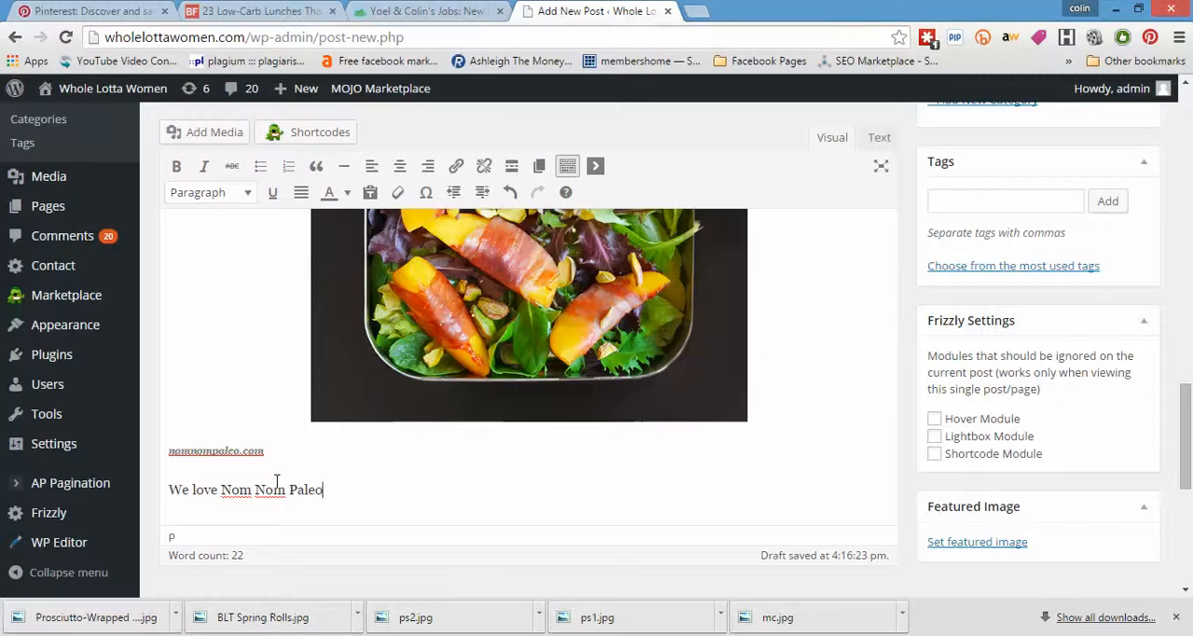
type(",")
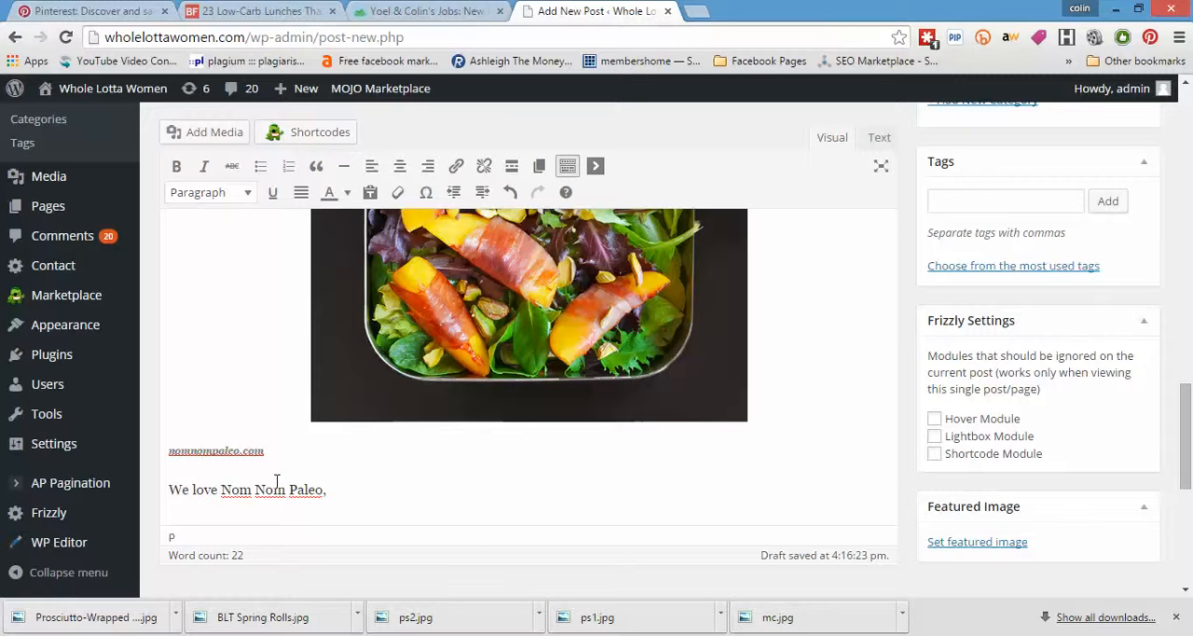
type("and")
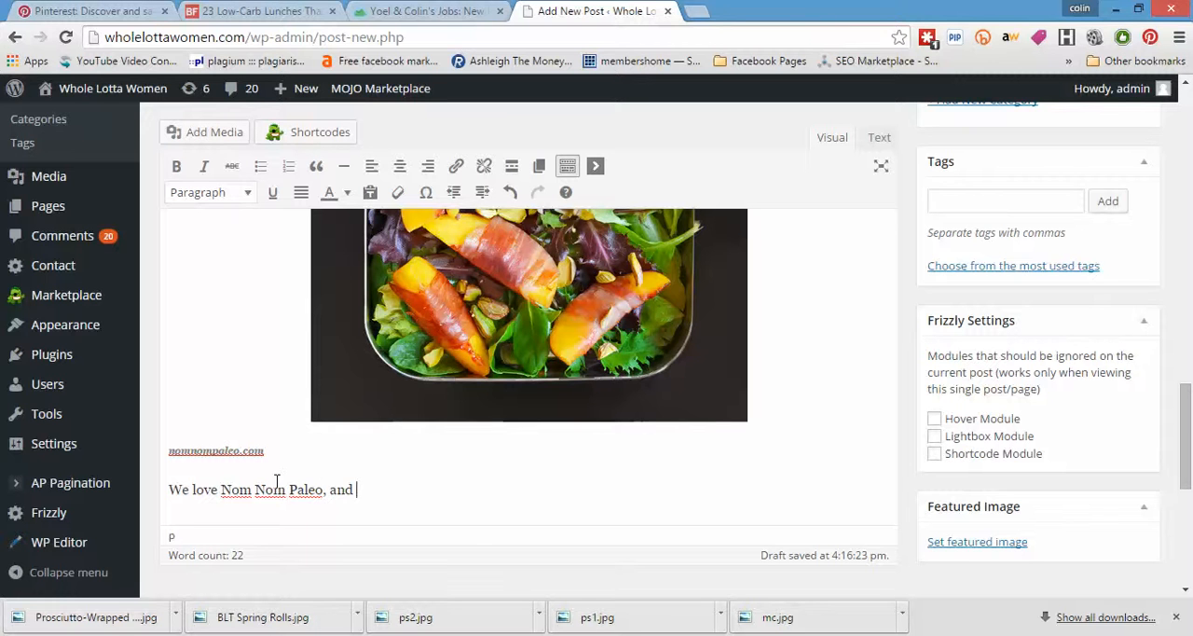
type("this recipe f")
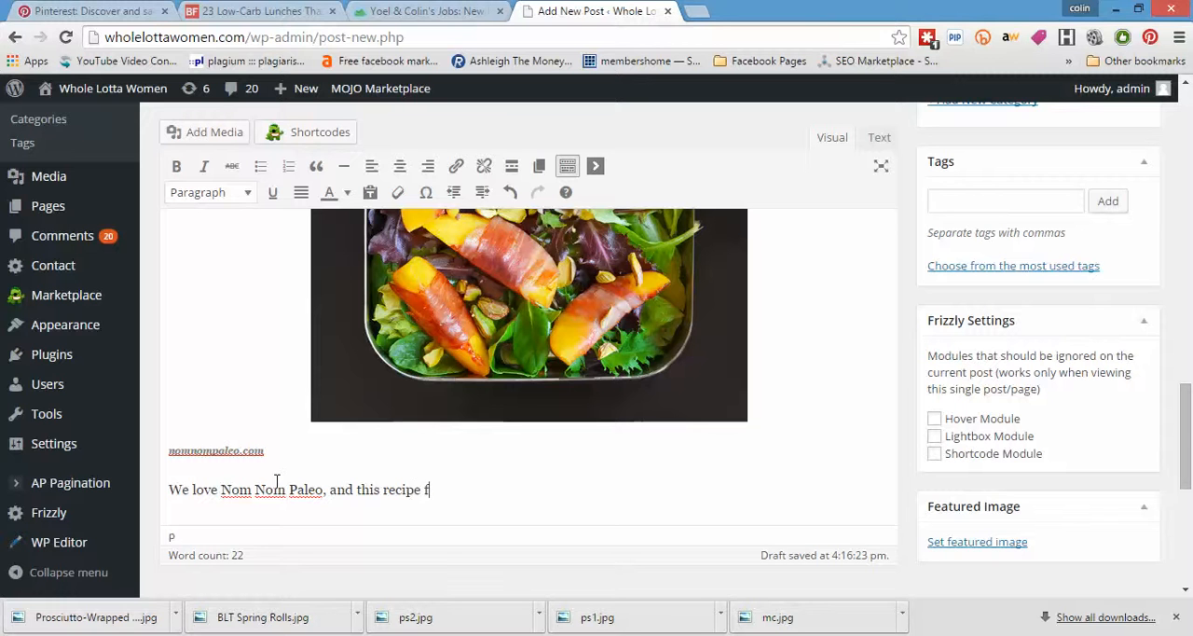
type("rom their site")
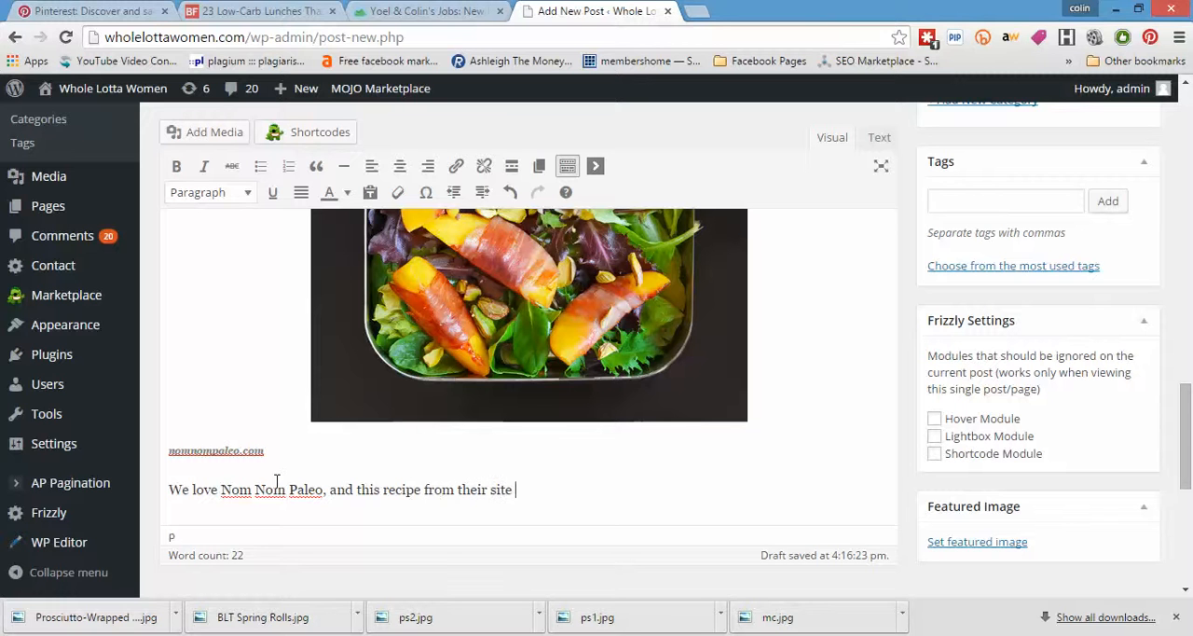
type("is no except")
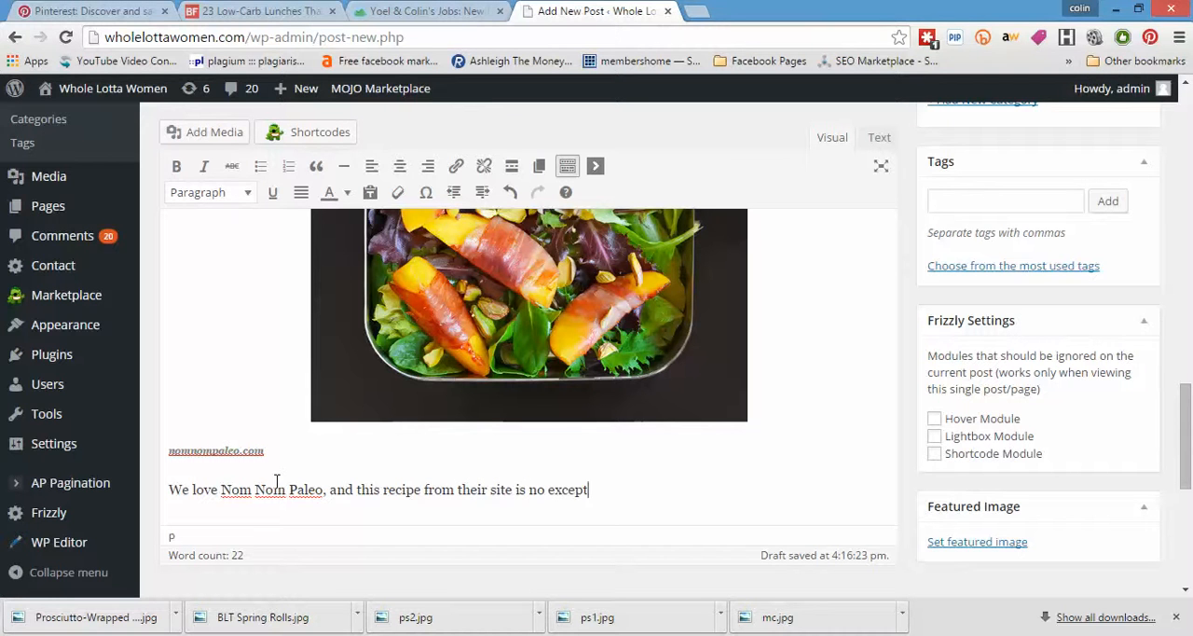
type("tion. Per")
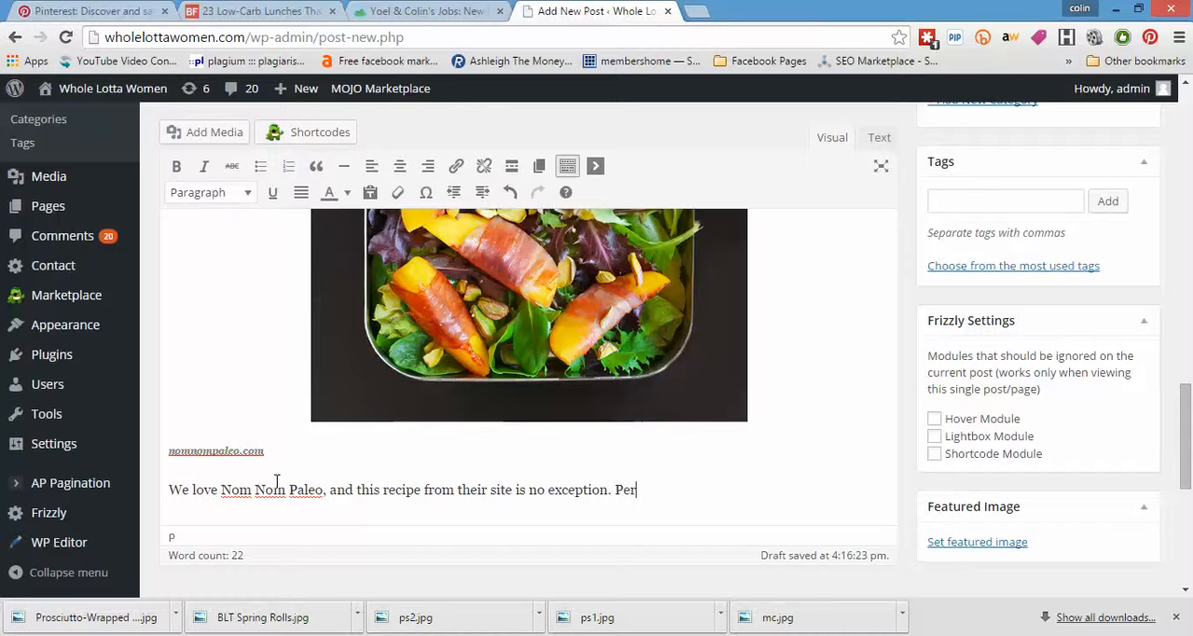
type("fect for a hot")
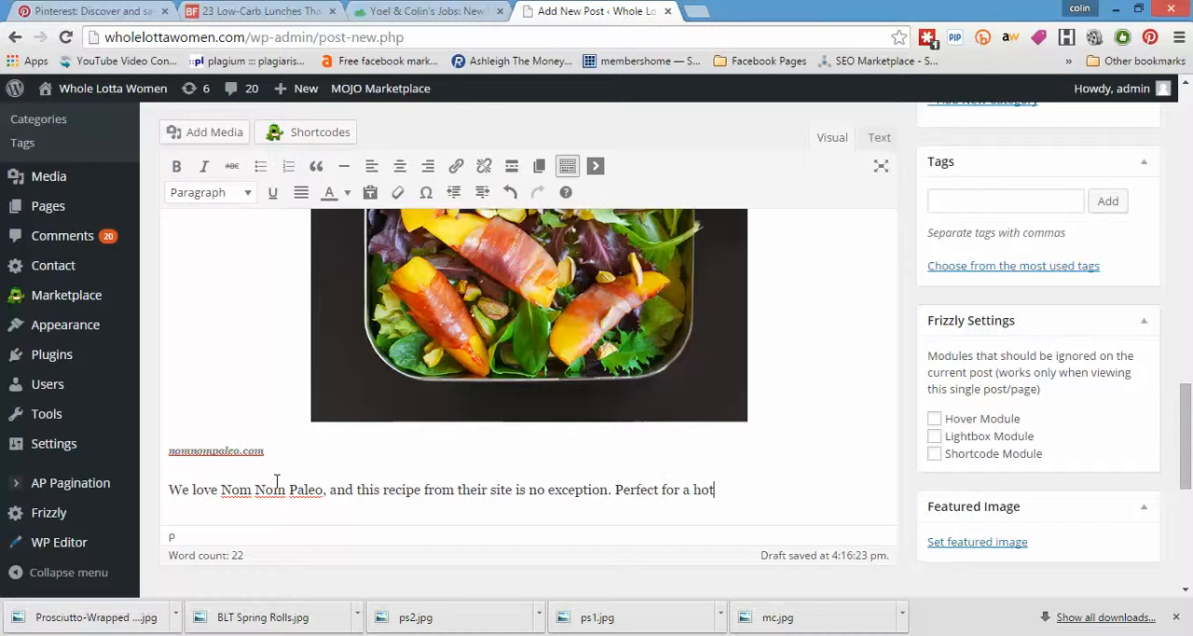
type("summer's")
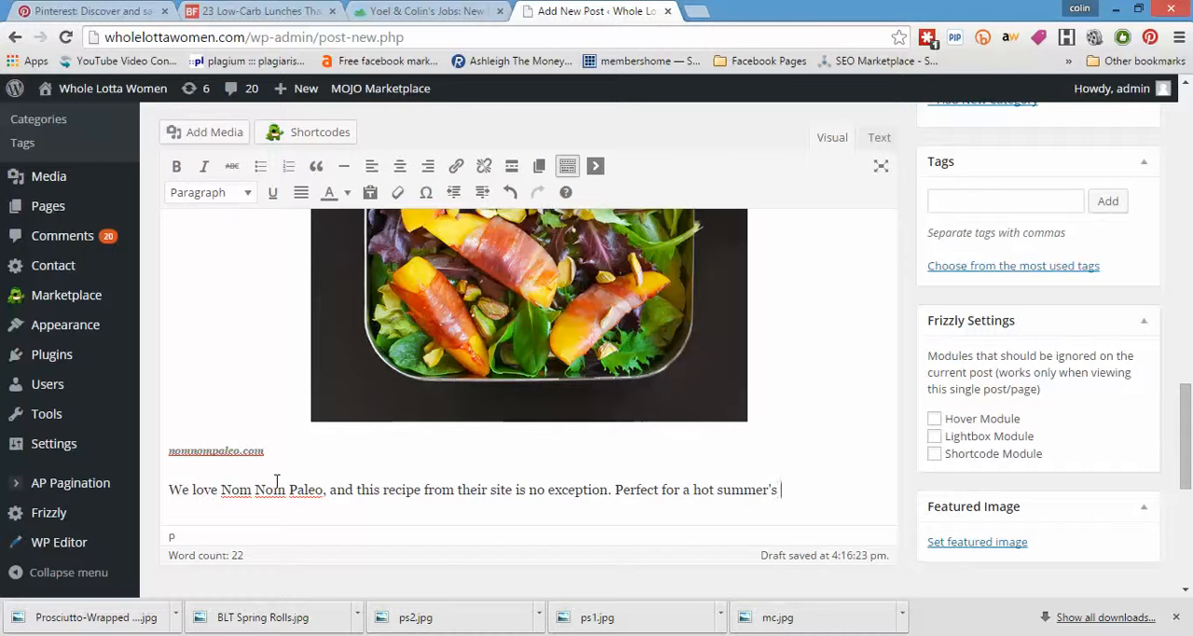
type("day")
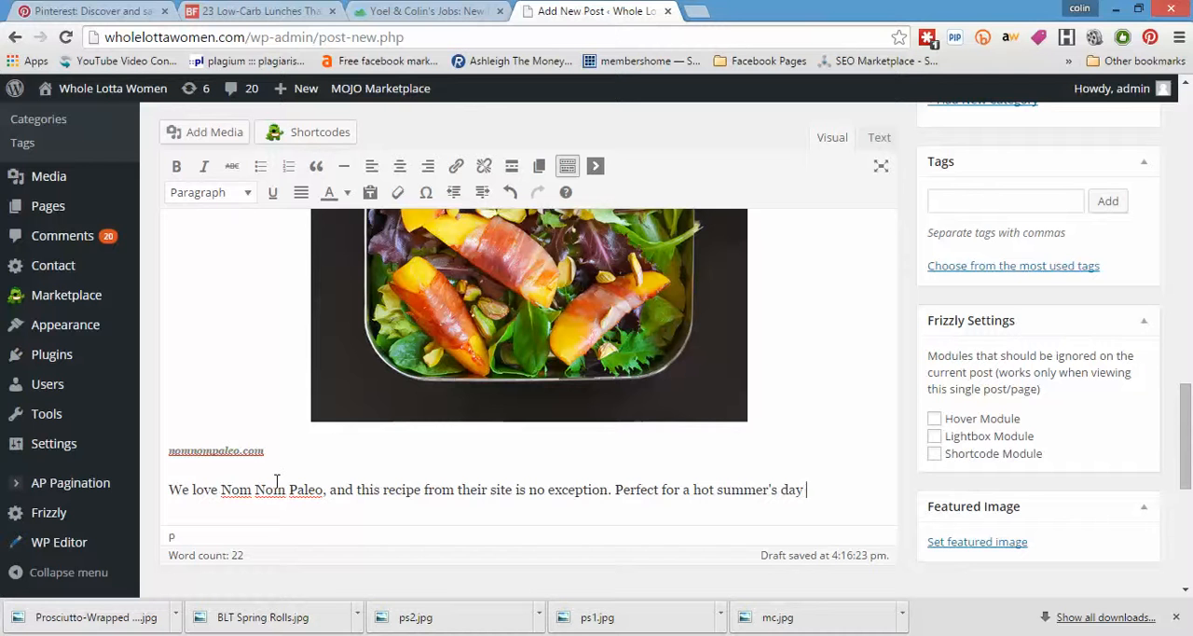
type("and healthy to boot!")
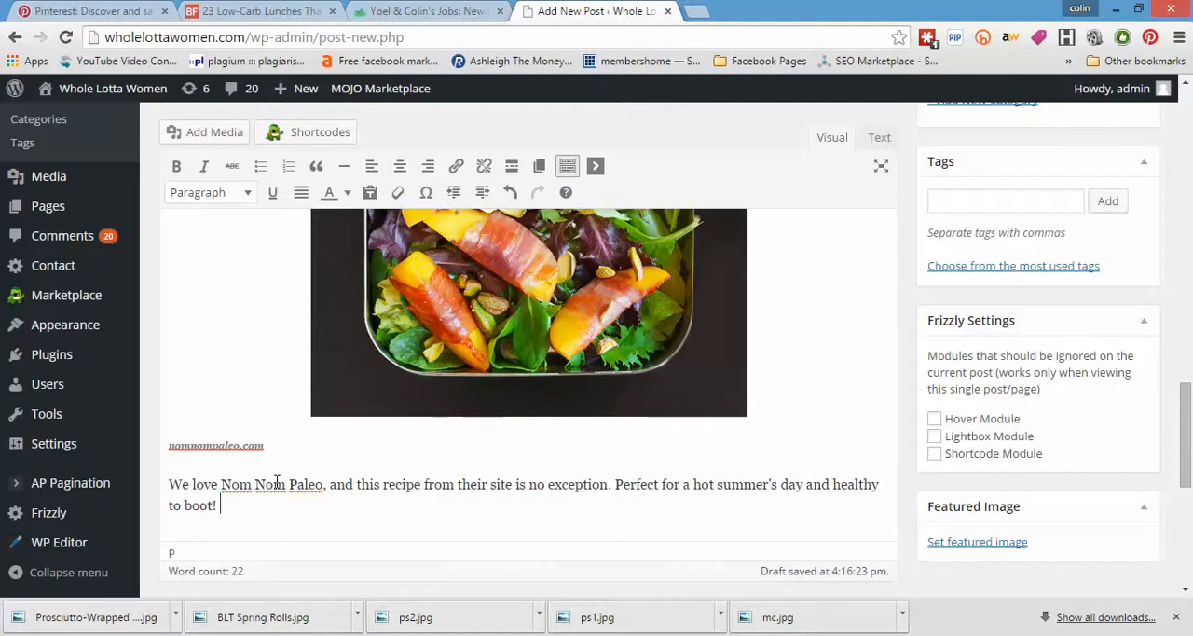
type("Clich he")
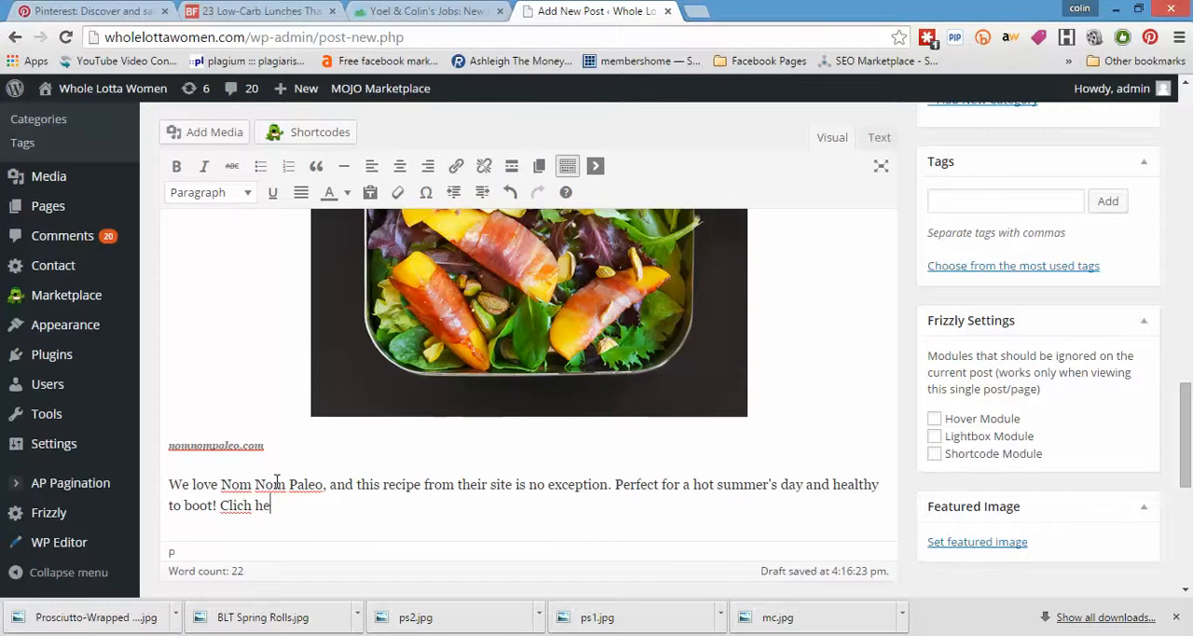
type("re to grab")
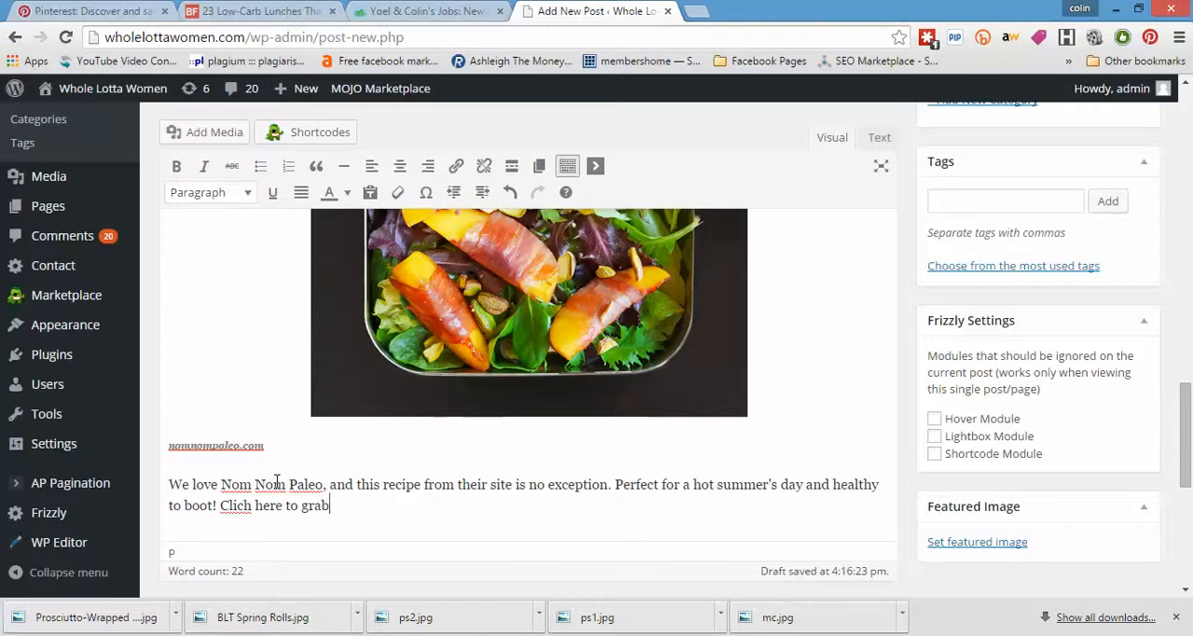
type("the recip")
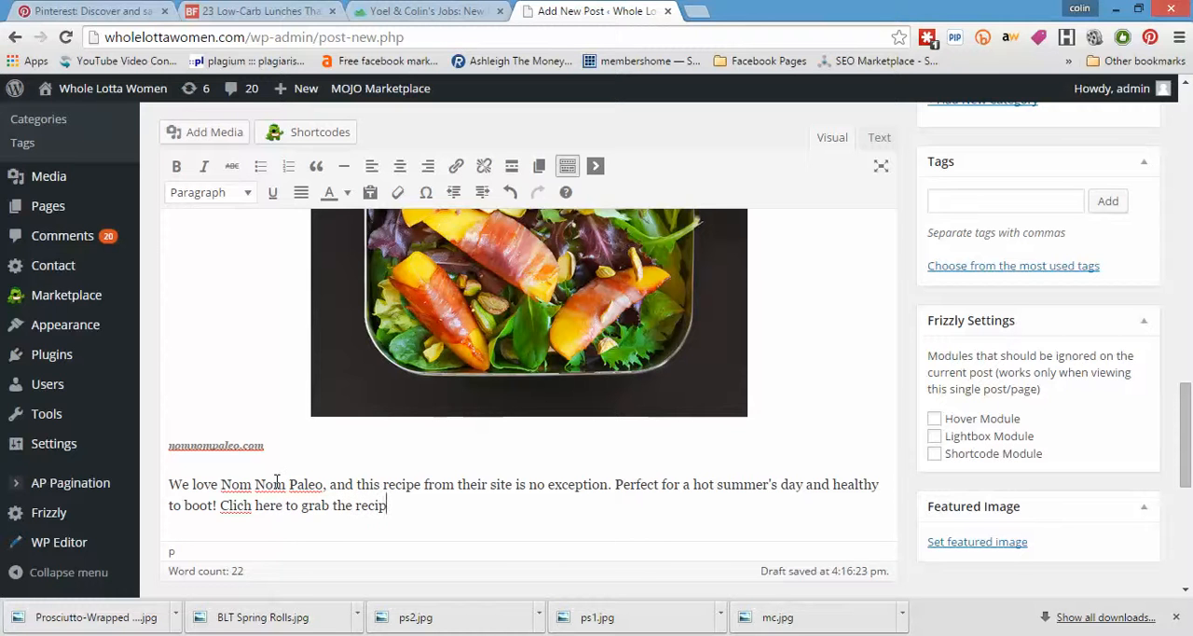
type("e")
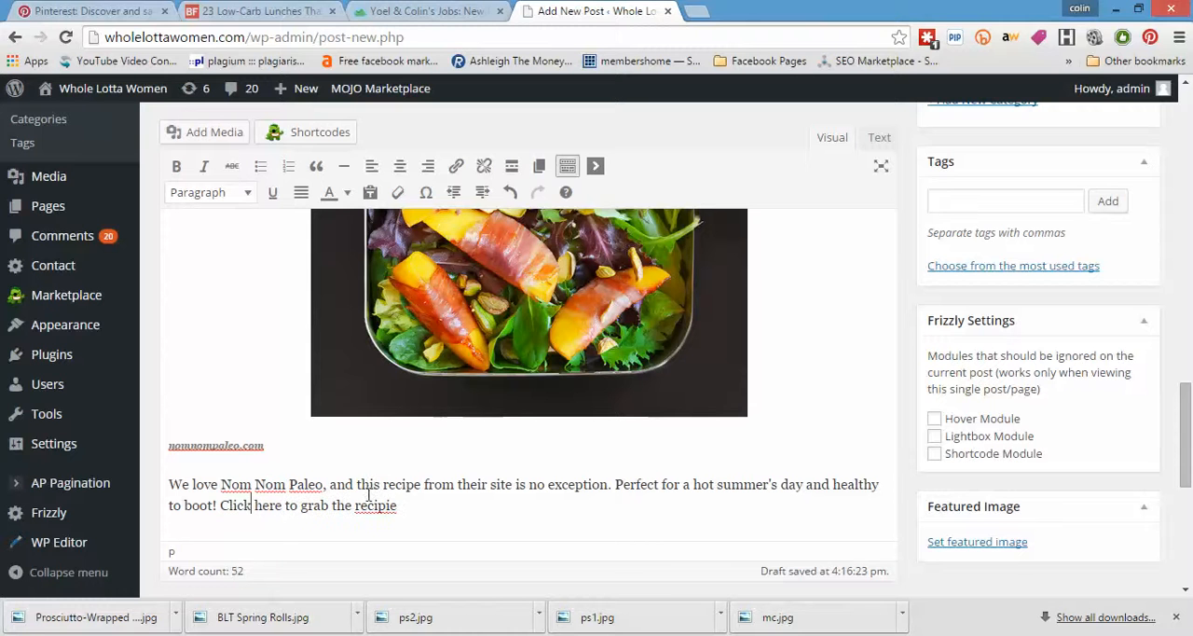
Fix the misspelled "Clich" to "Click" and select the "Click here to grab the recipe" sentence
right_click(374, 505)
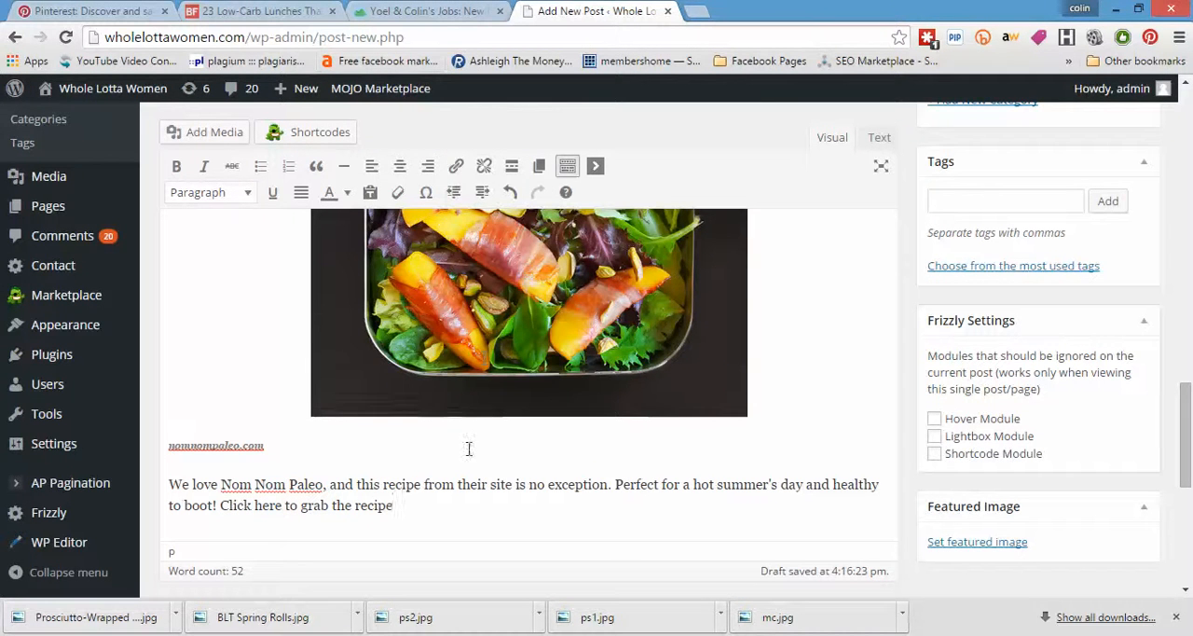
double_click(377, 504)
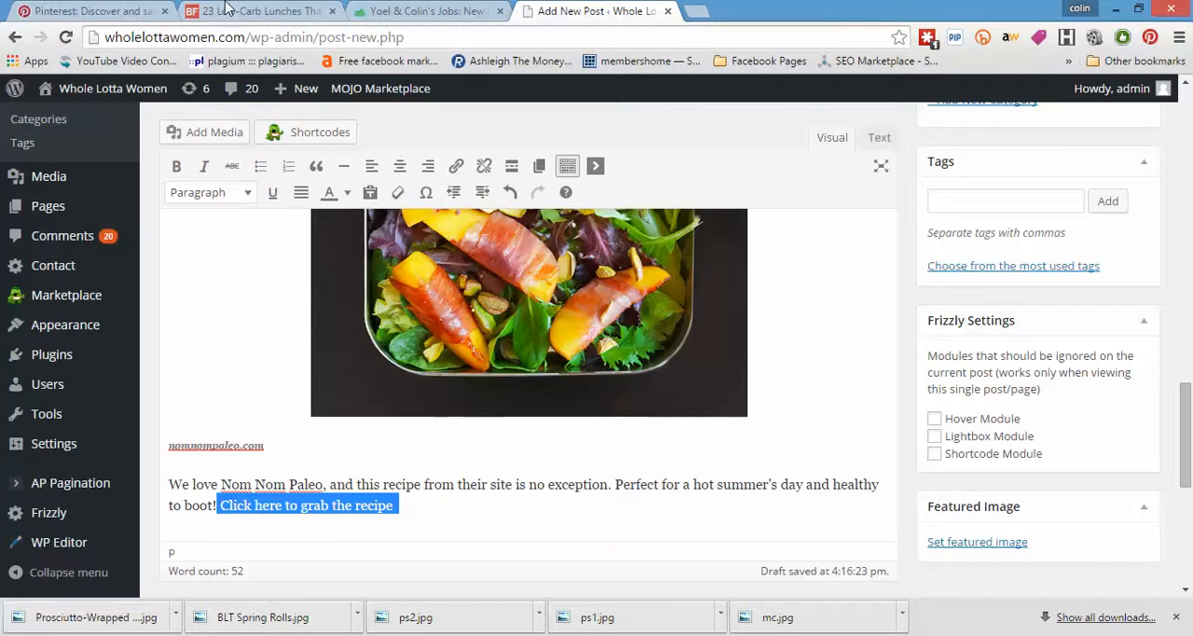
Copy the Nom Nom Paleo watercress and prosciutto recipe URL and return to the draft post
left_click(259, 12)
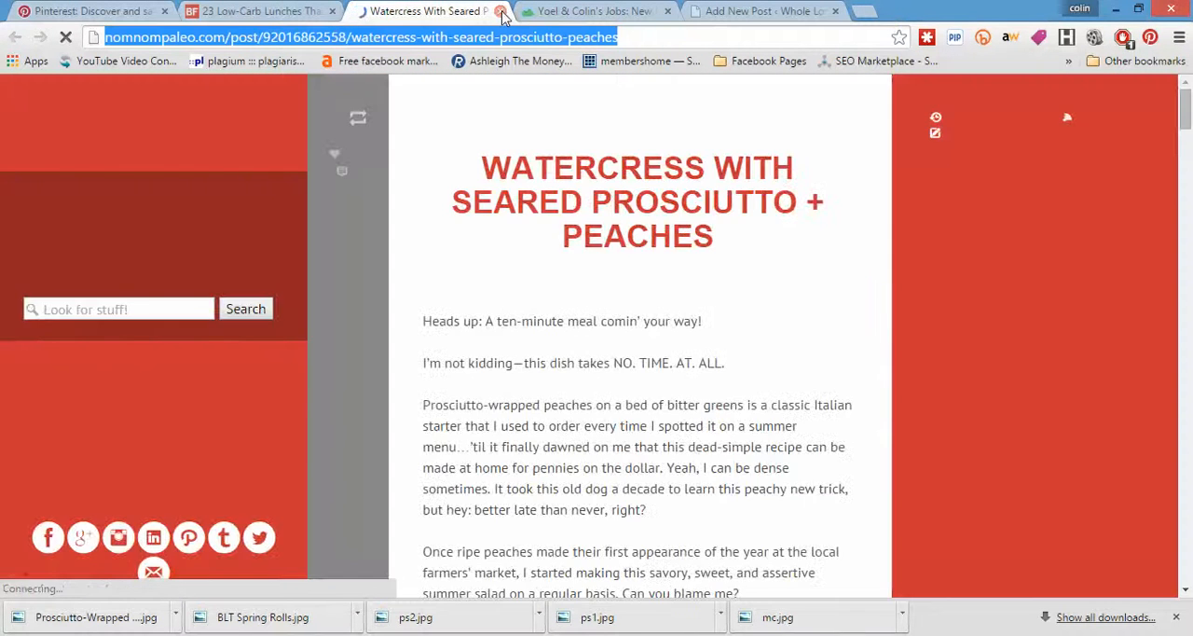
left_click(500, 12)
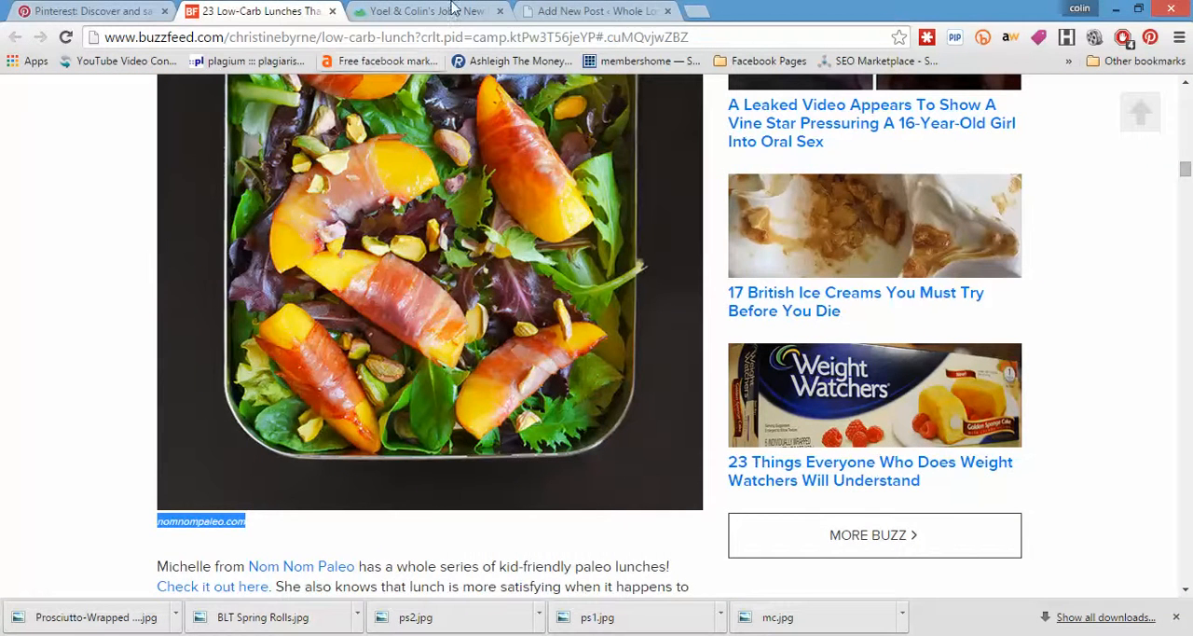
left_click(596, 11)
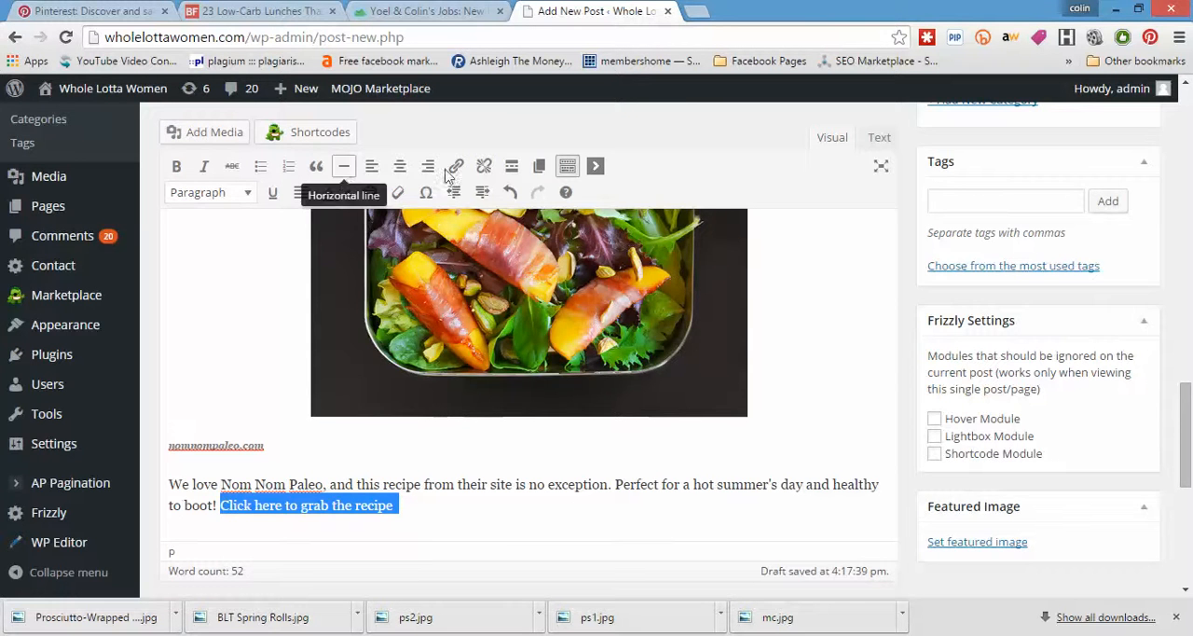
Link "Click here to grab the recipe" to the watercress-with-seared-prosciutto-peaches recipe URL
left_click(454, 166)
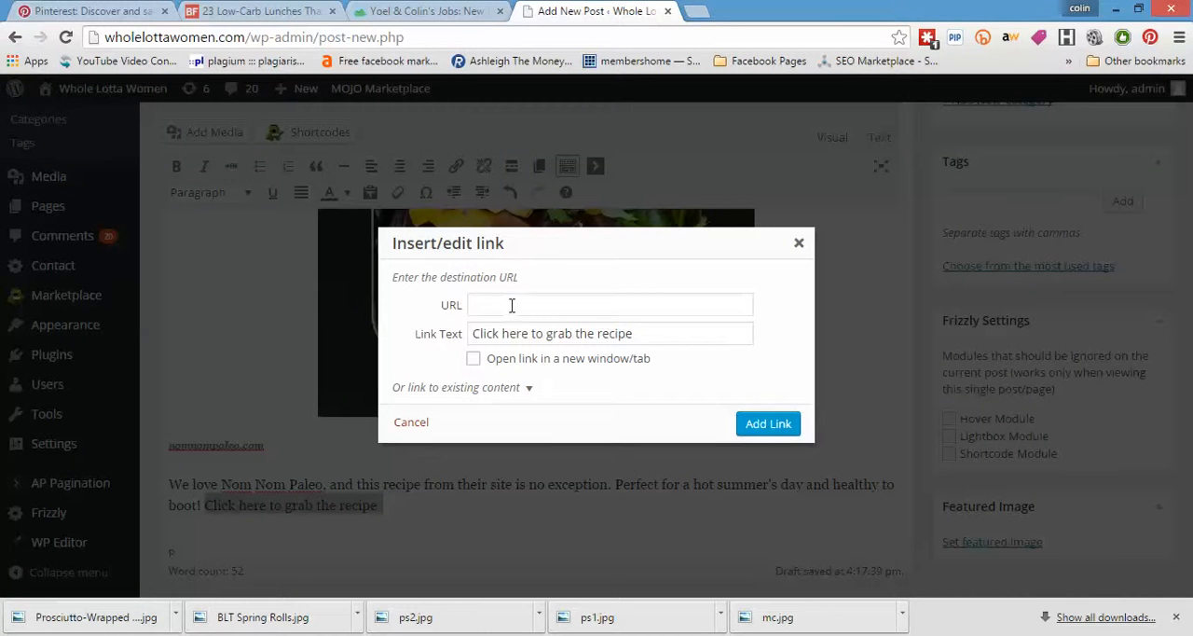
type("2558/watercress-with-seared-prosciutto-peaches")
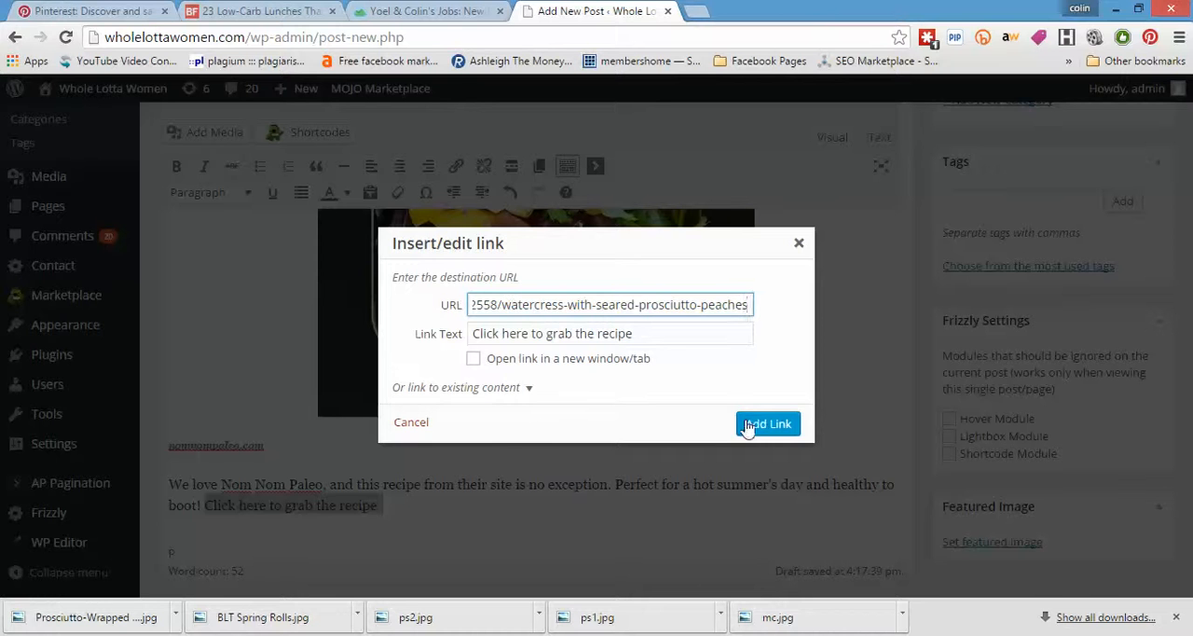
left_click(768, 424)
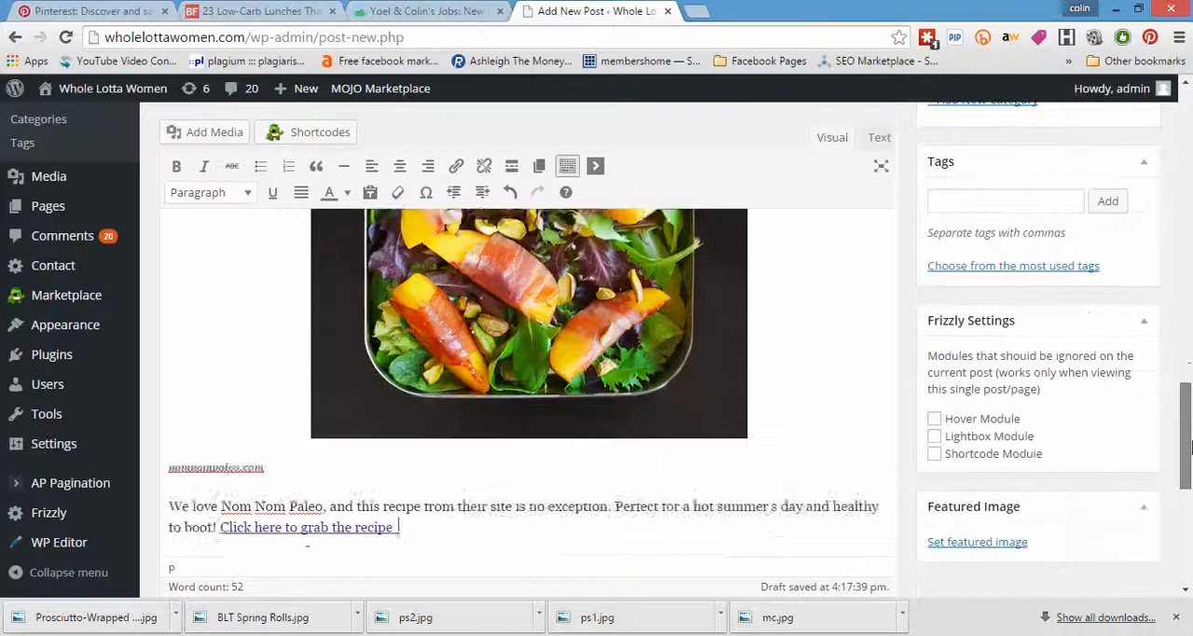
Set the BLT Spring Rolls photo from the Media Library as the post's featured image
scroll("down", 3)
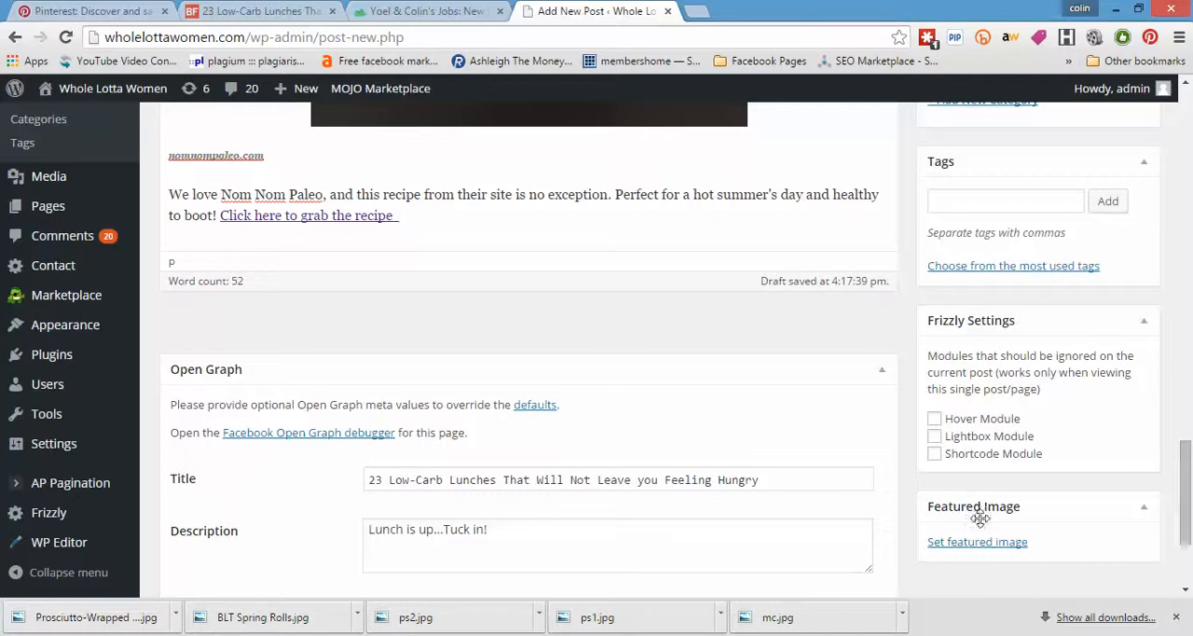
left_click(977, 541)
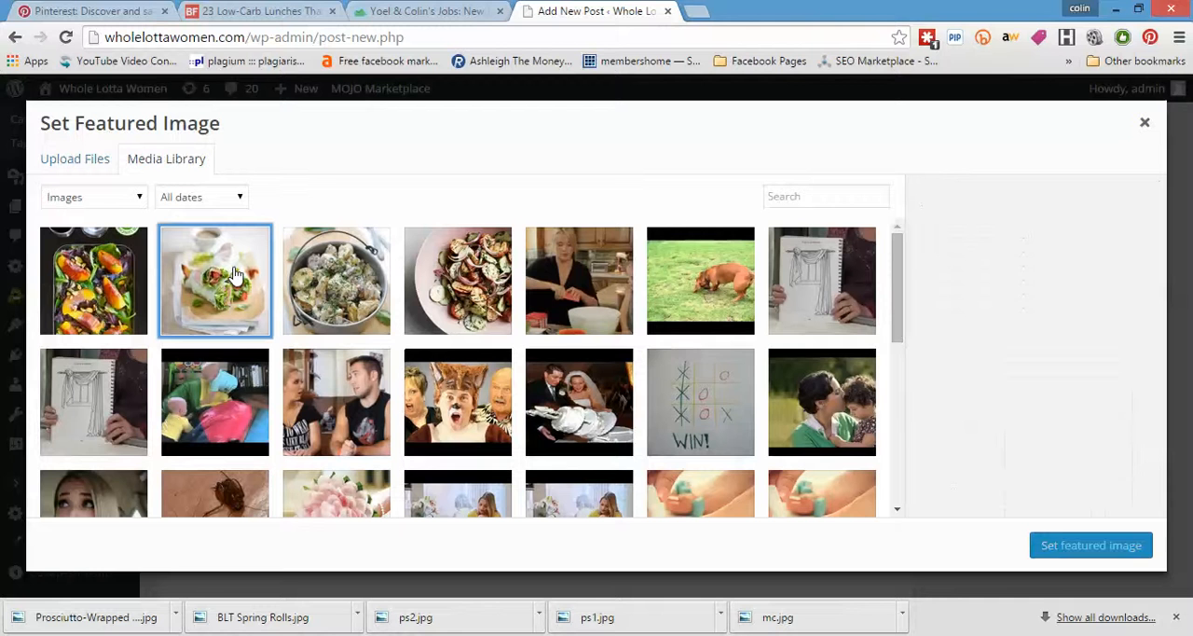
mouse_move(1118, 246)
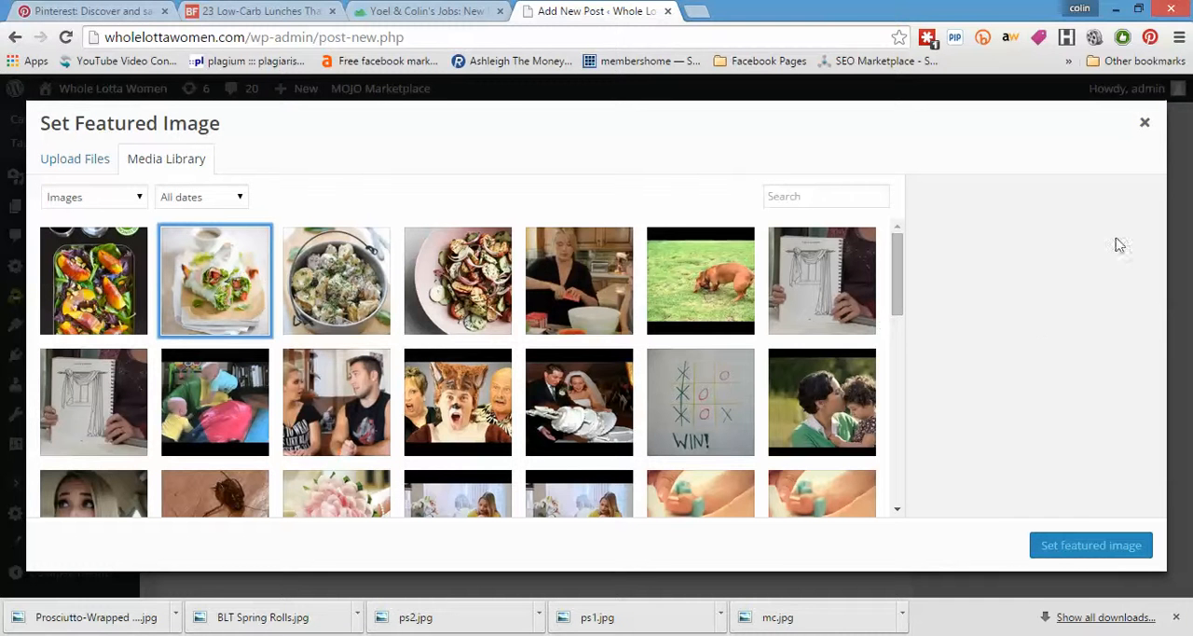
mouse_move(1081, 545)
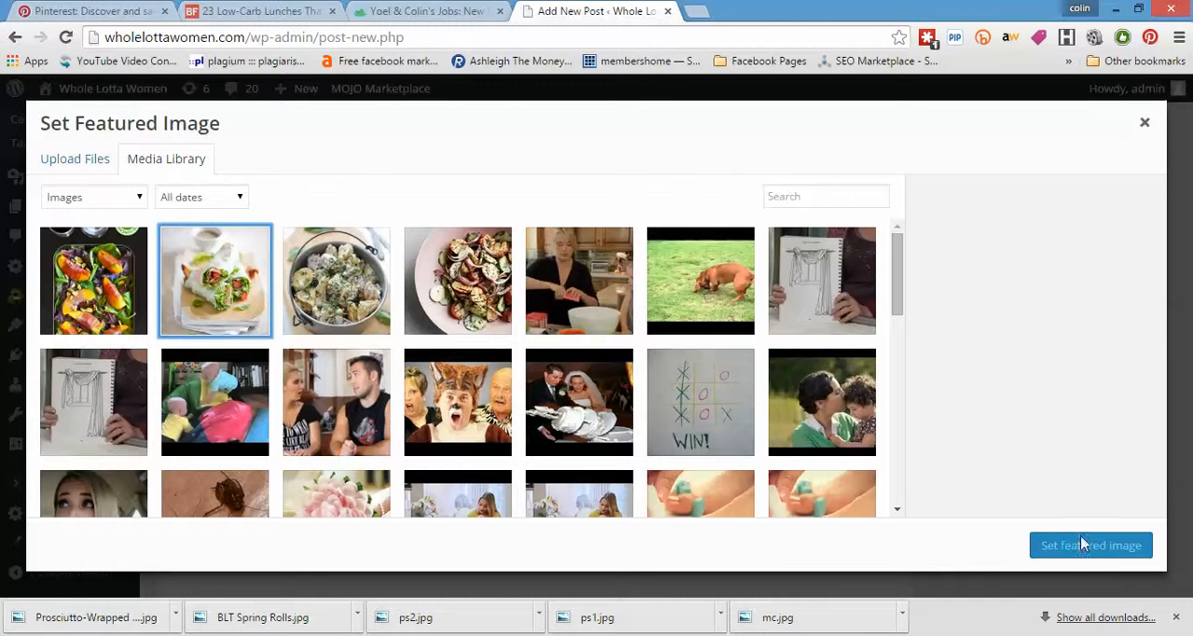
left_click(215, 280)
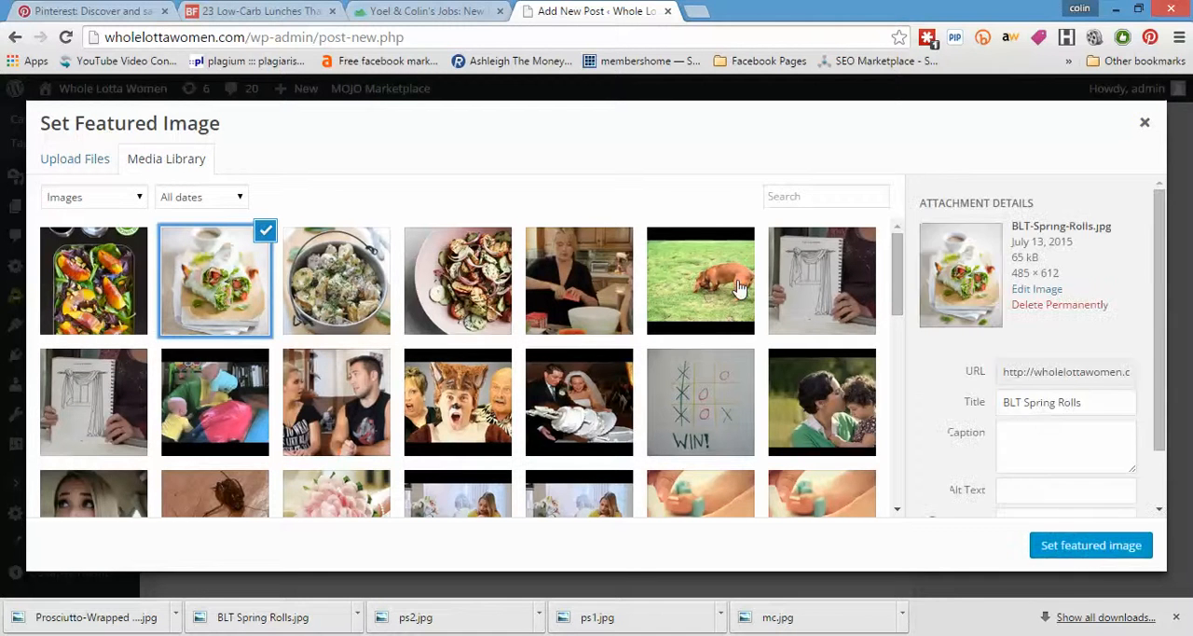
scroll("down", 3)
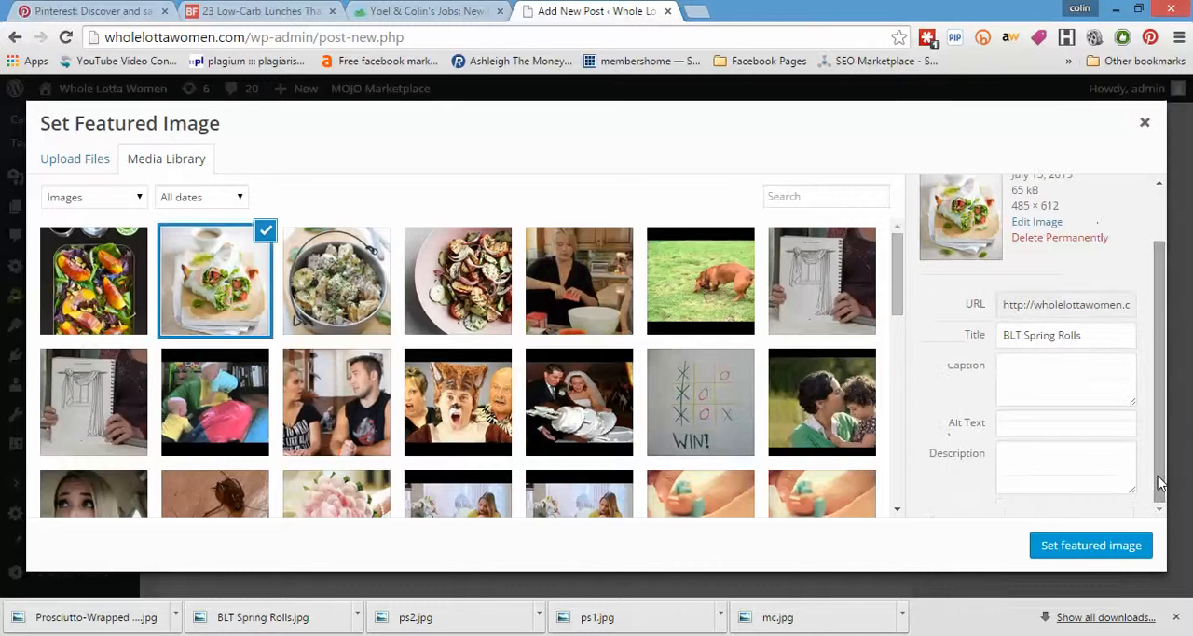
left_click(1089, 545)
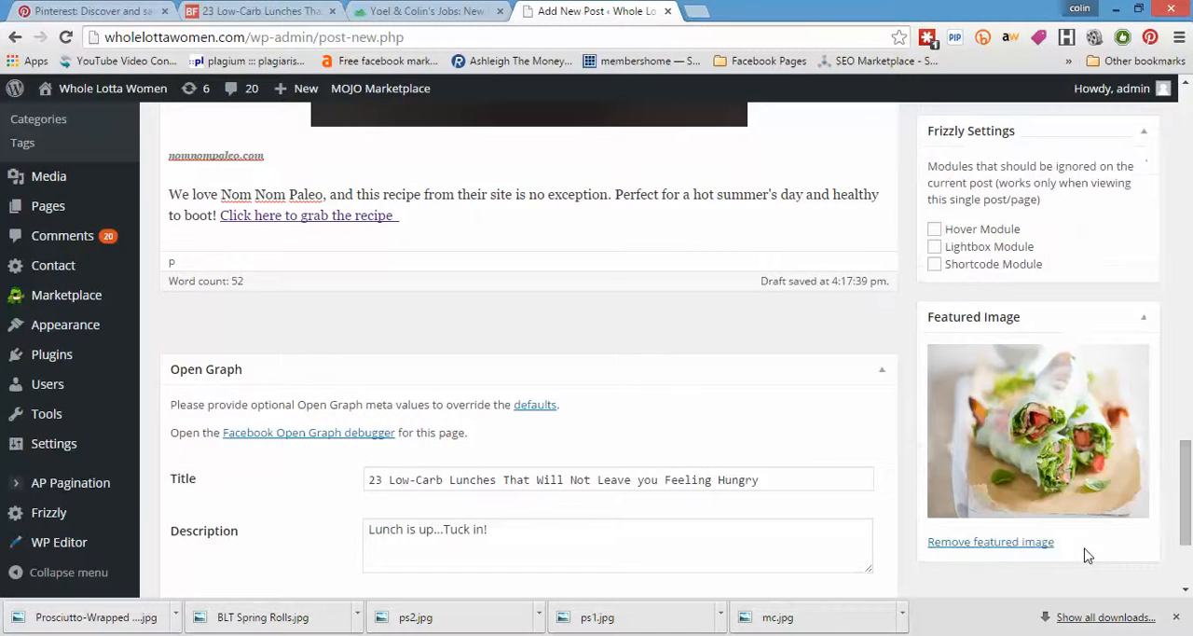
scroll("down", 3)
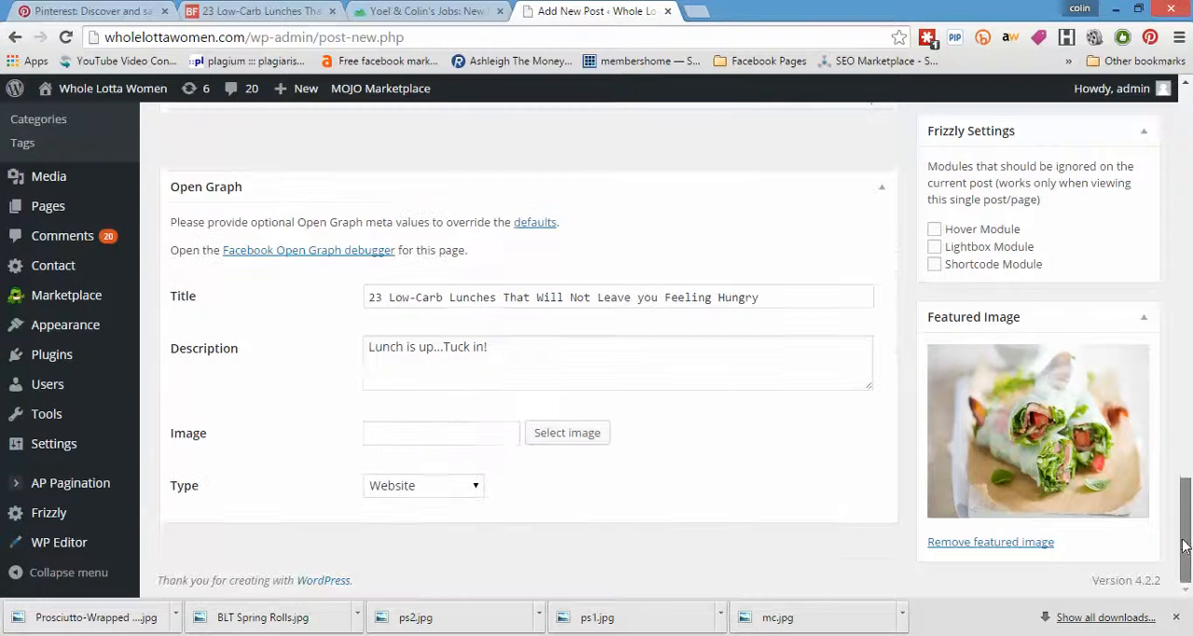
Insert the BLT Spring Rolls photo from the Media Library as the Open Graph sharing image
left_click(567, 431)
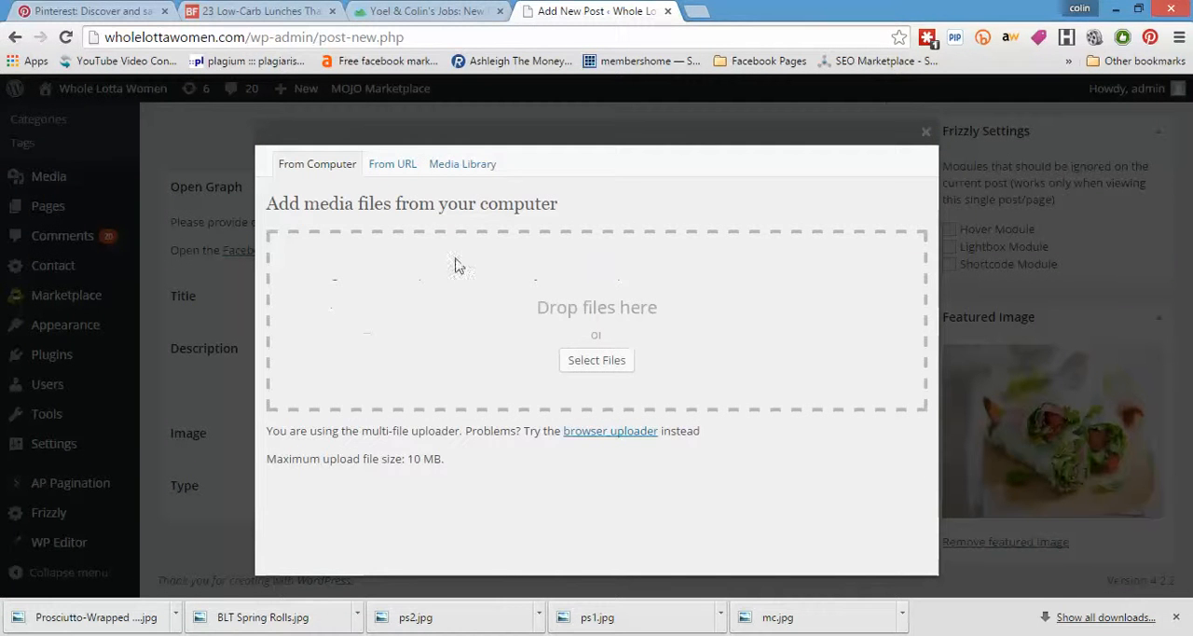
left_click(596, 360)
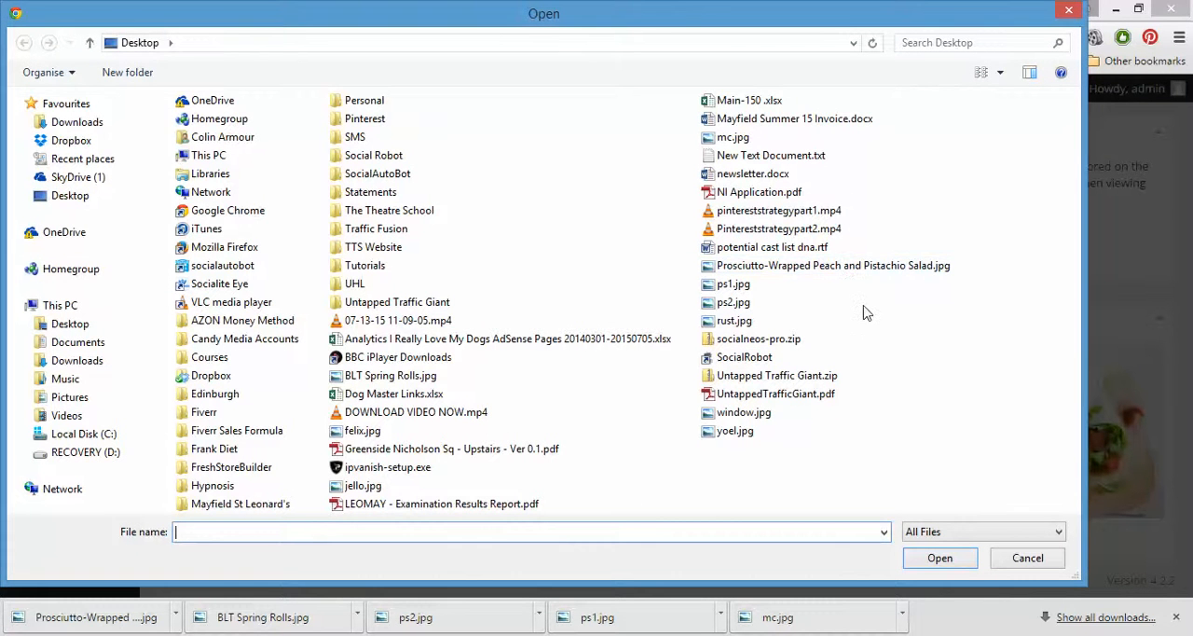
left_click(1027, 557)
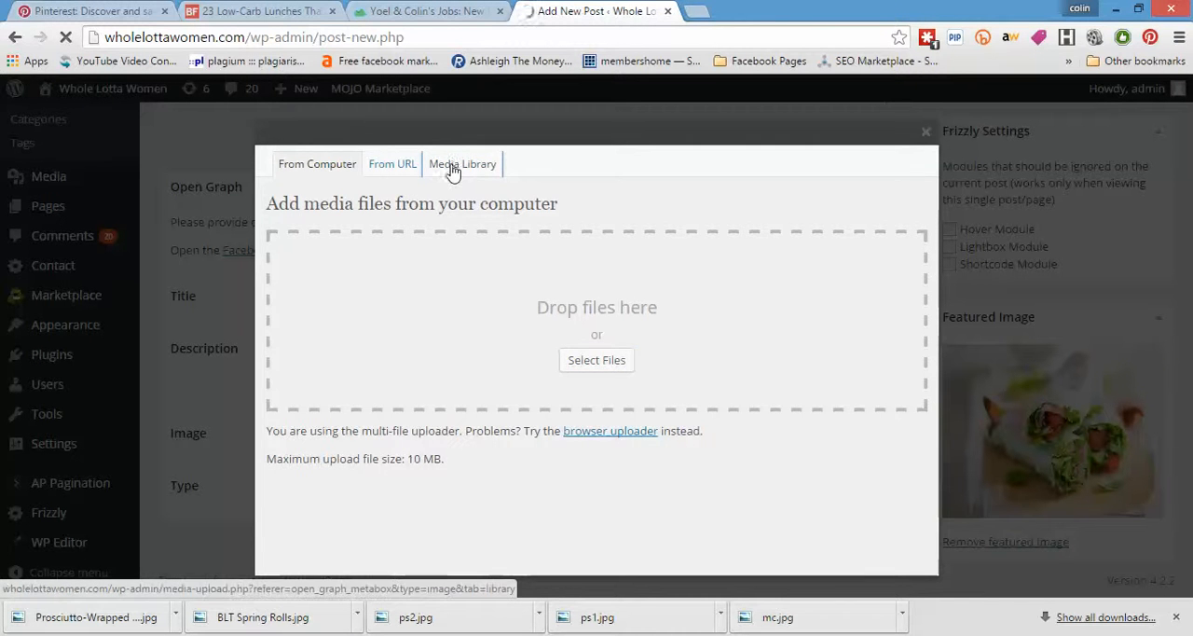
left_click(463, 164)
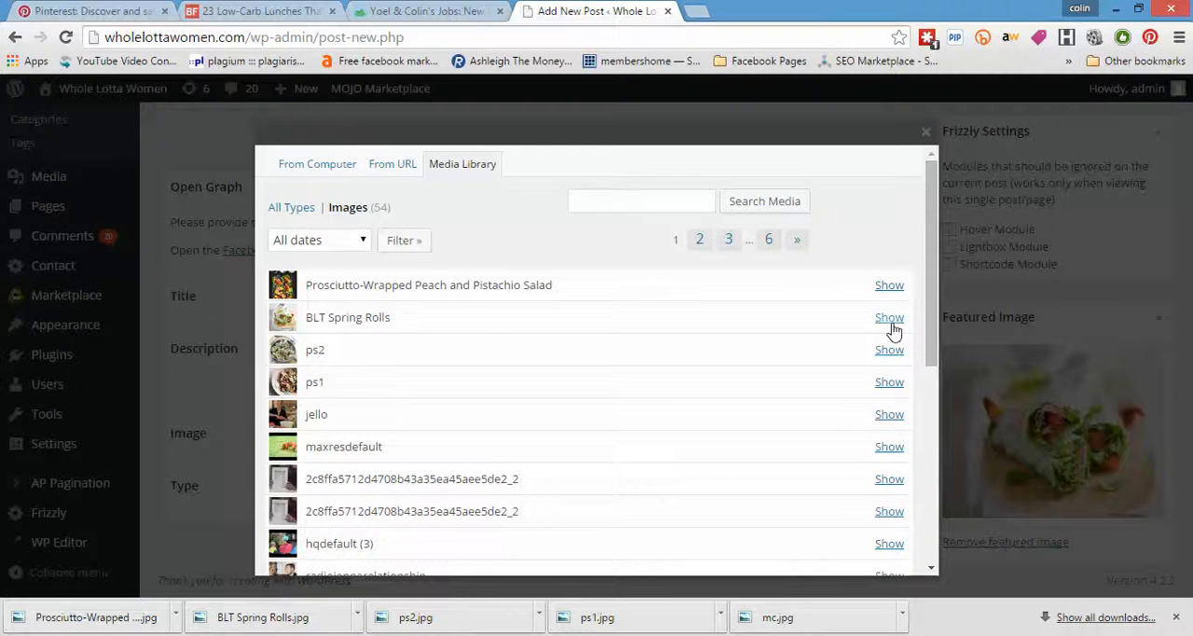
left_click(887, 317)
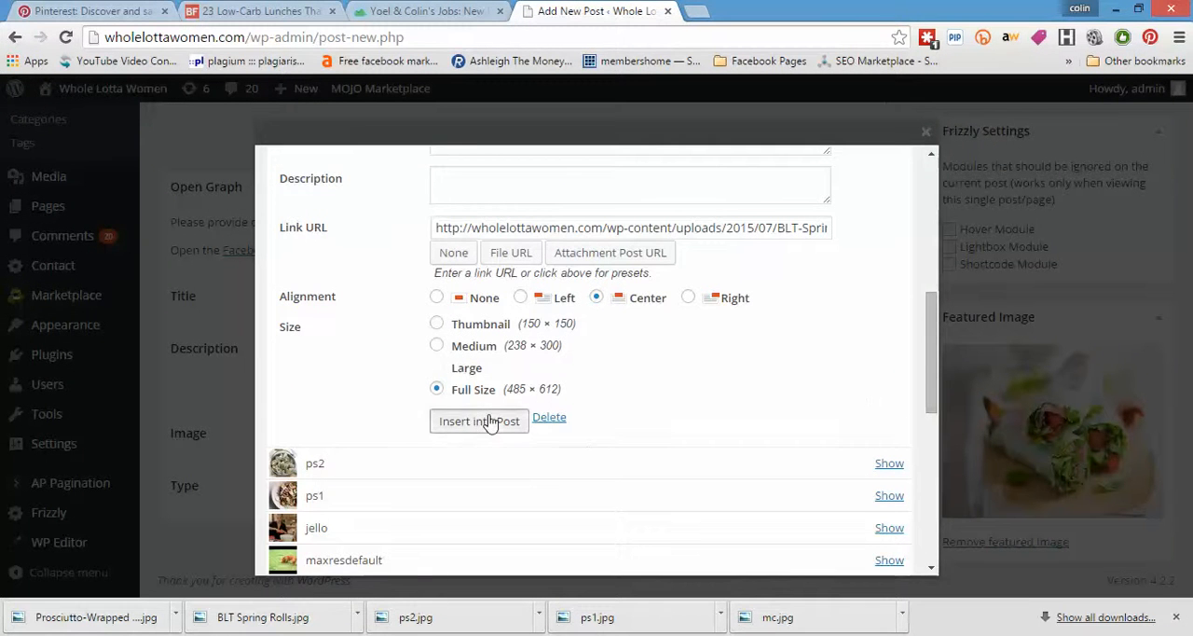
left_click(477, 421)
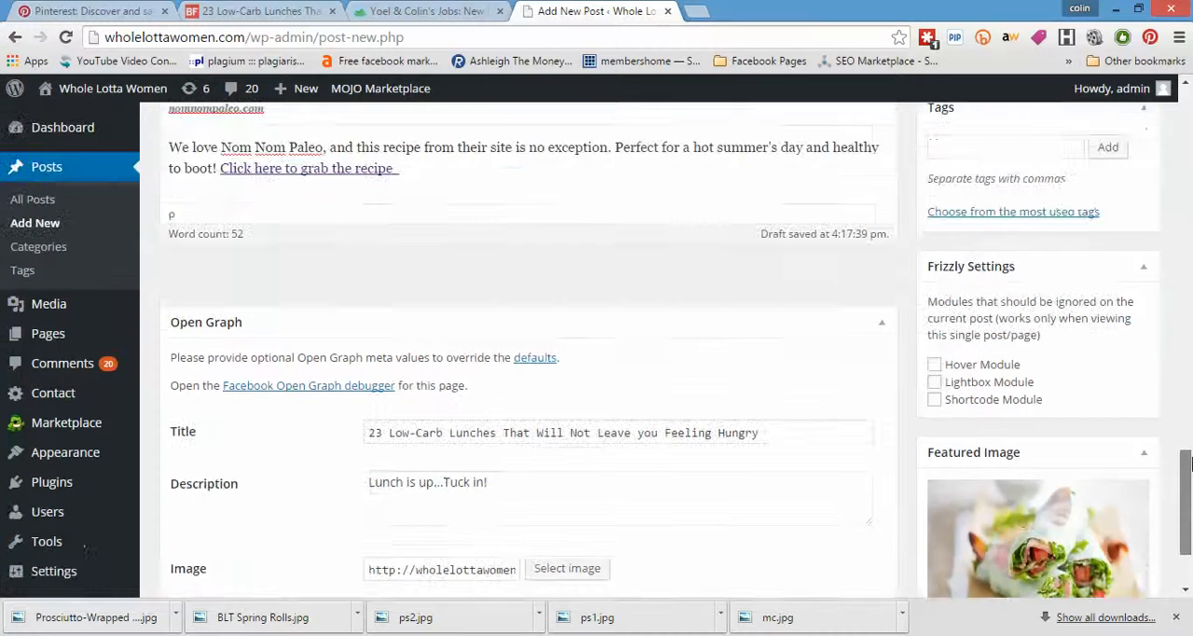
Publish the 23 Low-Carb Lunches post and confirm the "Post published" notice
scroll("down", 3)
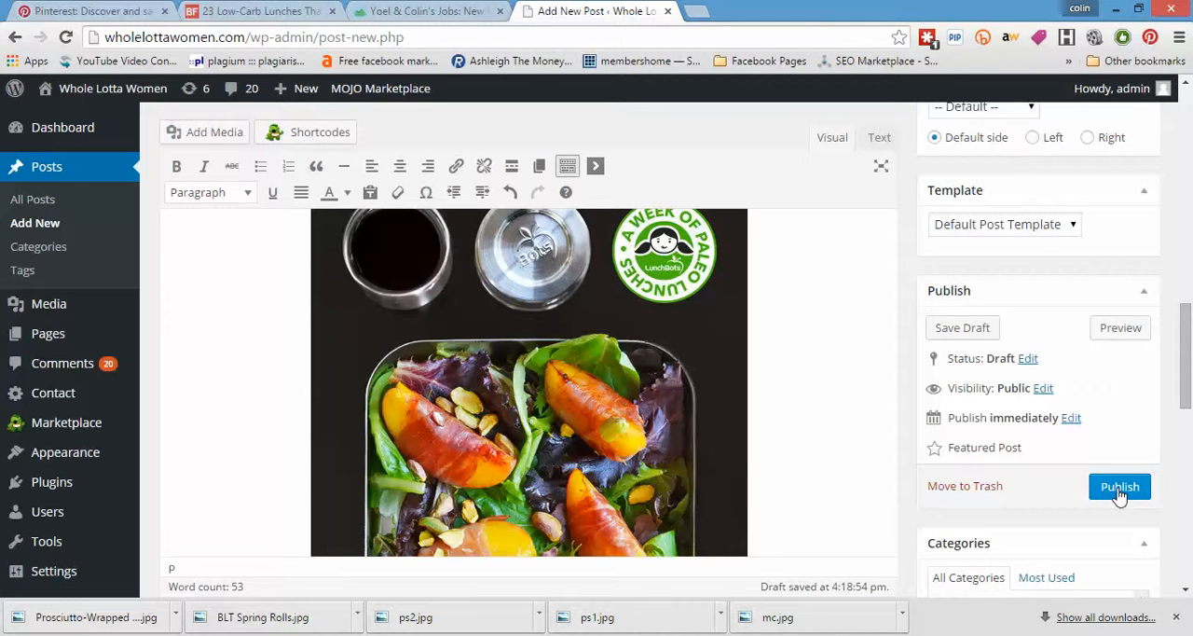
left_click(1118, 485)
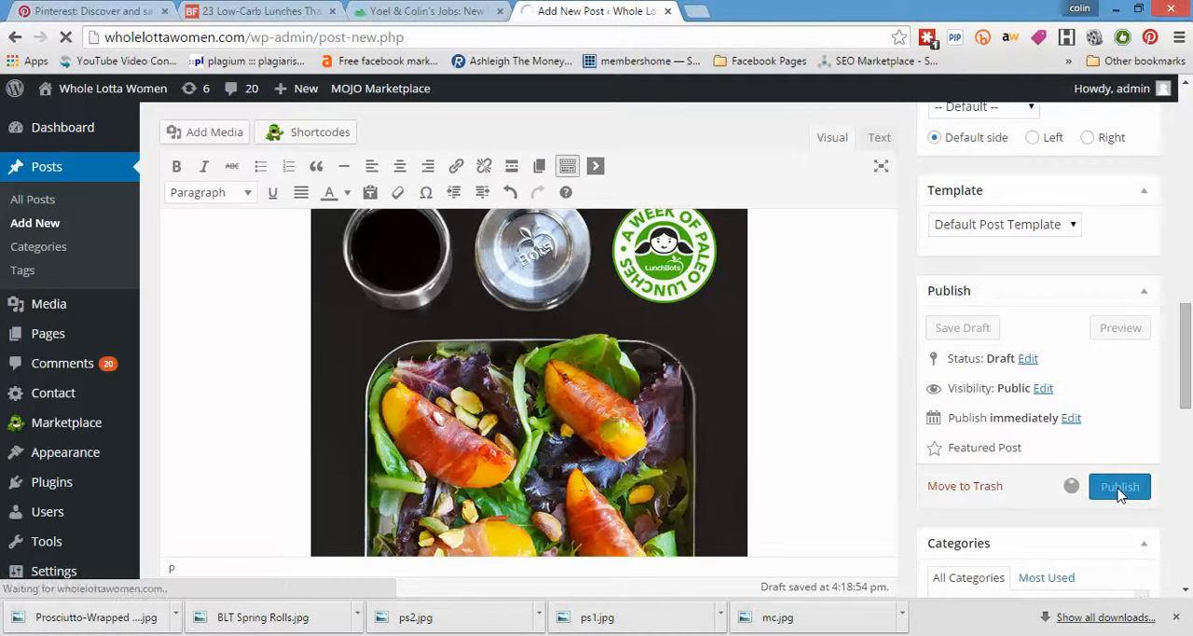
left_click(1119, 485)
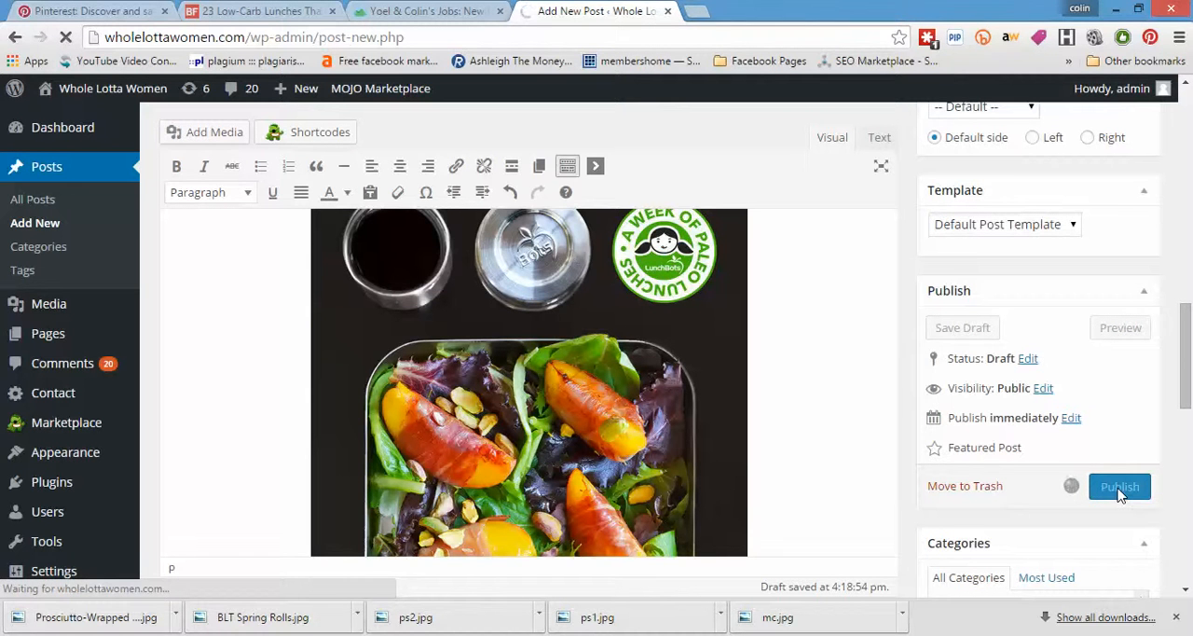
left_click(1119, 485)
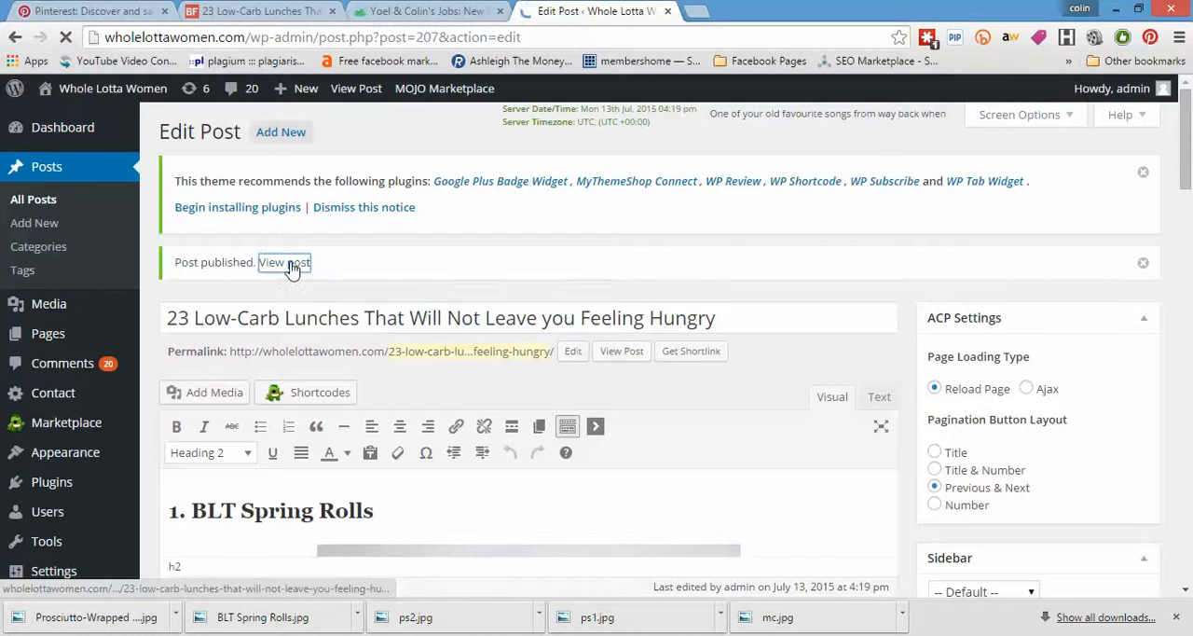
View the published low-carb lunches post live on Whole Lotta Women and skim its first page
left_click(283, 261)
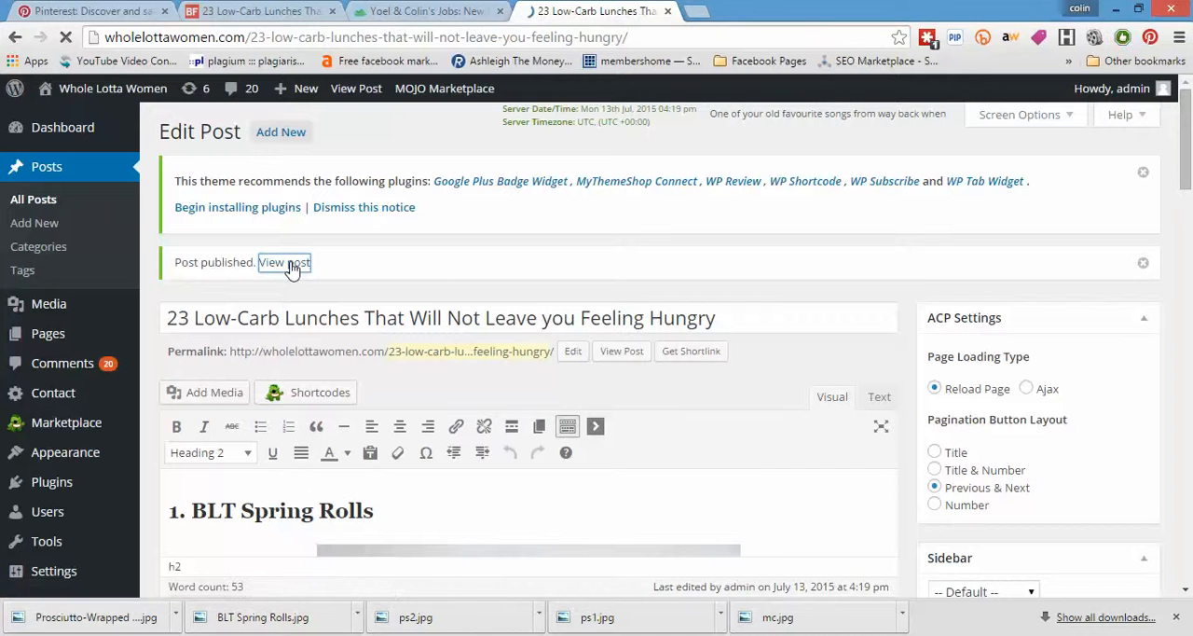
left_click(283, 261)
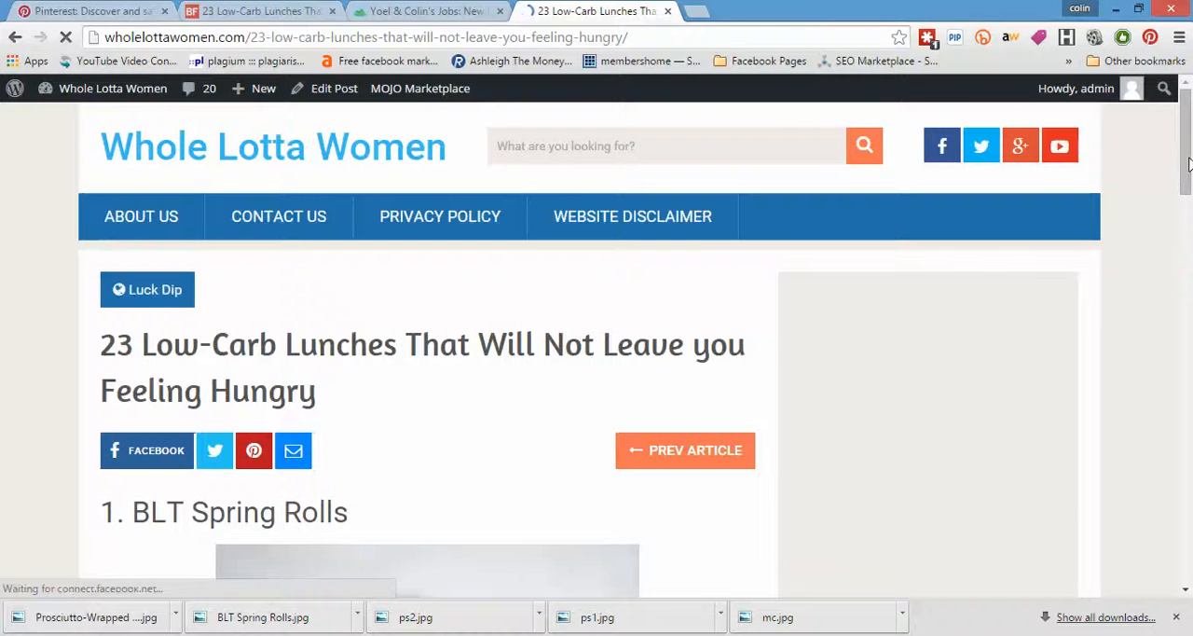
scroll("down", 3)
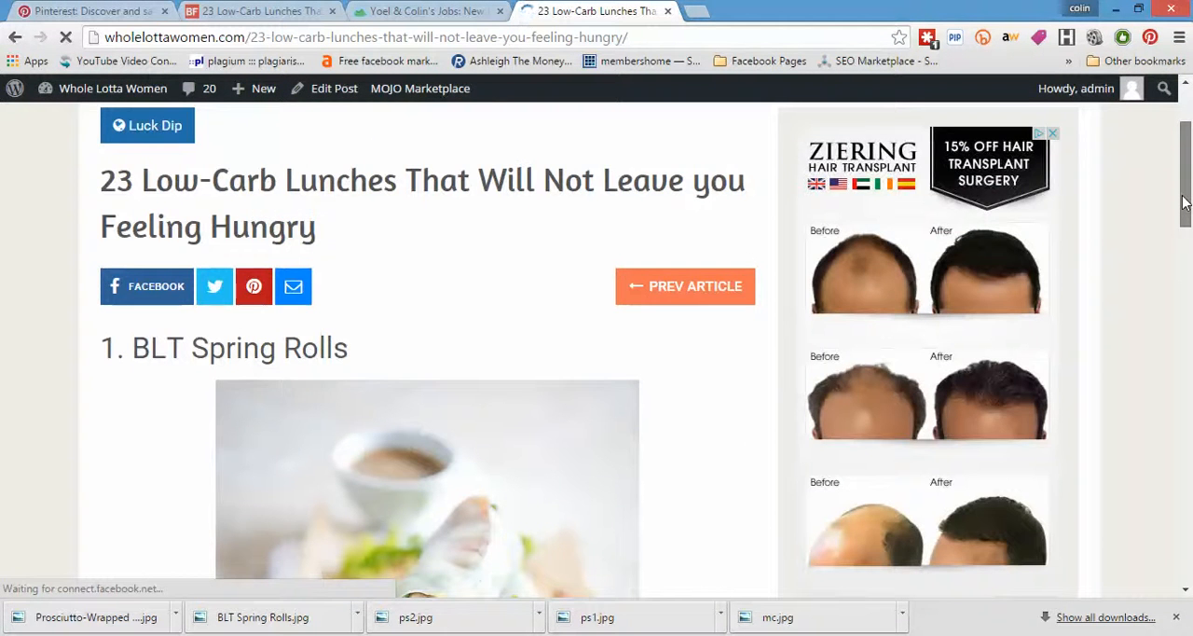
scroll("down", 3)
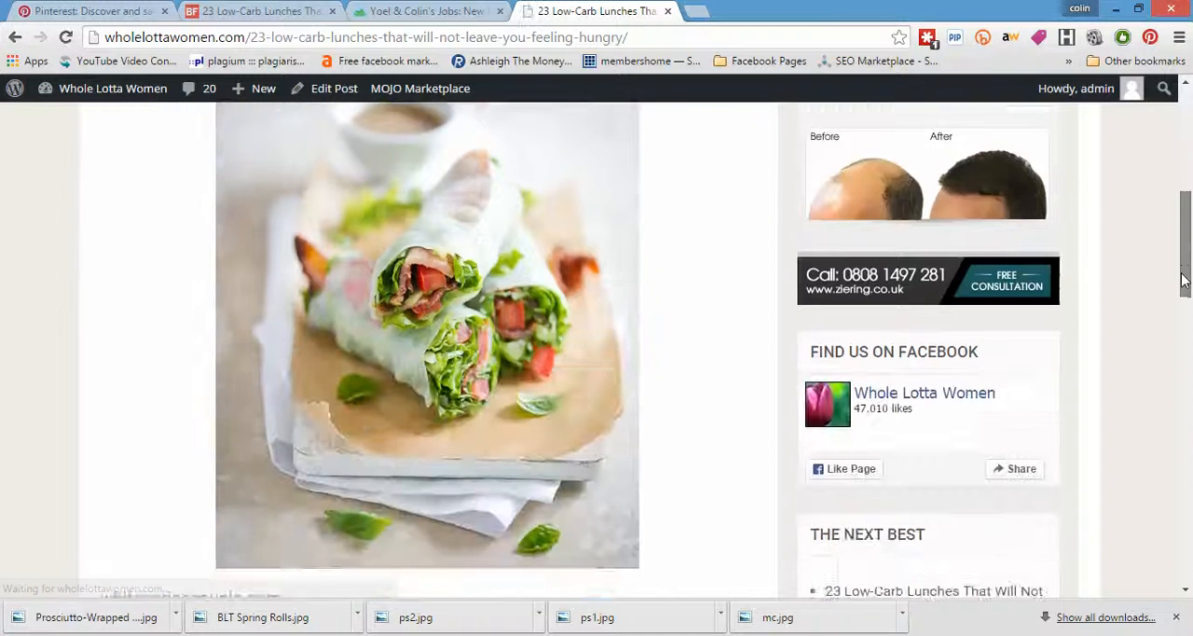
scroll("down", 3)
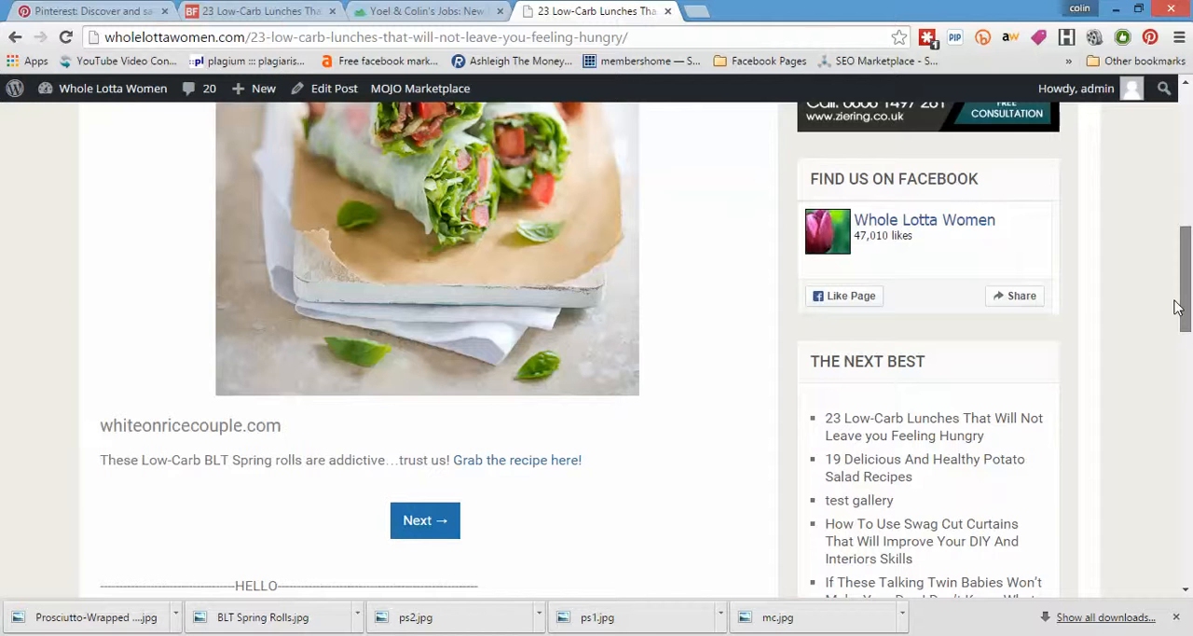
scroll("up", 3)
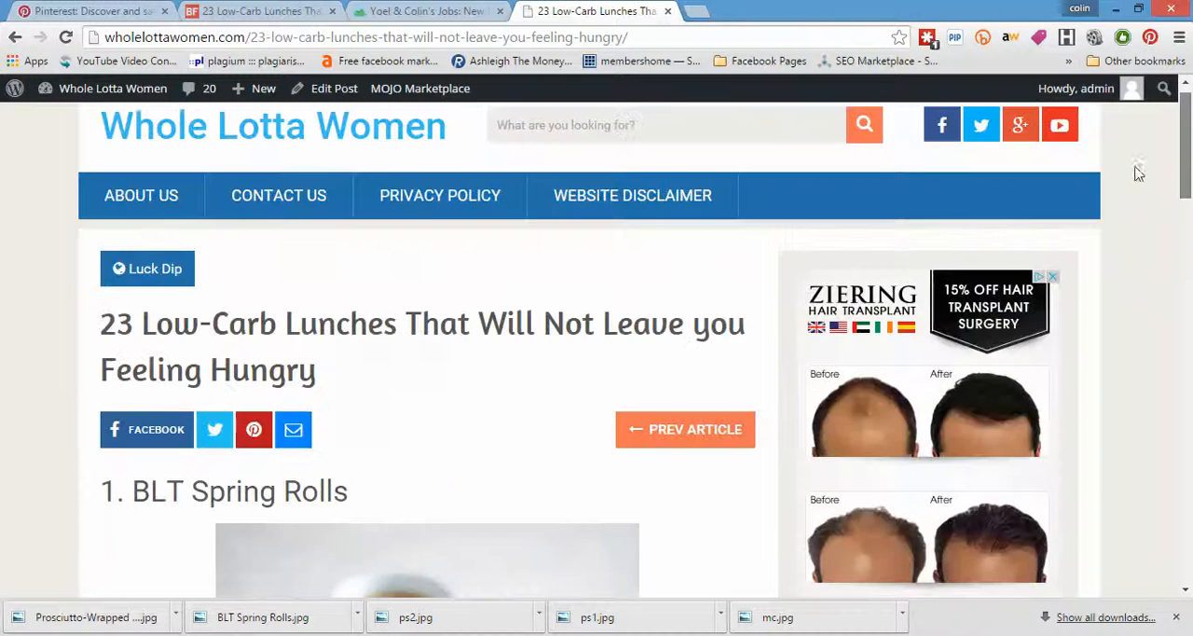
scroll("down", 3)
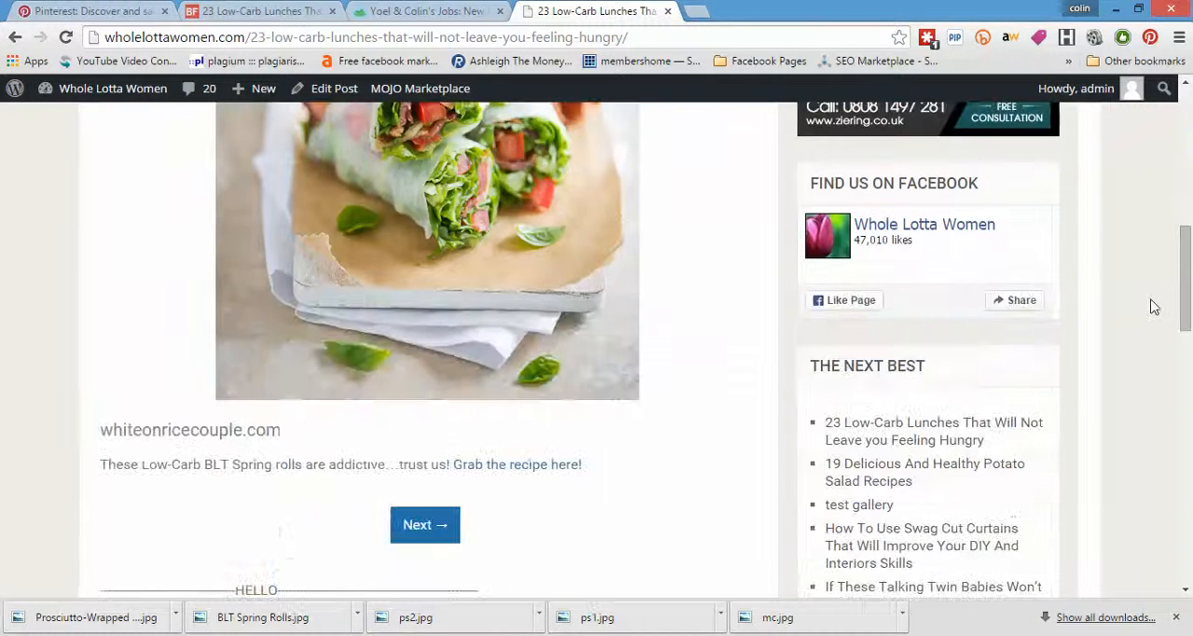
Go to page 2 and bring the Prosciutto-Wrapped Peach and Pistachio Salad photo into view
left_click(425, 524)
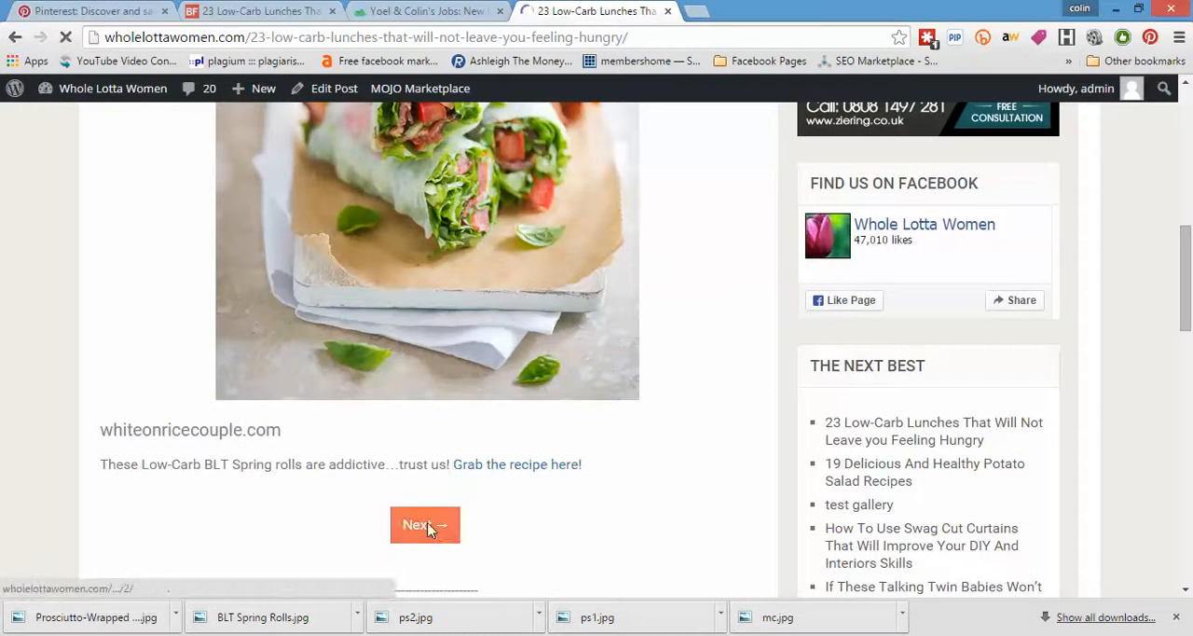
left_click(425, 526)
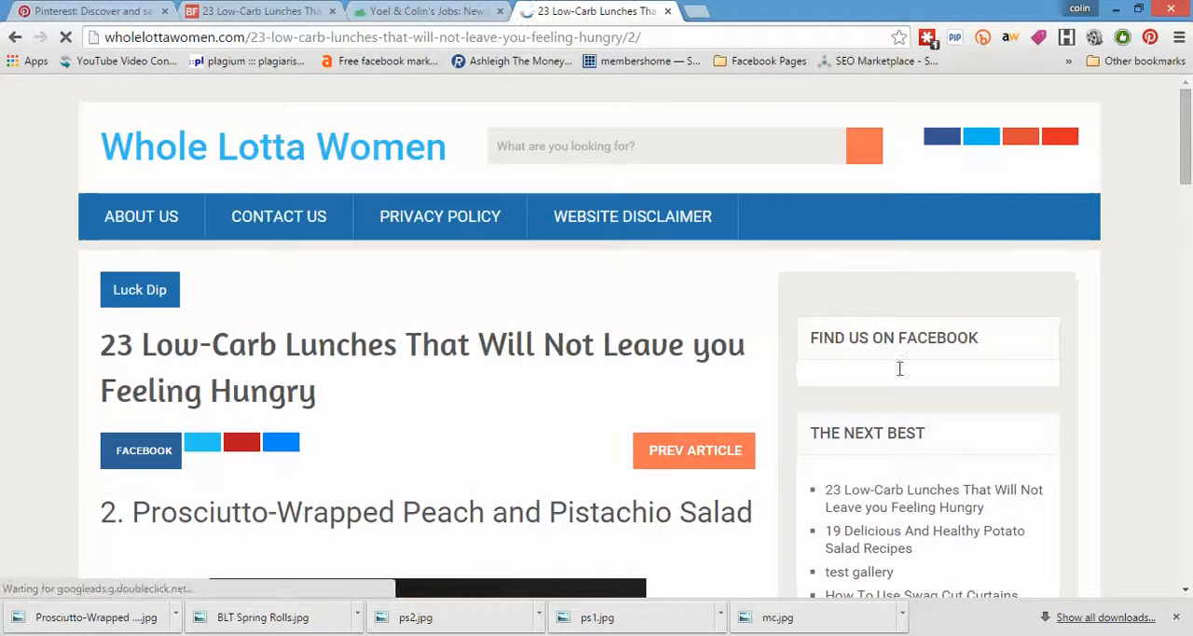
scroll("down", 3)
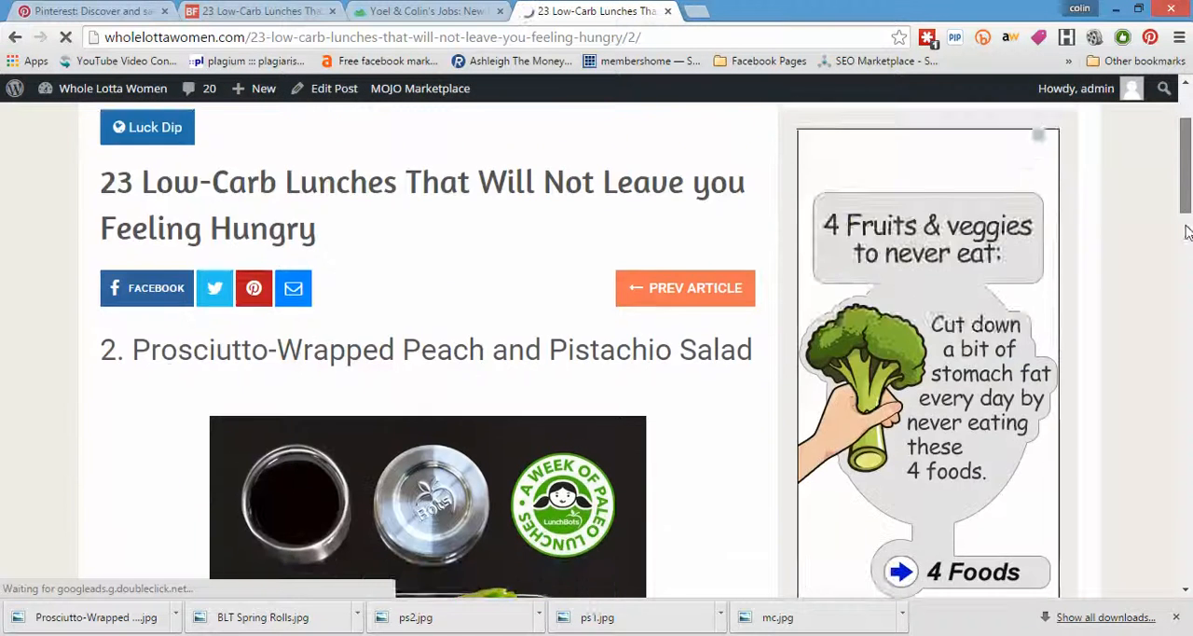
scroll("down", 3)
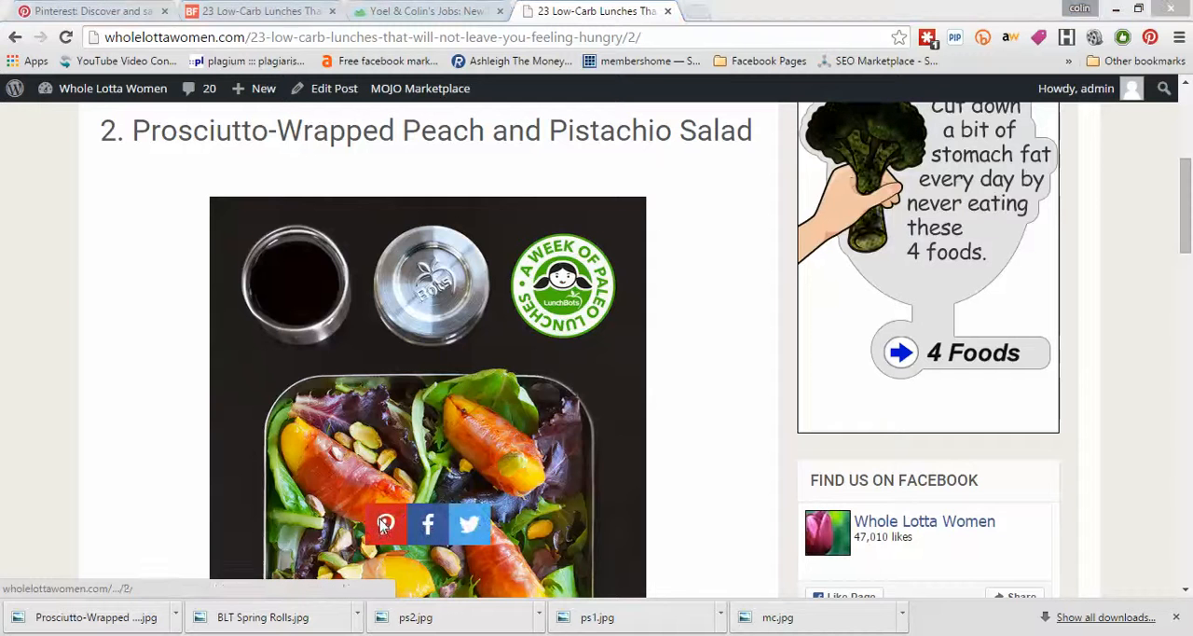
left_click(384, 524)
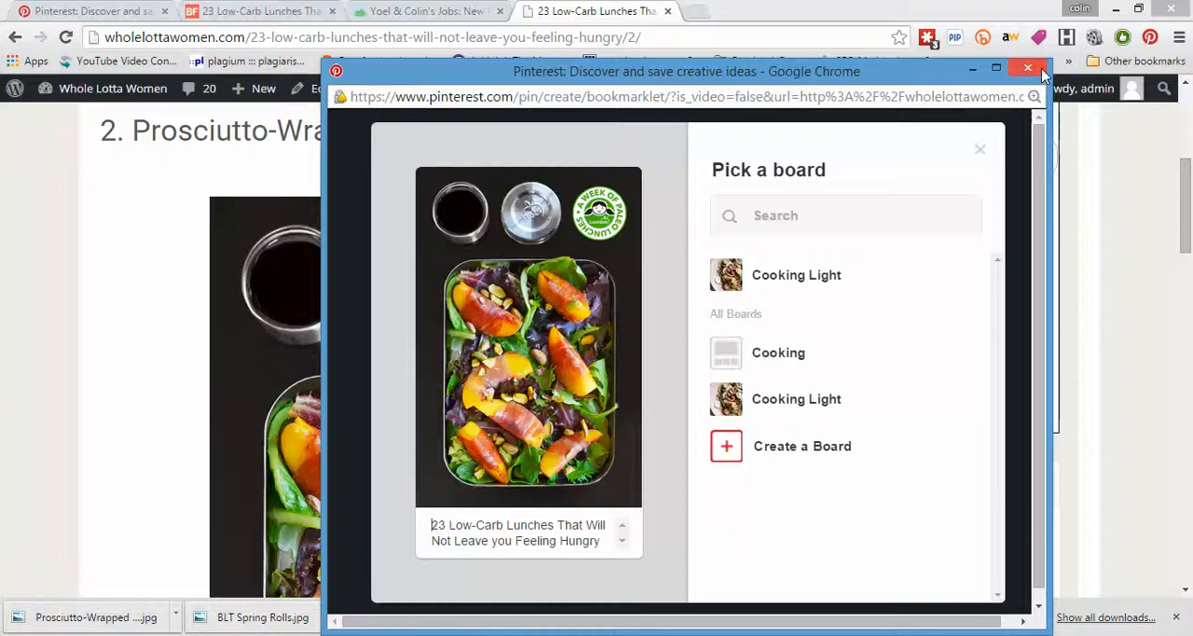
left_click(1029, 67)
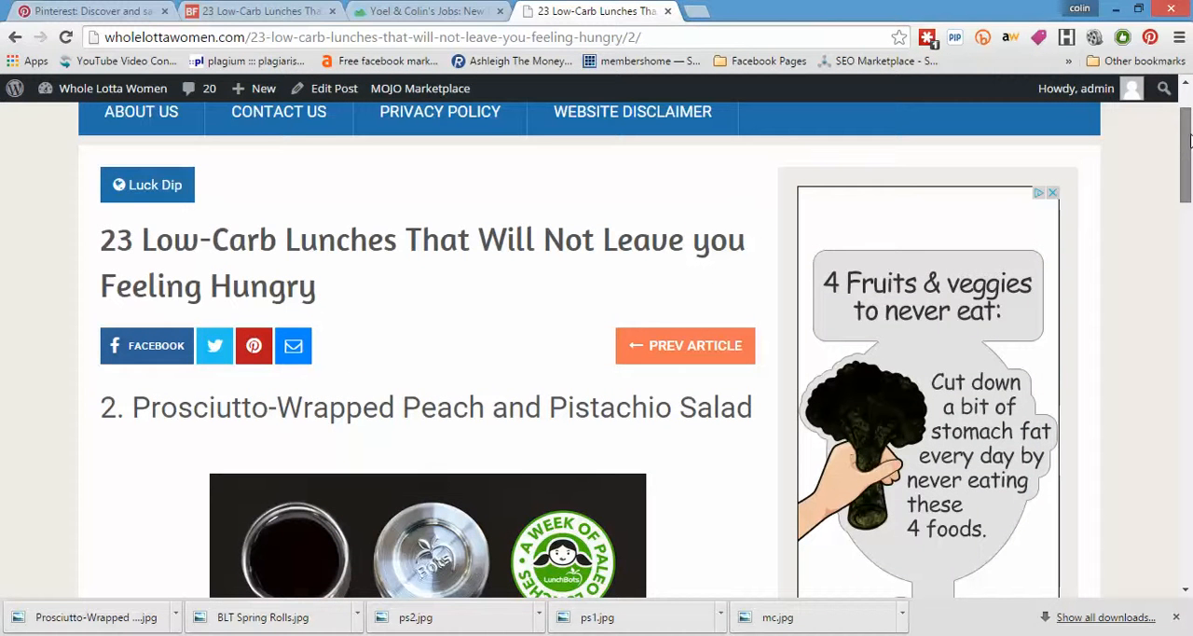
left_click(254, 347)
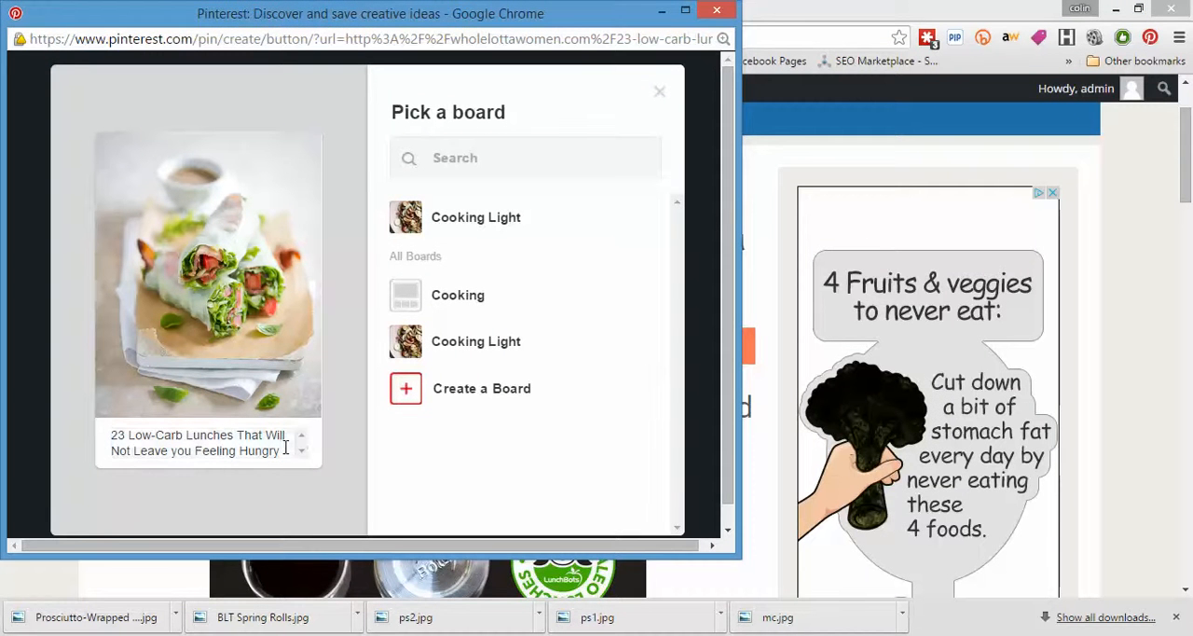
triple_click(198, 444)
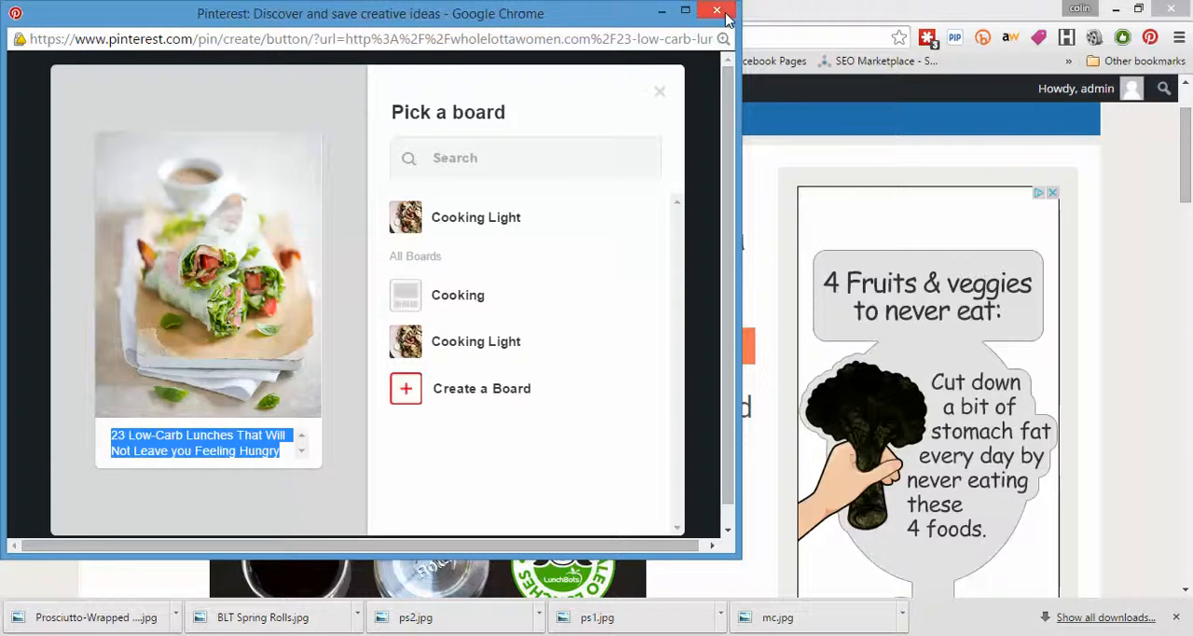
left_click(716, 11)
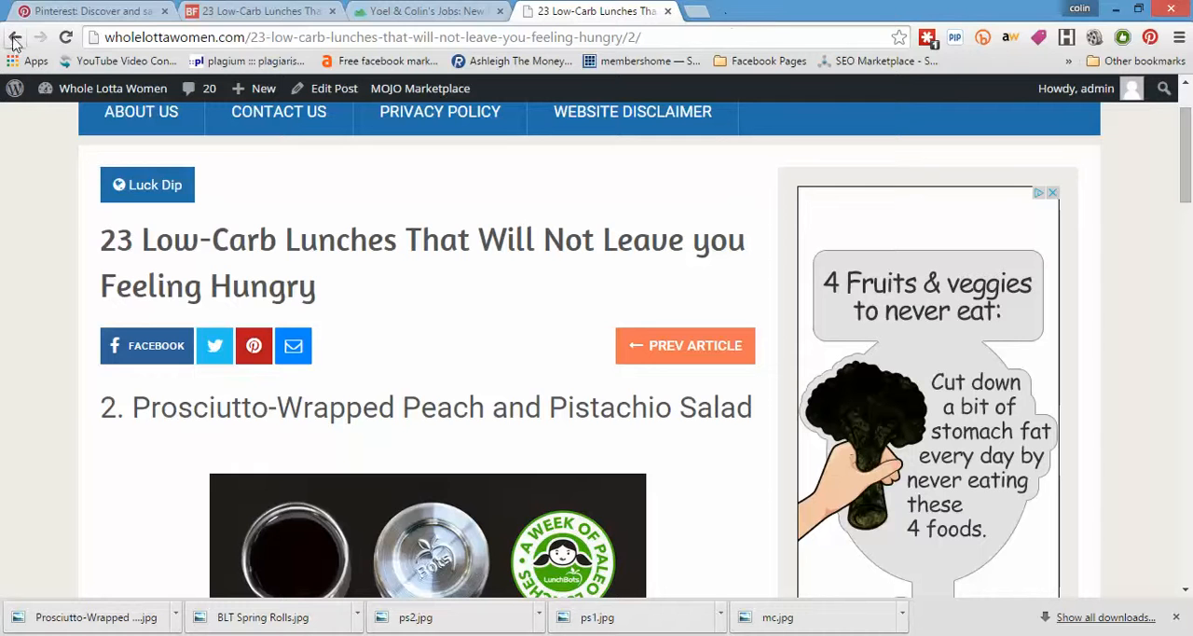
mouse_move(15, 37)
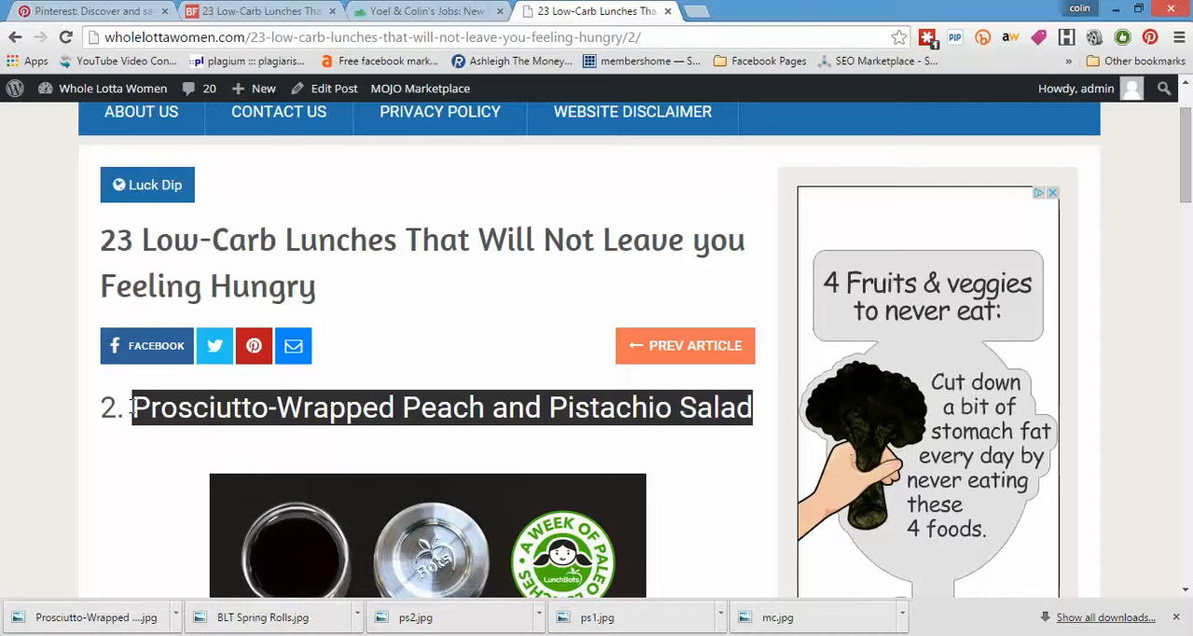
Switch to Pinterest and show the Cooking Light board from the Whole Lotta Women Cooking profile
left_click(373, 37)
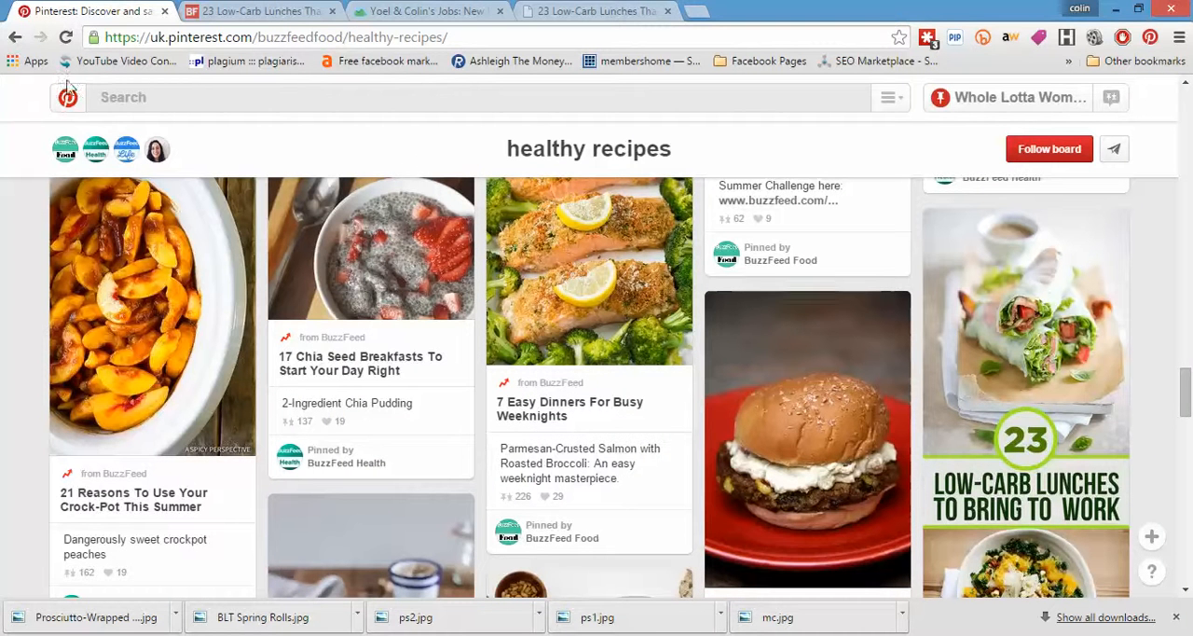
left_click(1007, 97)
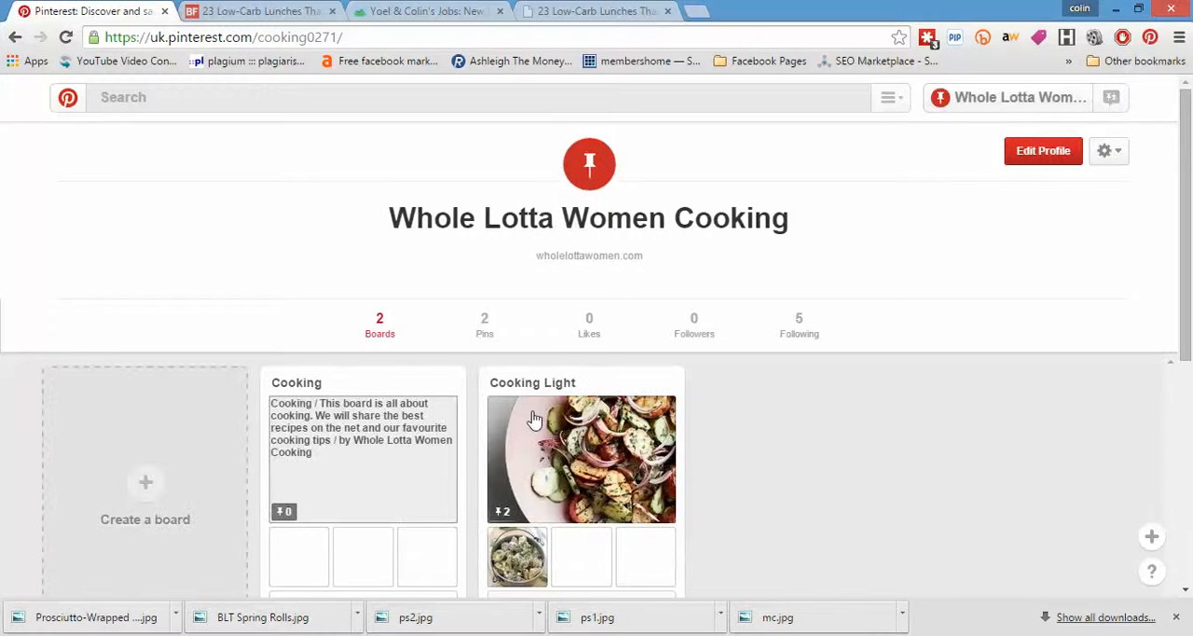
left_click(582, 458)
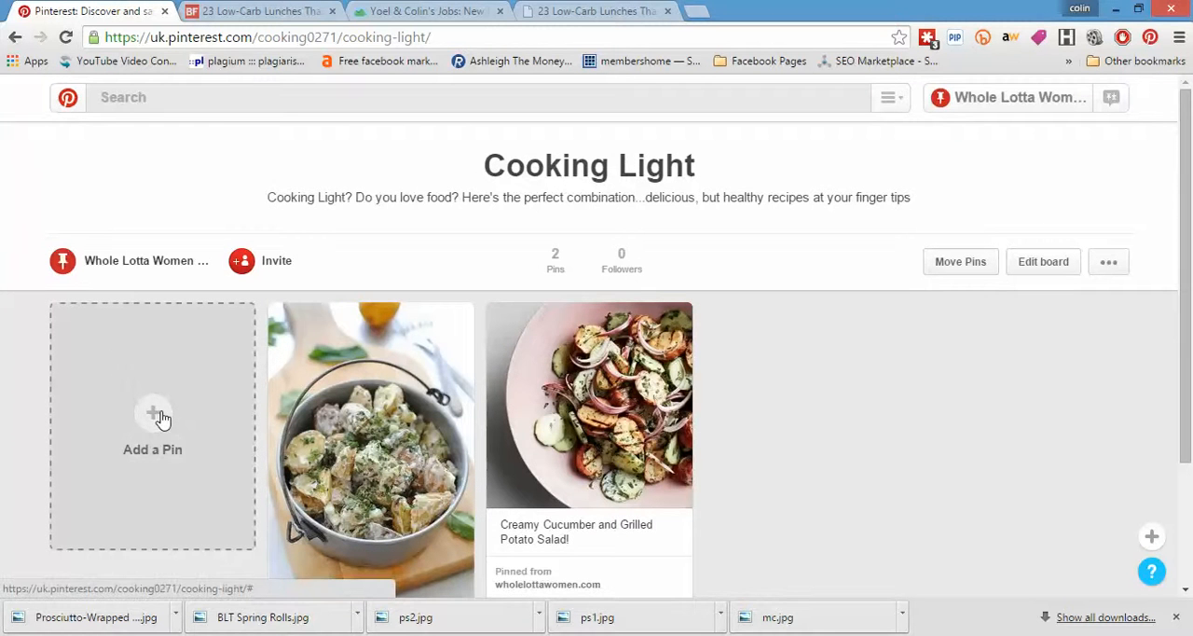
Start a new pin from the web using the post's URL so its images load for choosing
left_click(153, 413)
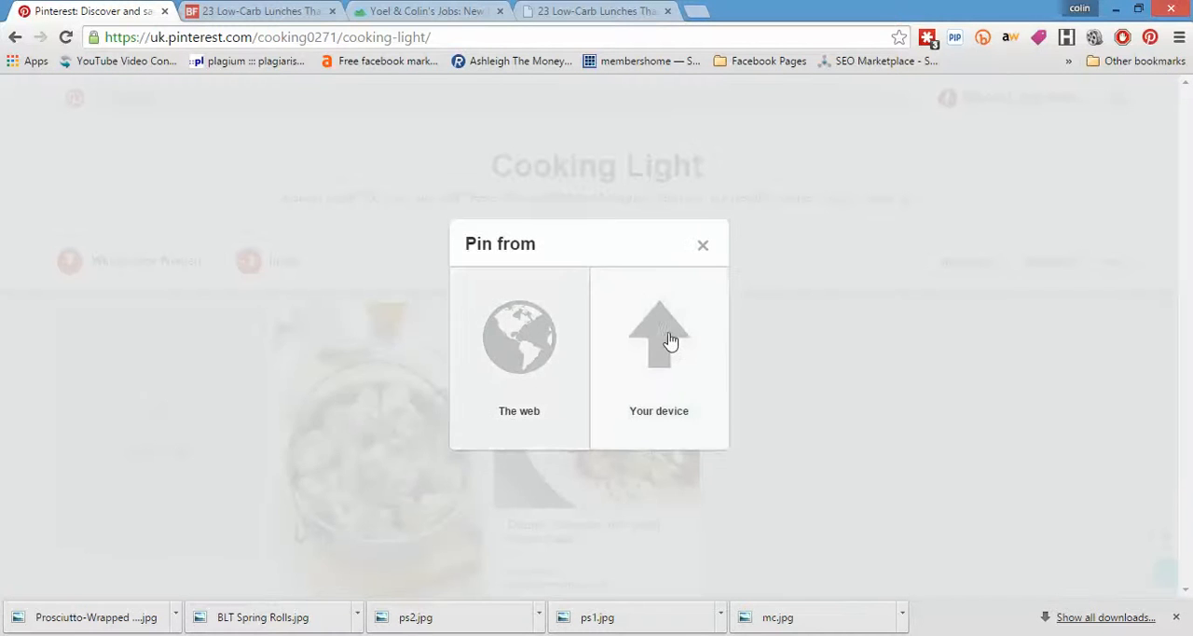
left_click(519, 354)
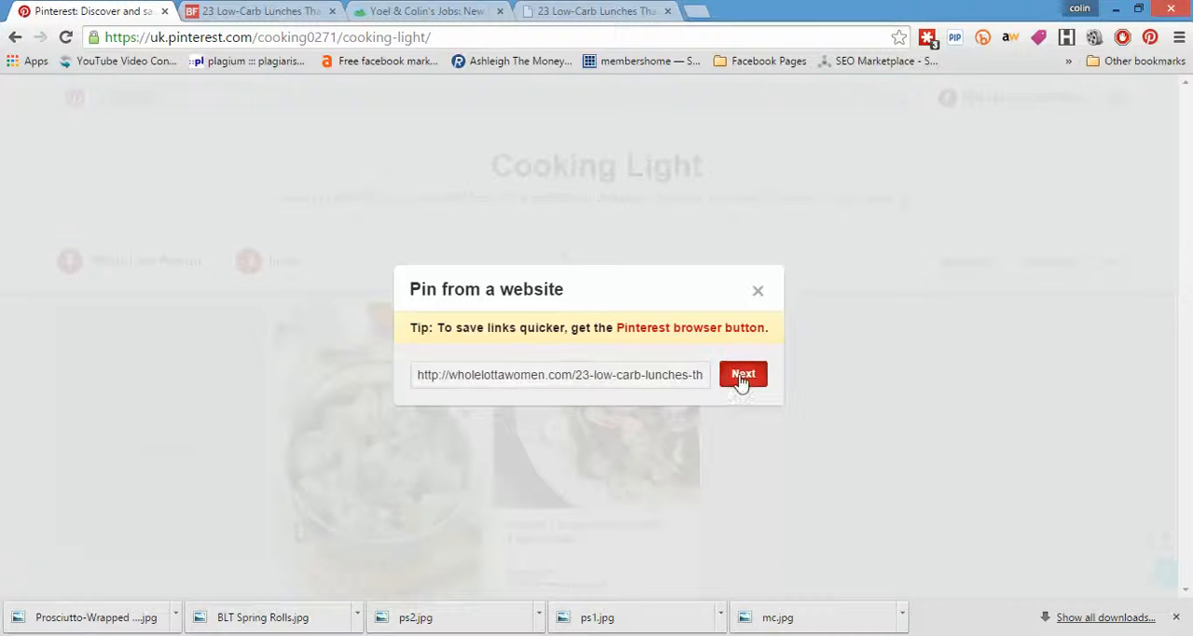
left_click(744, 373)
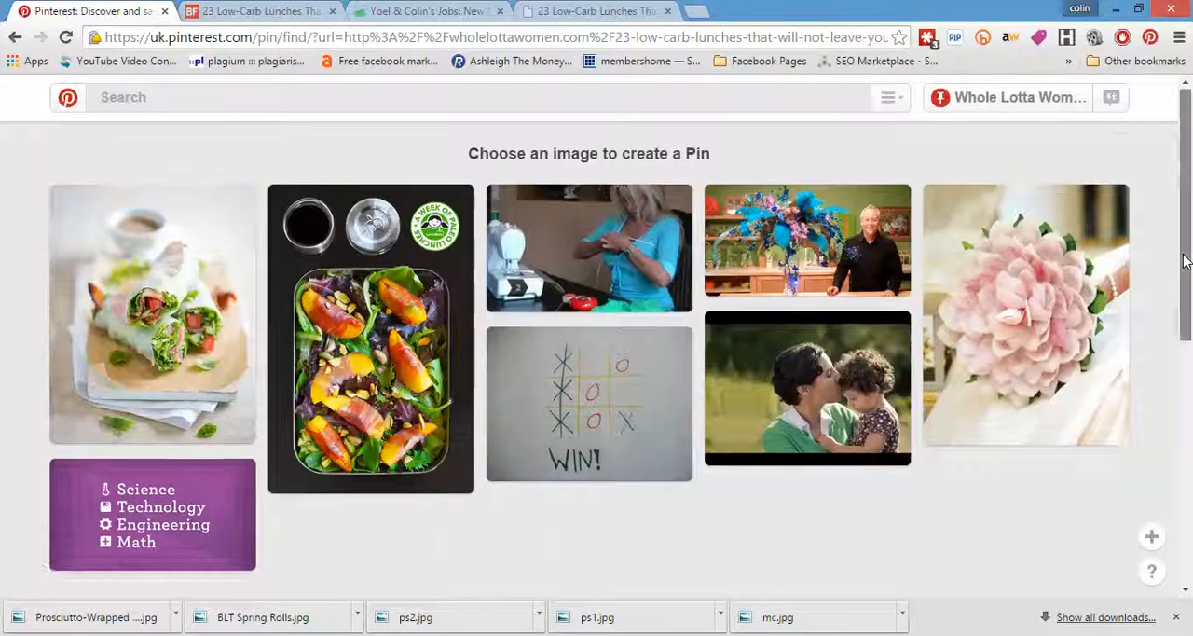
scroll("down", 3)
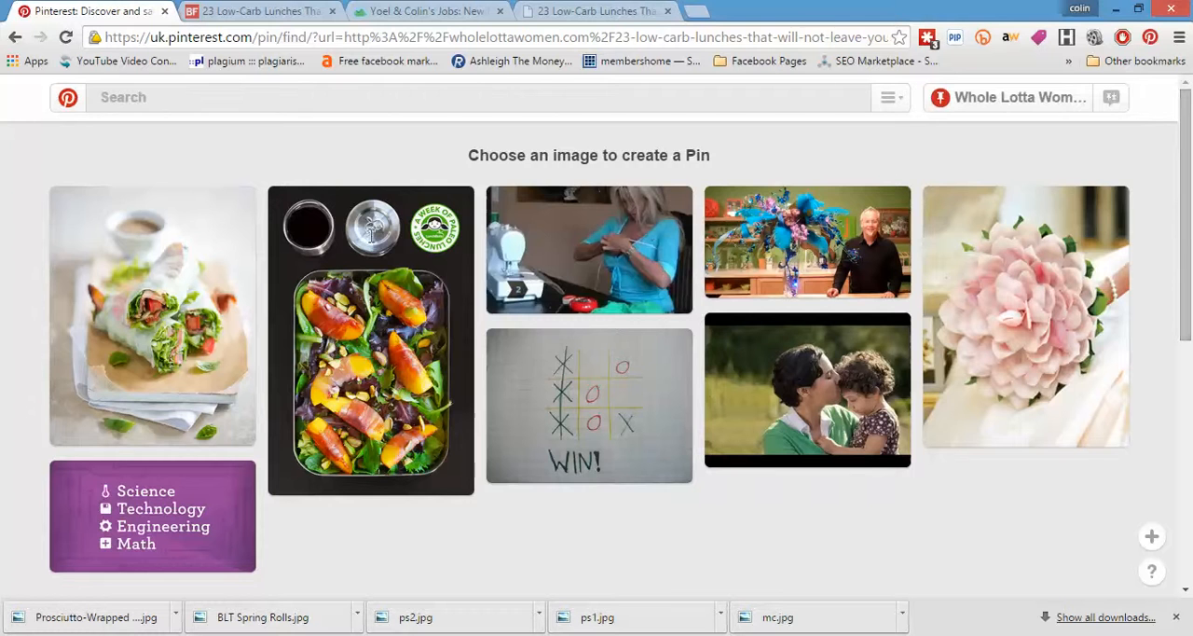
Choose the prosciutto salad photo and describe it as 'Prosciutto Wrapped Peaches!'
left_click(153, 315)
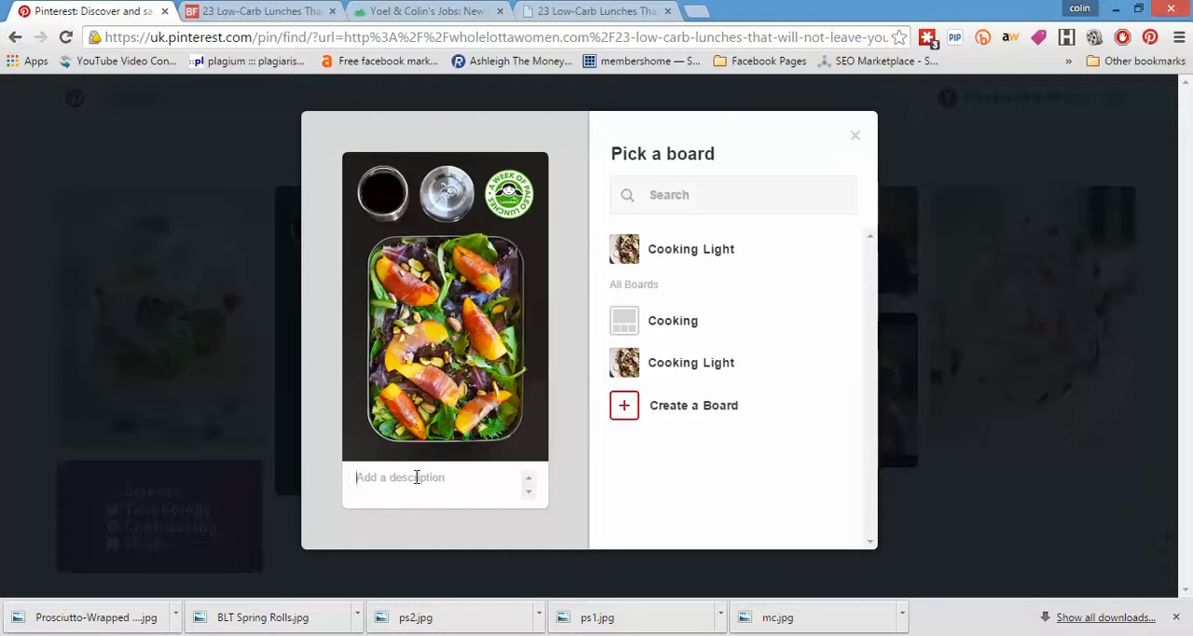
type("Procuitto W")
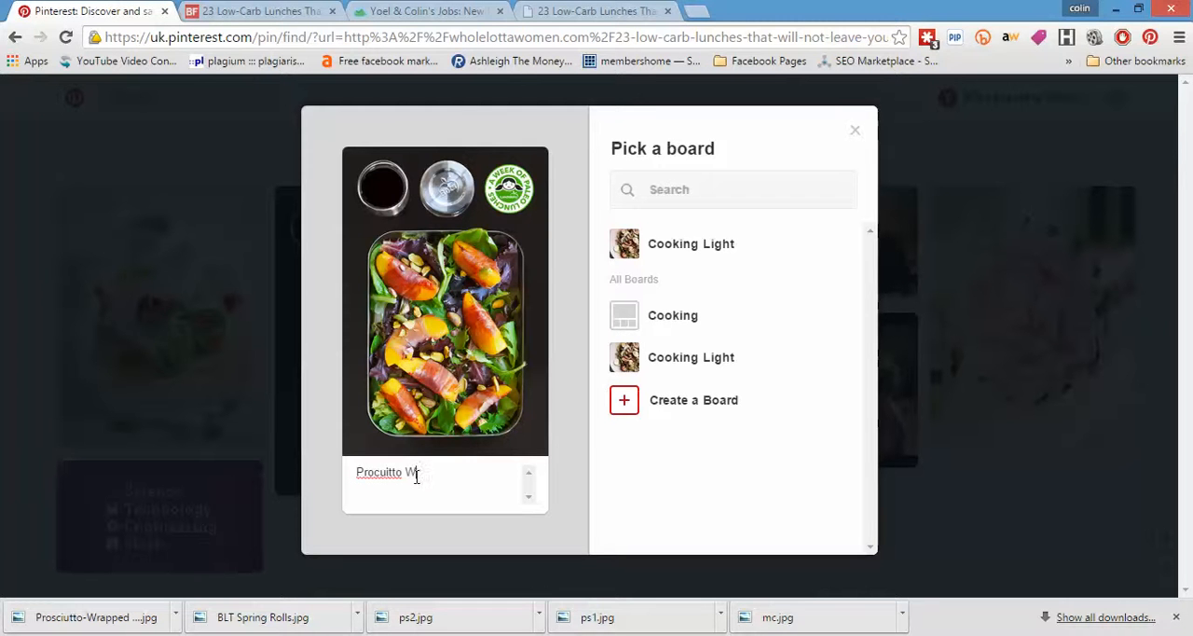
type("rapped")
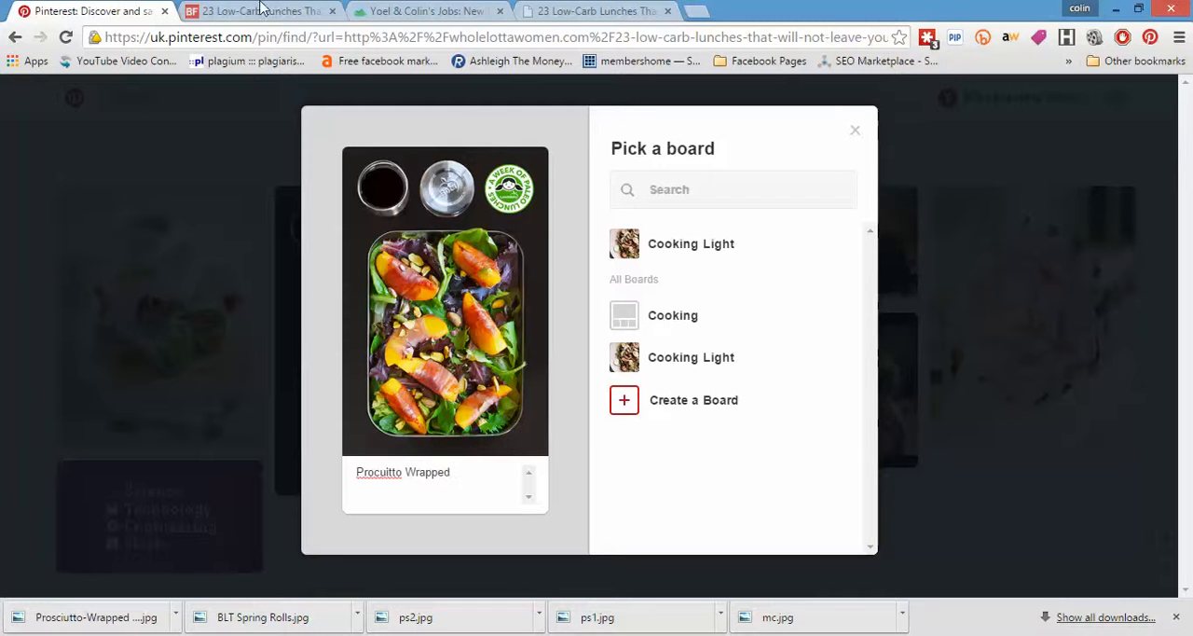
left_click(259, 12)
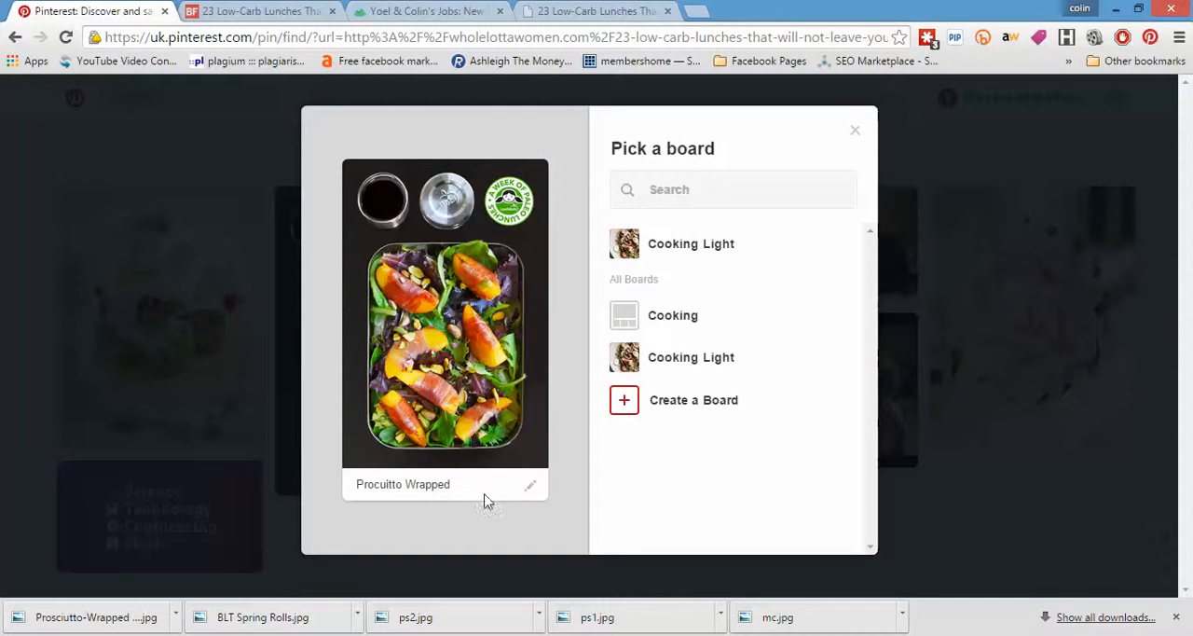
left_click(402, 485)
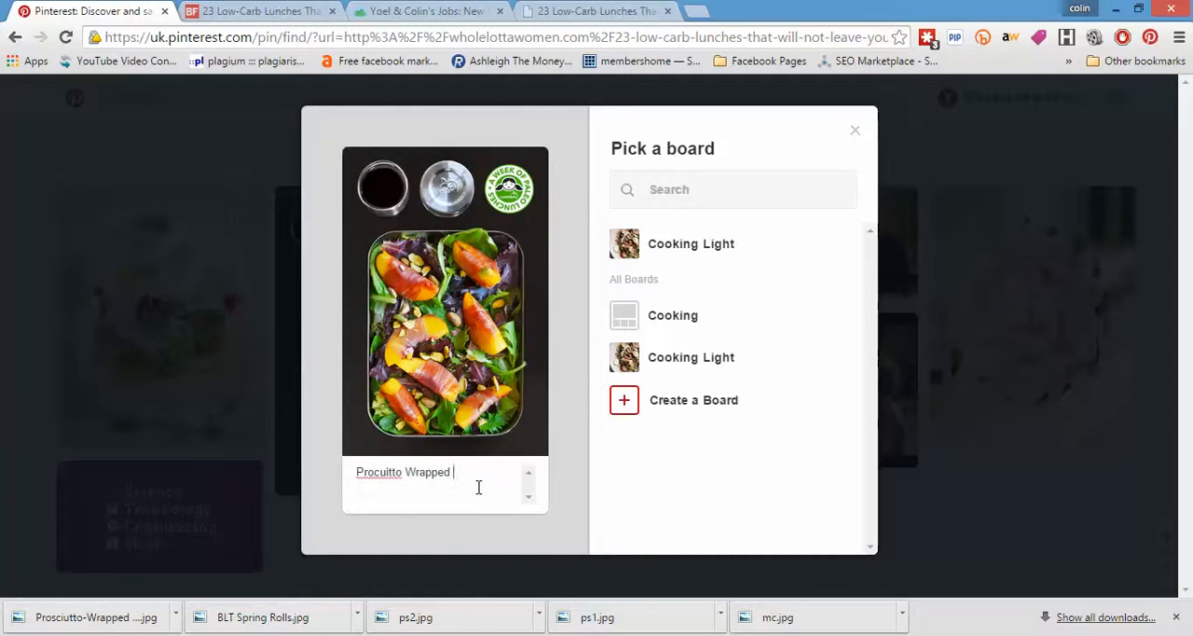
type("Peaches!")
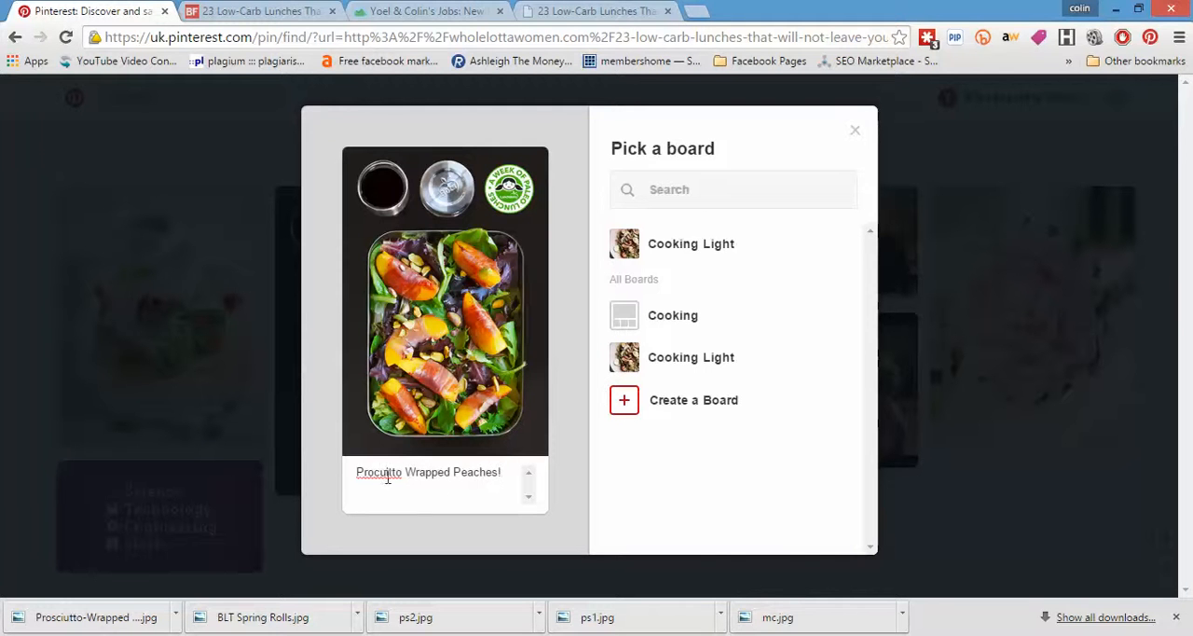
Correct the Prosciutto spelling via the suggestion and pin the photo to Cooking Light
right_click(377, 471)
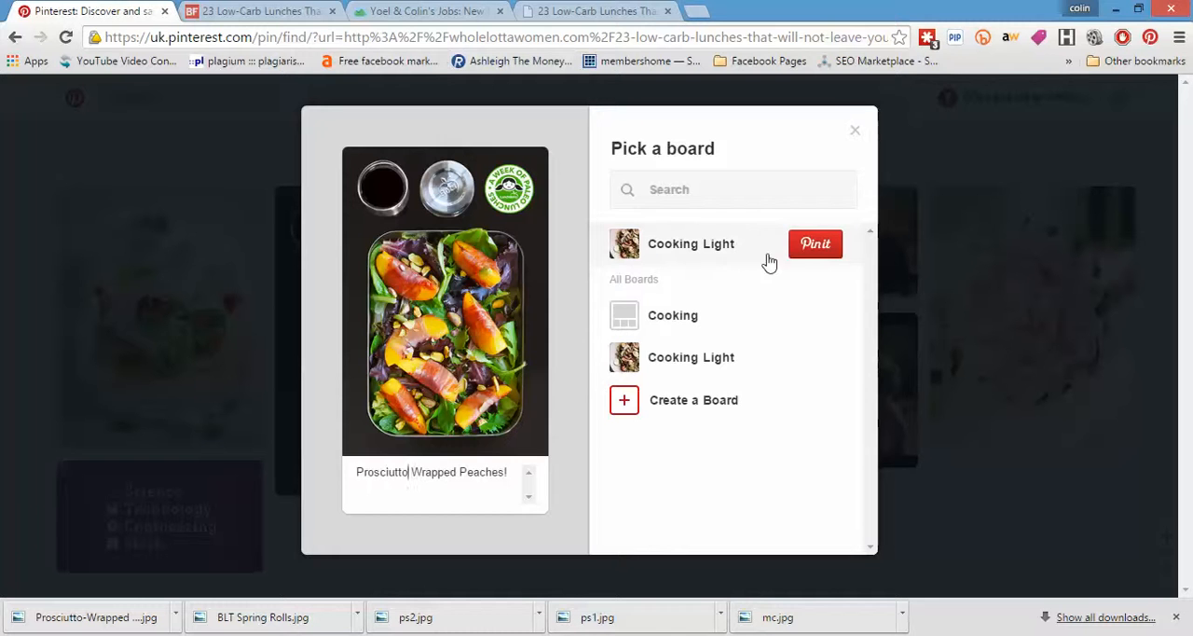
left_click(813, 242)
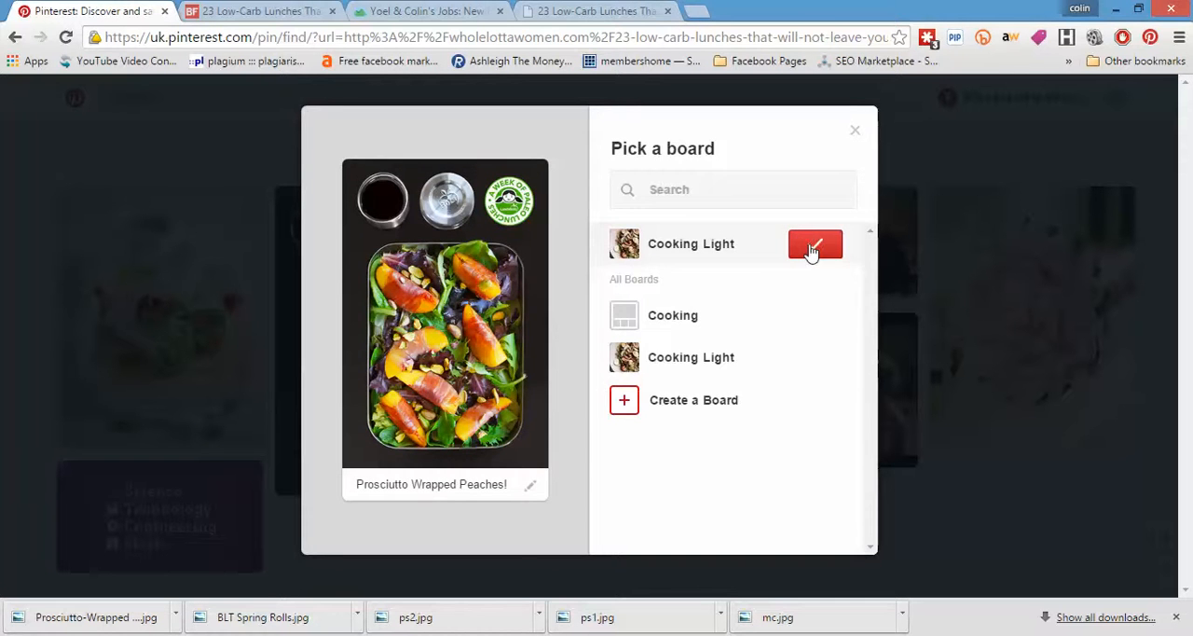
left_click(812, 242)
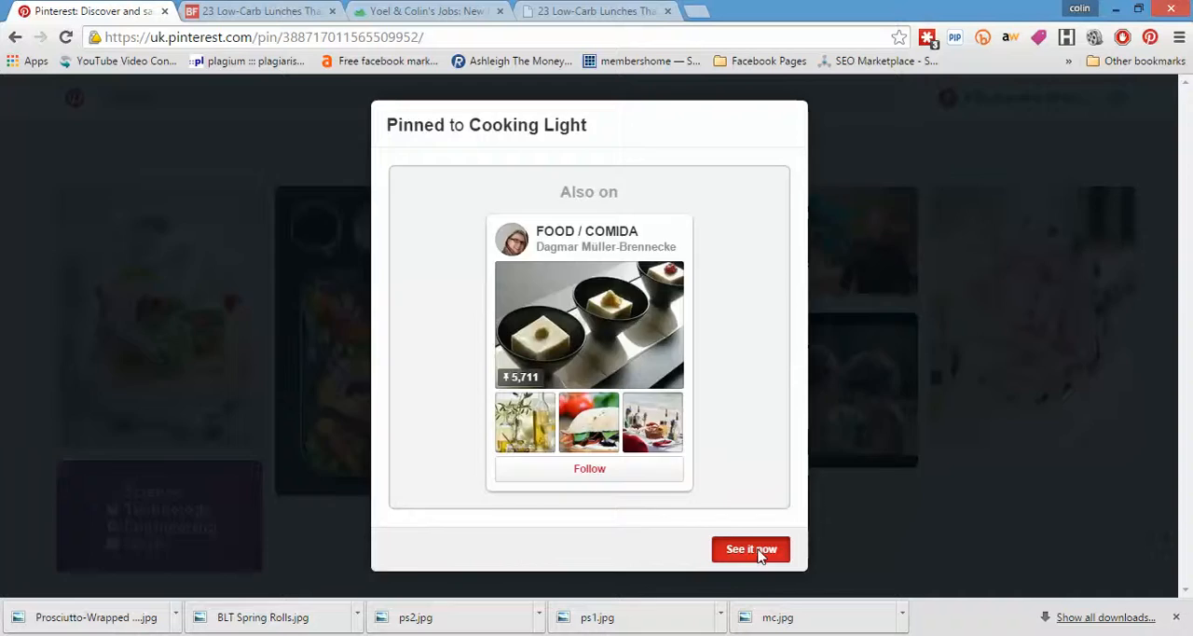
left_click(749, 548)
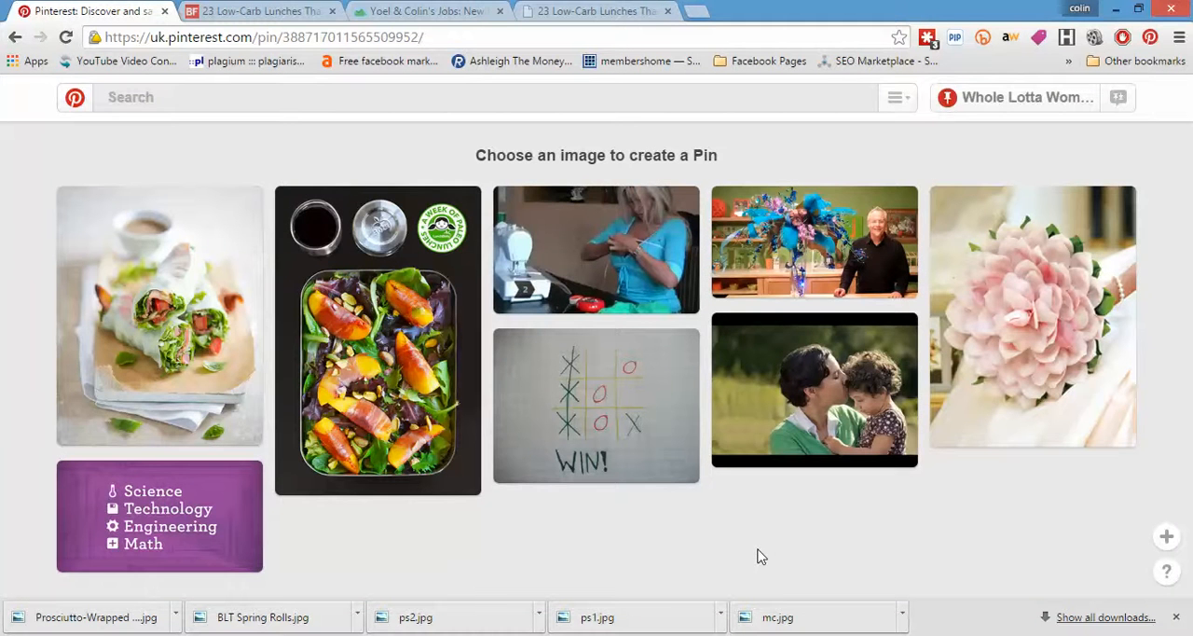
left_click(377, 339)
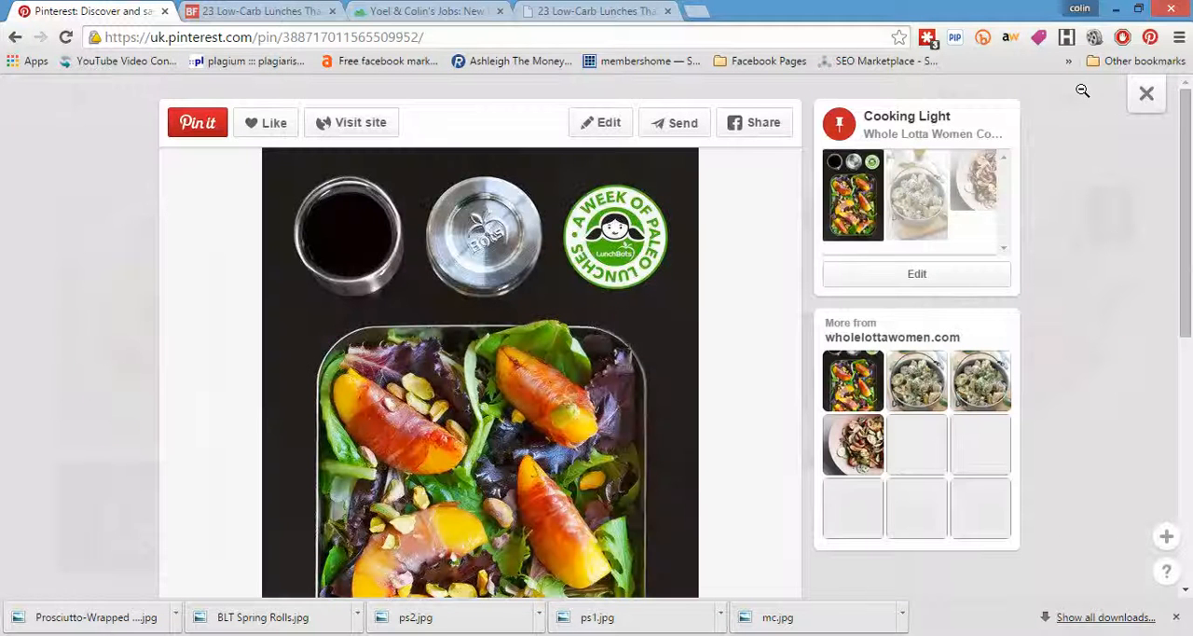
left_click(906, 116)
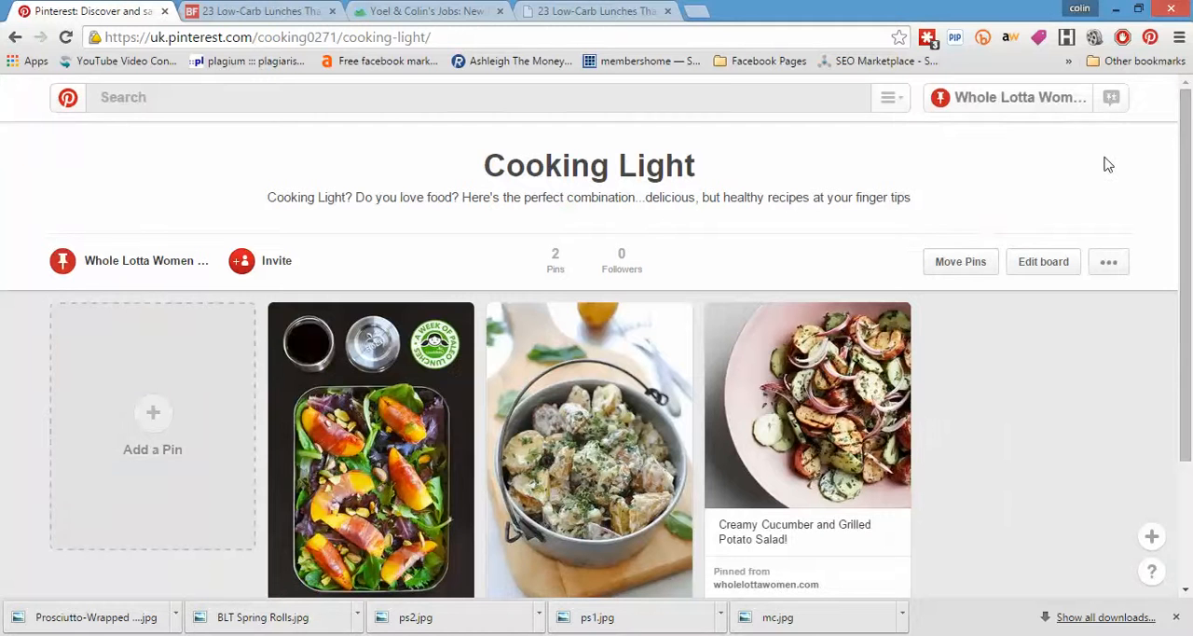
mouse_move(960, 261)
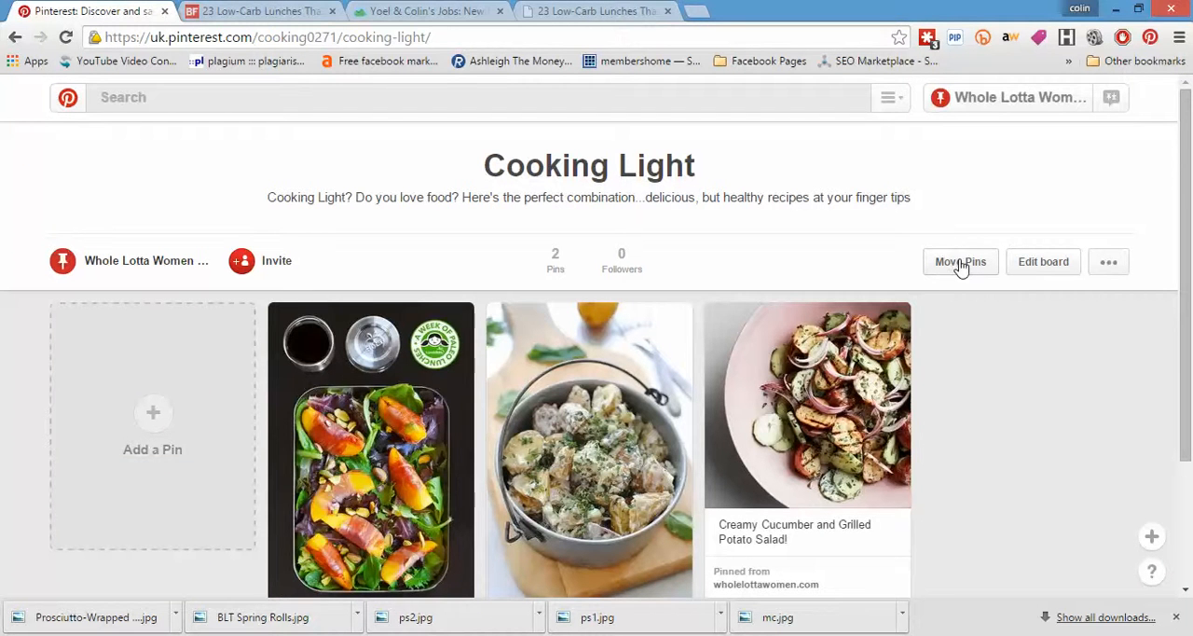
mouse_move(313, 11)
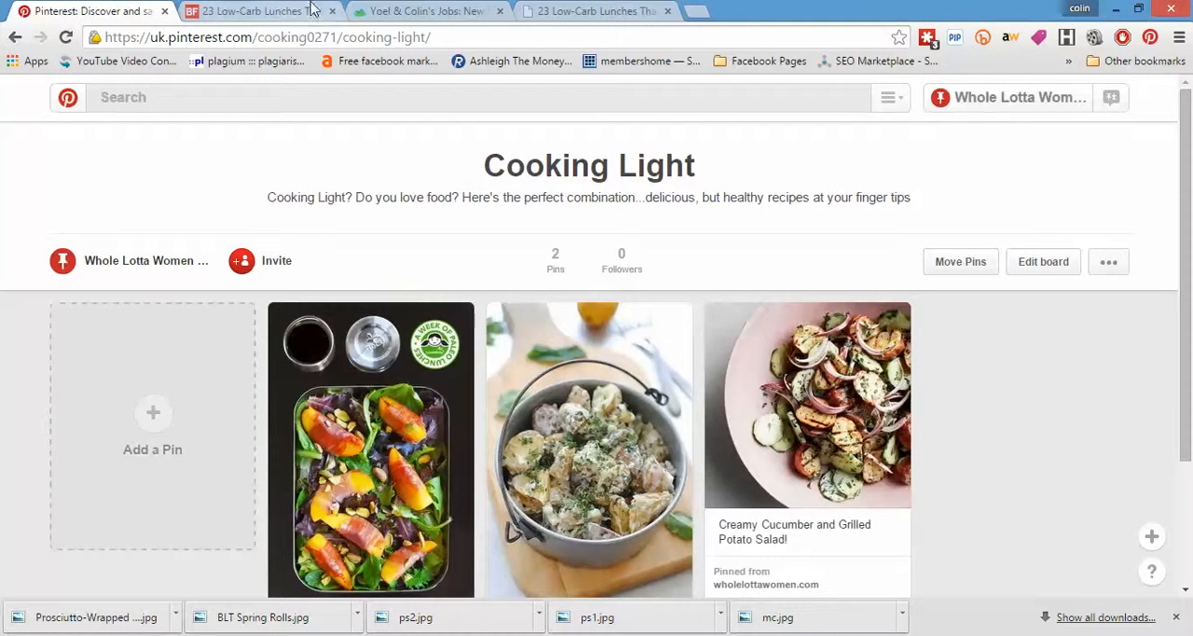
mouse_move(820, 462)
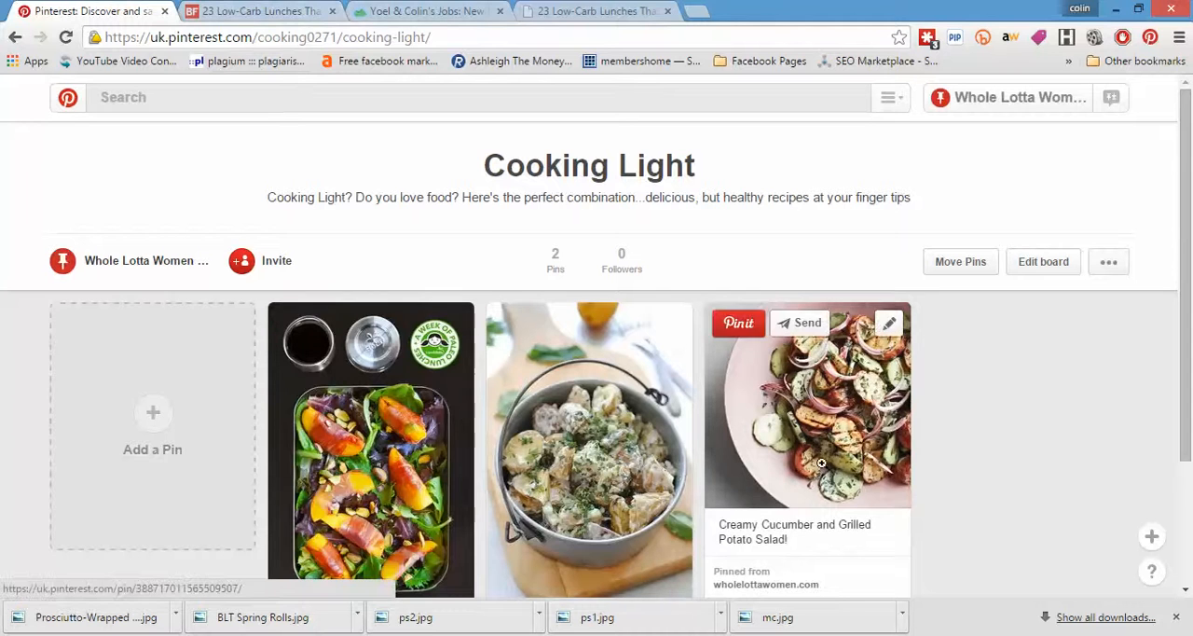
scroll("down", 3)
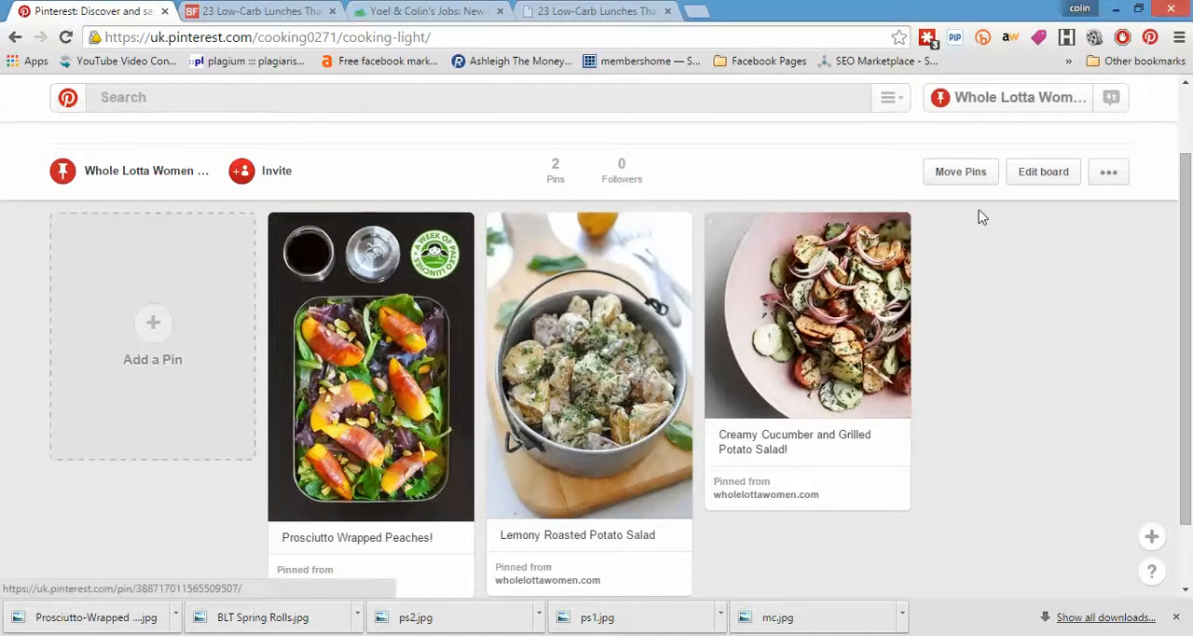
Start moving the Prosciutto Wrapped Peaches pin to Cooking Light, then cancel the move
left_click(960, 171)
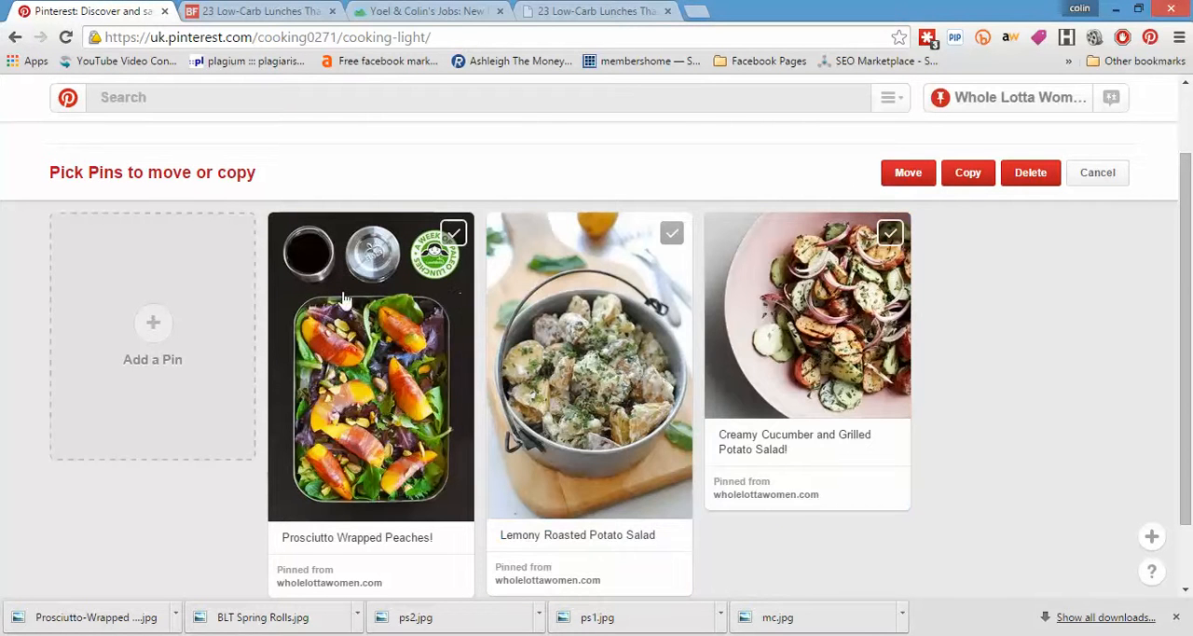
left_click(453, 231)
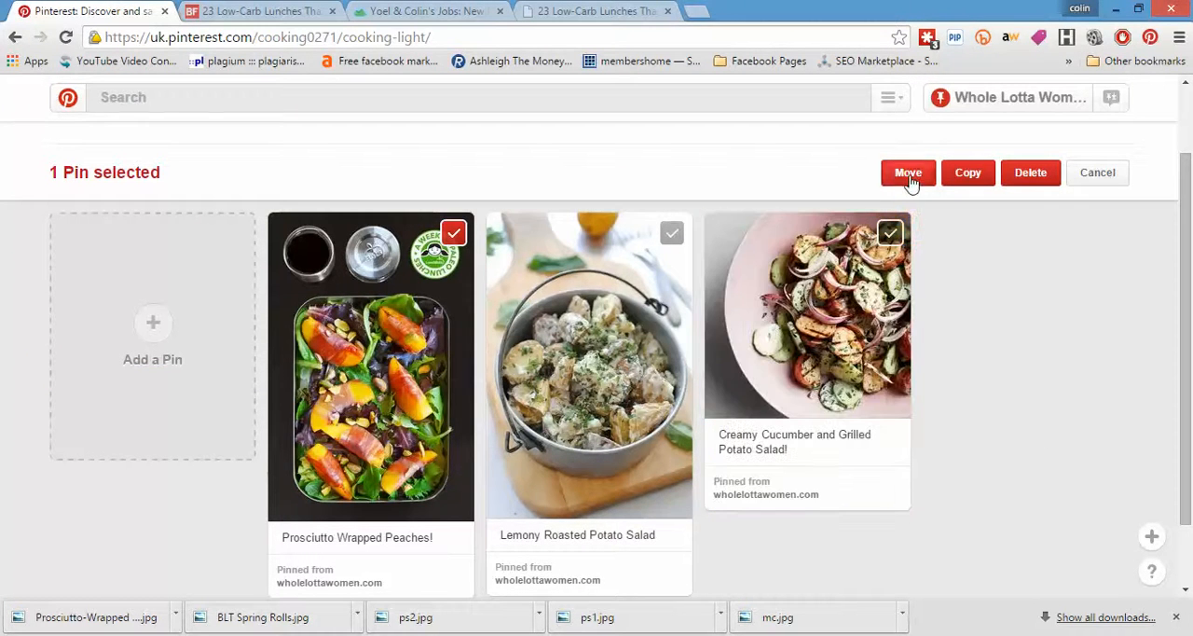
left_click(906, 171)
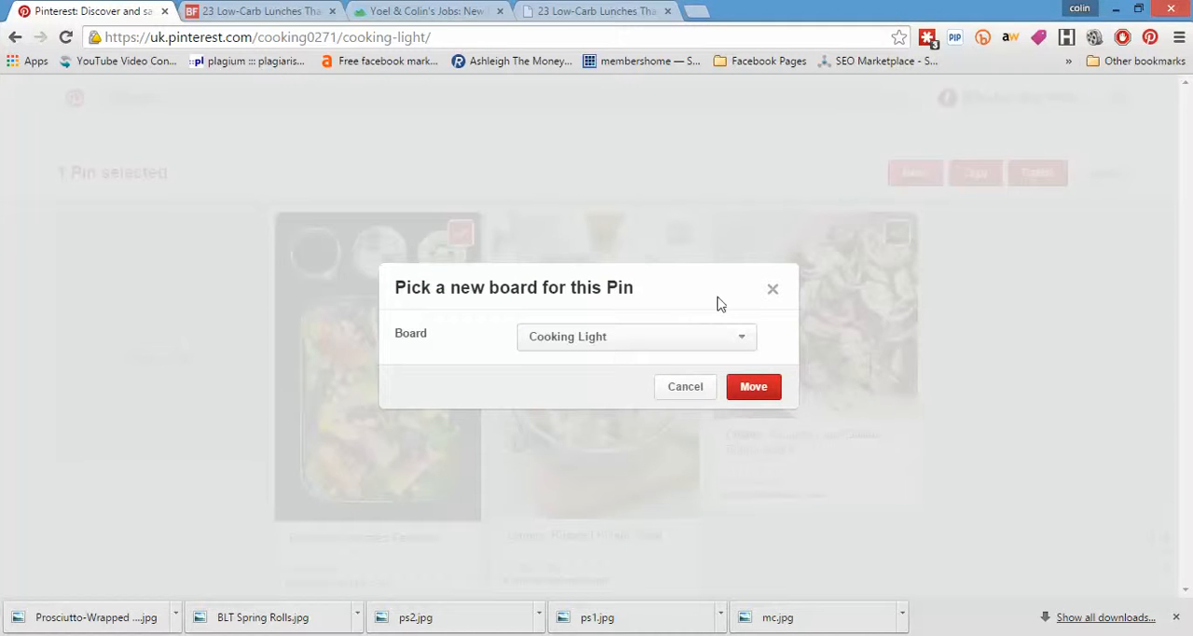
left_click(638, 336)
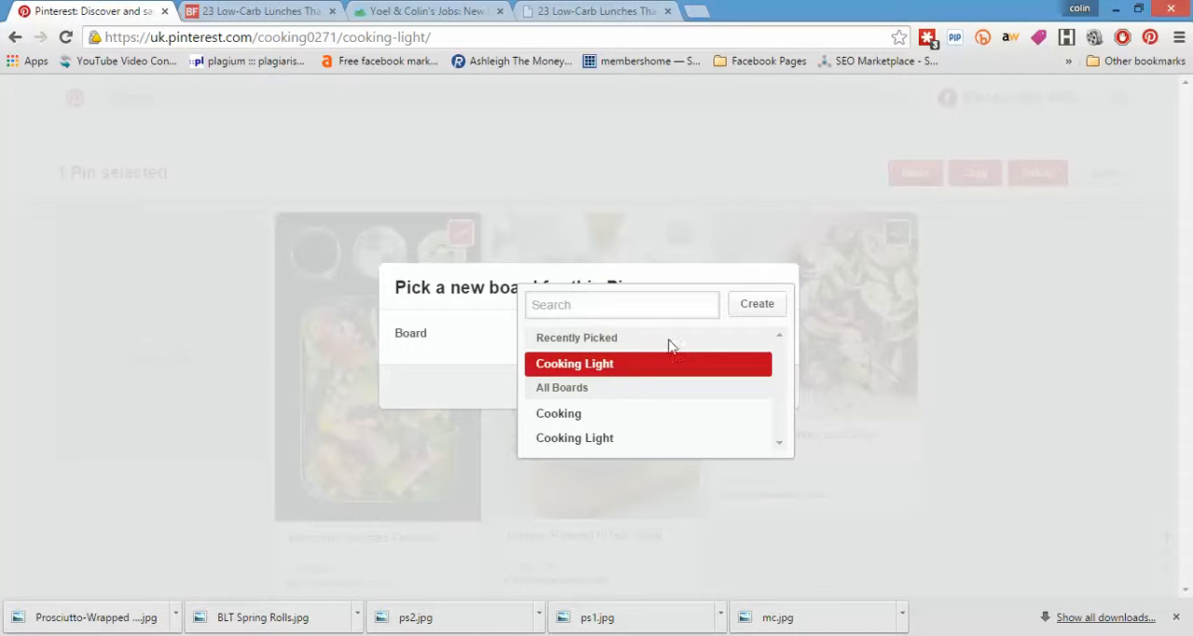
left_click(575, 364)
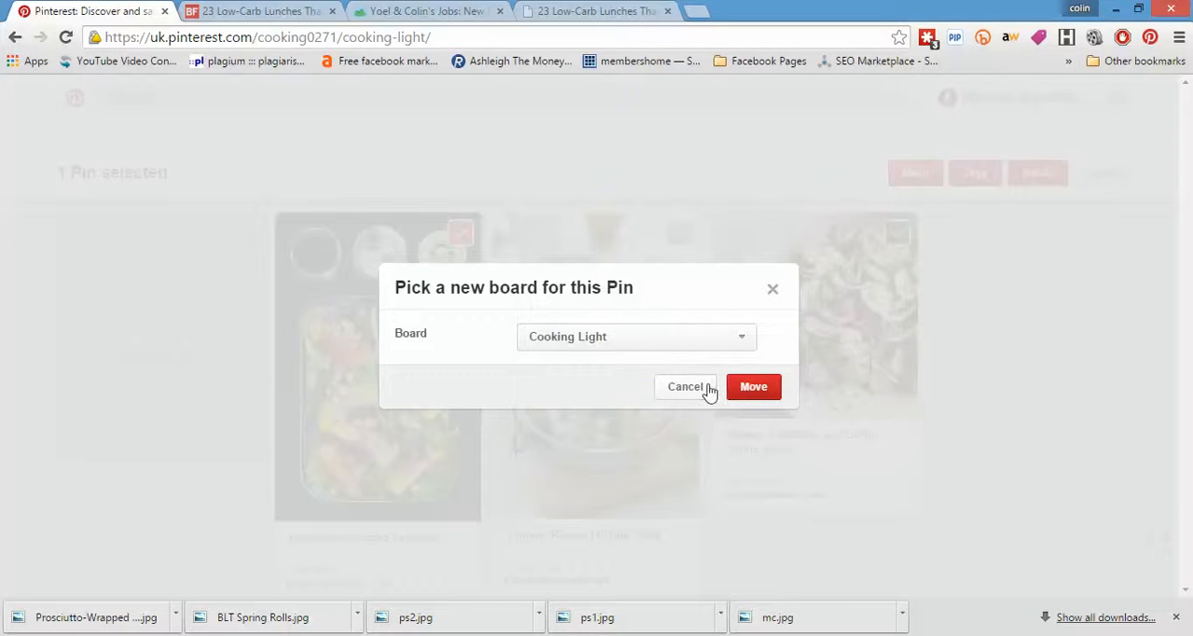
left_click(686, 385)
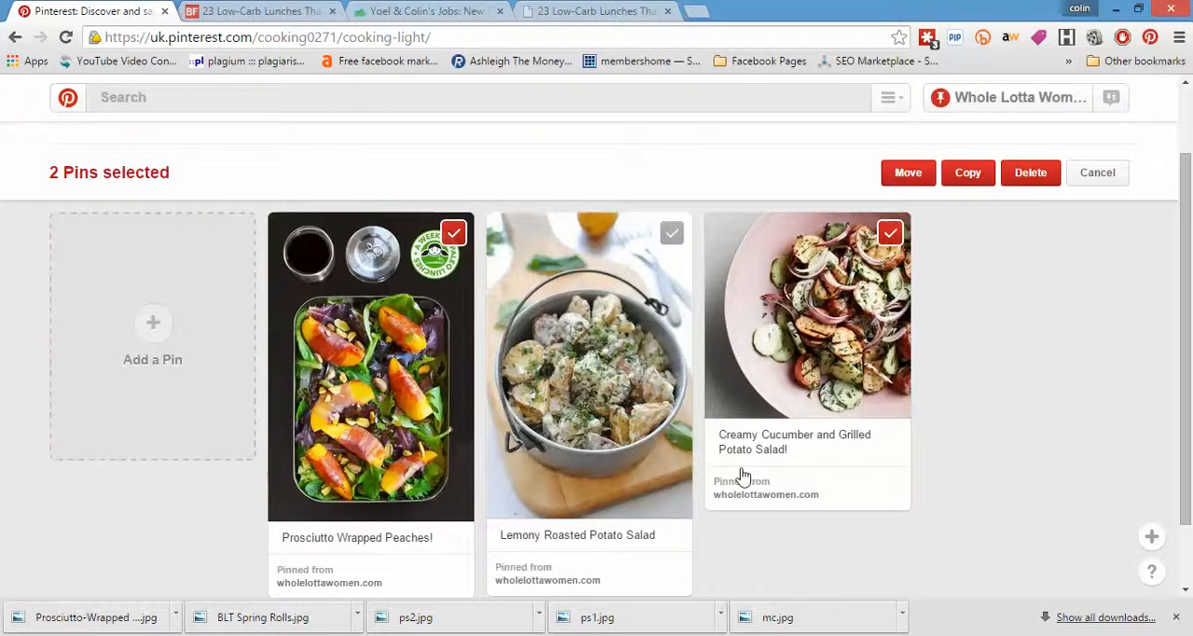
Deselect the pins and dismiss the warning shown when moving with none selected
left_click(889, 233)
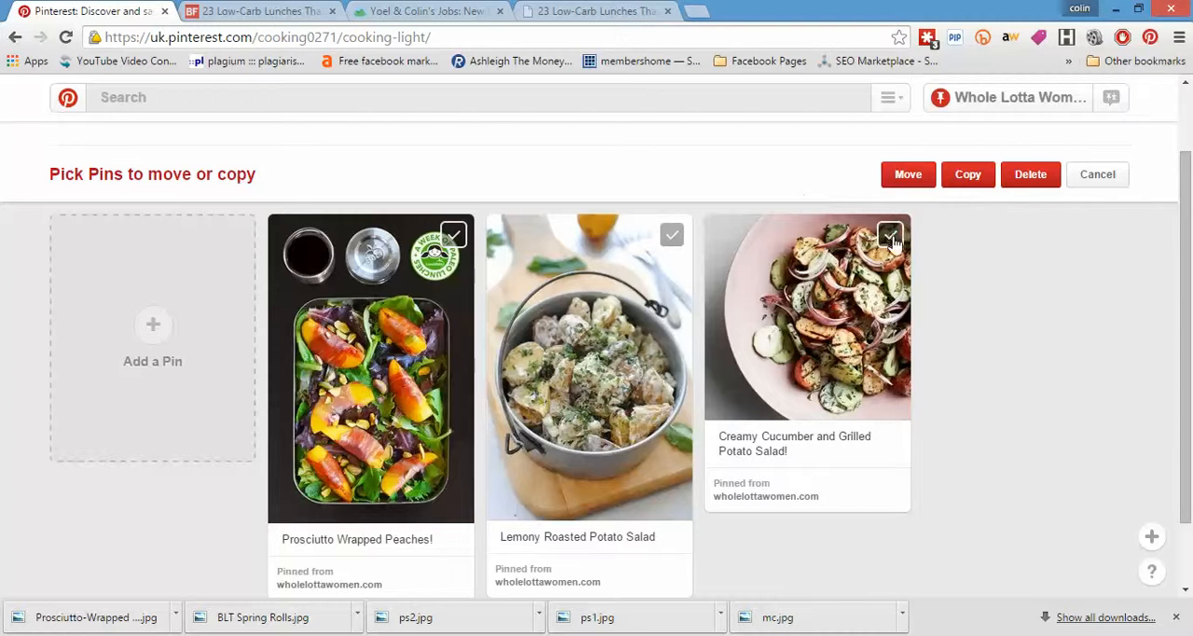
left_click(891, 235)
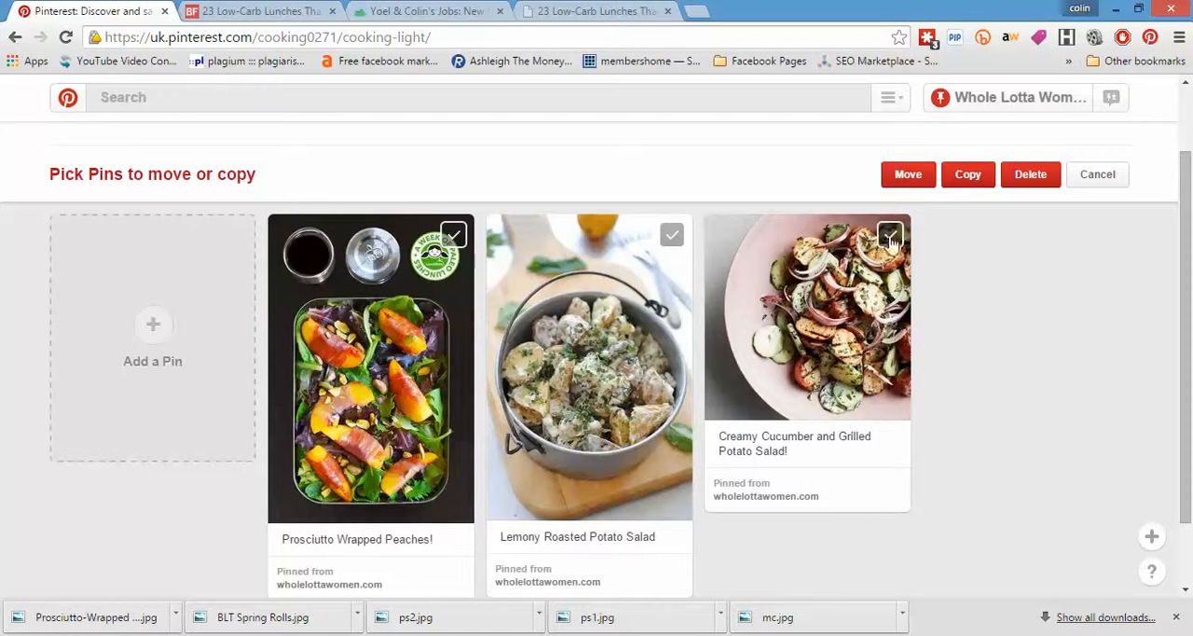
left_click(906, 173)
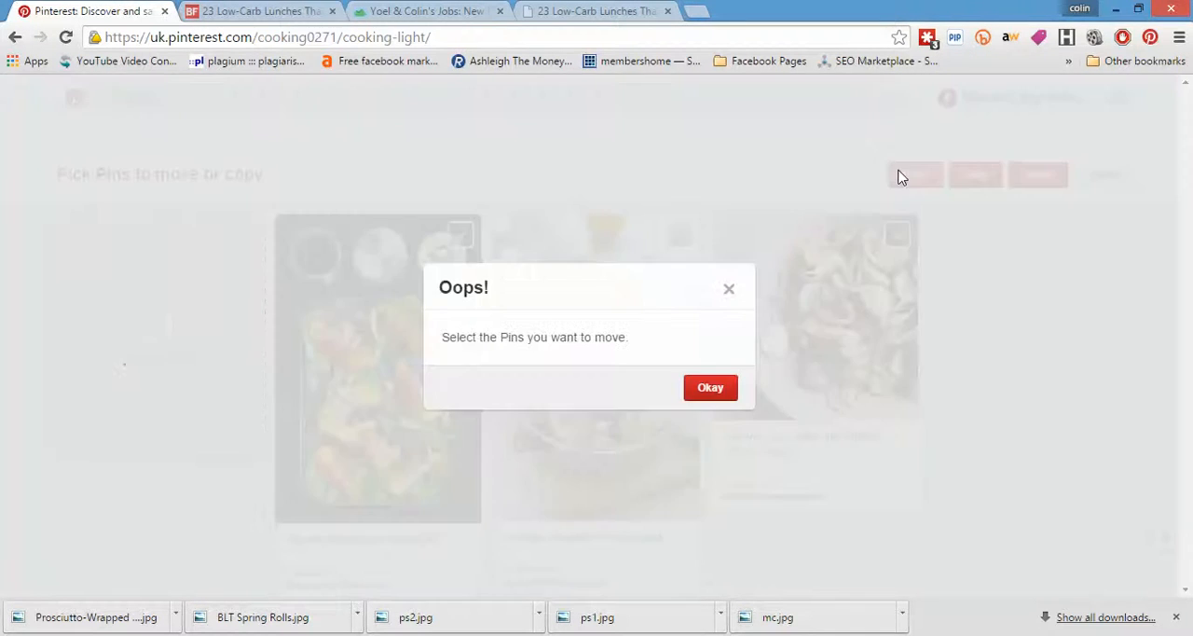
left_click(710, 388)
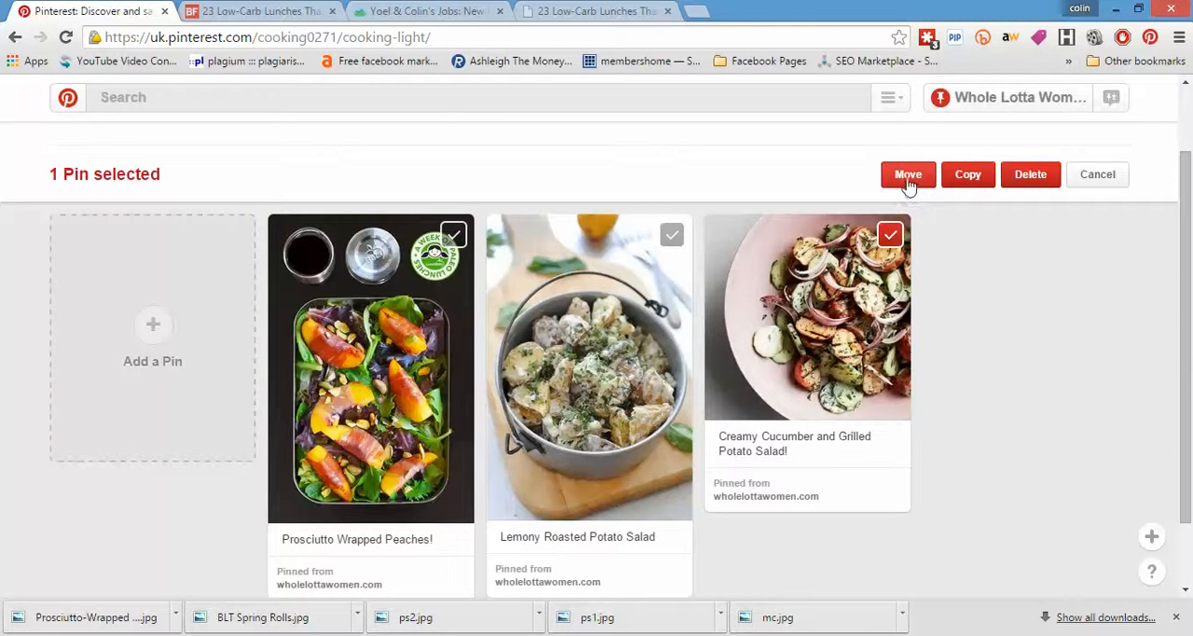
Move the cucumber salad pin to Cooking Light so it lands at the front of the board
left_click(906, 173)
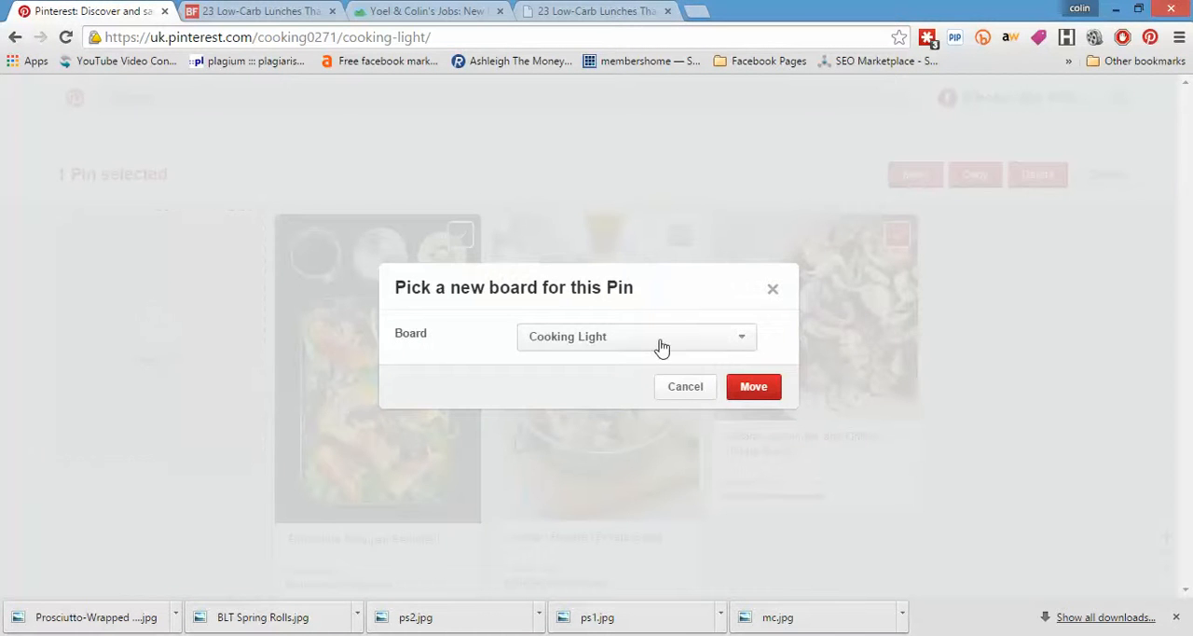
left_click(637, 336)
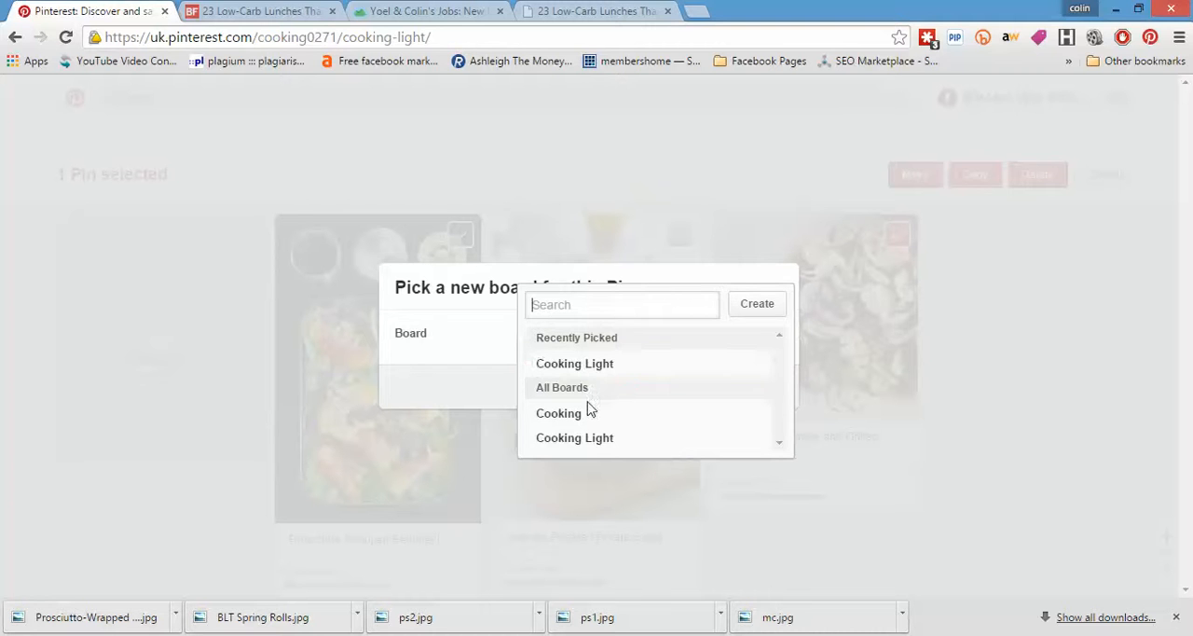
left_click(574, 363)
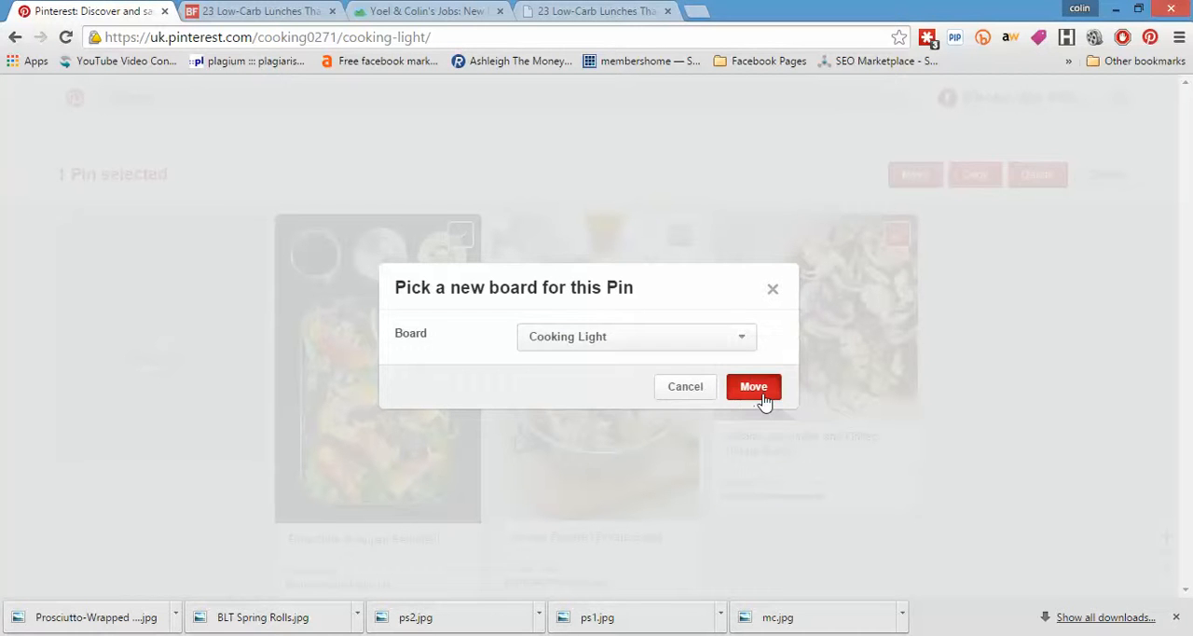
left_click(753, 386)
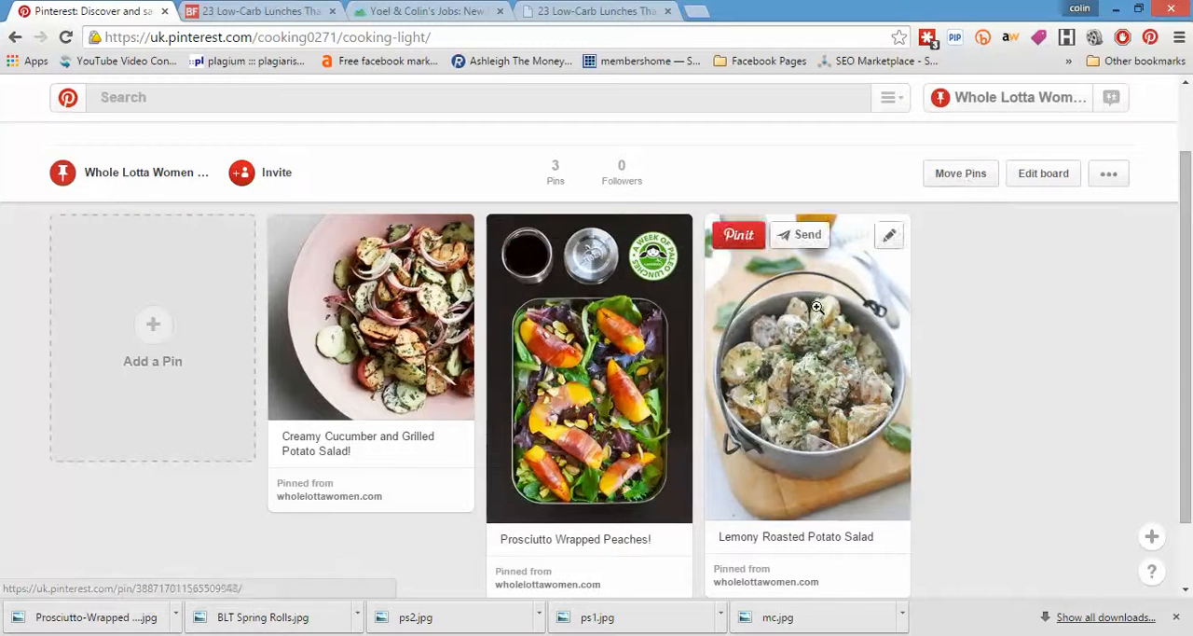
mouse_move(615, 331)
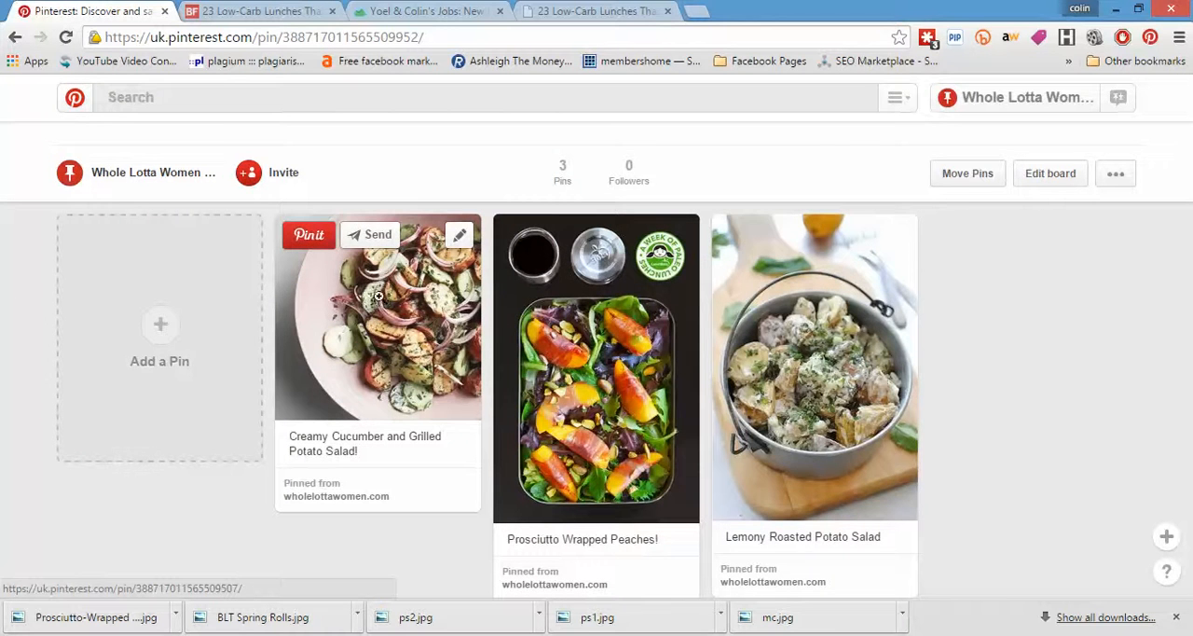
Close the opened pin to return to the Cooking Light board with the cucumber salad first
left_click(597, 370)
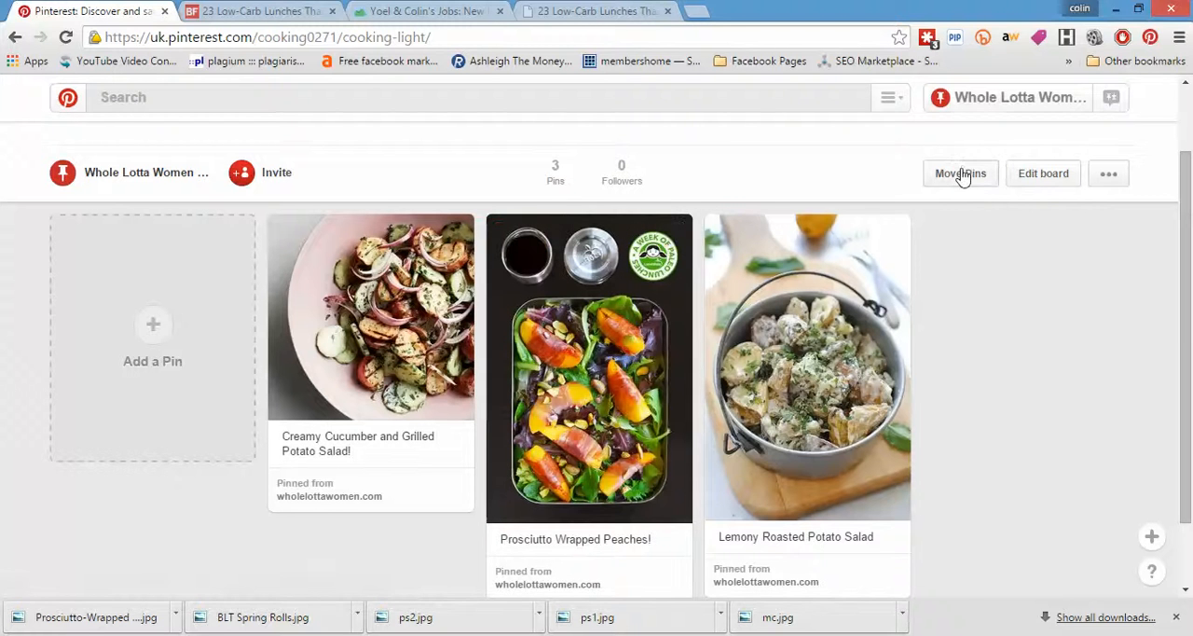
Re-move the Prosciutto Wrapped Peaches pin to Cooking Light to bring it forward
left_click(960, 174)
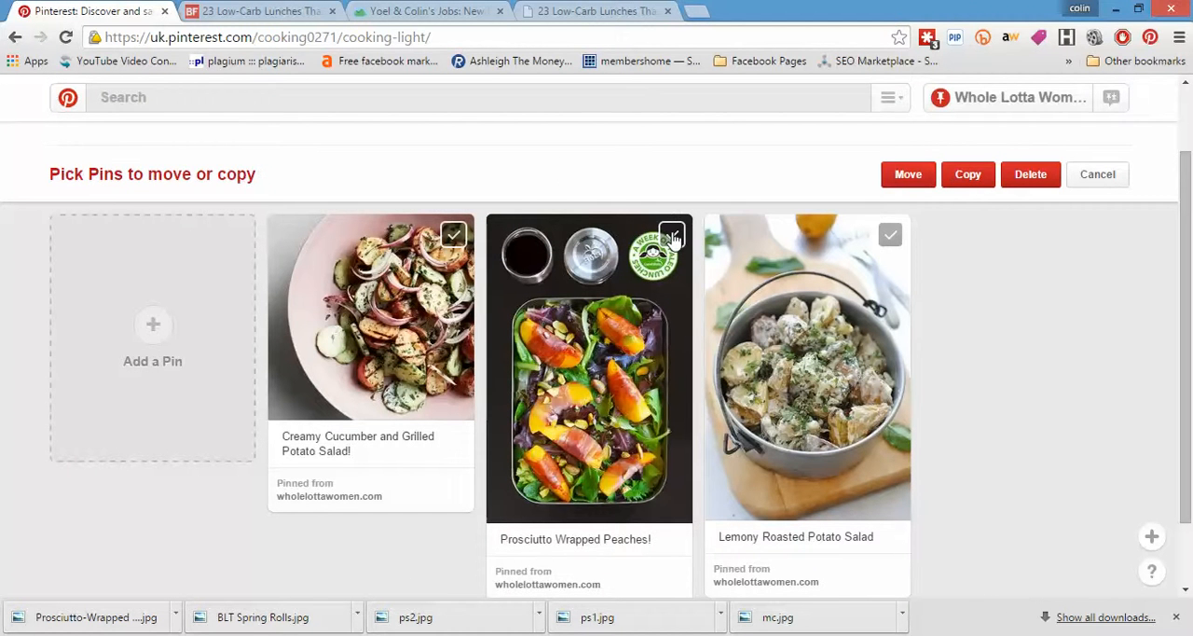
left_click(671, 235)
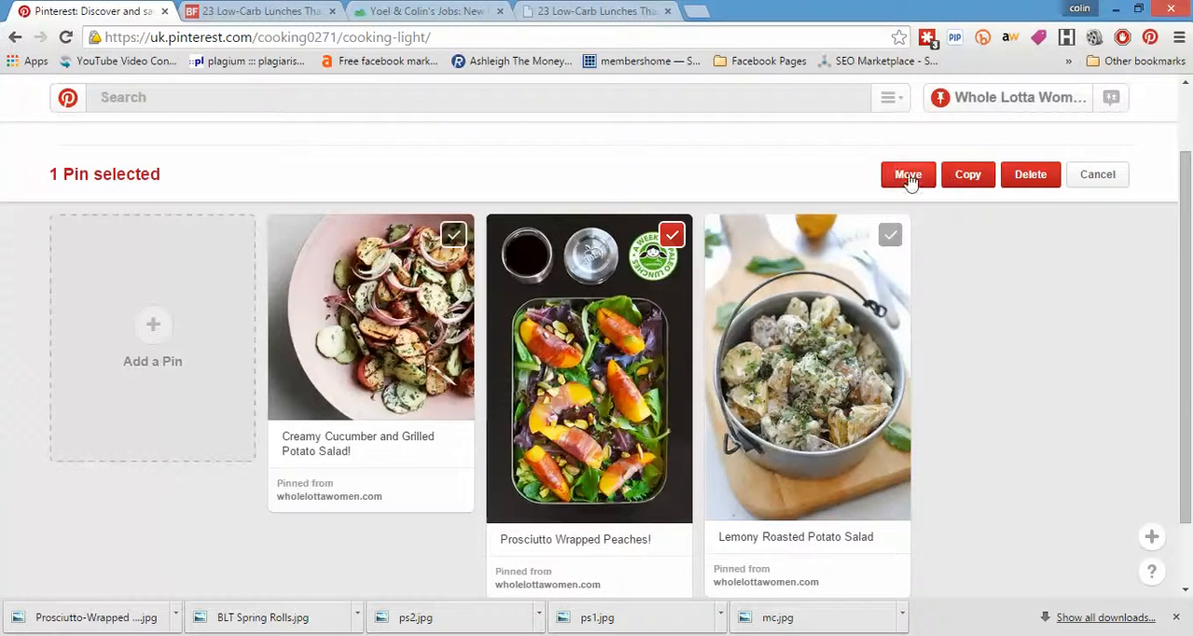
left_click(906, 174)
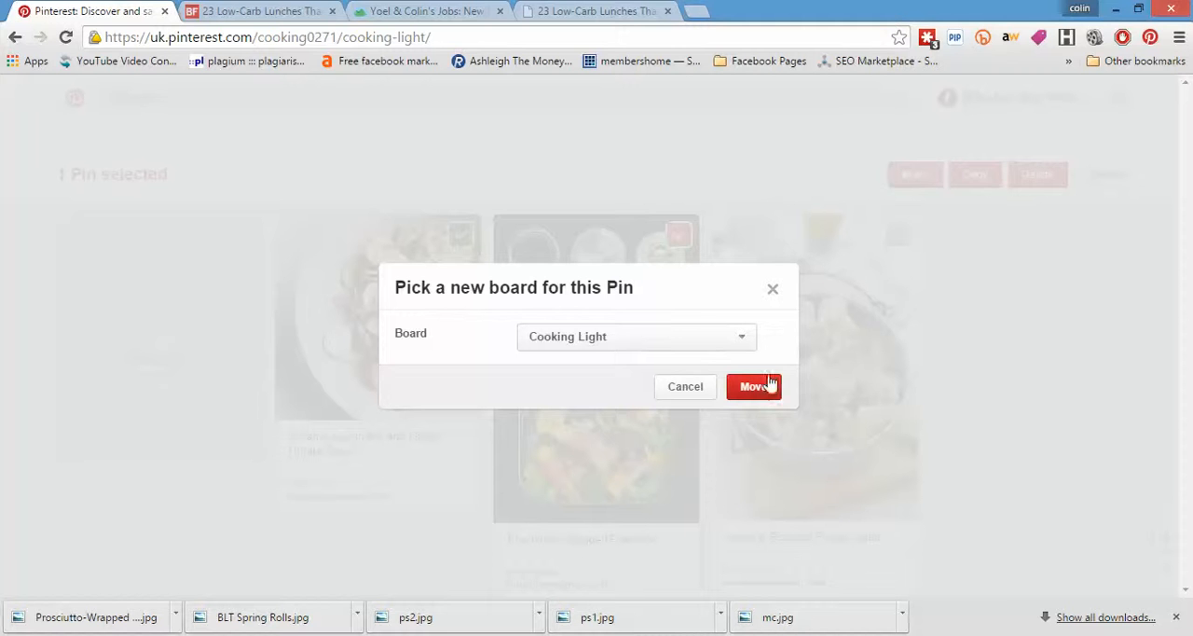
left_click(753, 386)
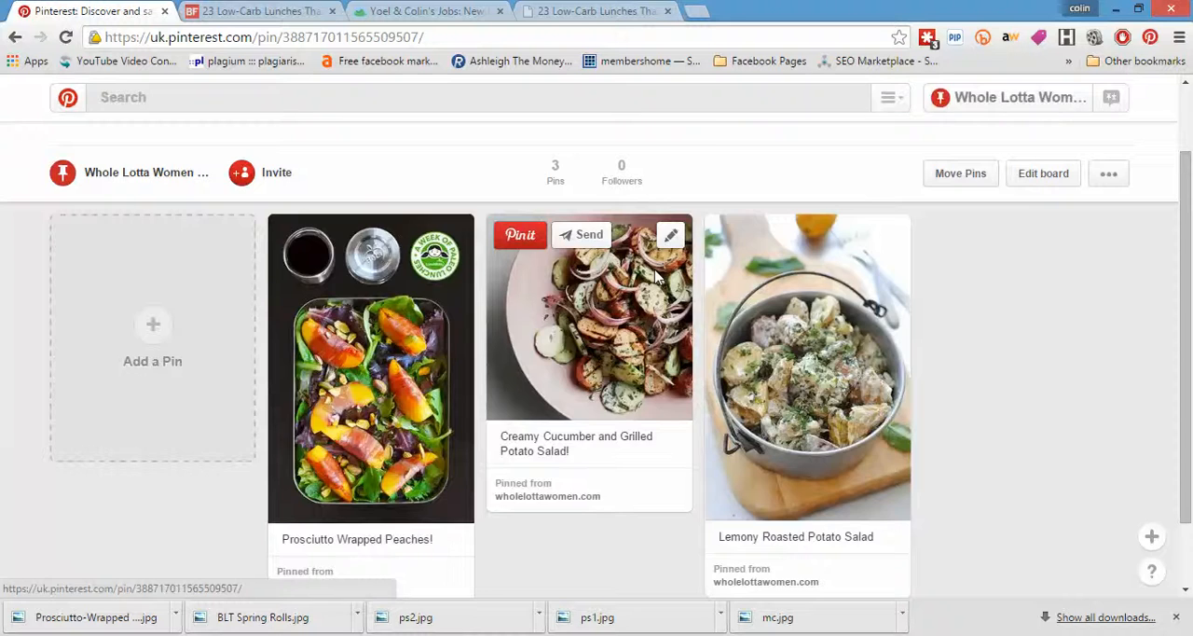
Re-move the Lemony Roasted Potato Salad pin to Cooking Light and view the reordered board
left_click(589, 317)
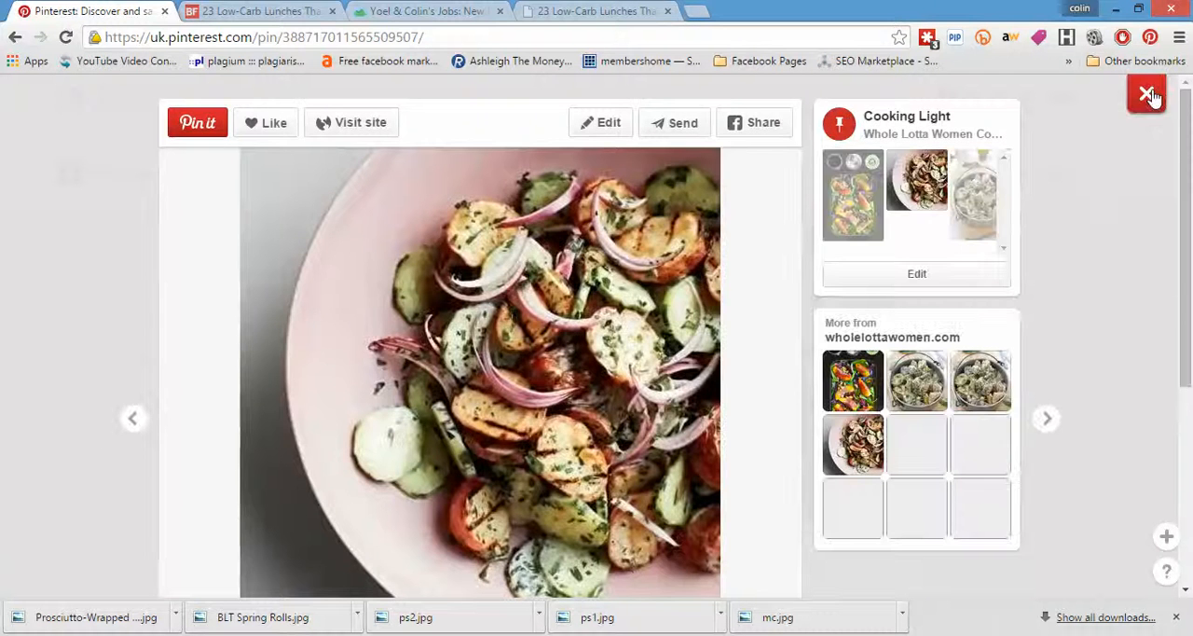
left_click(1152, 93)
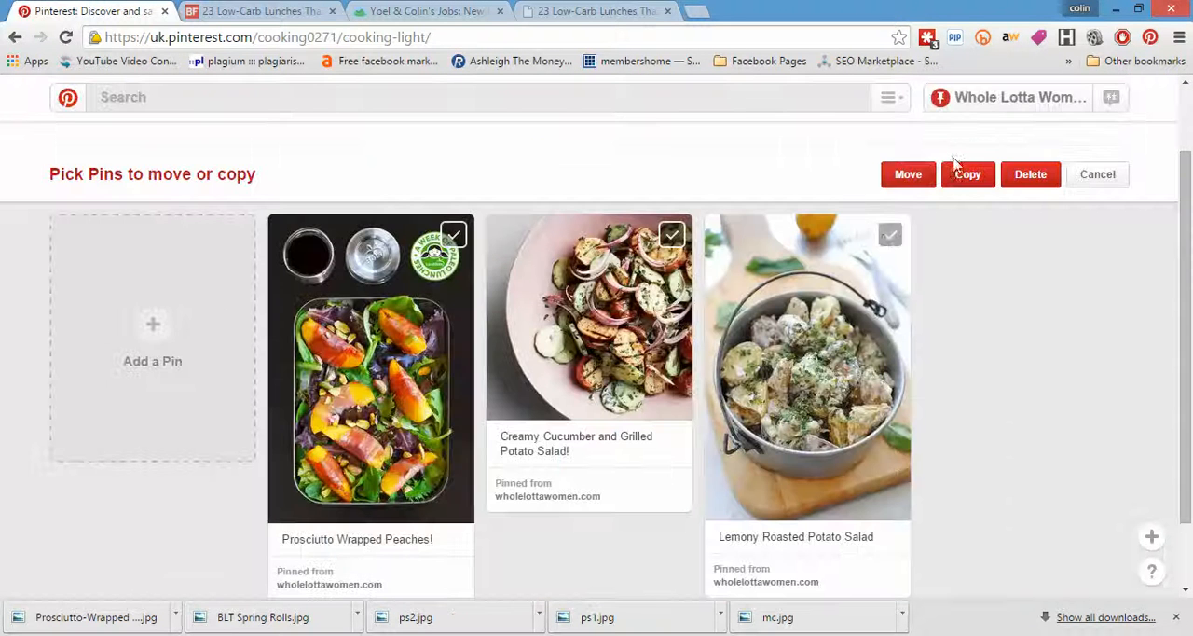
left_click(906, 174)
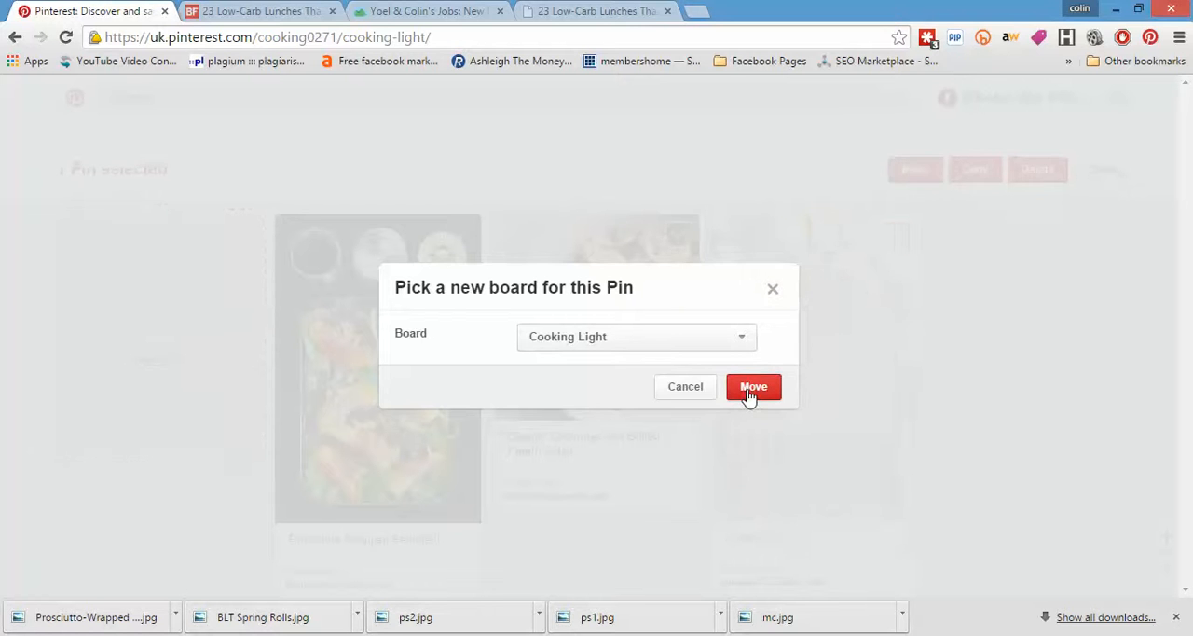
left_click(753, 386)
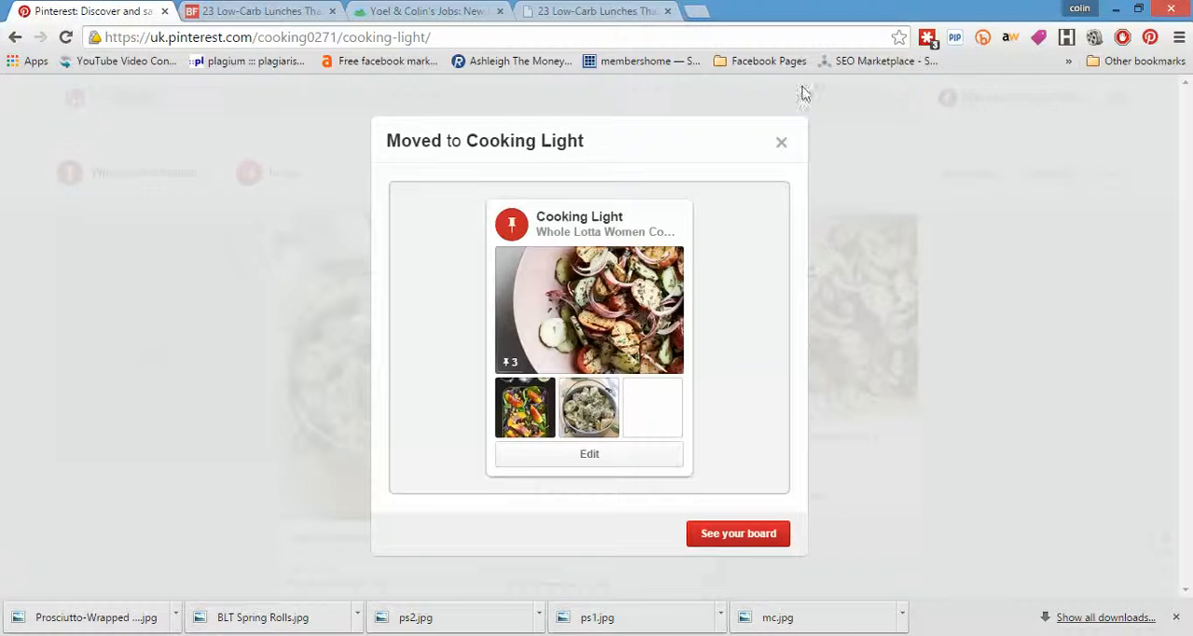
left_click(781, 142)
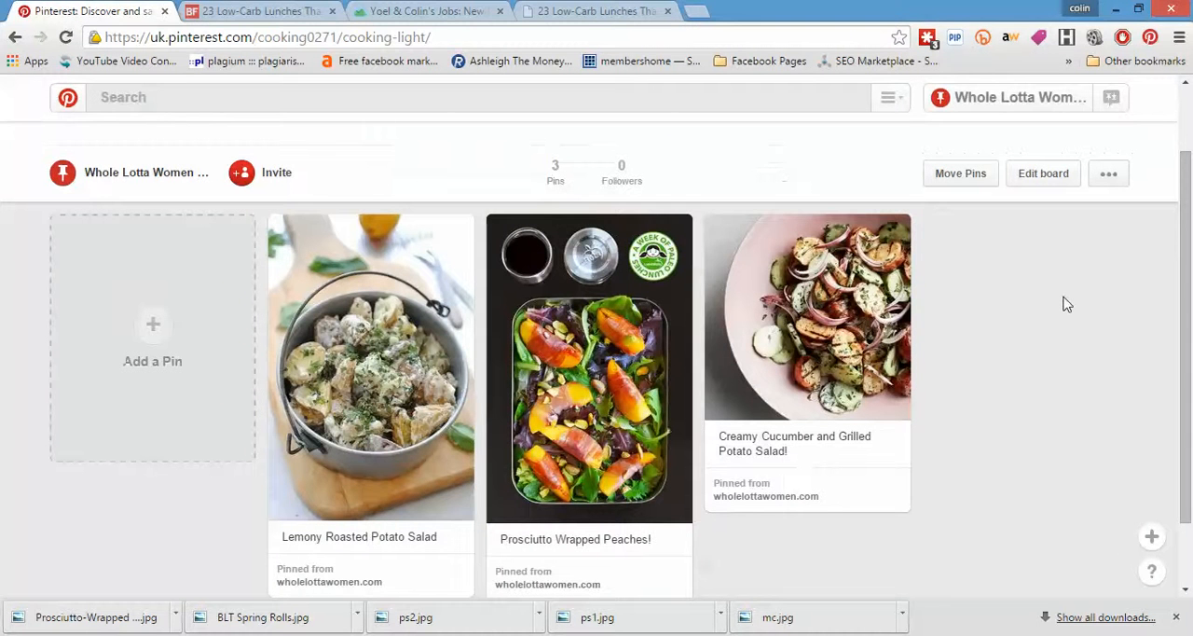
scroll("down", 3)
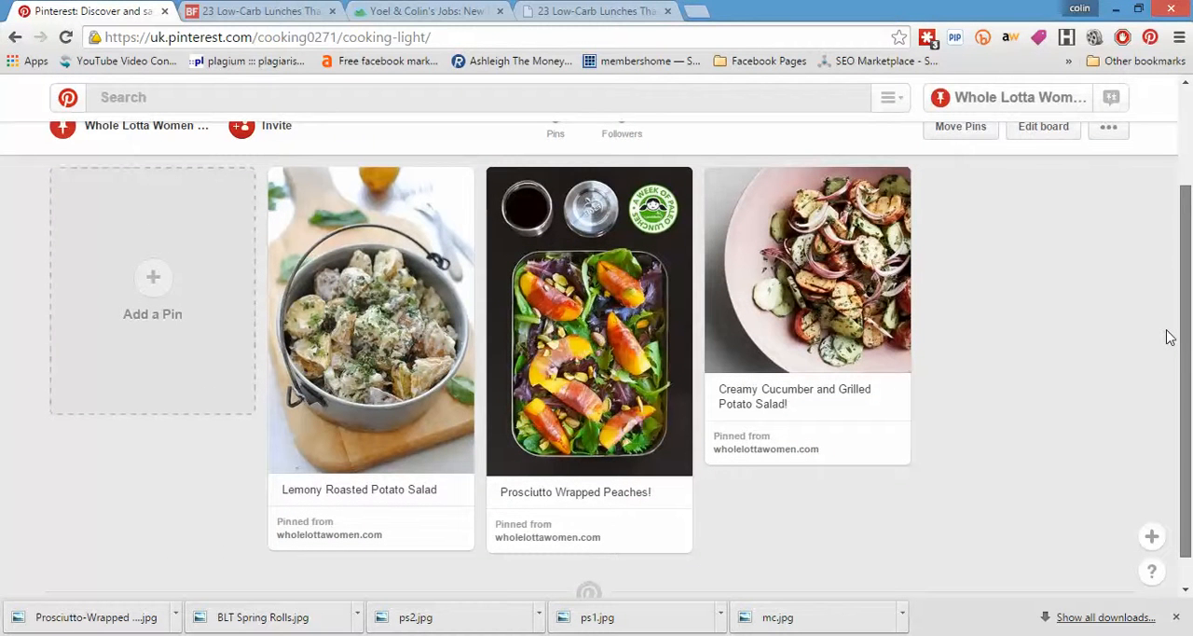
mouse_move(702, 496)
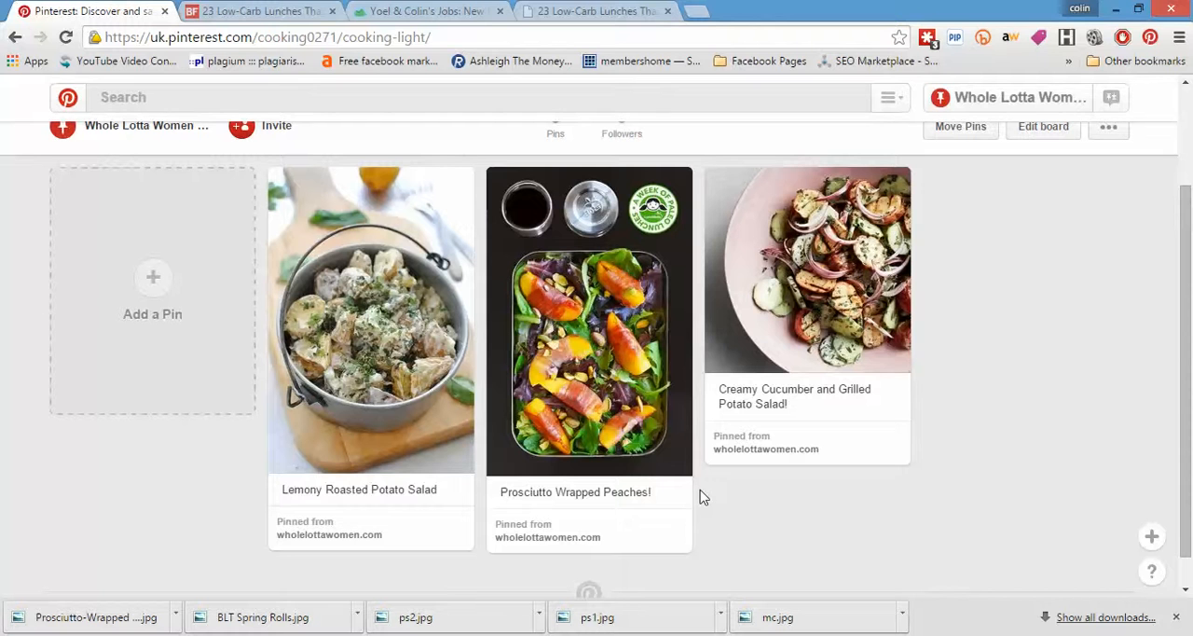